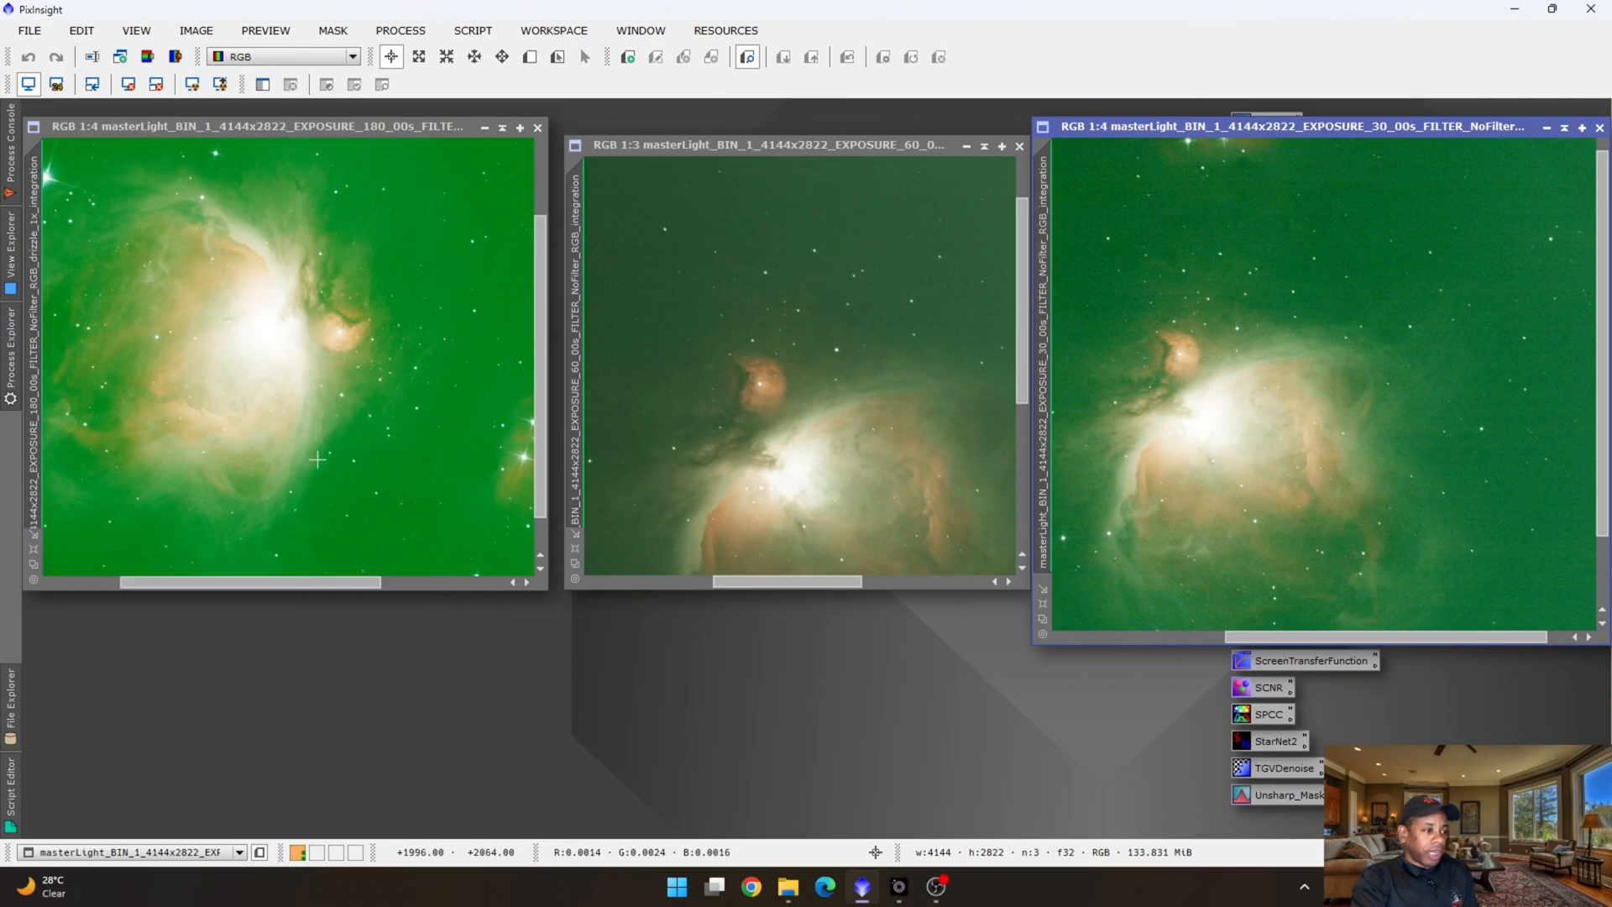
{"action": "mouse_move", "coordinate": [1147, 532]}
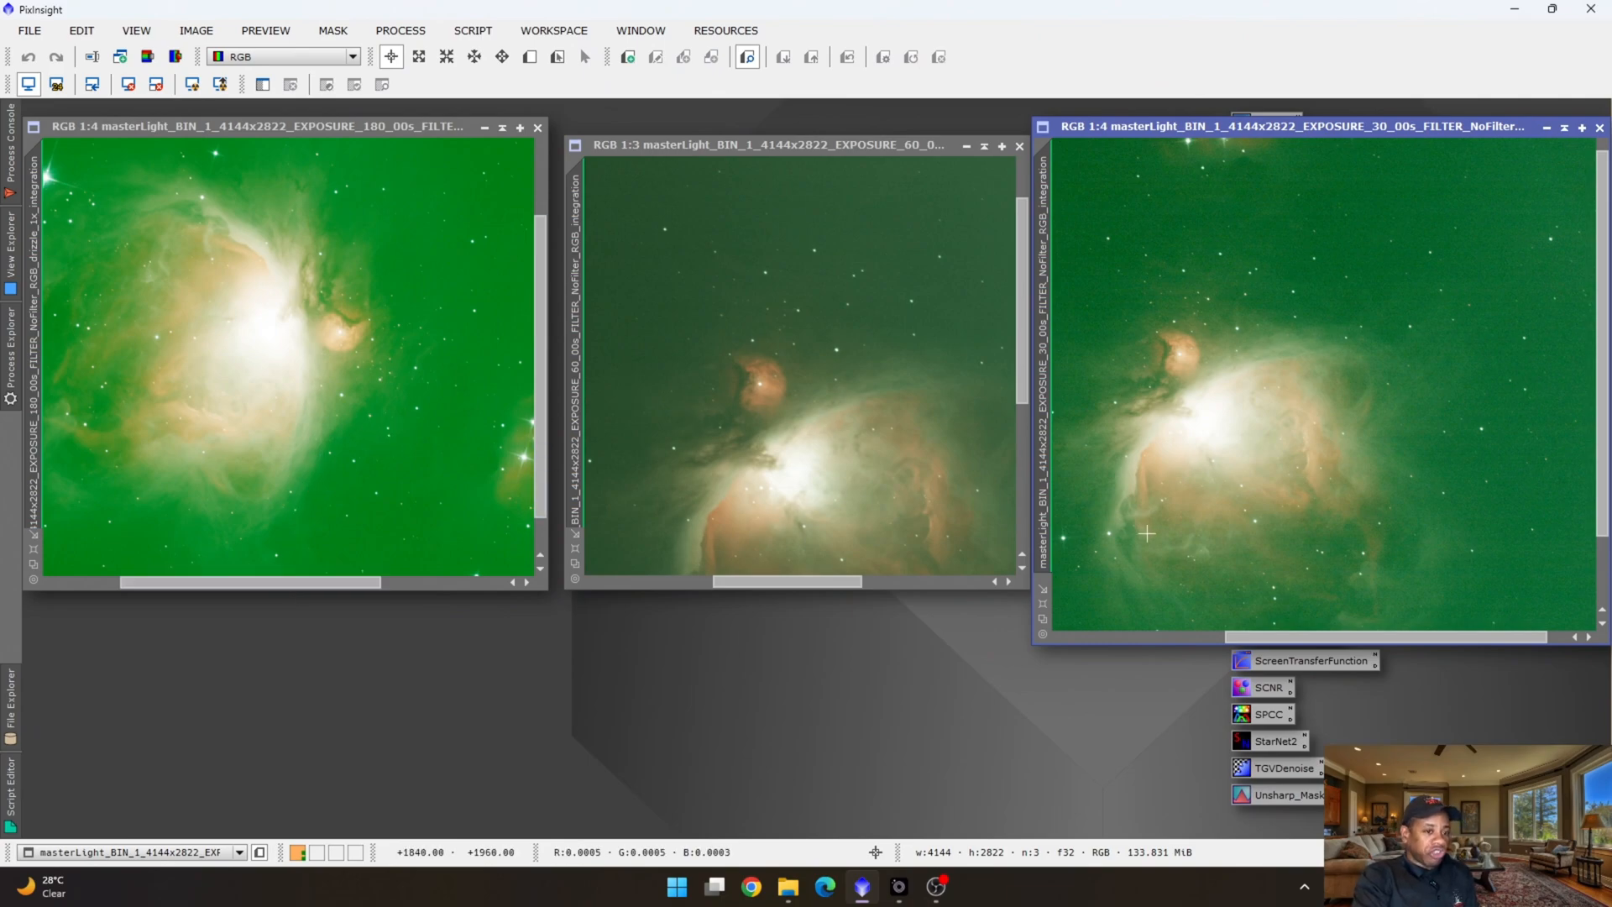
{"action": "mouse_move", "coordinate": [250, 313]}
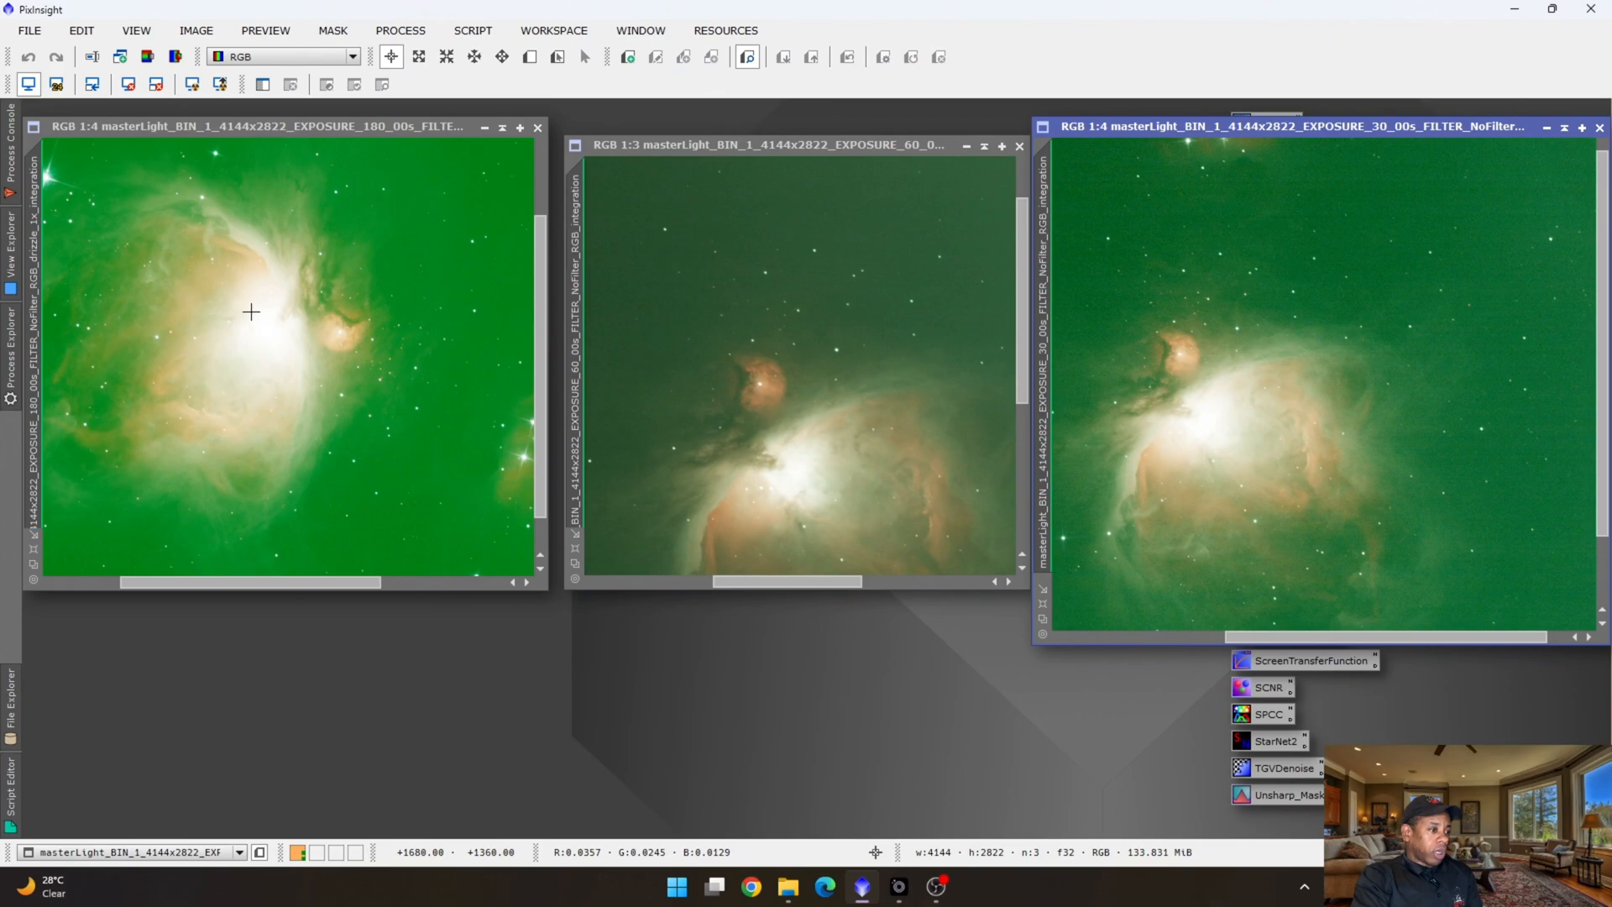
{"action": "mouse_move", "coordinate": [321, 154]}
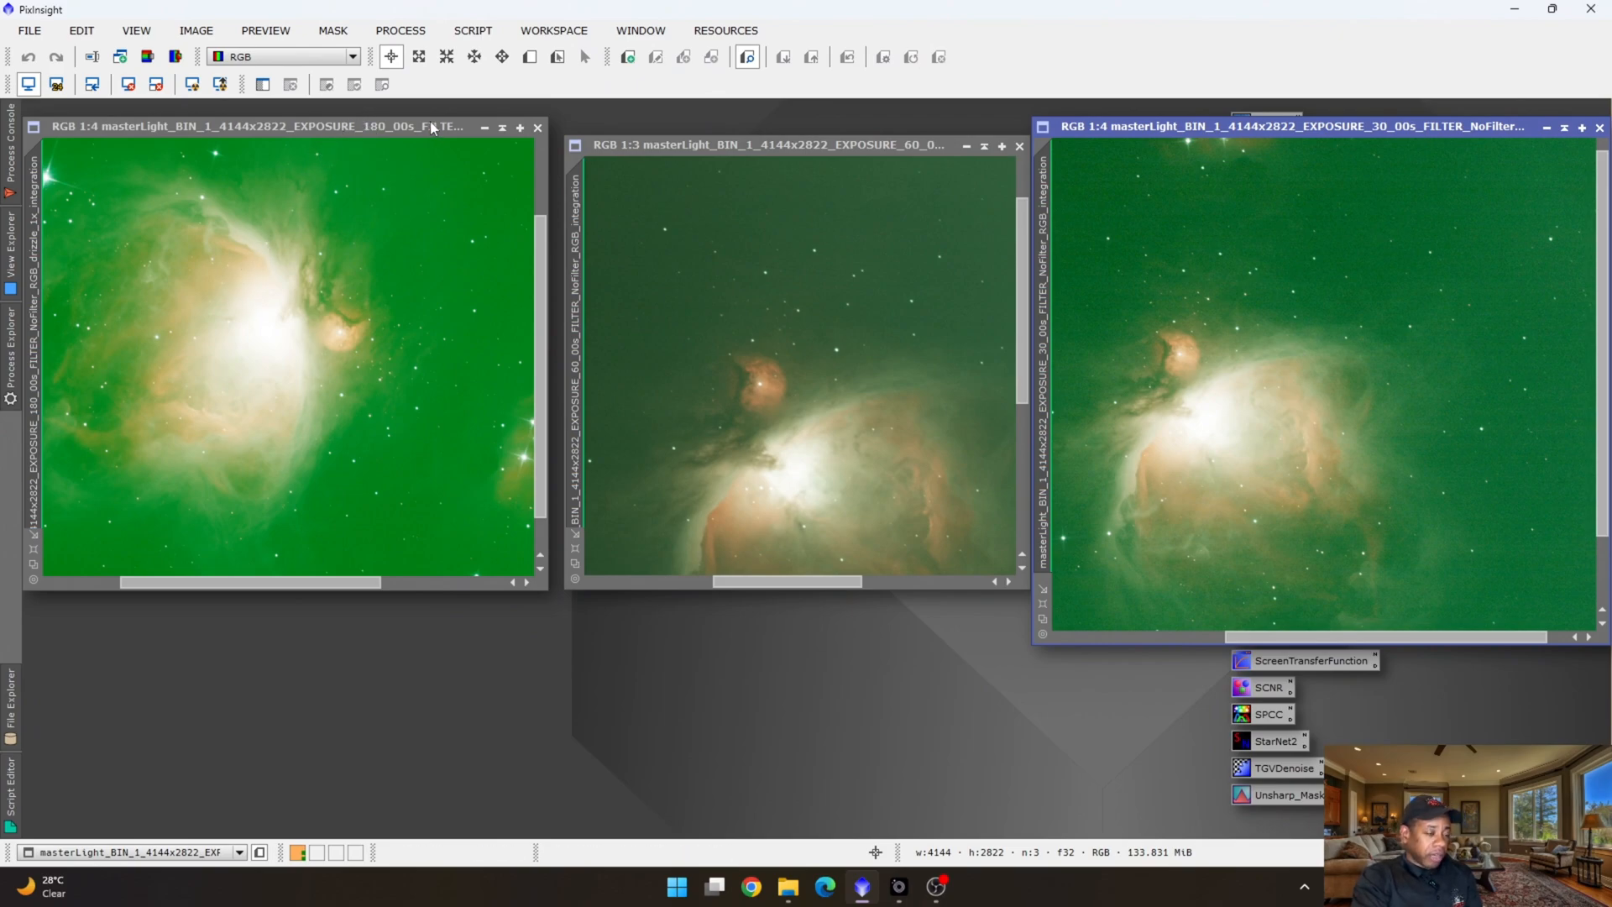
{"action": "mouse_move", "coordinate": [878, 161]}
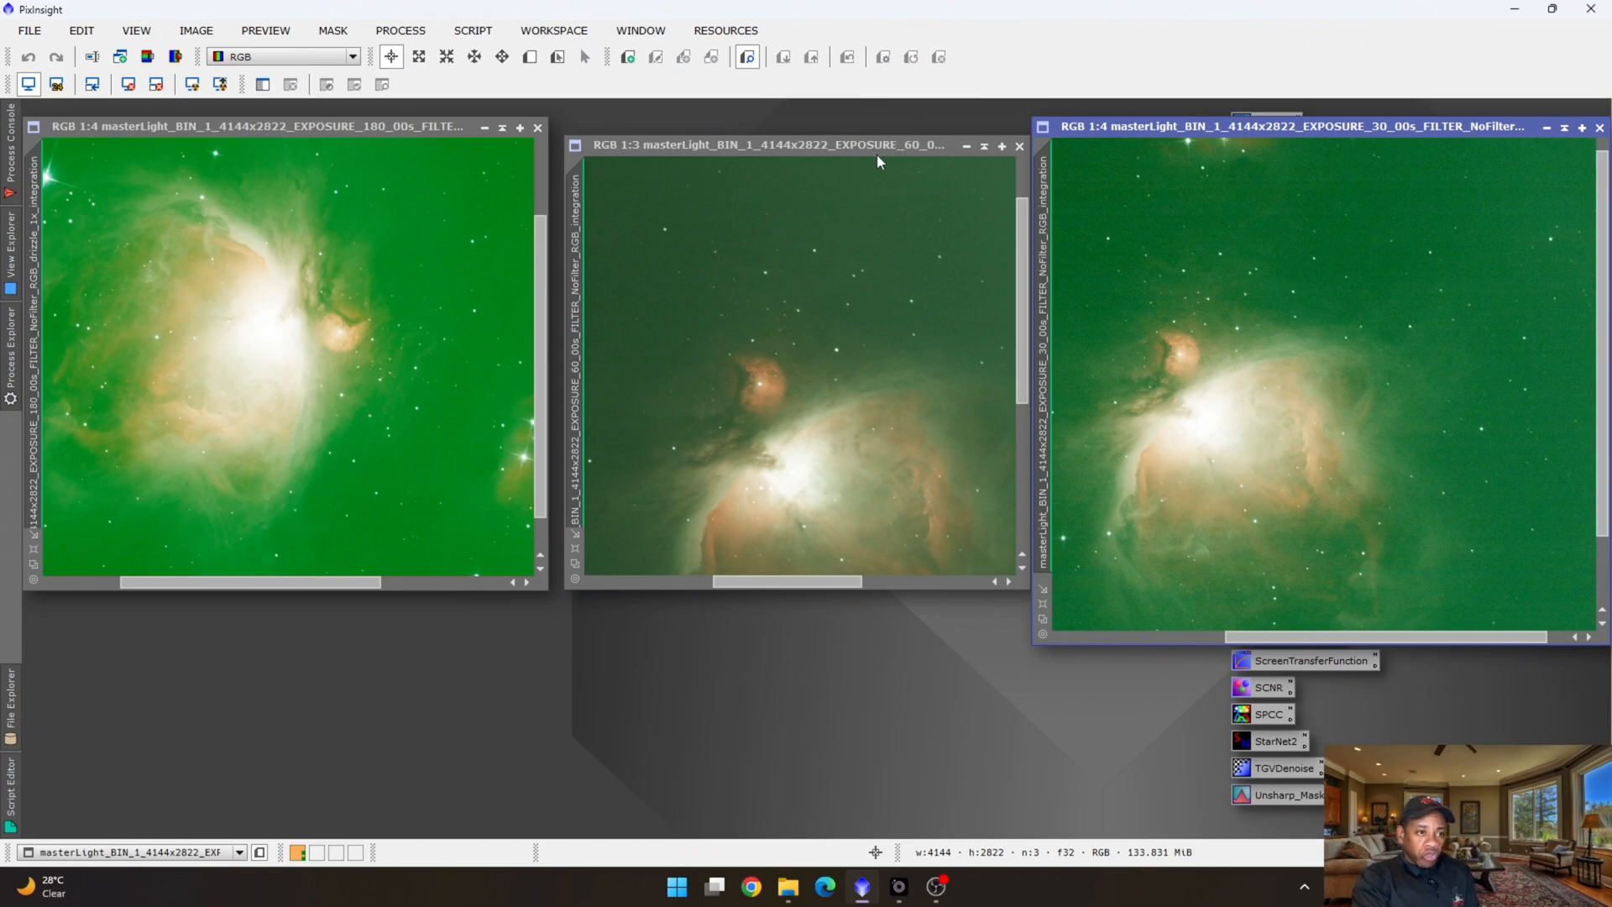
{"action": "mouse_move", "coordinate": [935, 169]}
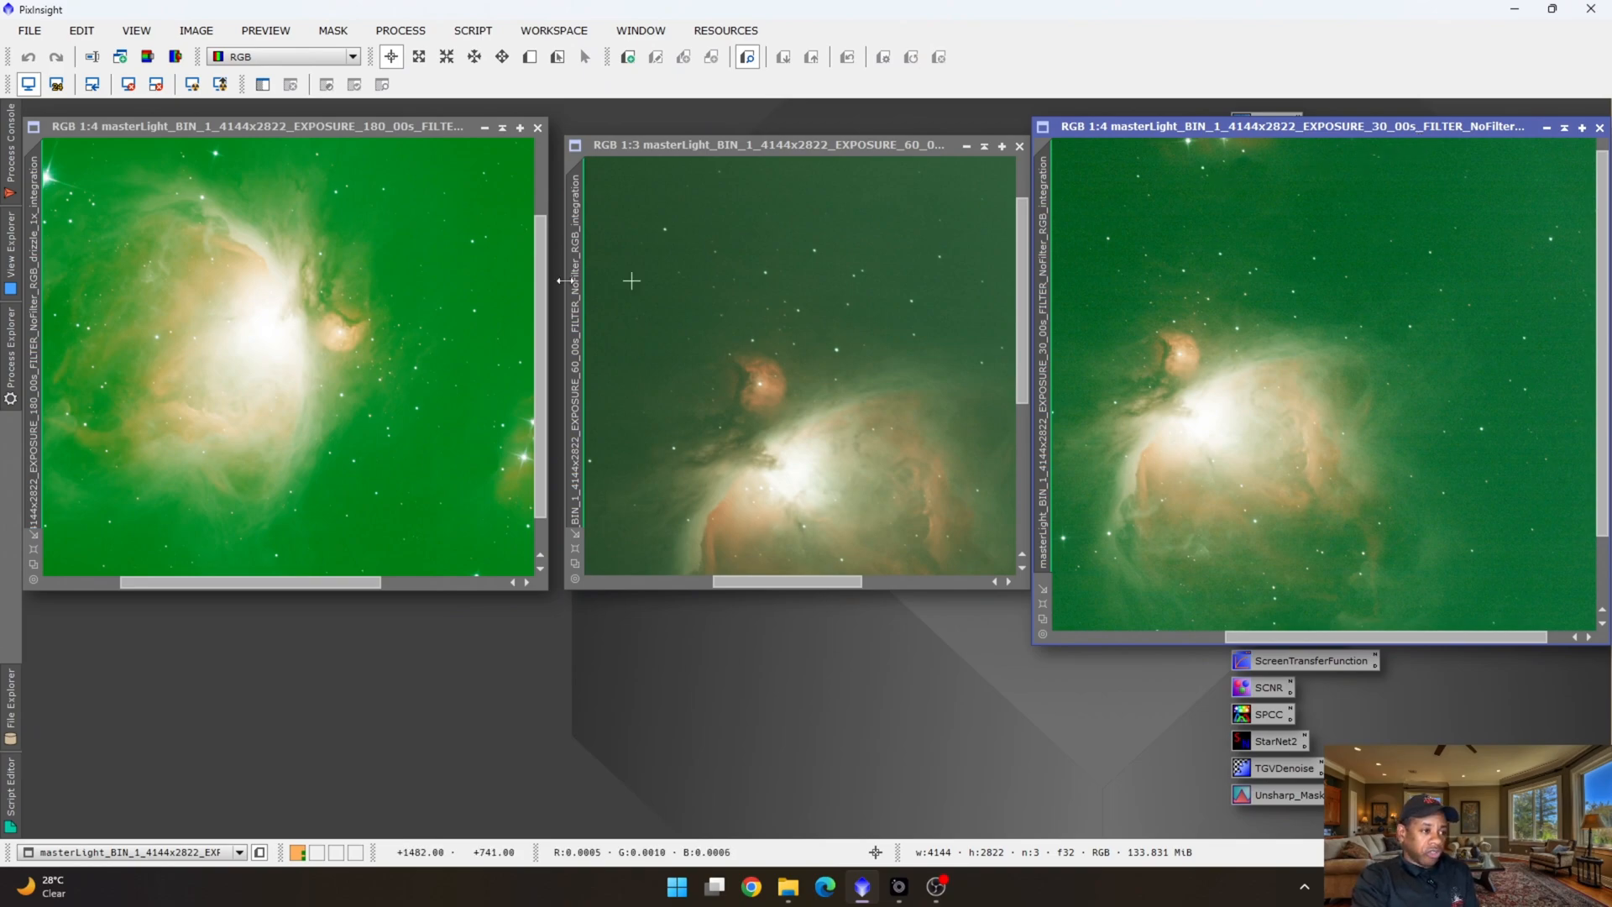
{"action": "mouse_move", "coordinate": [433, 368]}
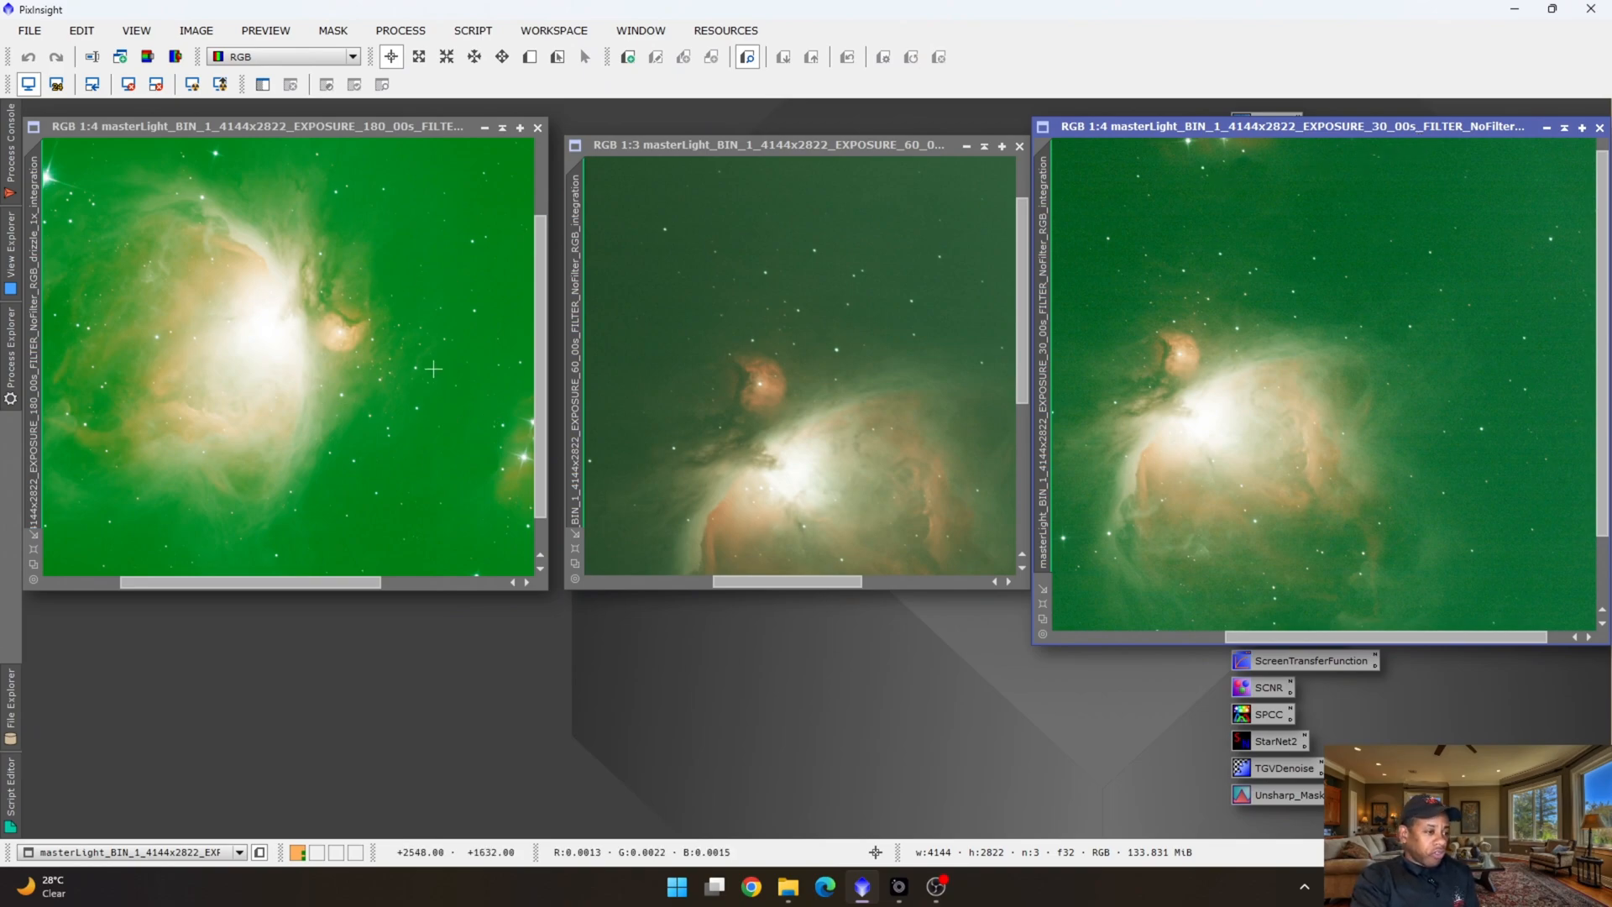
{"action": "mouse_move", "coordinate": [769, 440]}
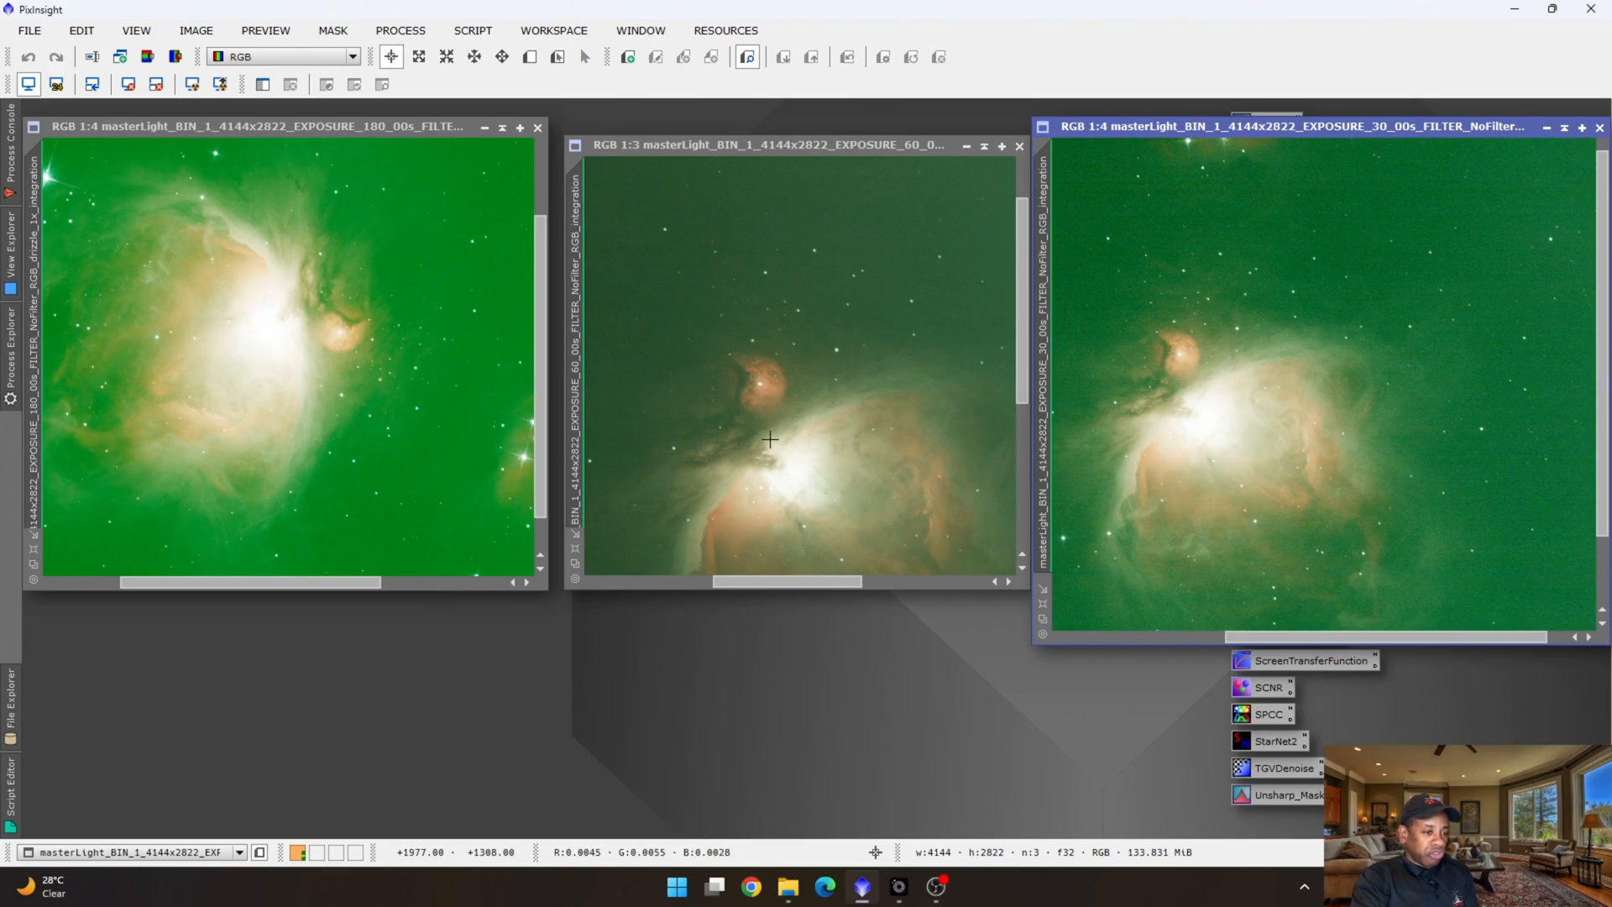
{"action": "mouse_move", "coordinate": [247, 339]}
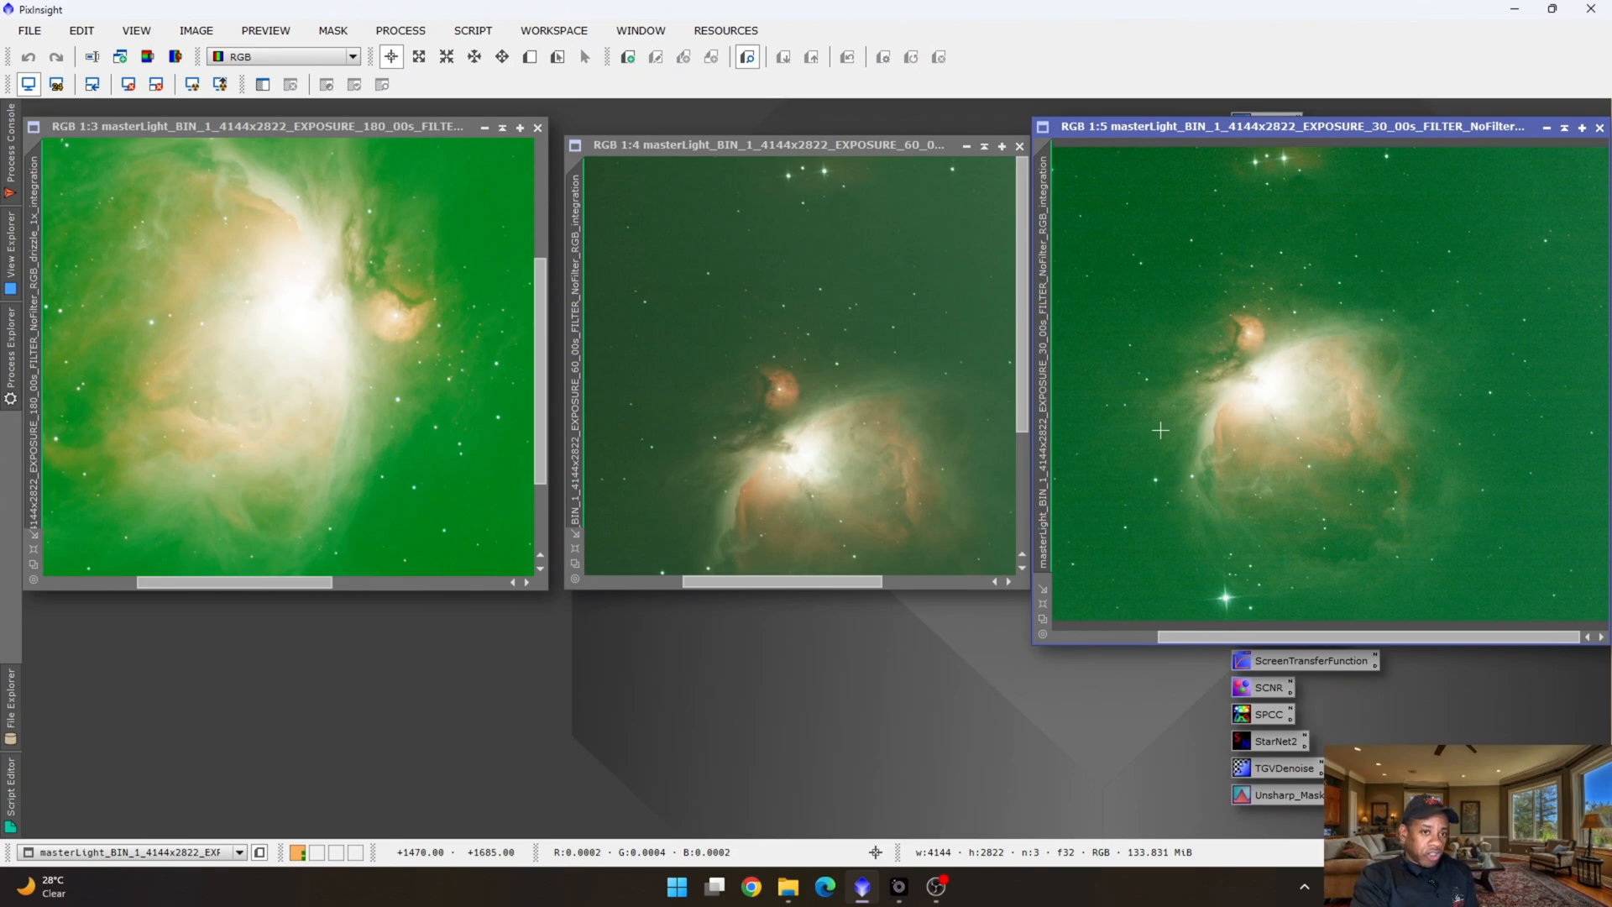
{"action": "mouse_move", "coordinate": [1294, 392]}
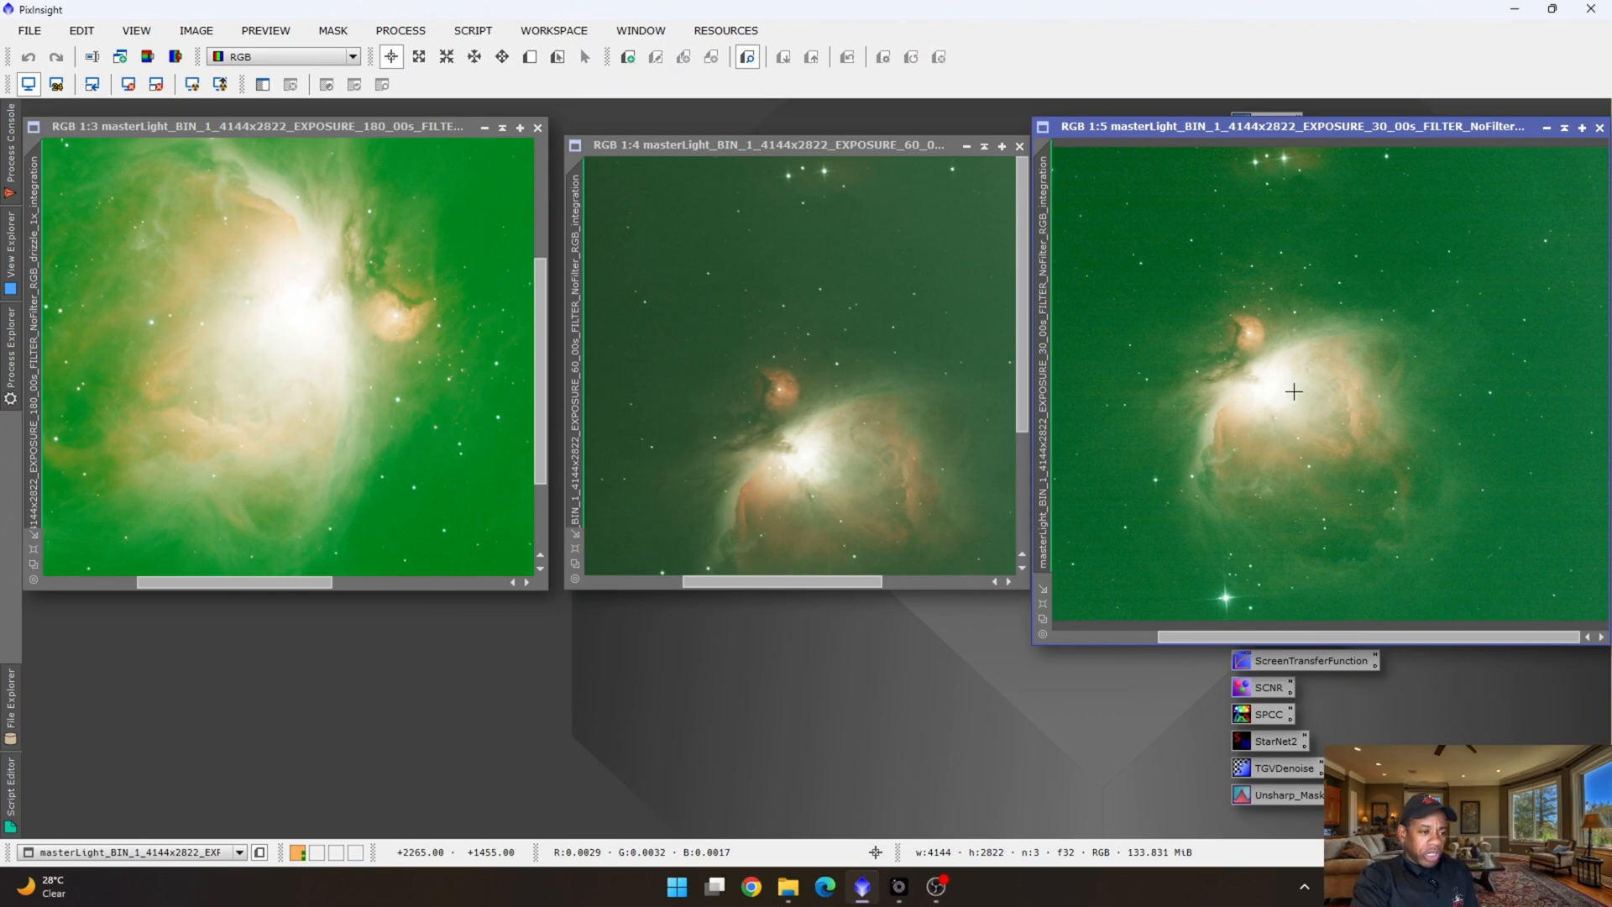
{"action": "mouse_move", "coordinate": [1166, 450]}
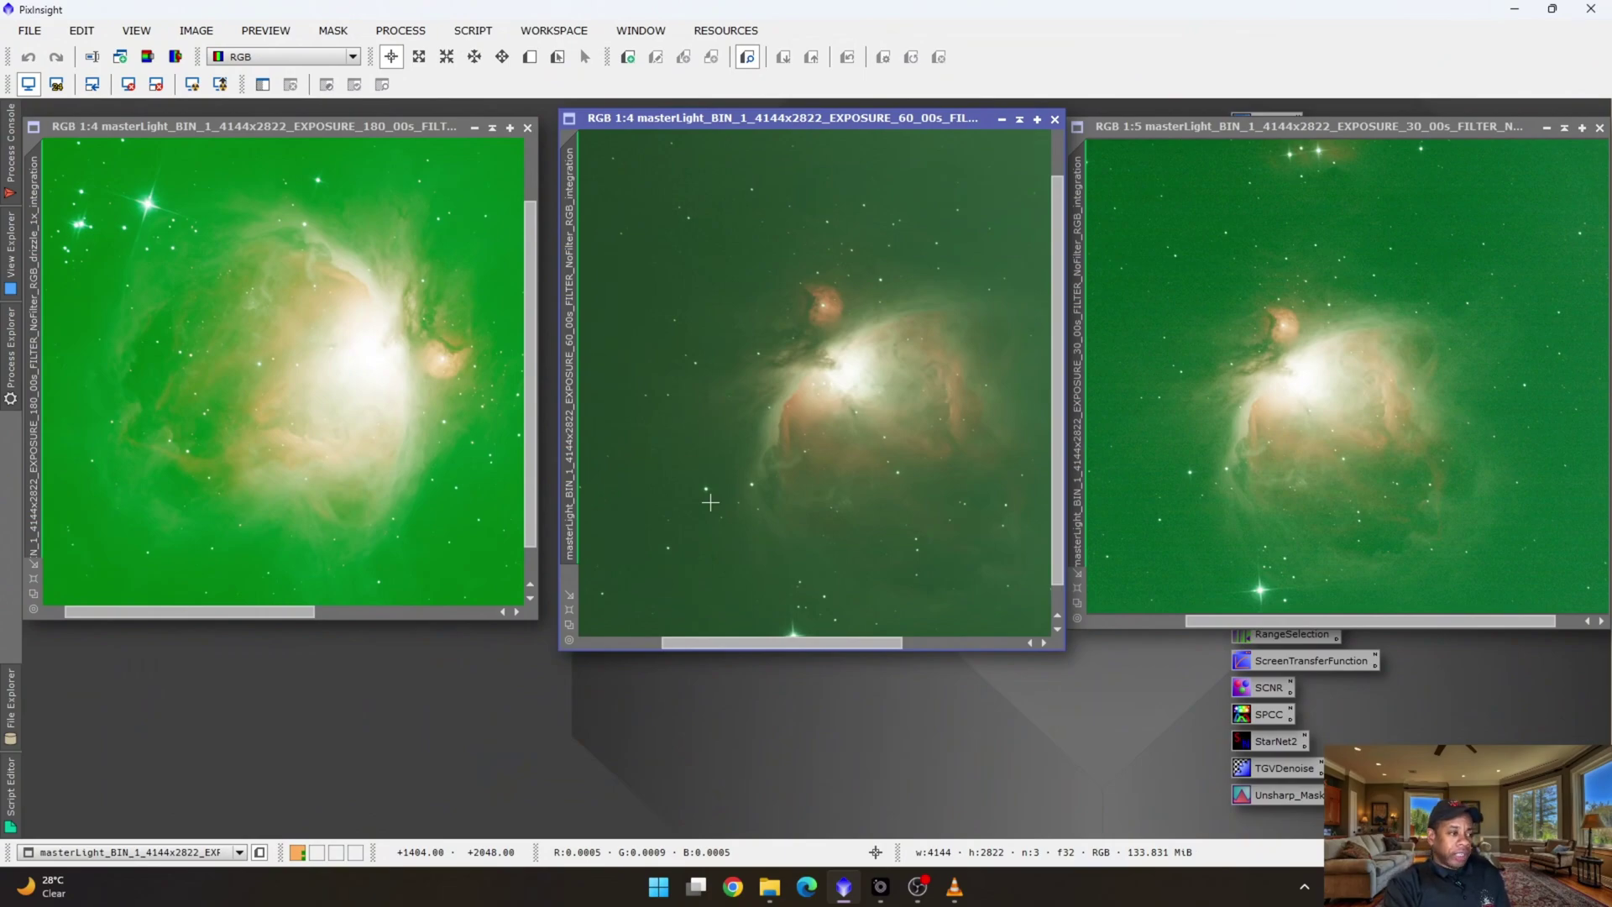
{"action": "mouse_move", "coordinate": [256, 343]}
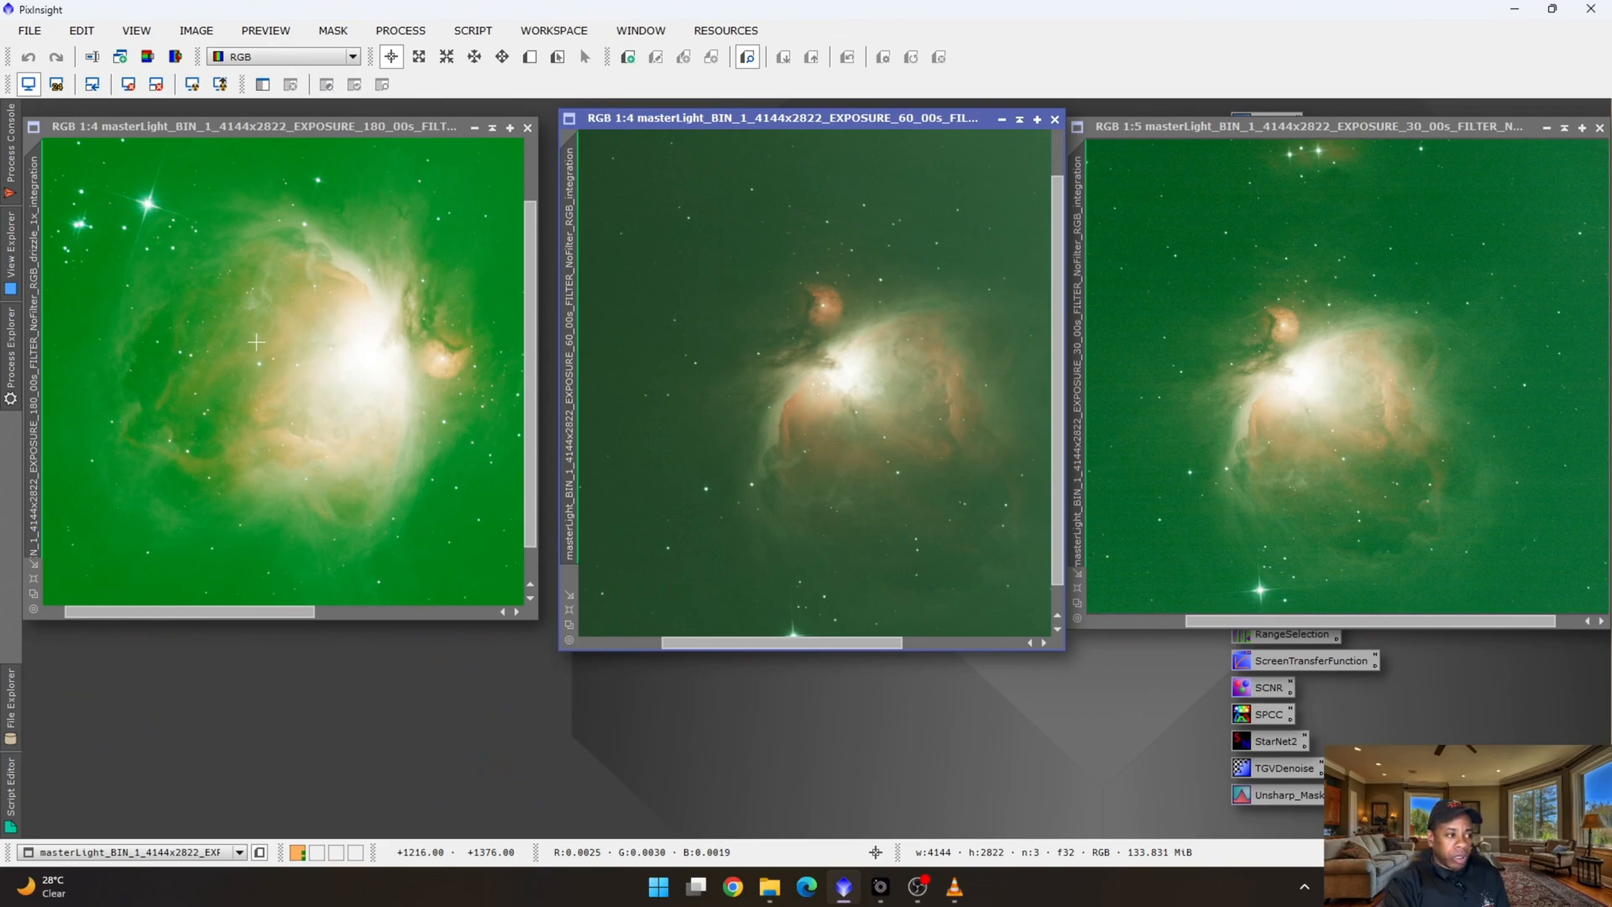
{"action": "mouse_move", "coordinate": [309, 158]}
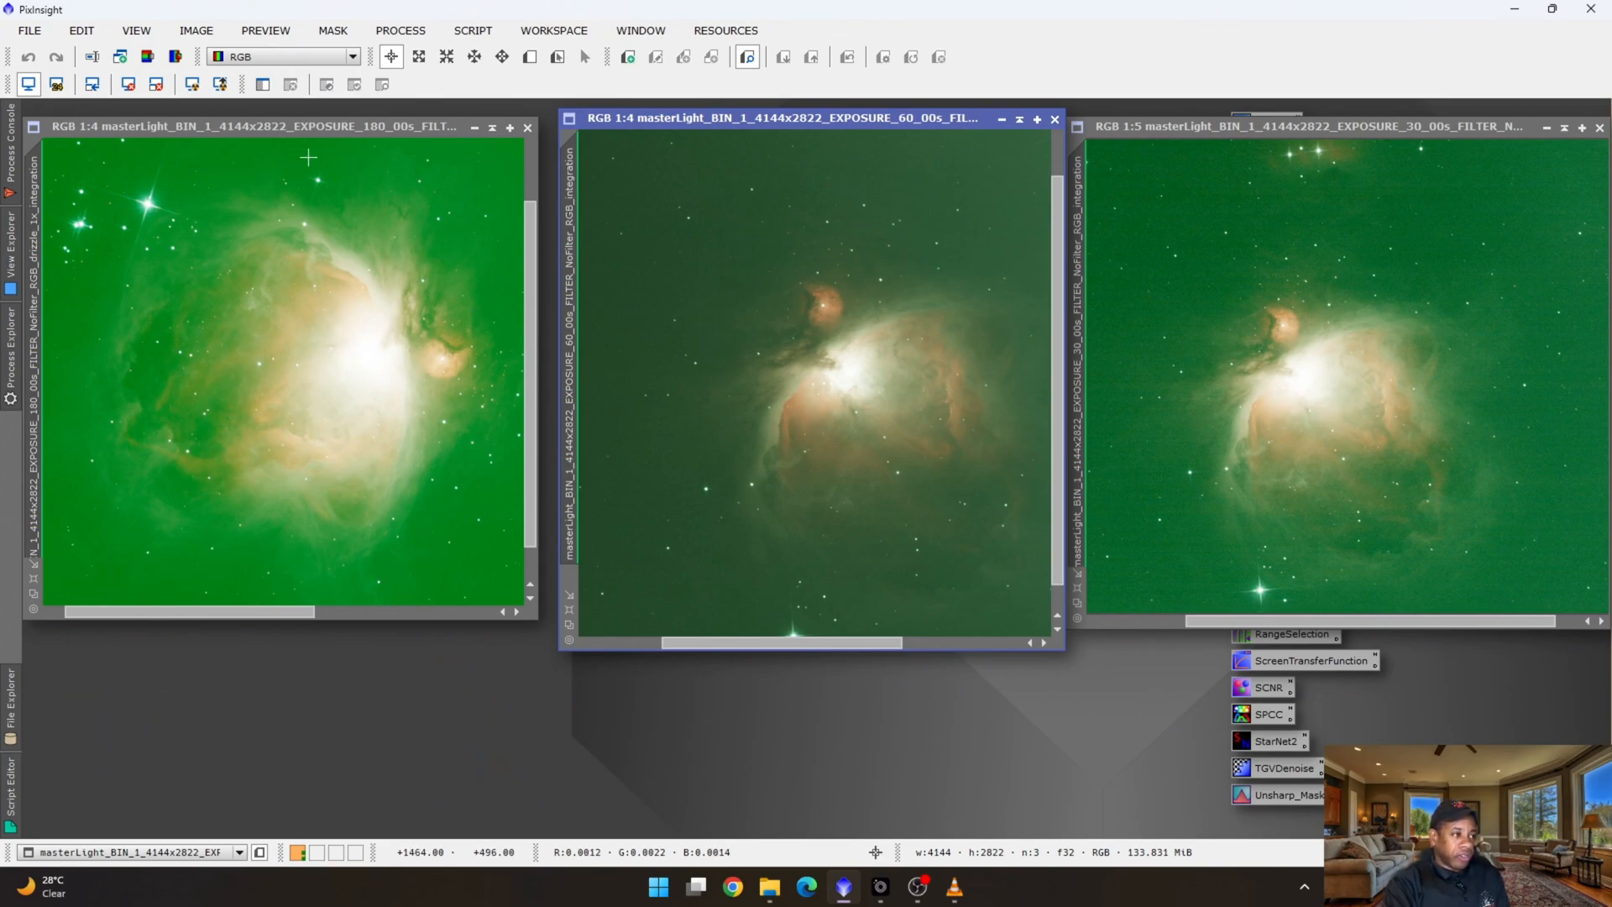
{"action": "mouse_move", "coordinate": [134, 146]}
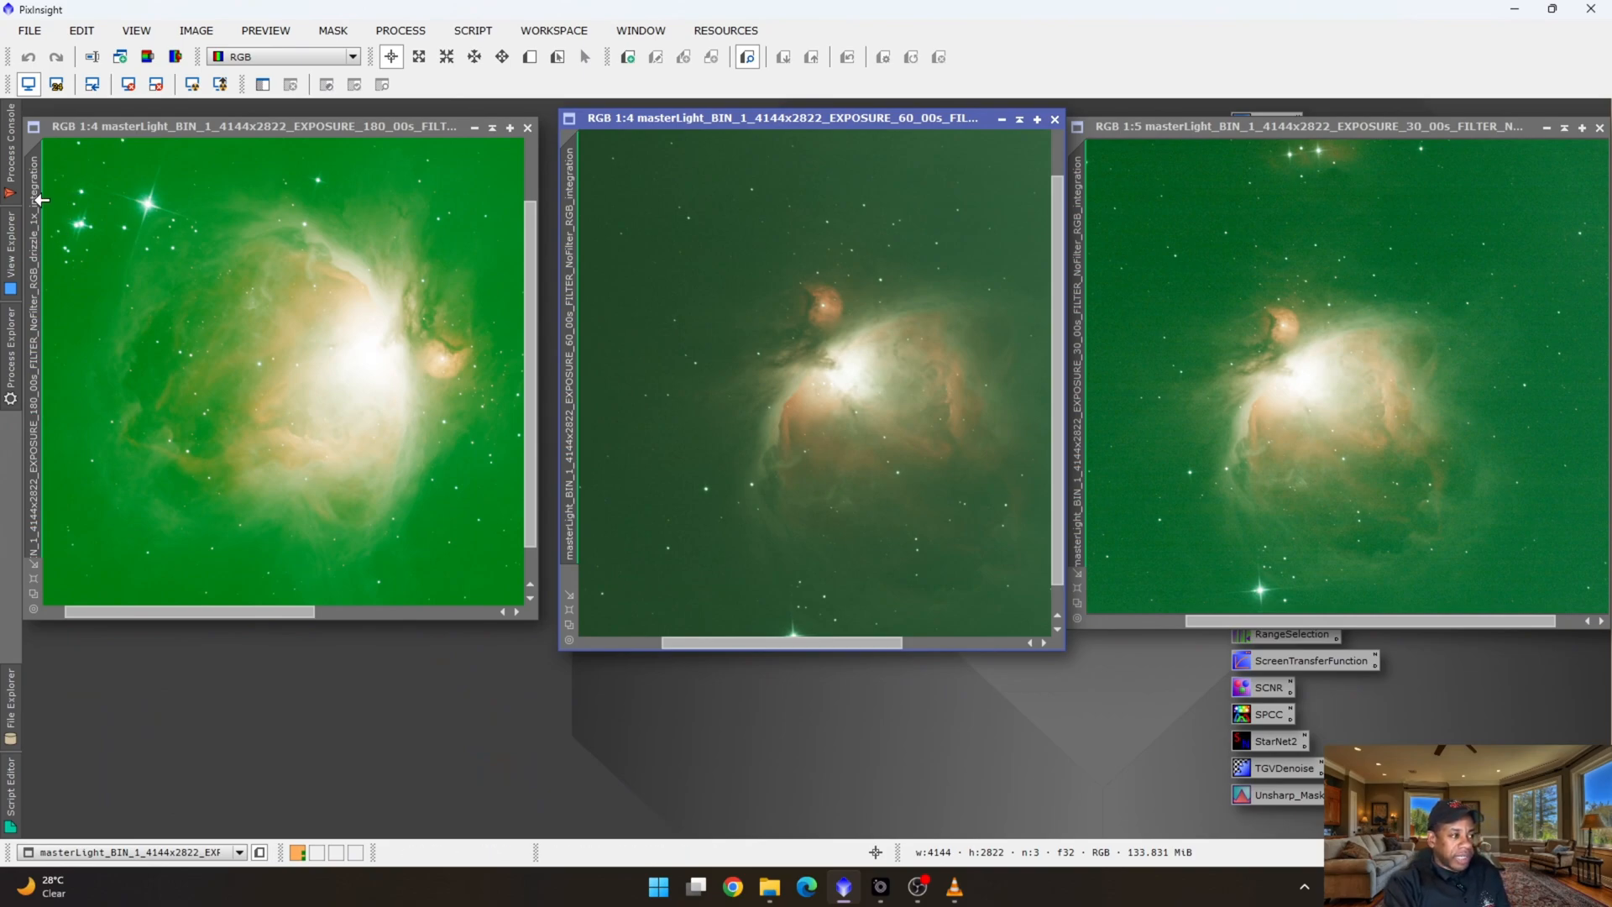
{"action": "mouse_move", "coordinate": [47, 552]}
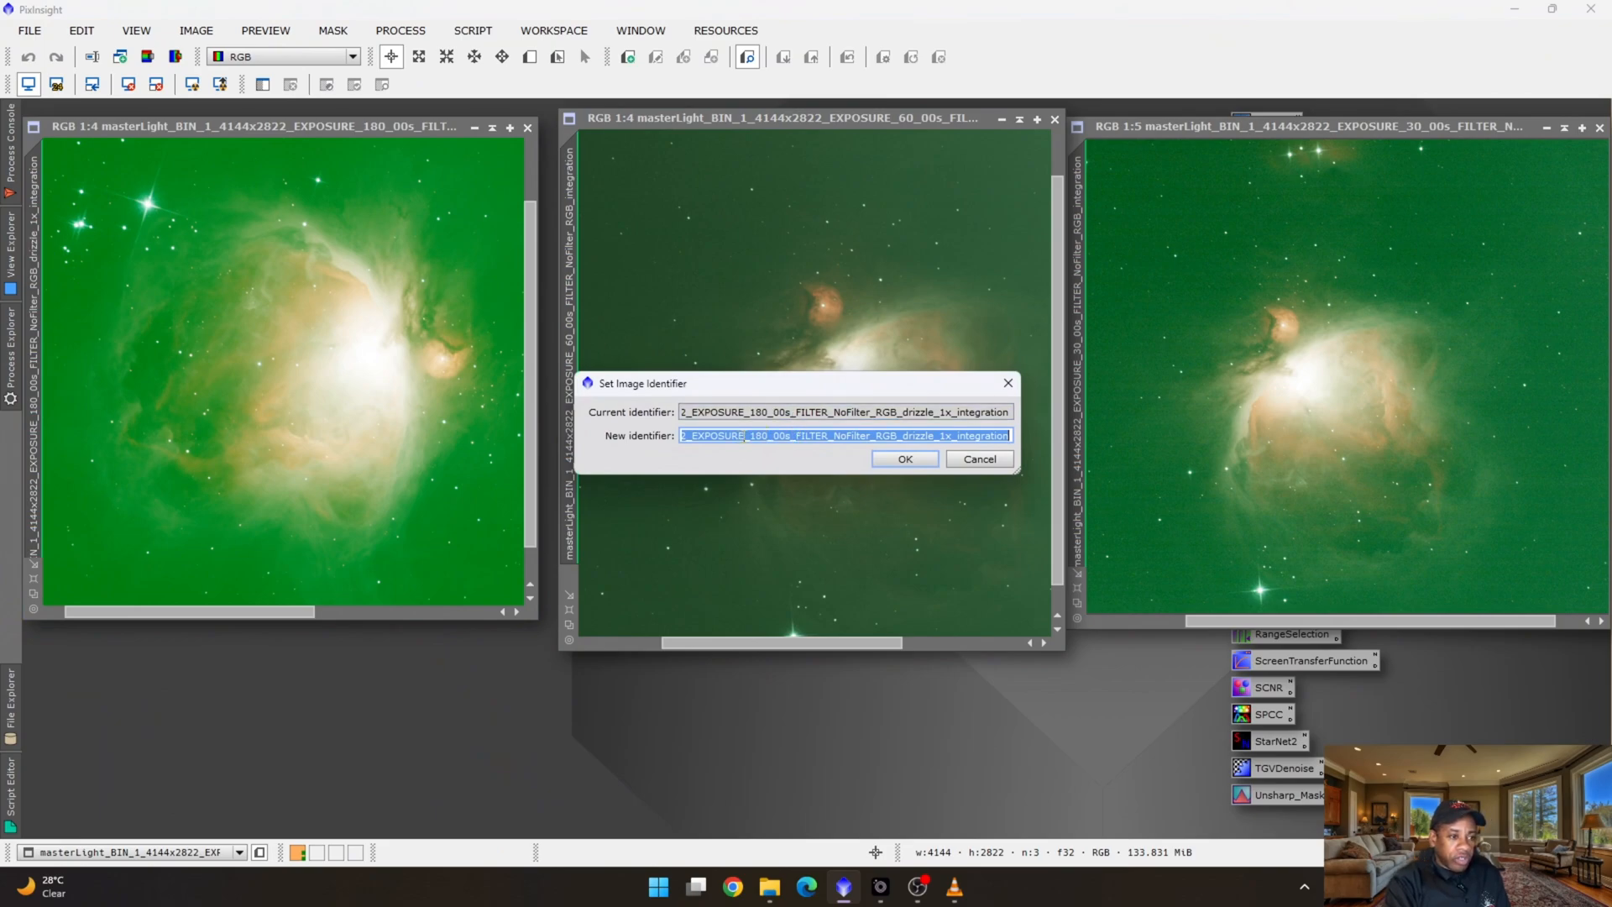
Give the 180- and 60-second exposures the identifiers Orion_180_seconds and Orion_60_seconds.
{"action": "type", "text": "masterLight_BIN_1_4144x2822_EXPOSURE_180_00s_FILTER_NoFilt"}
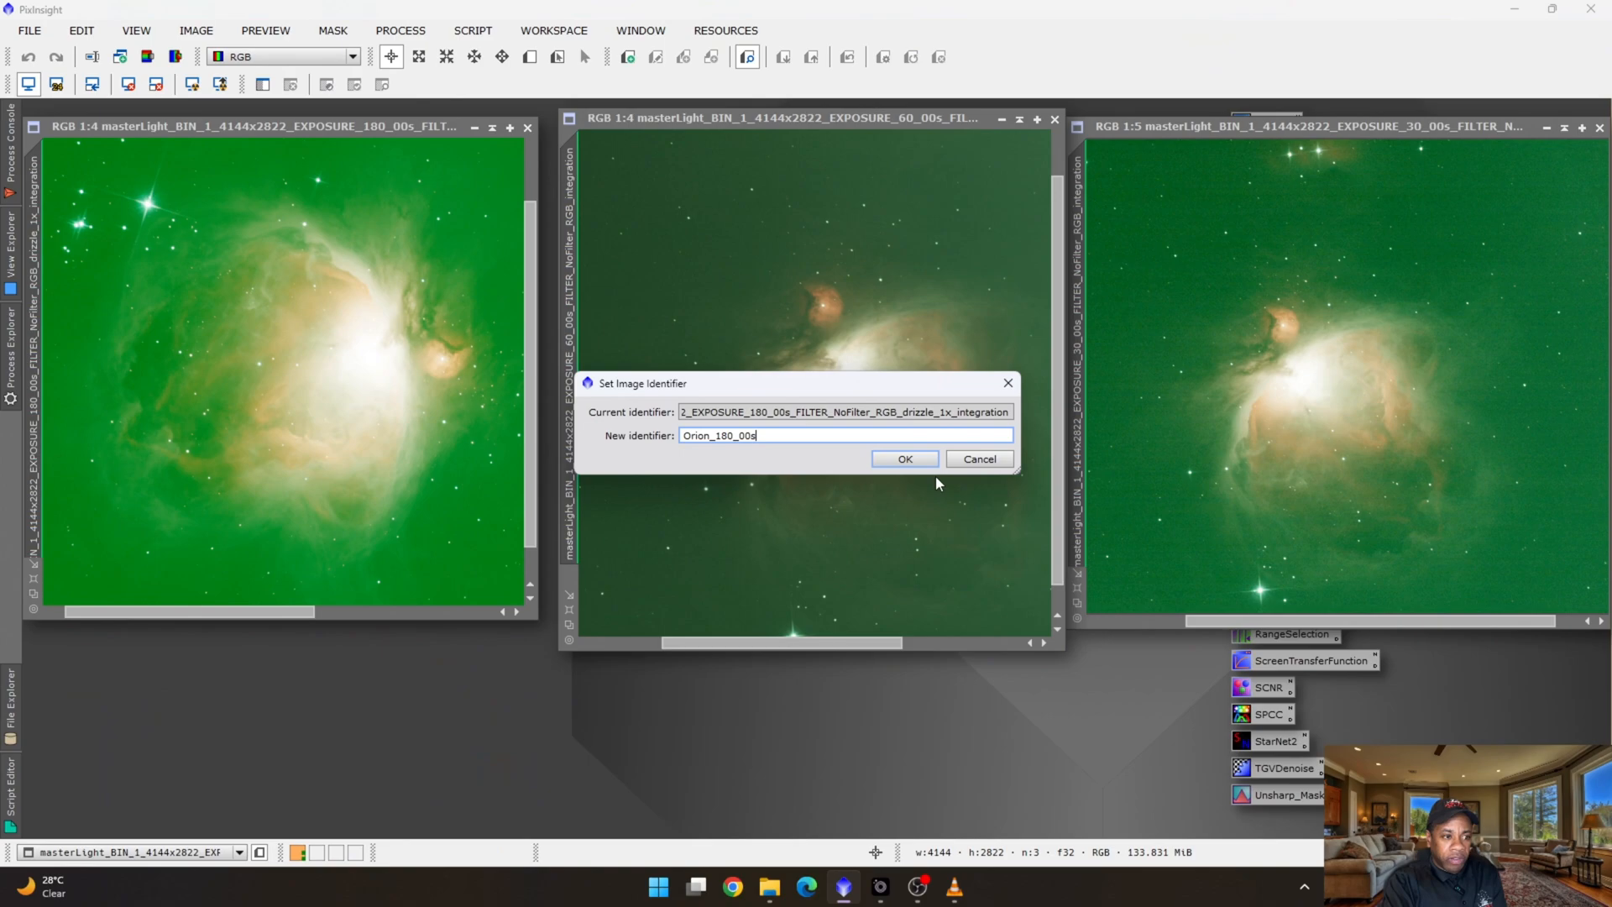
{"action": "left_click", "coordinate": [903, 459]}
{"action": "type", "text": "Orion_60_0"}
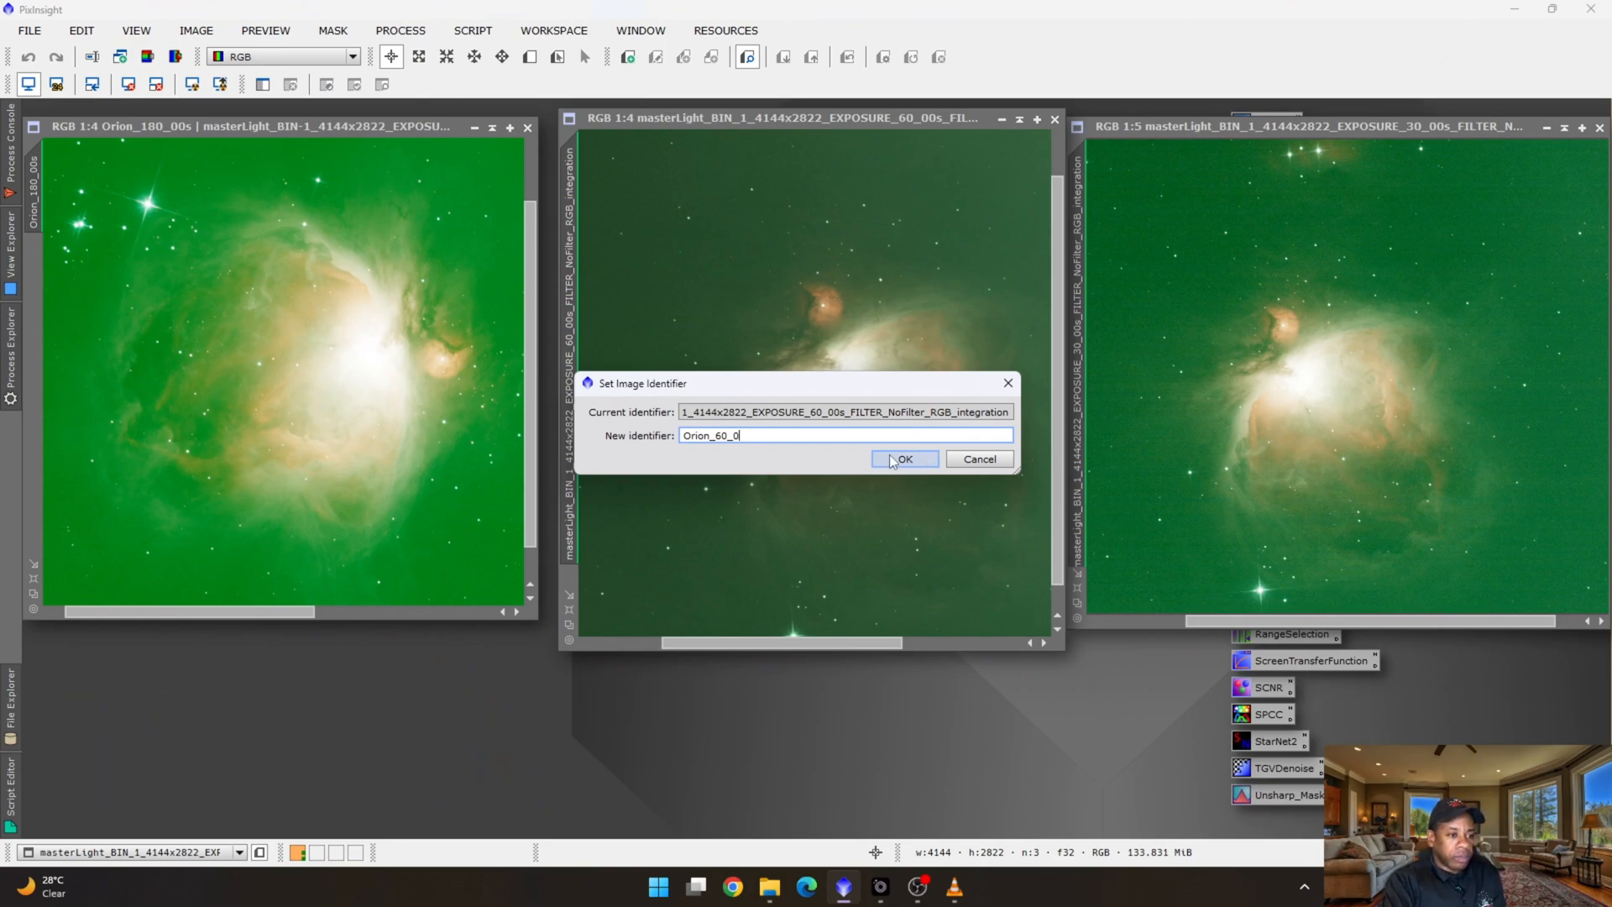
{"action": "type", "text": "seconds"}
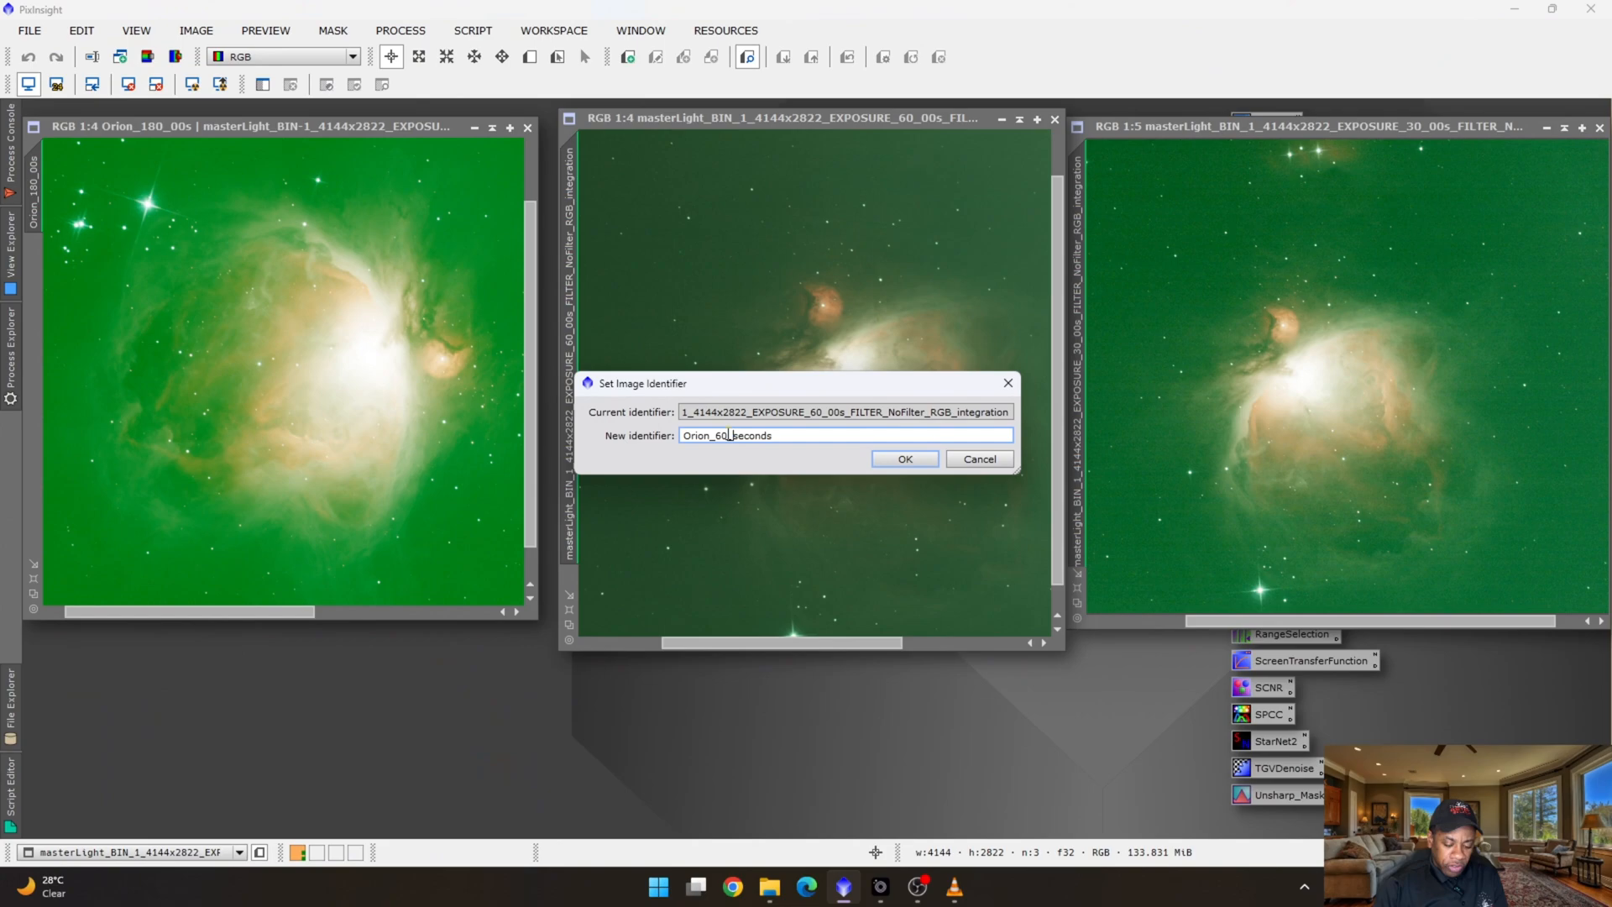
{"action": "mouse_move", "coordinate": [808, 428]}
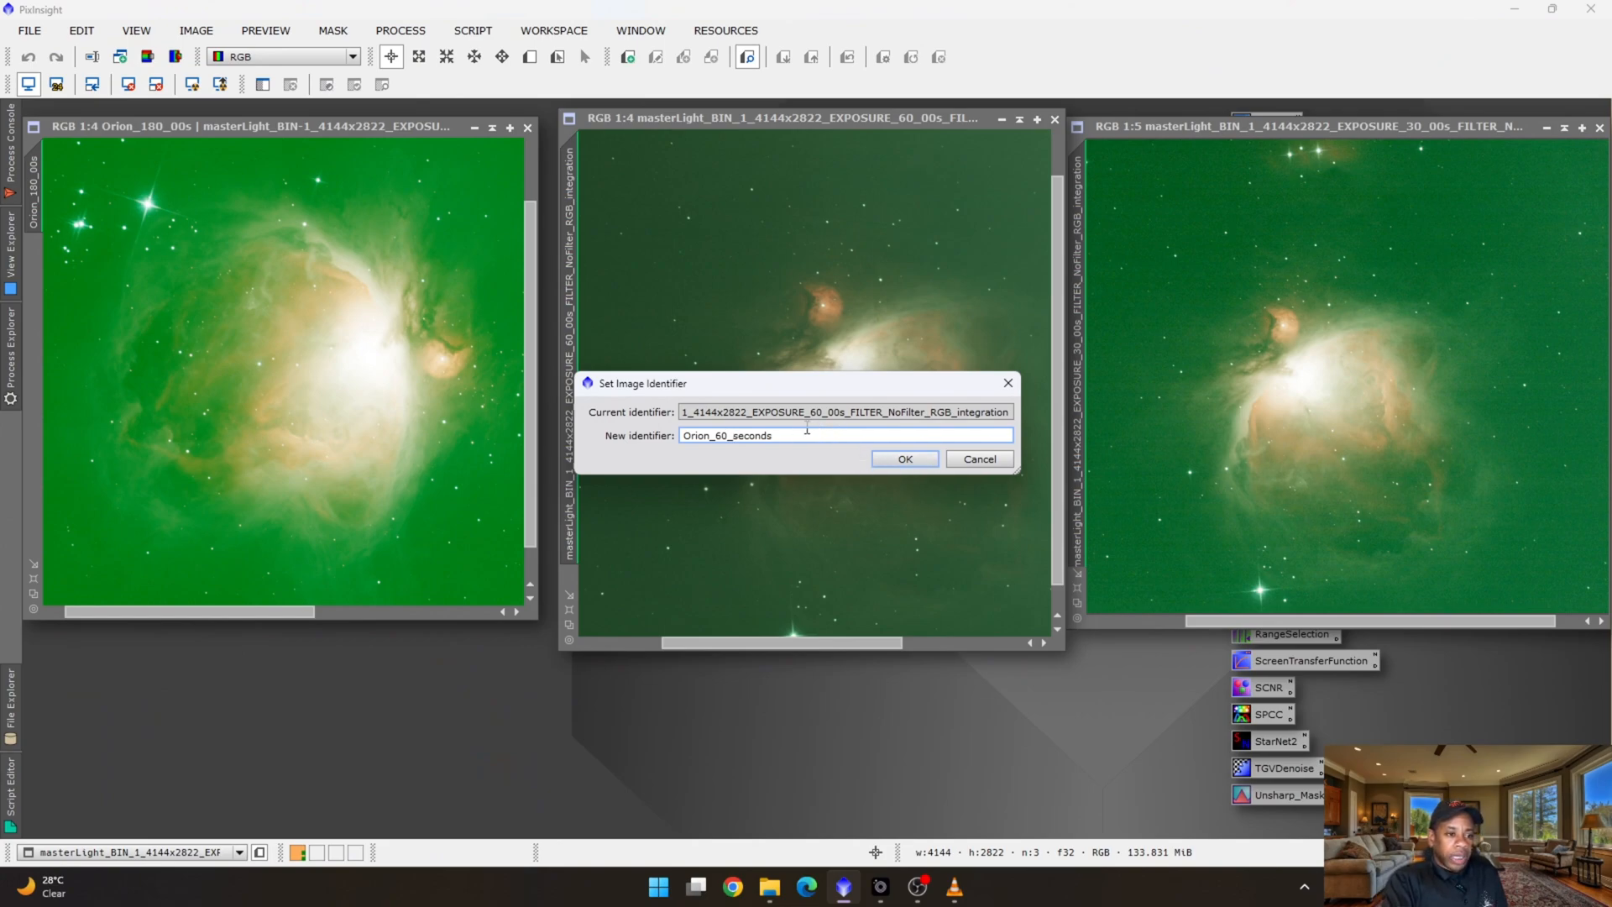
{"action": "triple_click", "coordinate": [726, 435]}
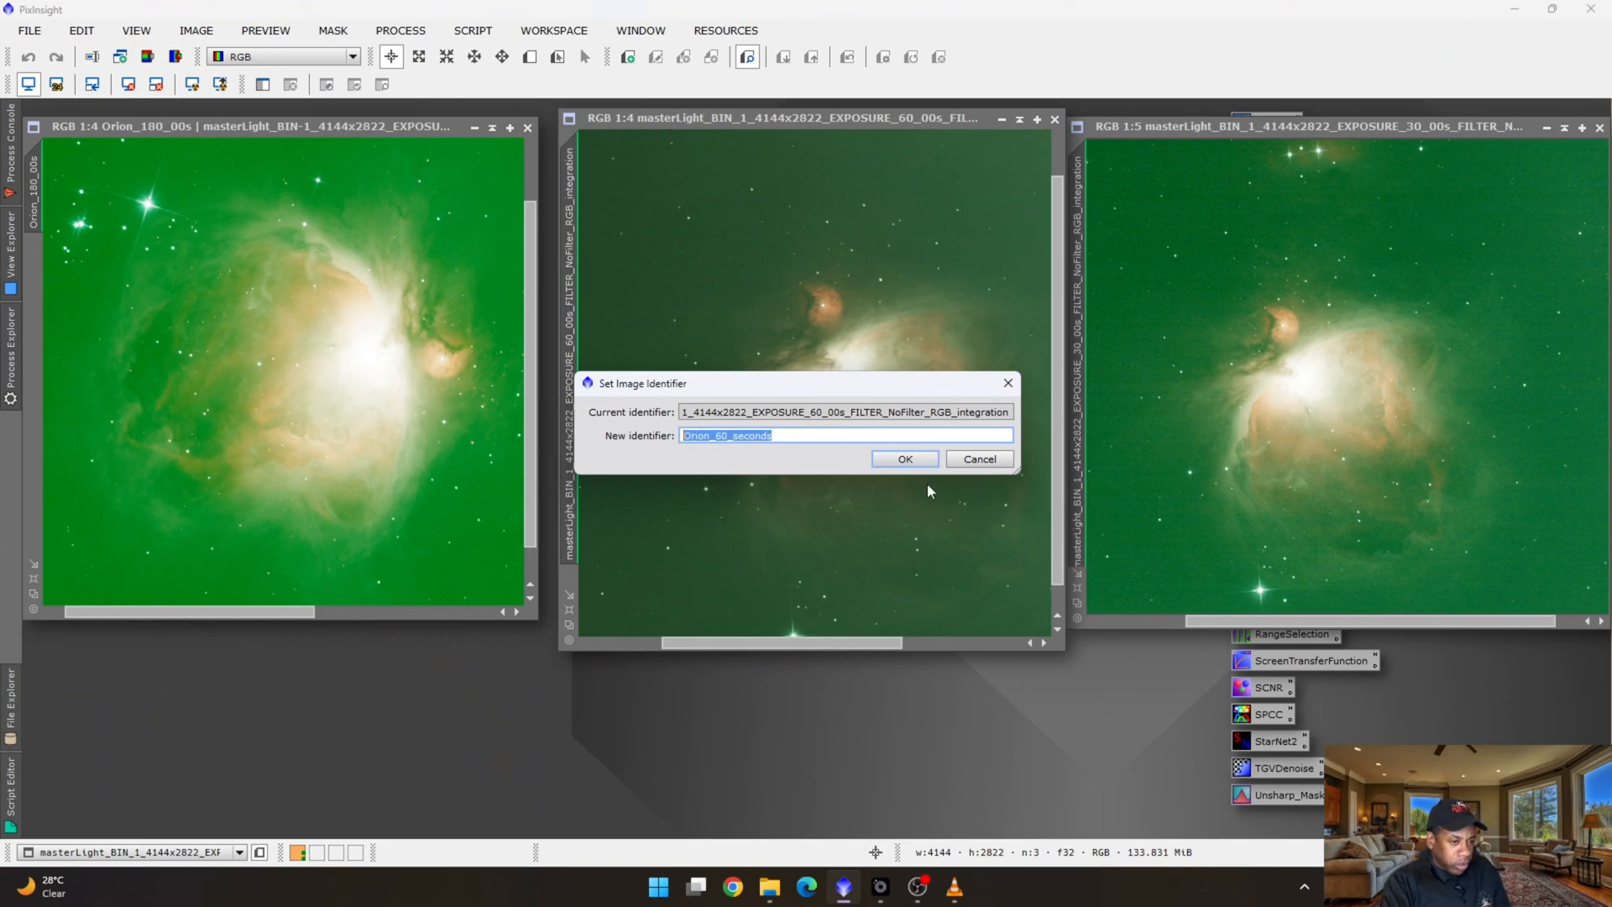
{"action": "left_click", "coordinate": [903, 459]}
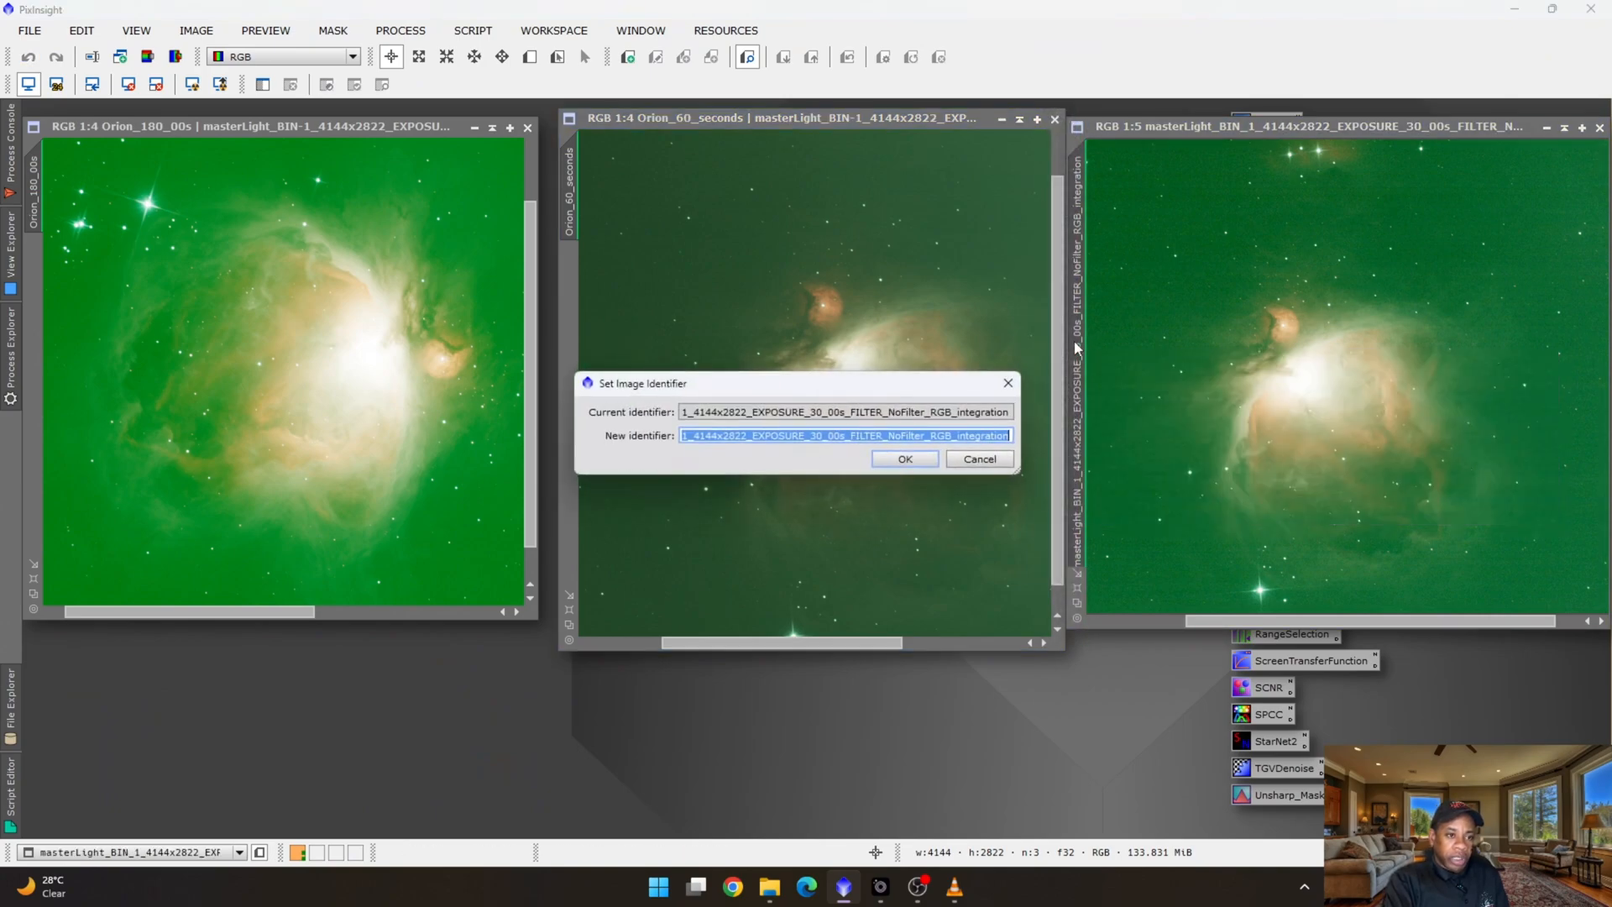
Name the remaining exposure Orion_30_seconds, correcting the exposure number before confirming.
{"action": "type", "text": "Orion_60_seconds"}
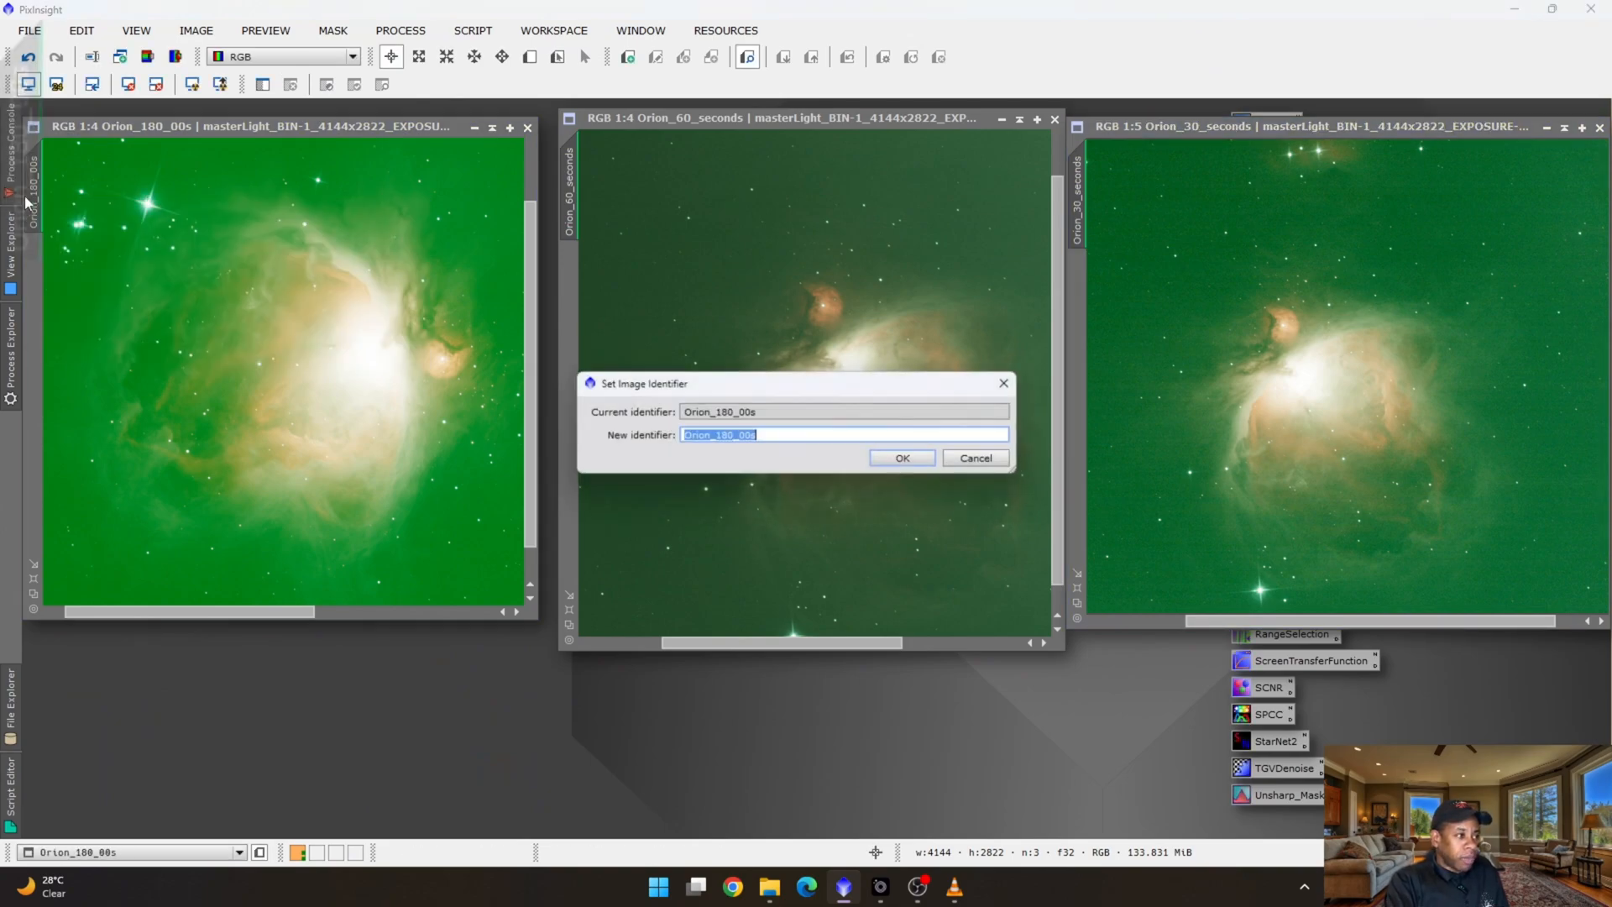
{"action": "type", "text": "Orion_60_seconds"}
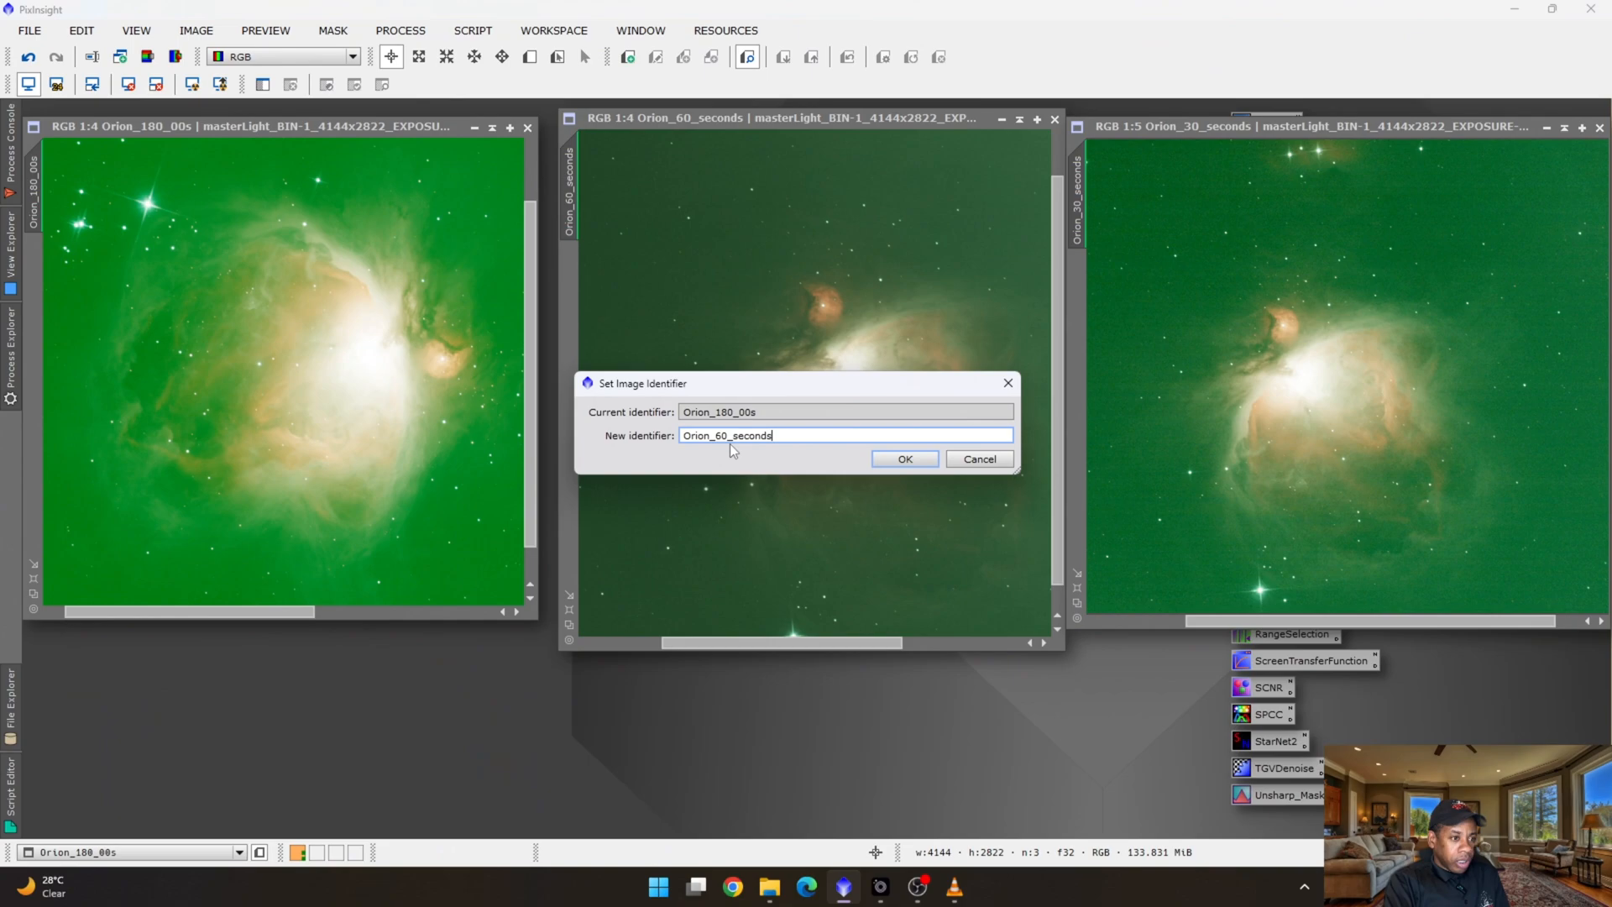
{"action": "key", "text": "Backspace"}
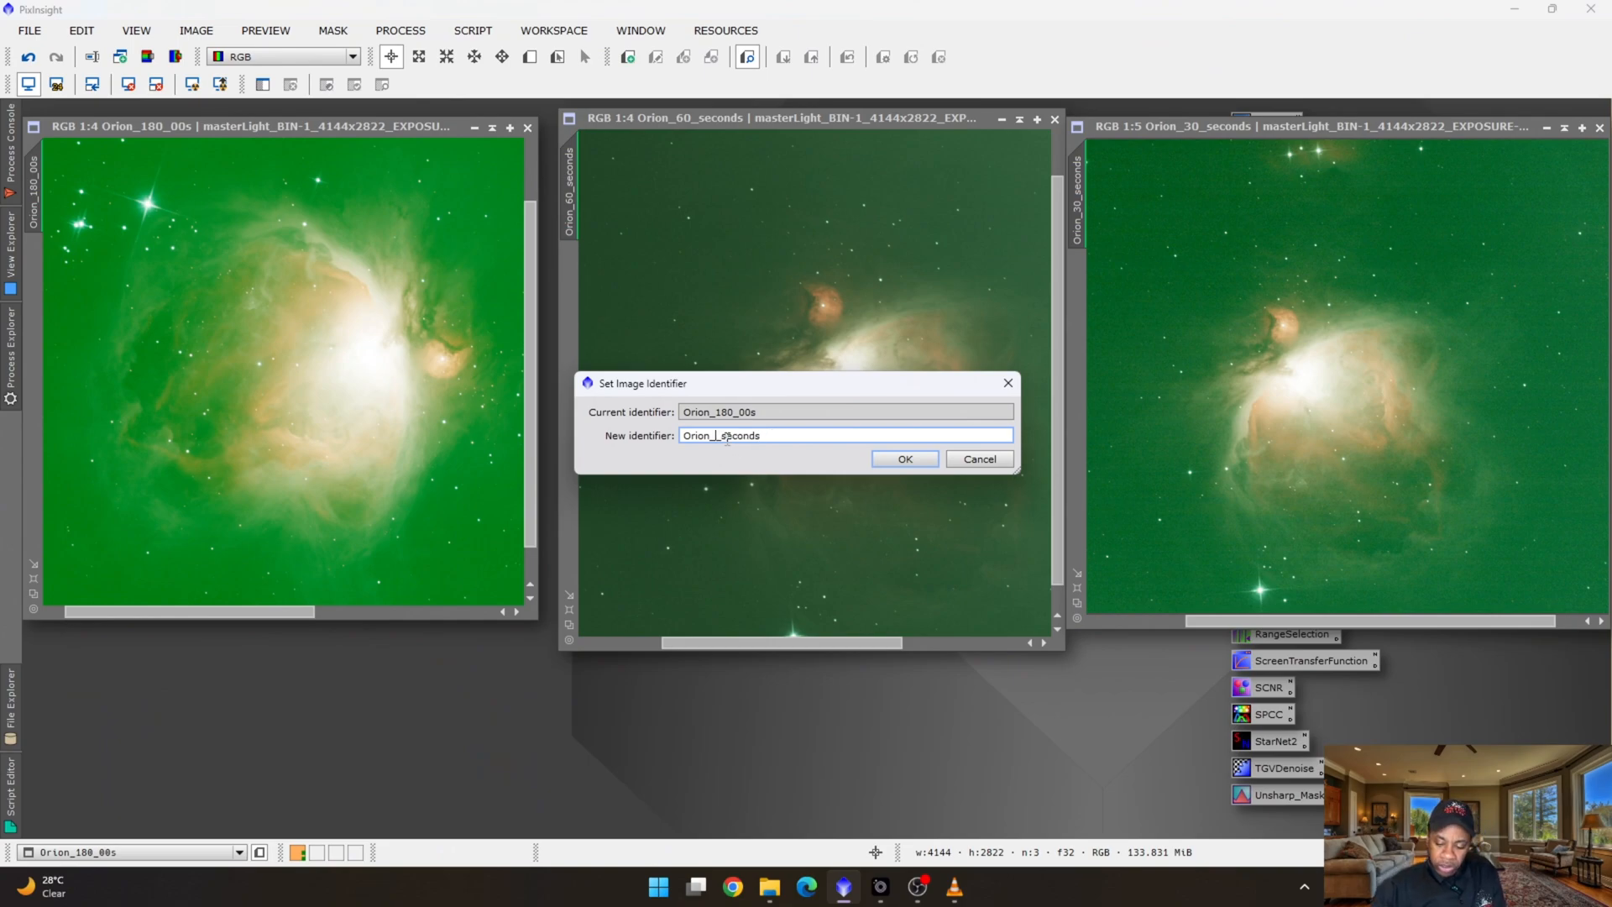
{"action": "left_click", "coordinate": [904, 459]}
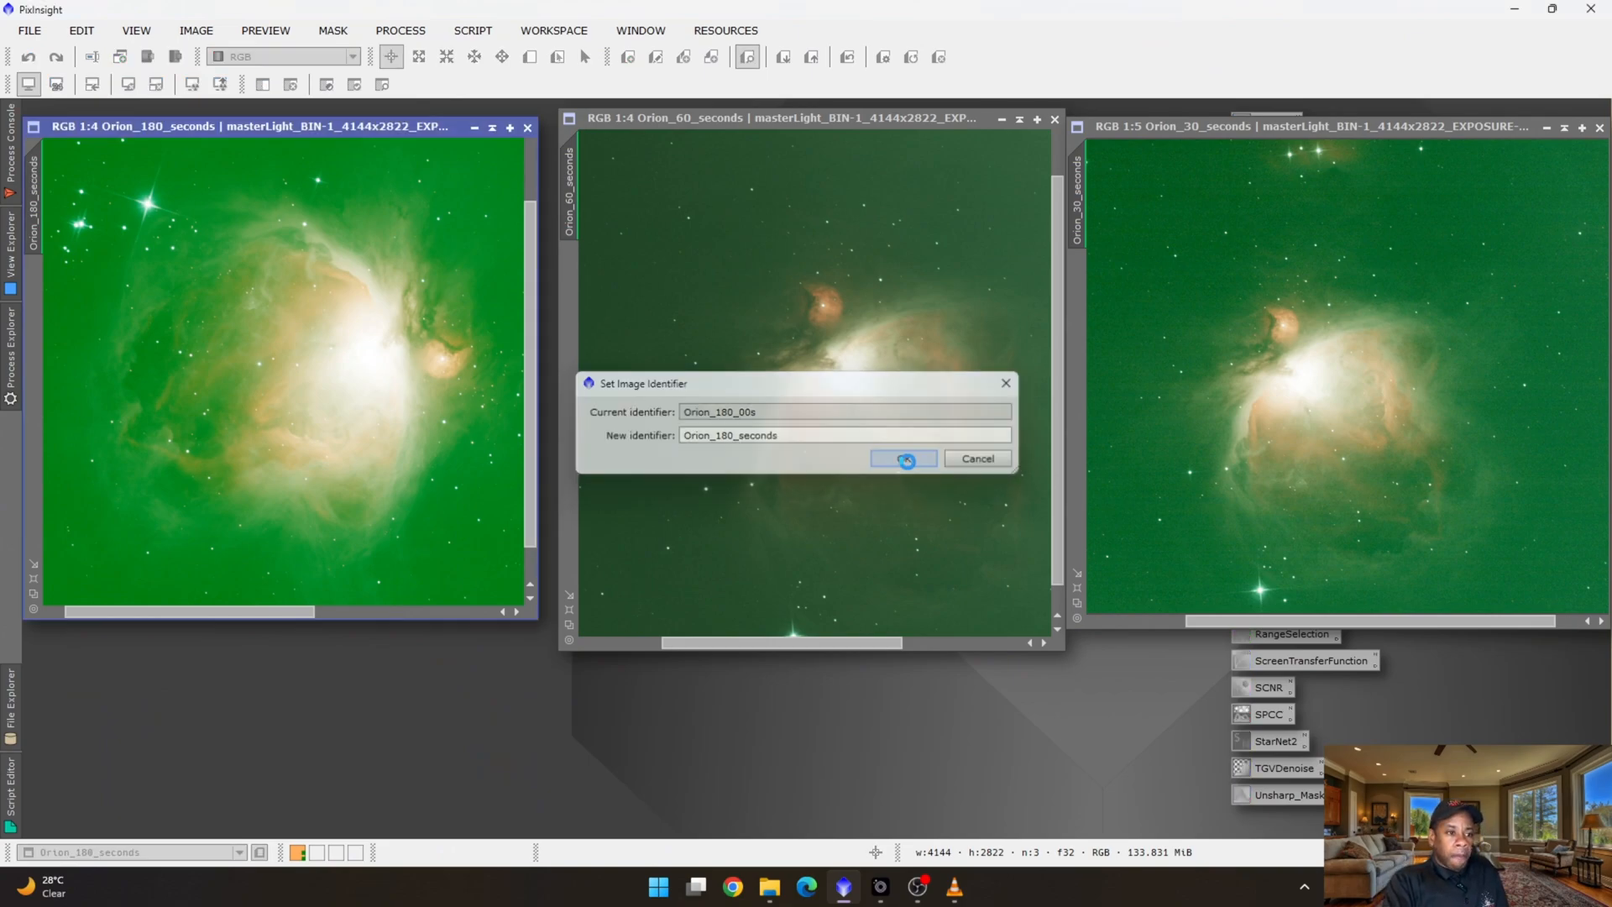
{"action": "left_click", "coordinate": [904, 457]}
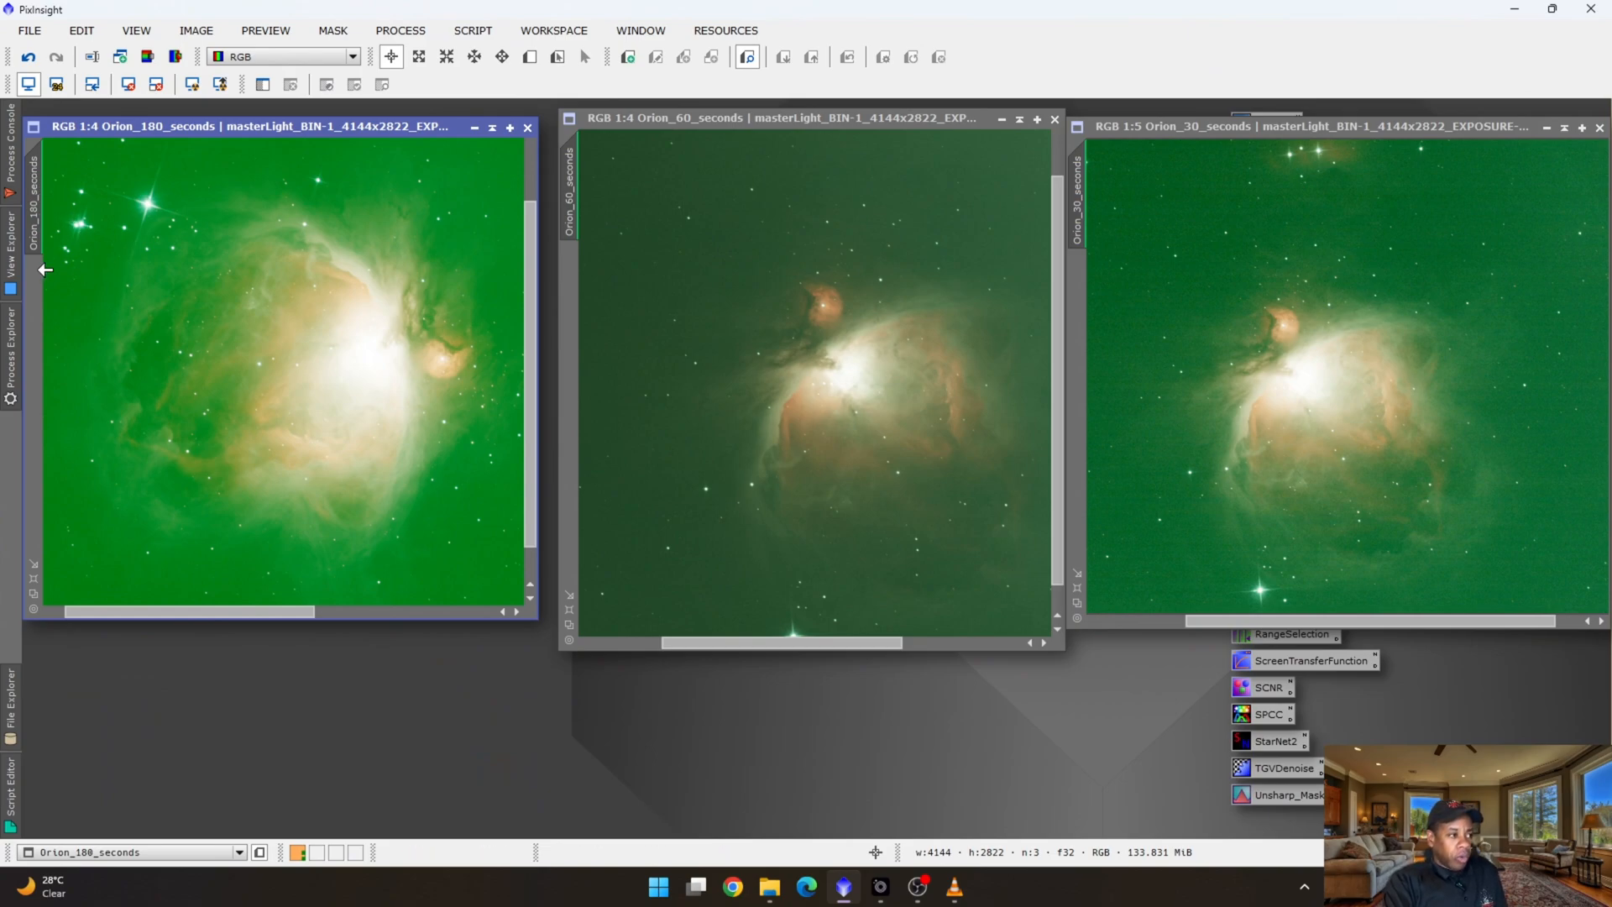
{"action": "mouse_move", "coordinate": [34, 200]}
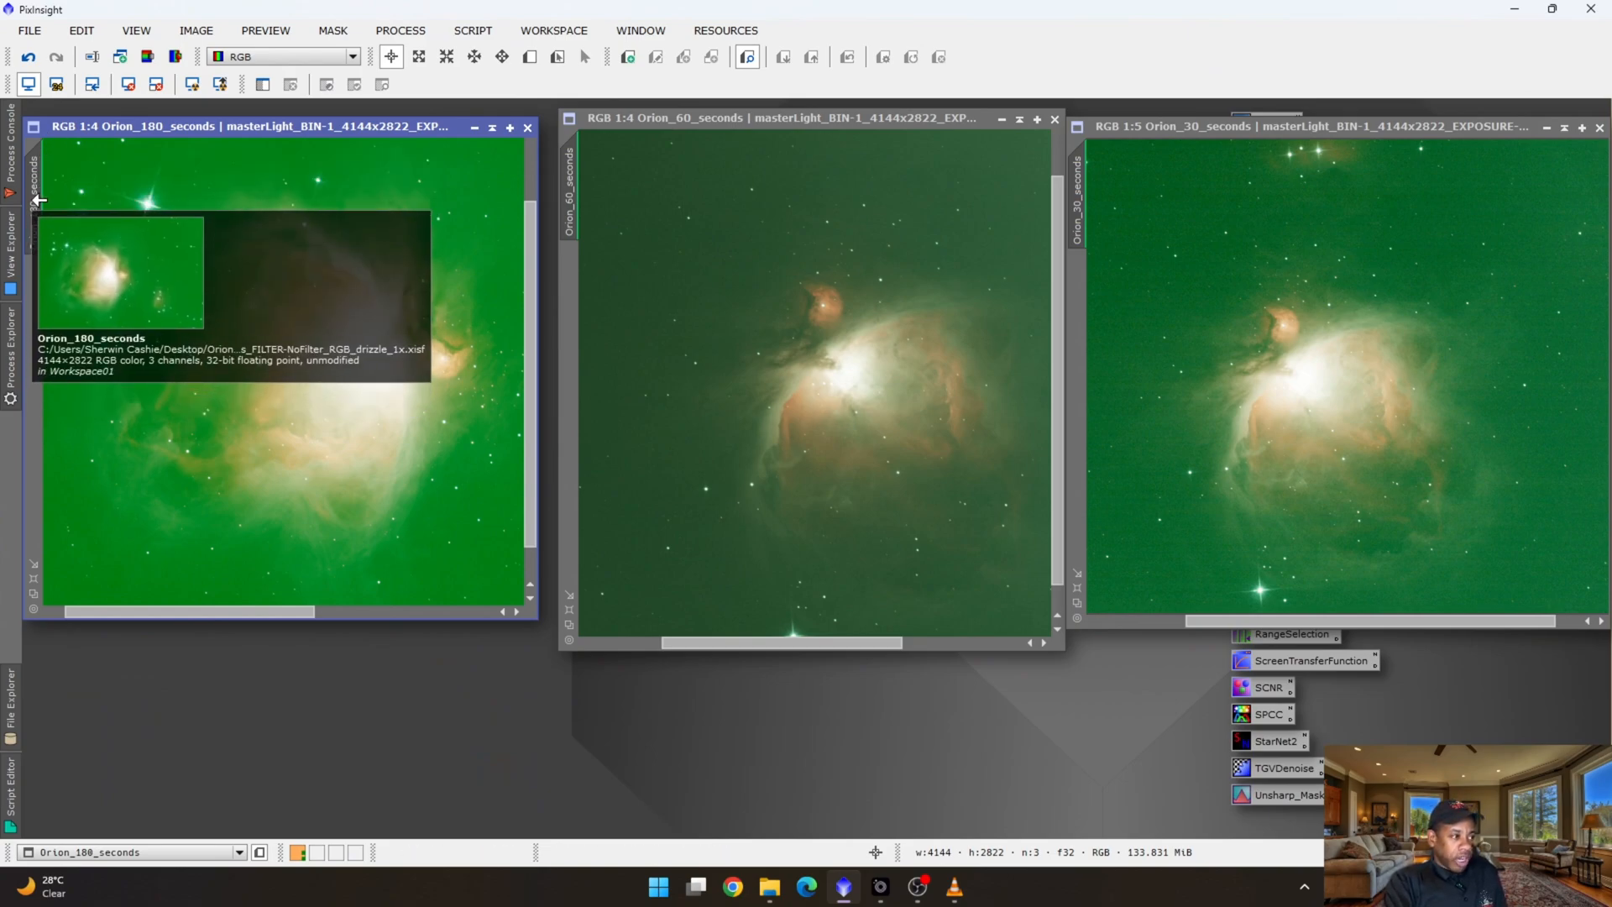
{"action": "mouse_move", "coordinate": [1099, 230]}
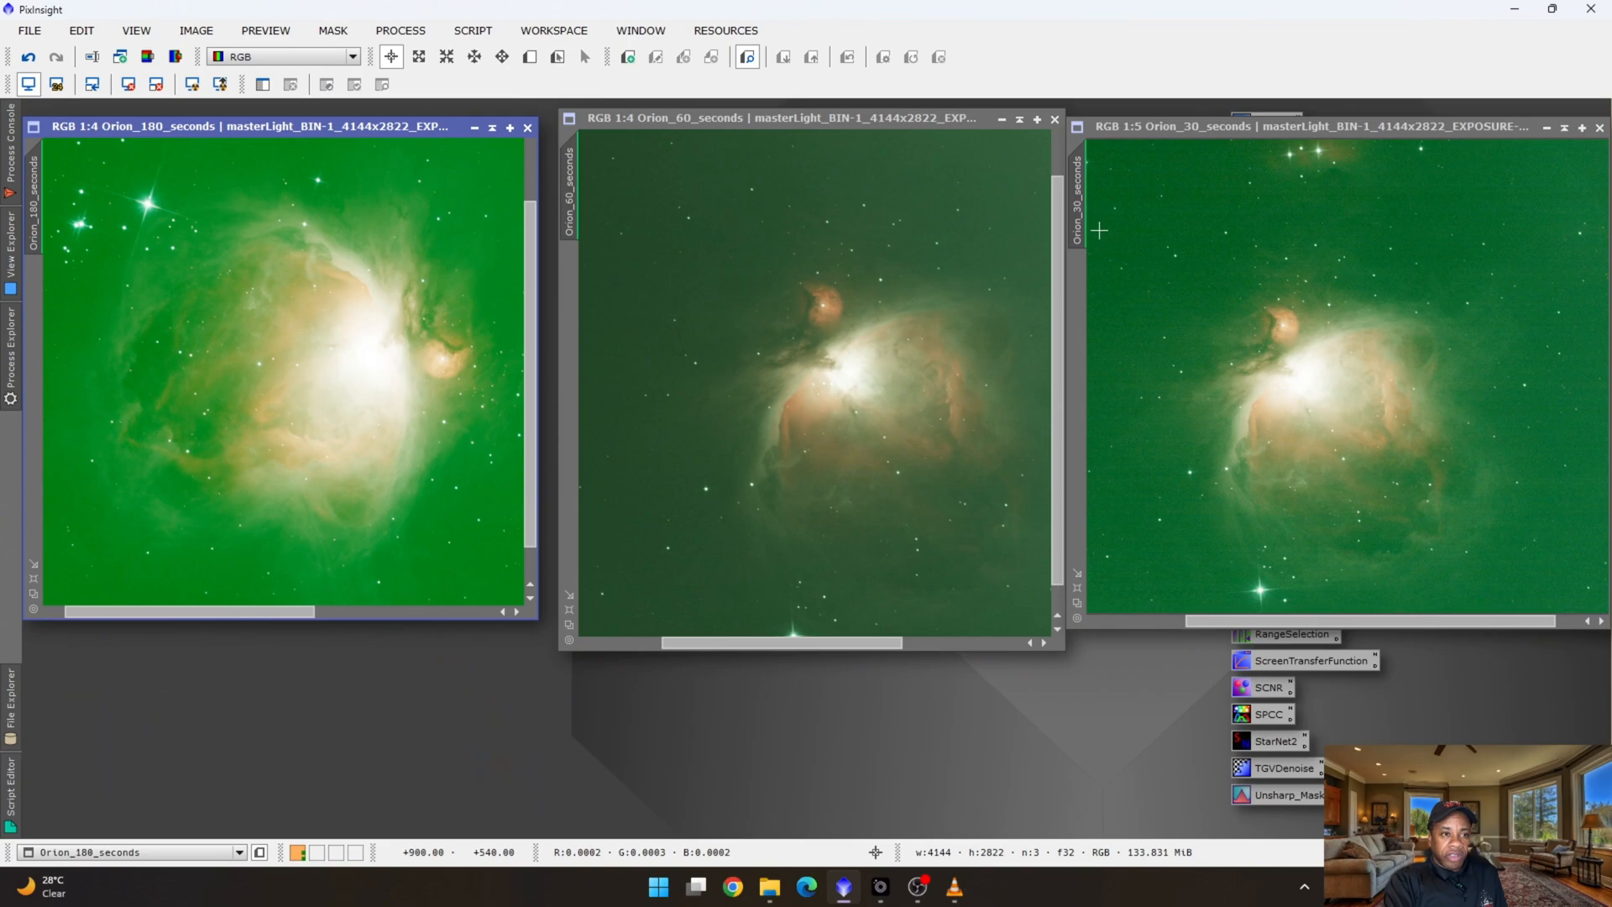
{"action": "mouse_move", "coordinate": [791, 383]}
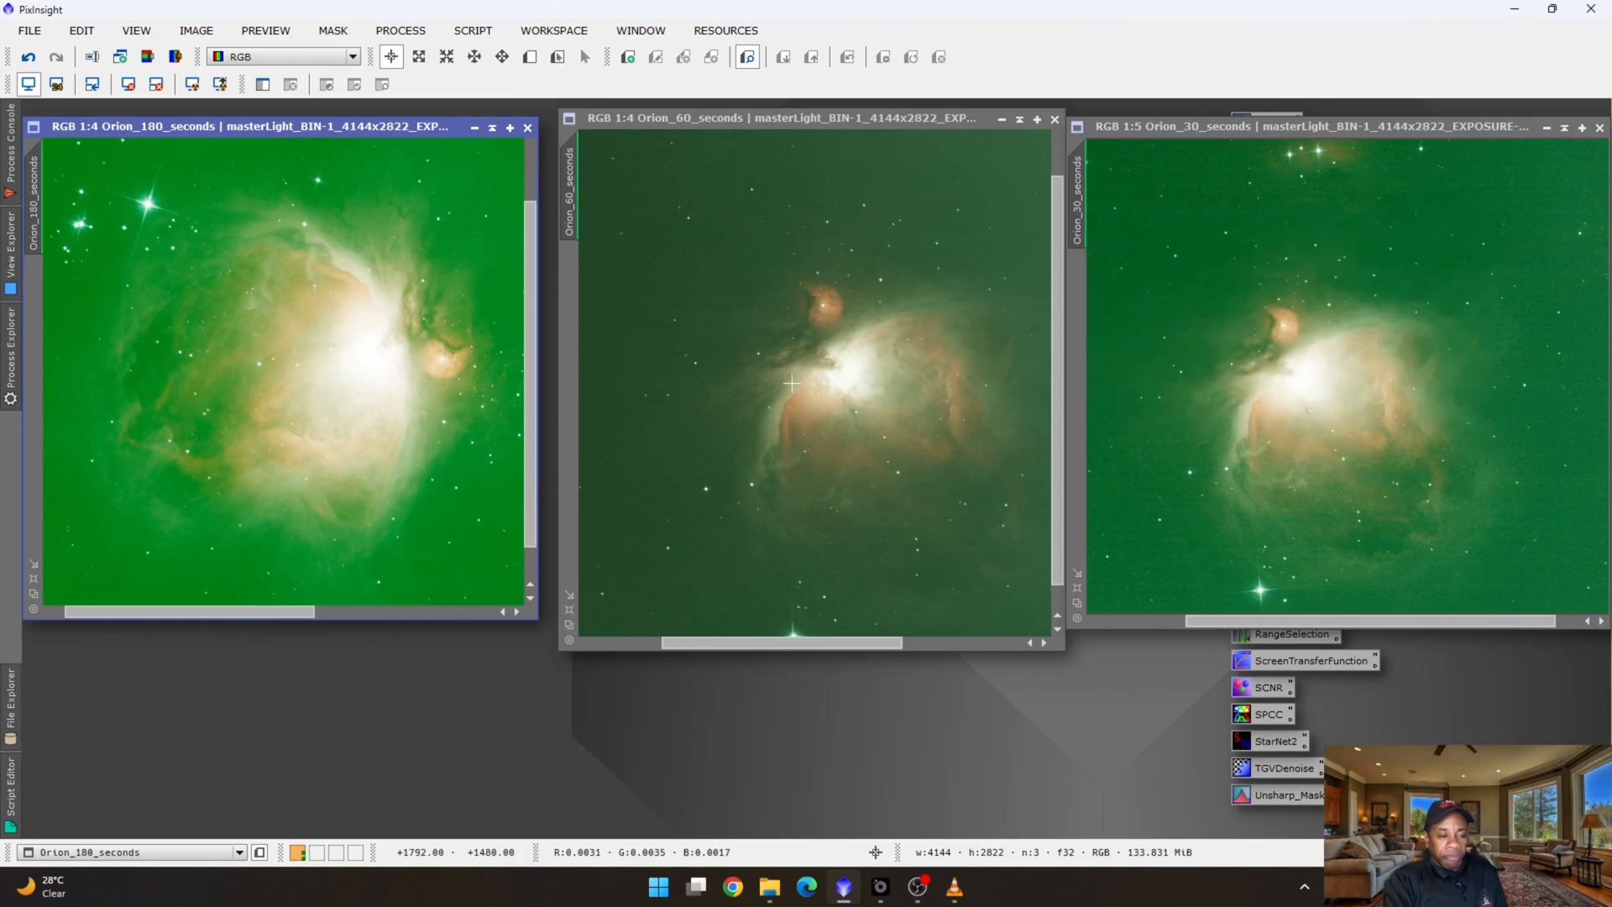
{"action": "mouse_move", "coordinate": [858, 273]}
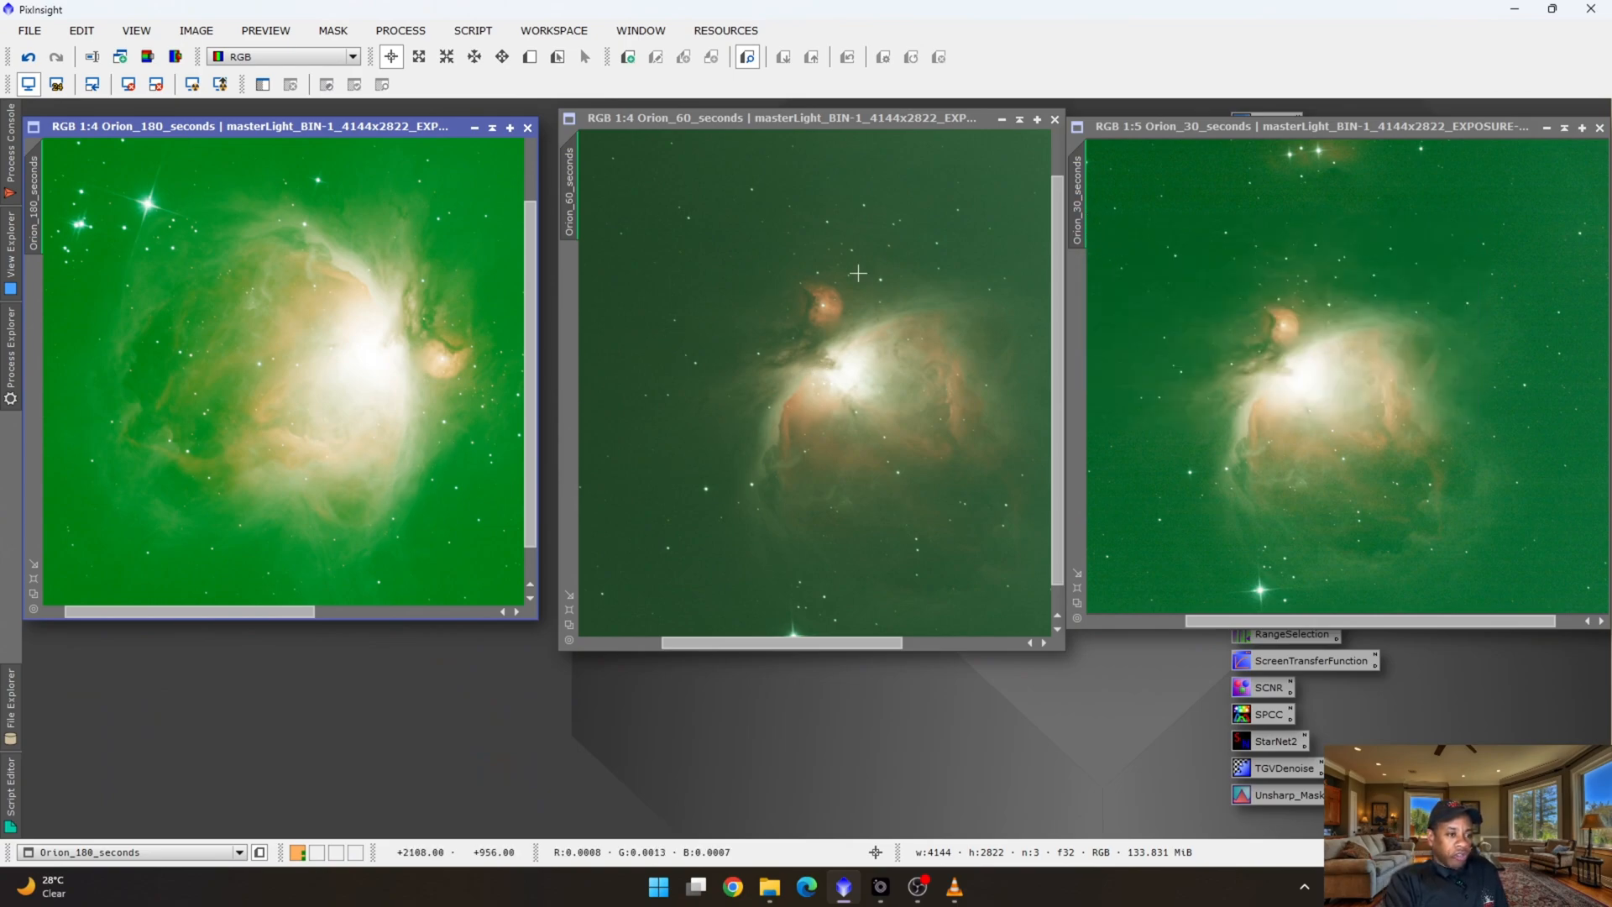
{"action": "mouse_move", "coordinate": [921, 413]}
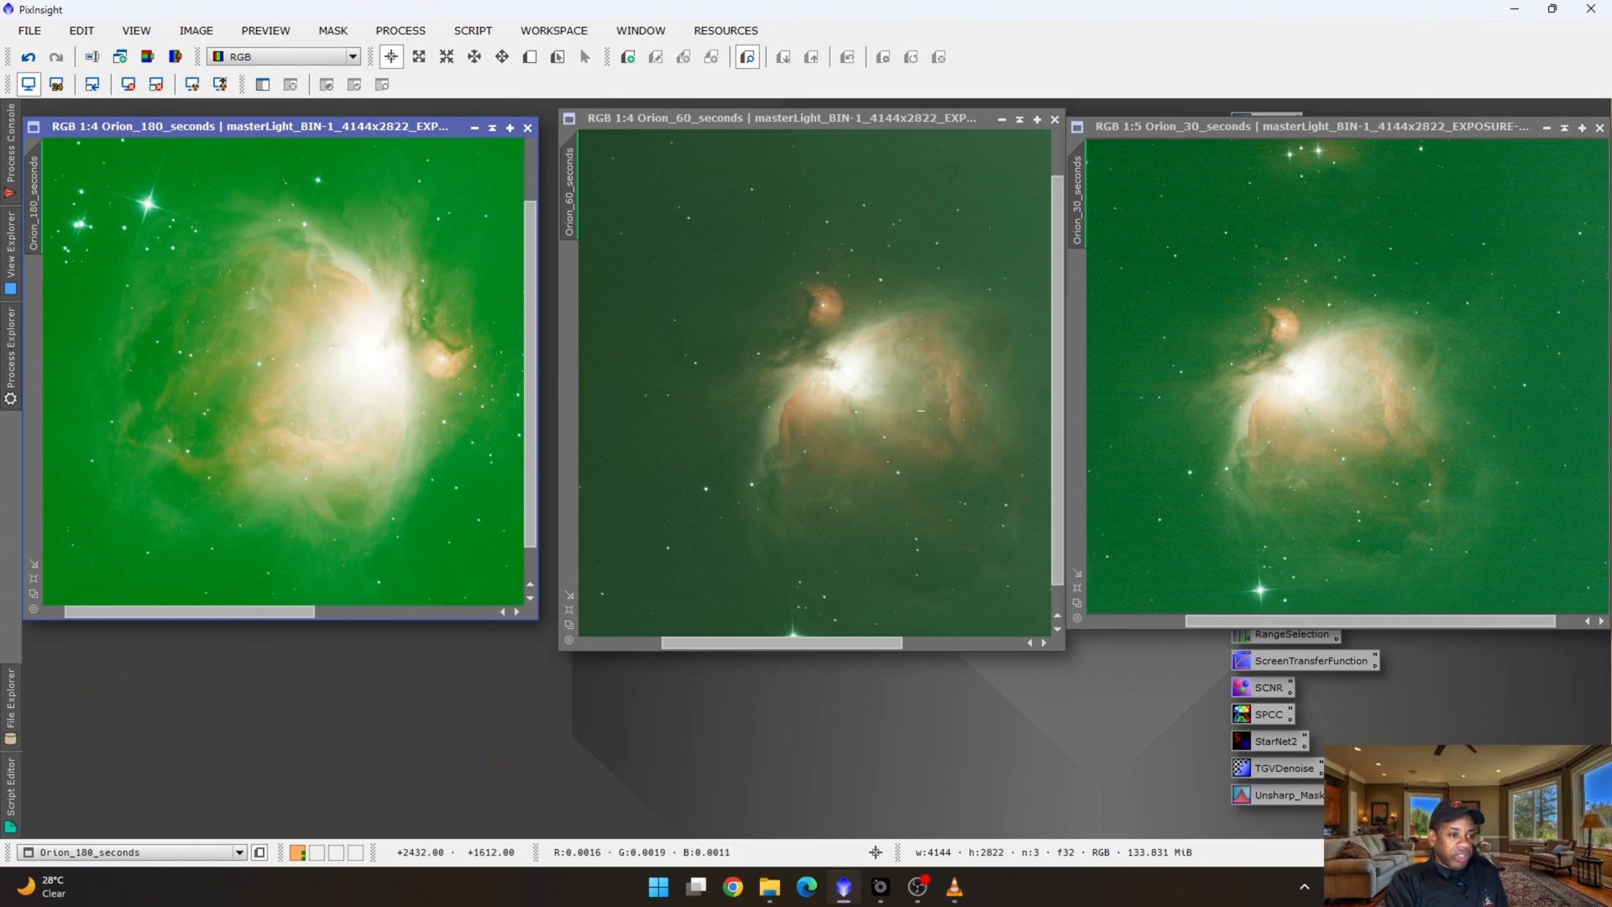
{"action": "mouse_move", "coordinate": [600, 400]}
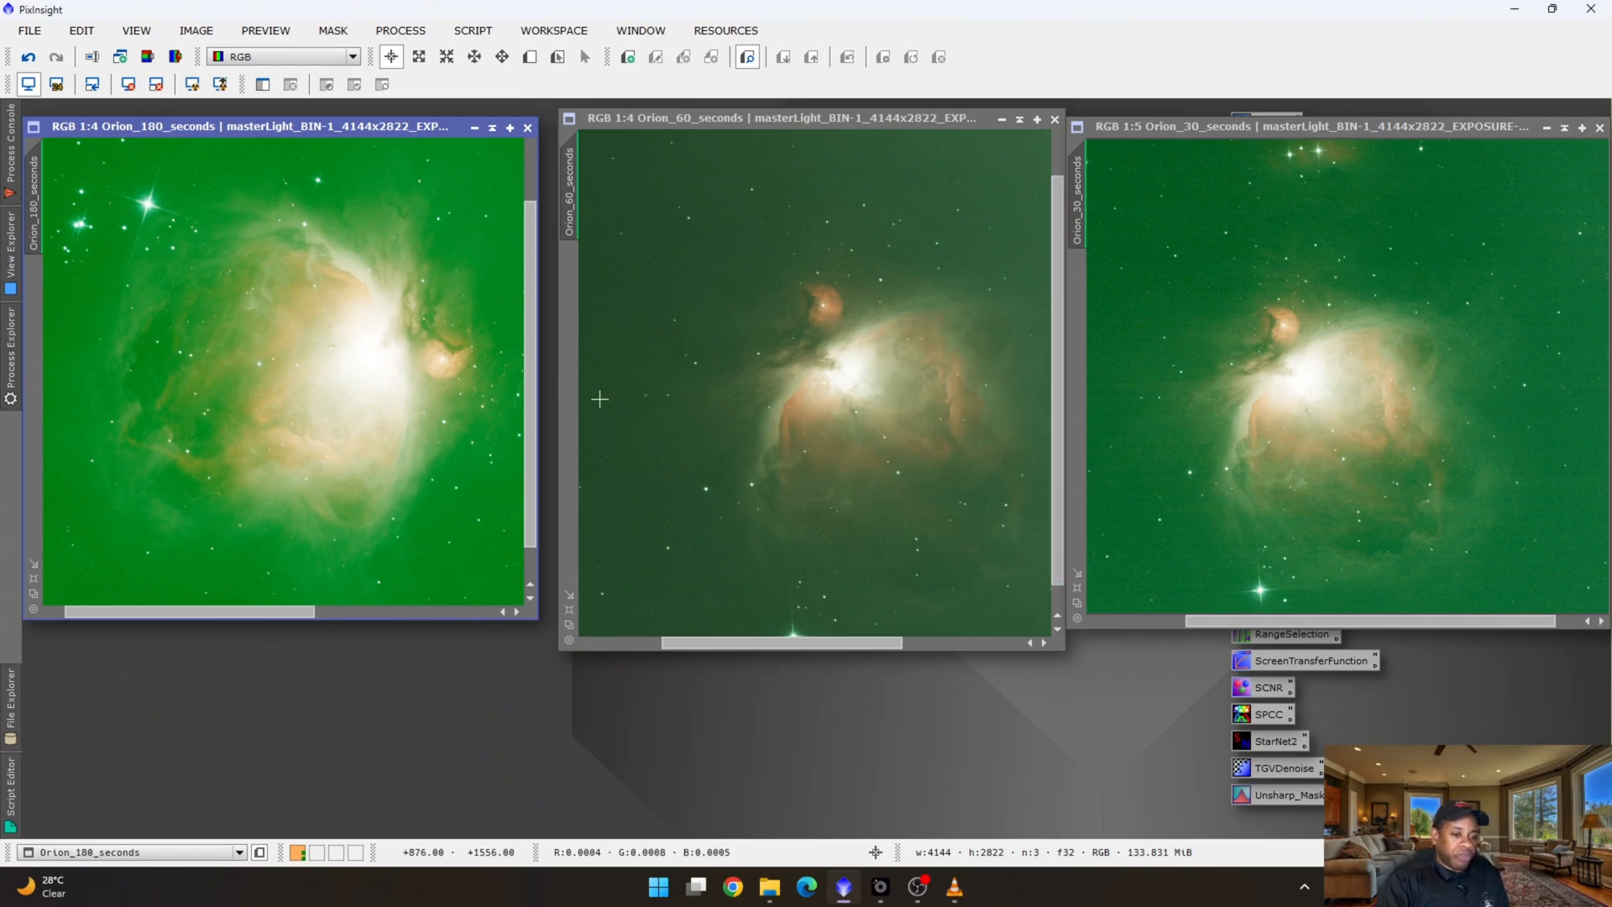
{"action": "mouse_move", "coordinate": [548, 410]}
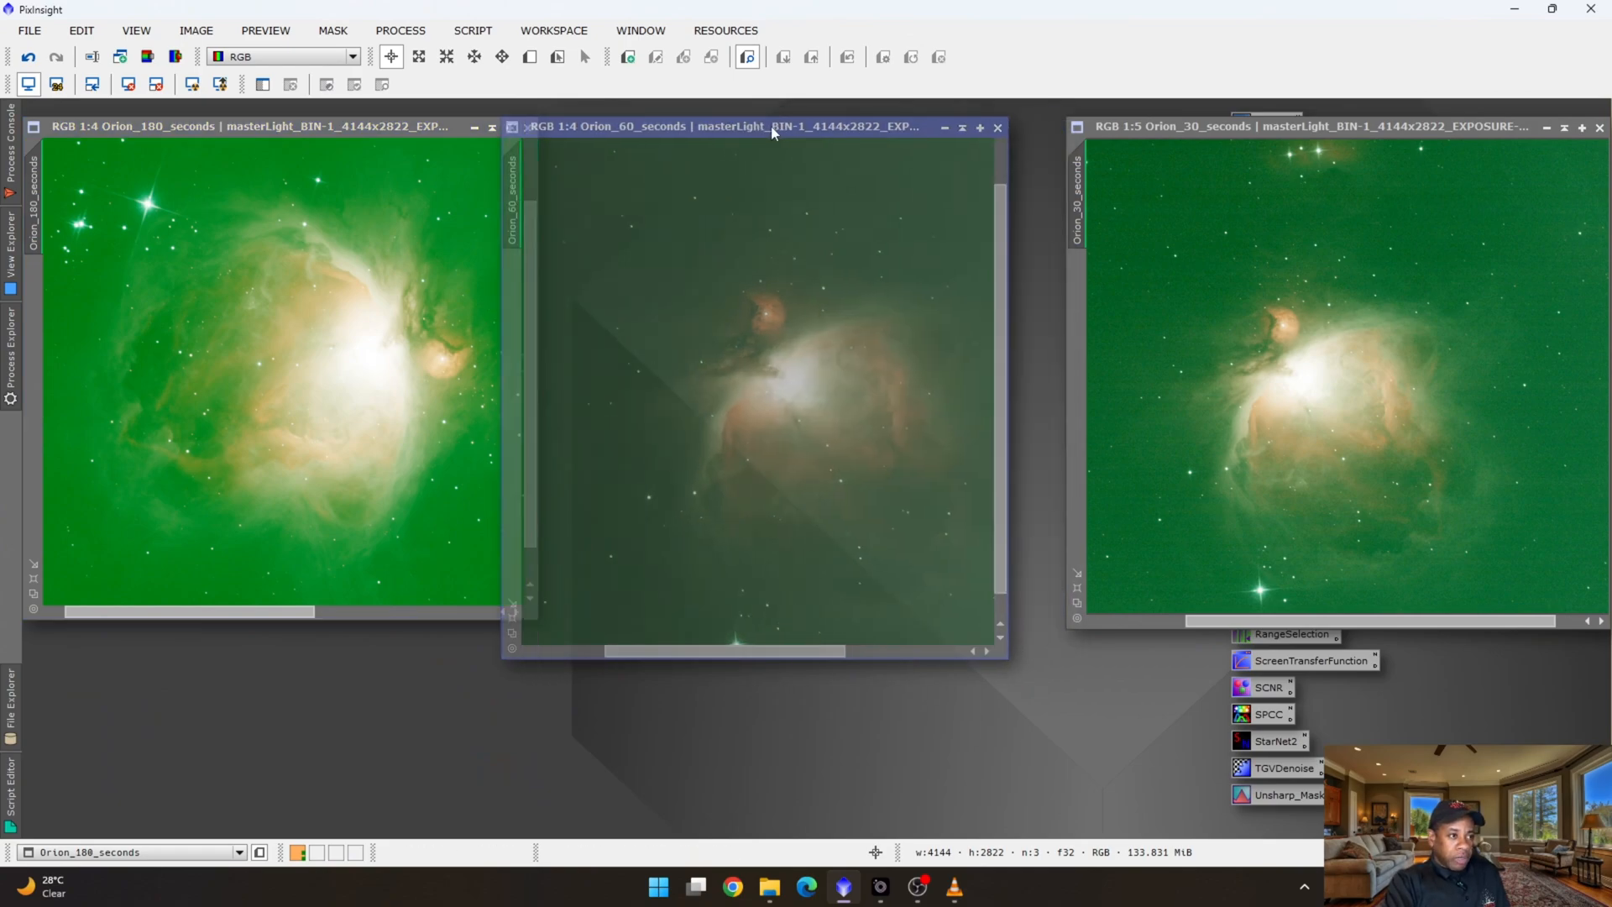
Place the Orion_60_seconds view beside Orion_180_seconds and bring up the All Processes list.
{"action": "left_click", "coordinate": [770, 126]}
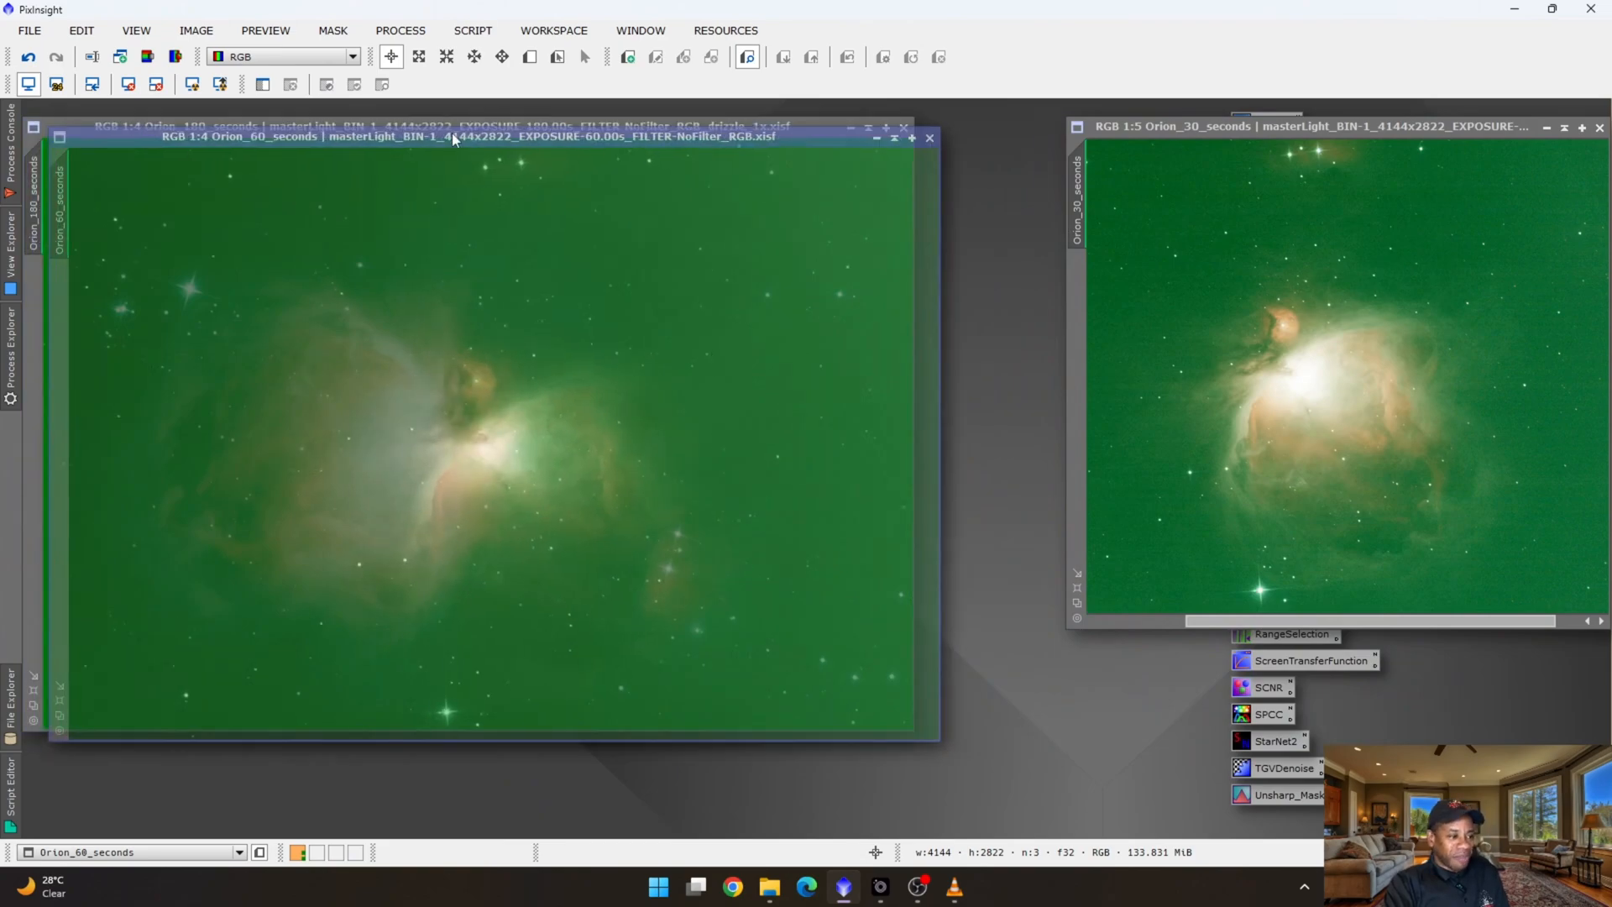
{"action": "left_click_drag", "start_coordinate": [452, 136], "coordinate": [800, 234]}
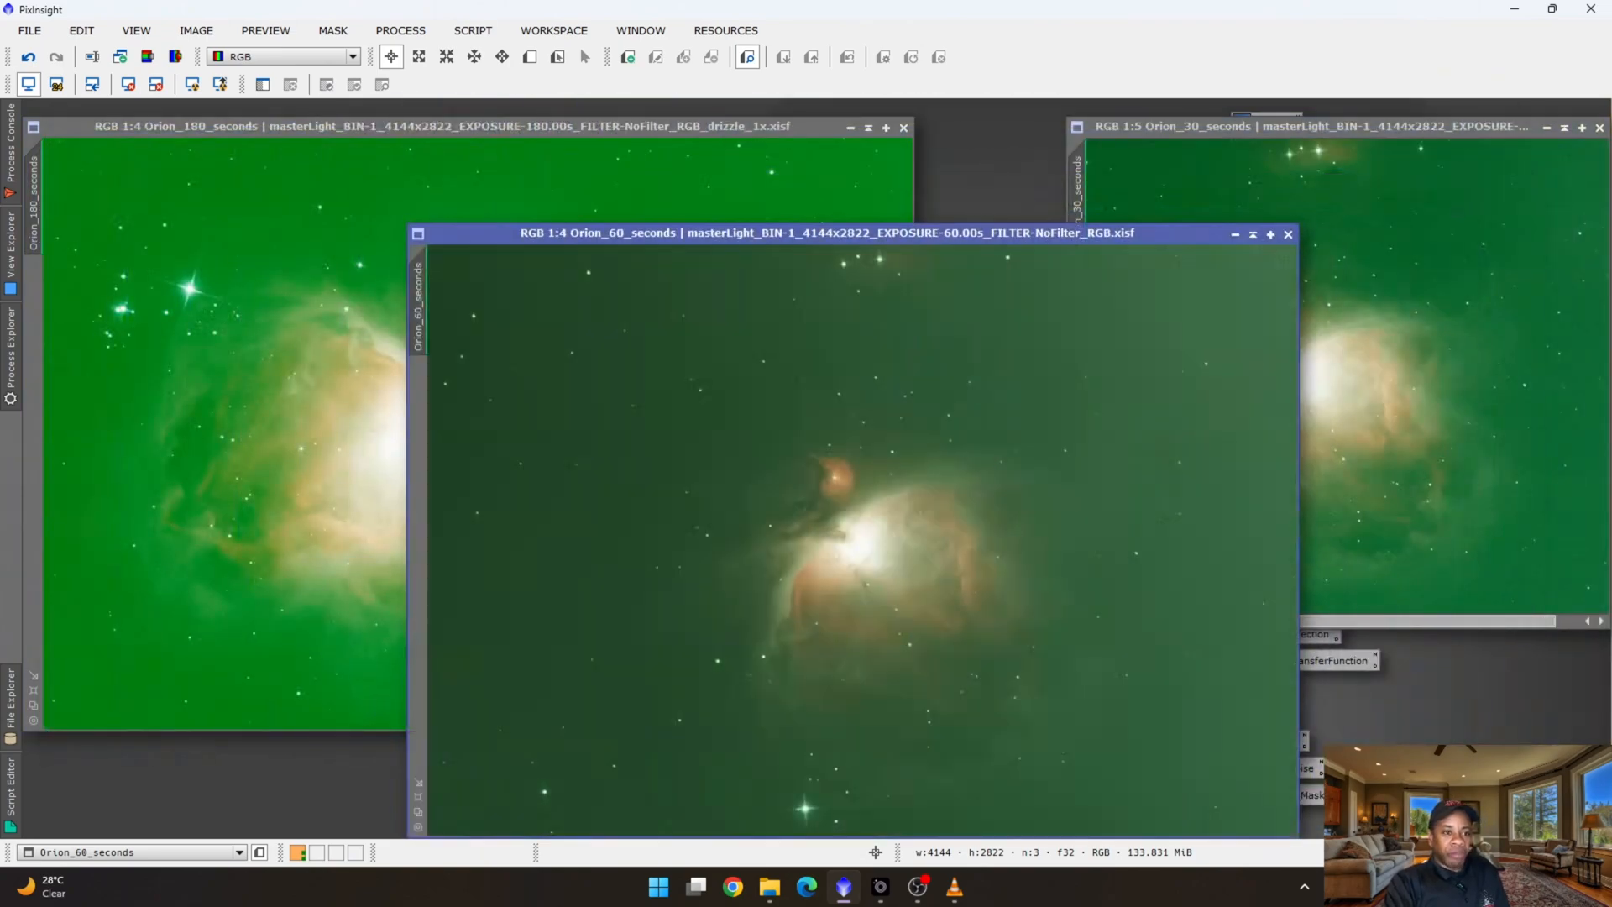
{"action": "left_click", "coordinate": [1285, 126]}
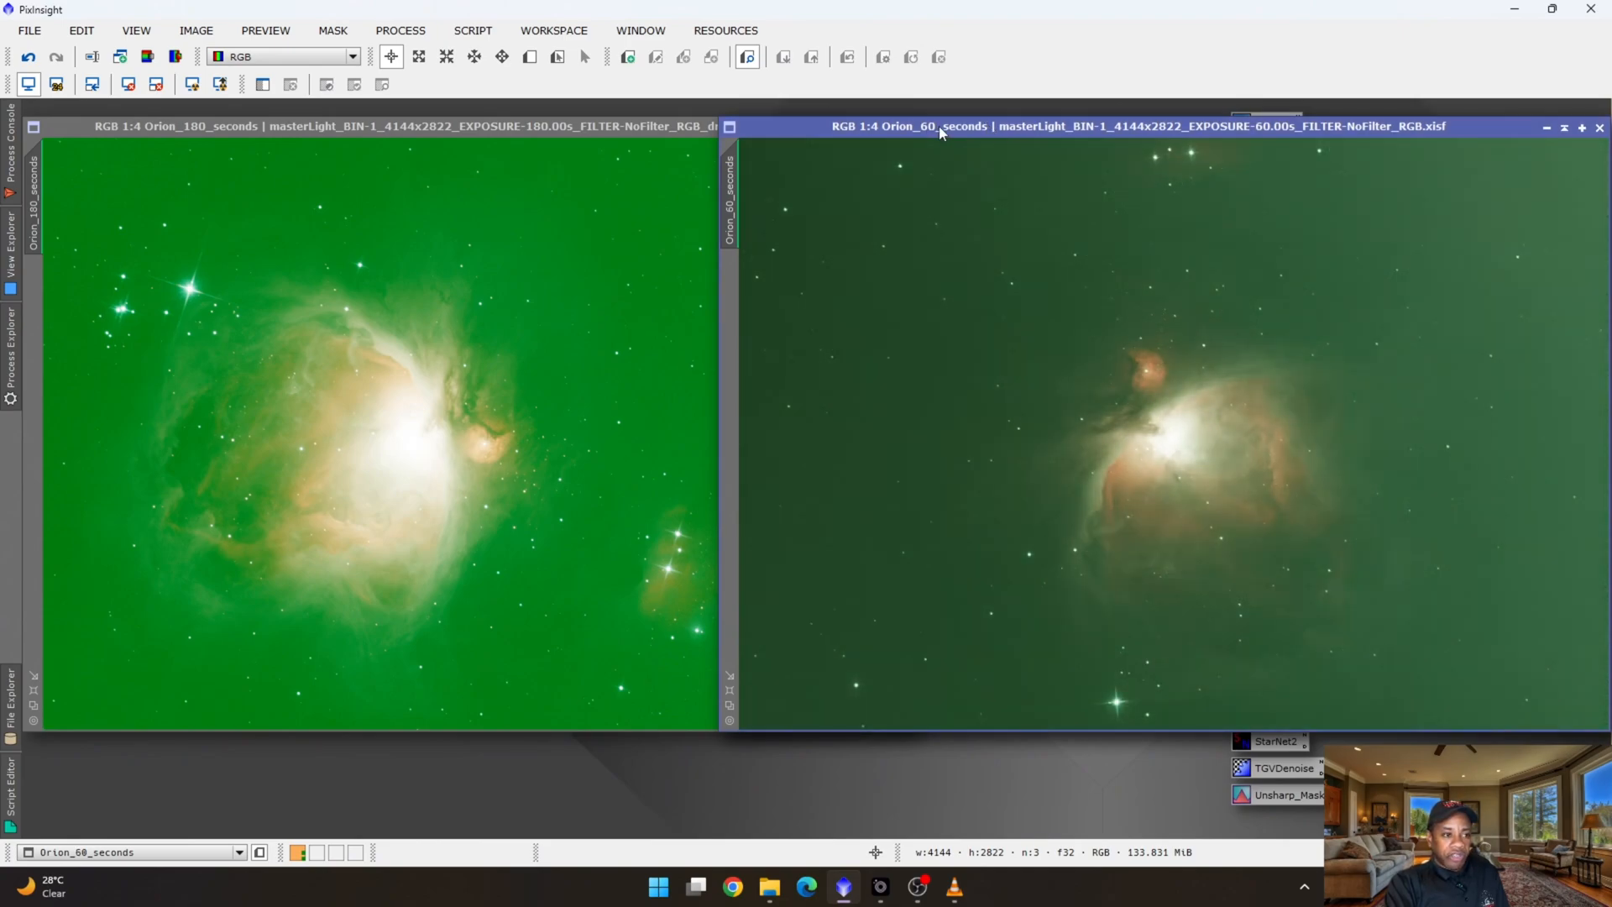
{"action": "mouse_move", "coordinate": [910, 146]}
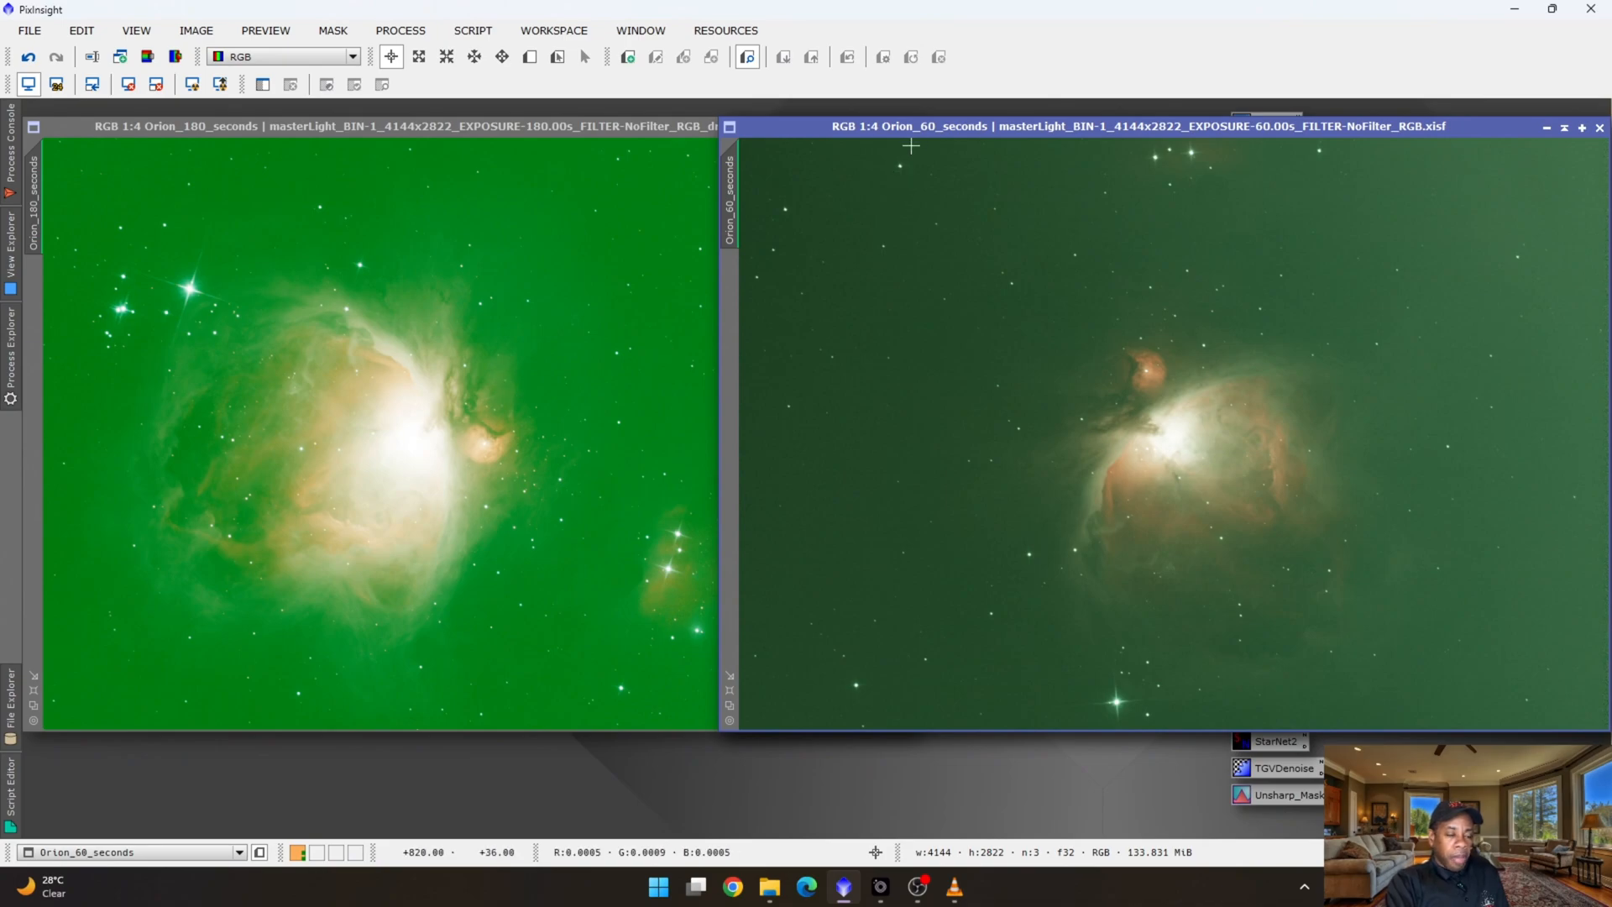
{"action": "mouse_move", "coordinate": [776, 625]}
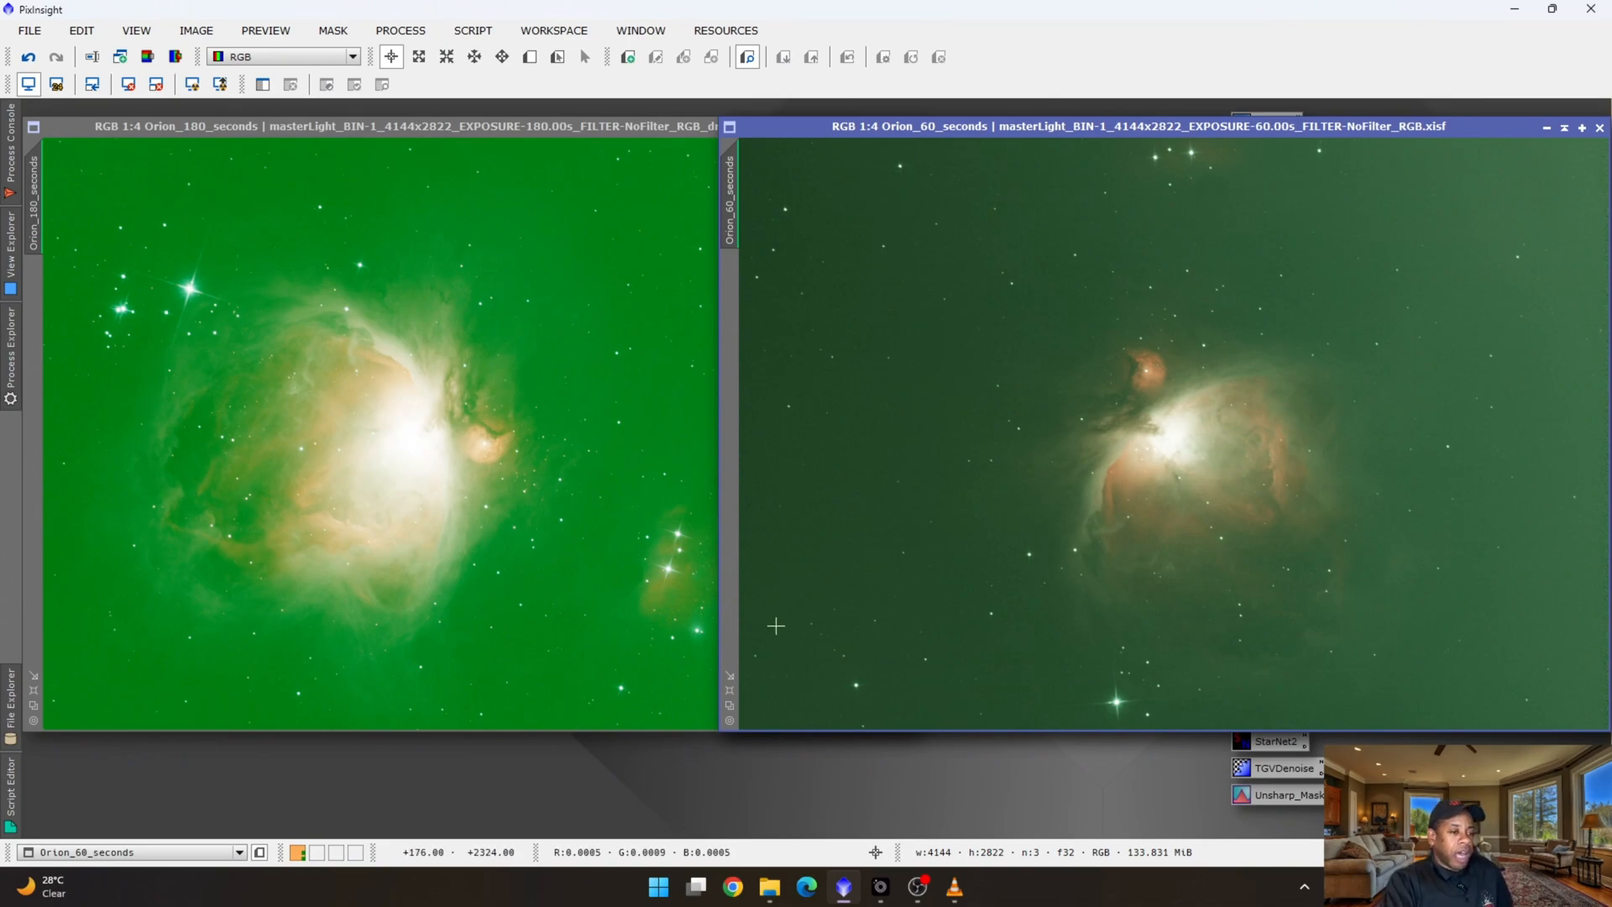
{"action": "mouse_move", "coordinate": [761, 565]}
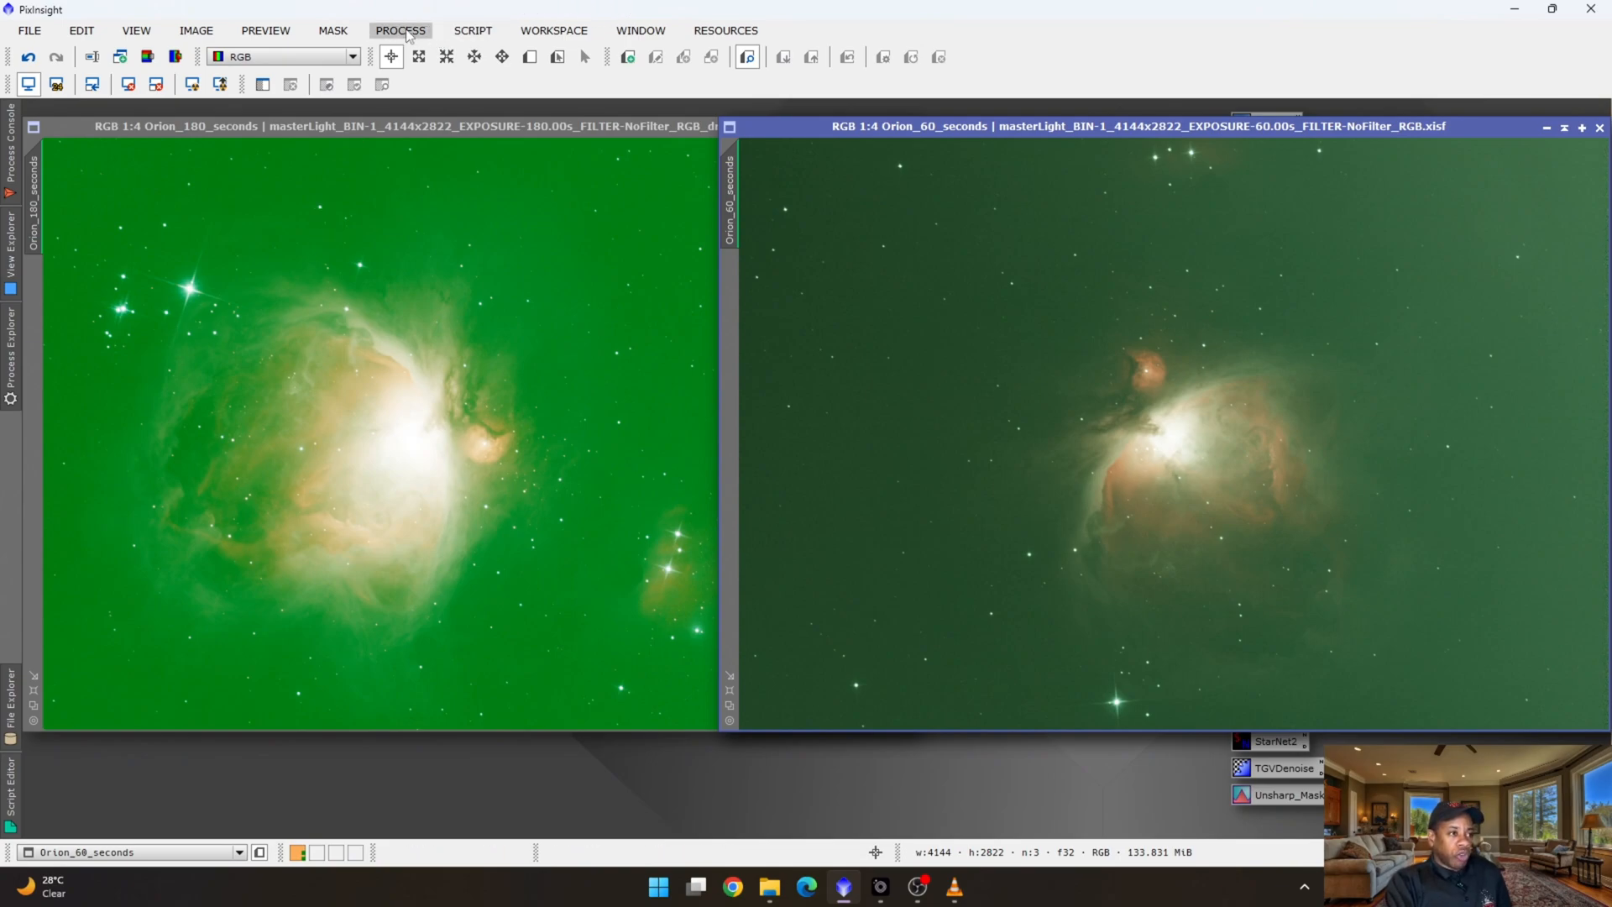
{"action": "left_click", "coordinate": [400, 31]}
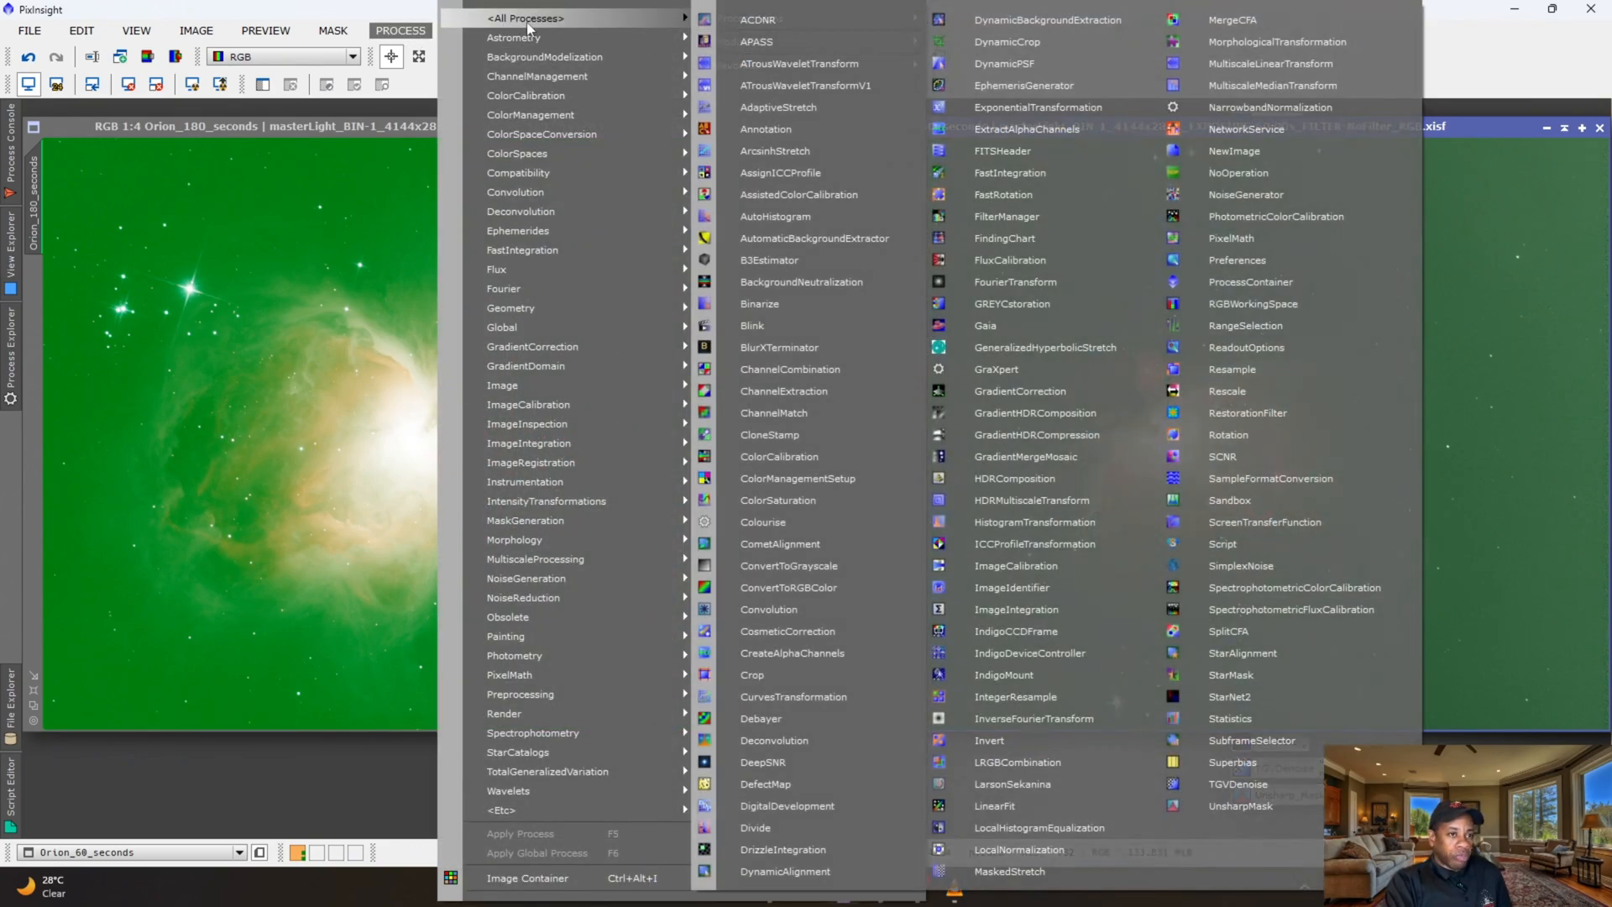
{"action": "mouse_move", "coordinate": [1241, 653]}
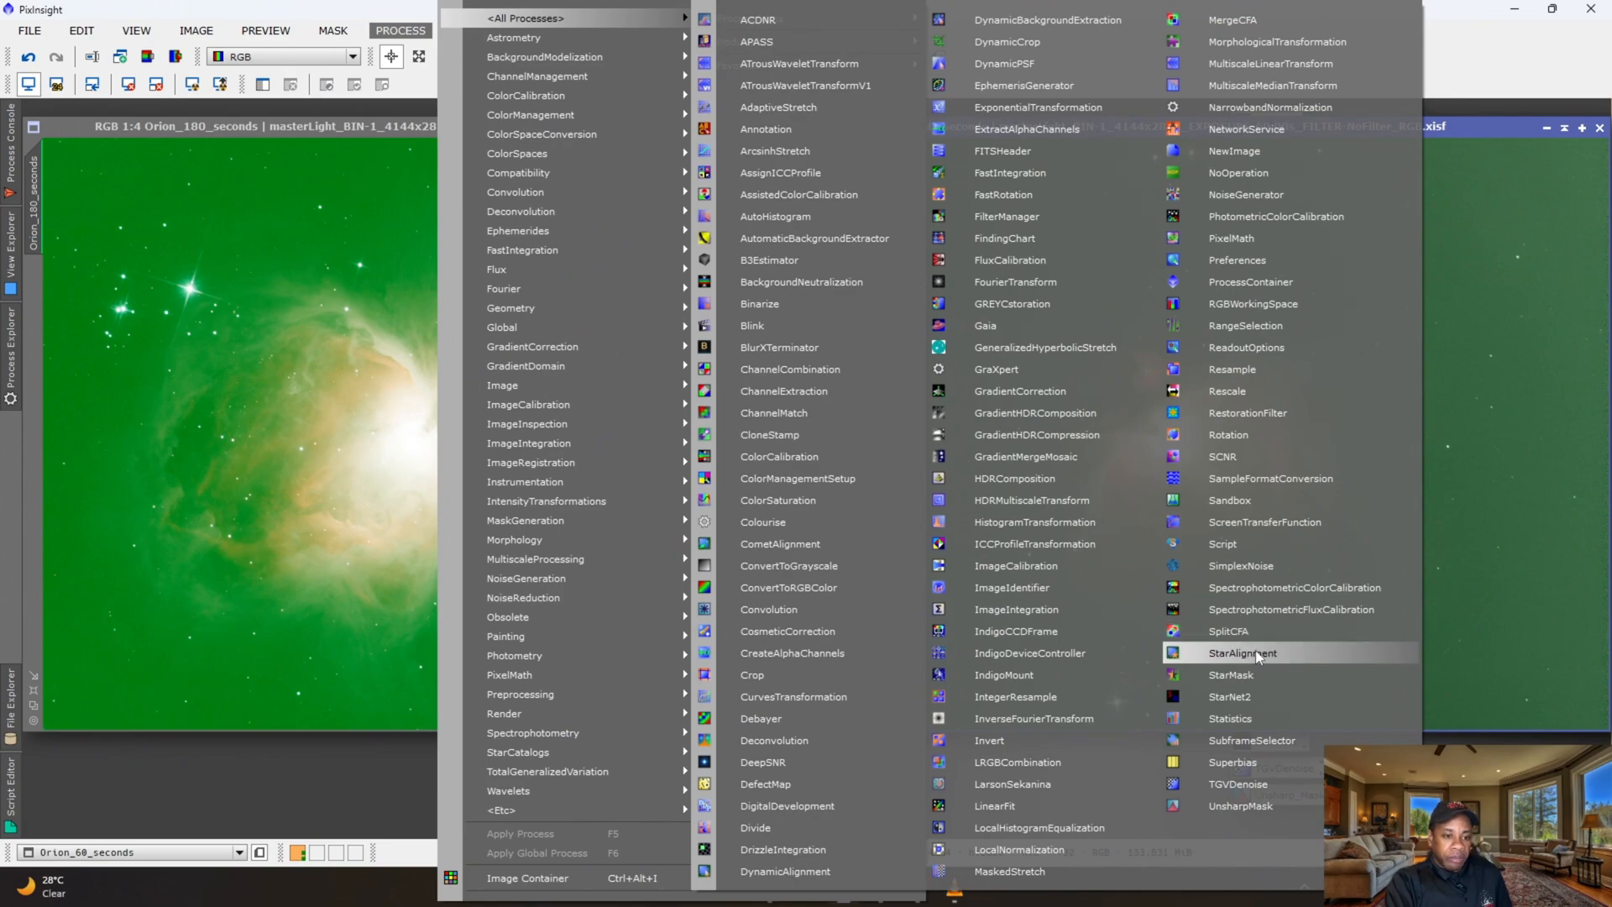
Reset StarAlignment and set Orion_180_seconds as the reference image.
{"action": "left_click", "coordinate": [1239, 654]}
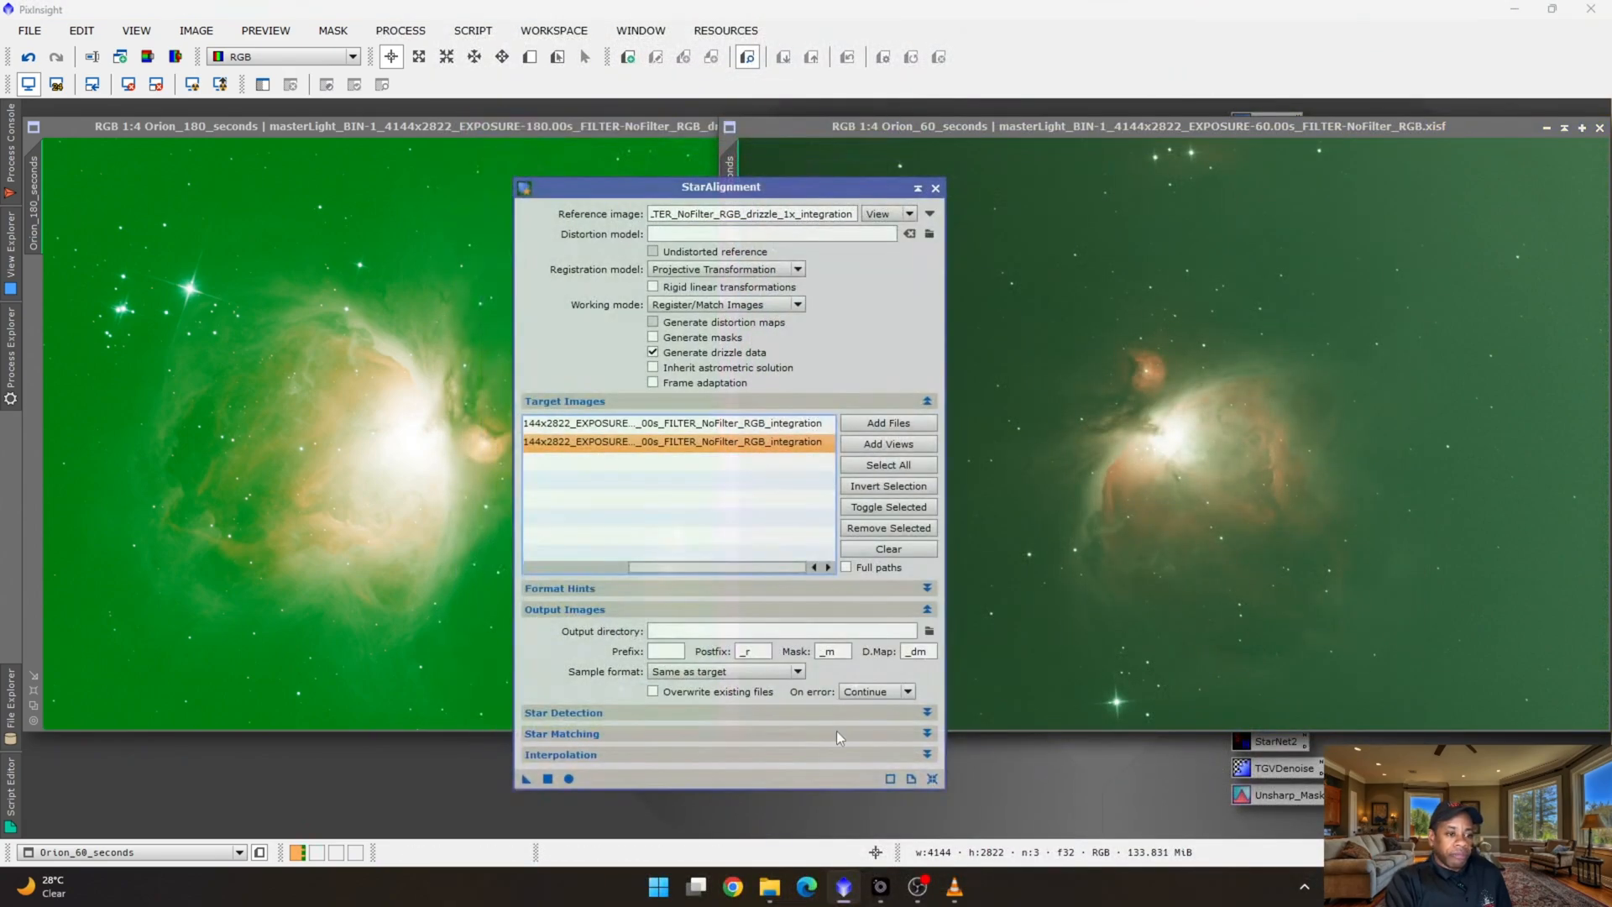
{"action": "left_click", "coordinate": [887, 548]}
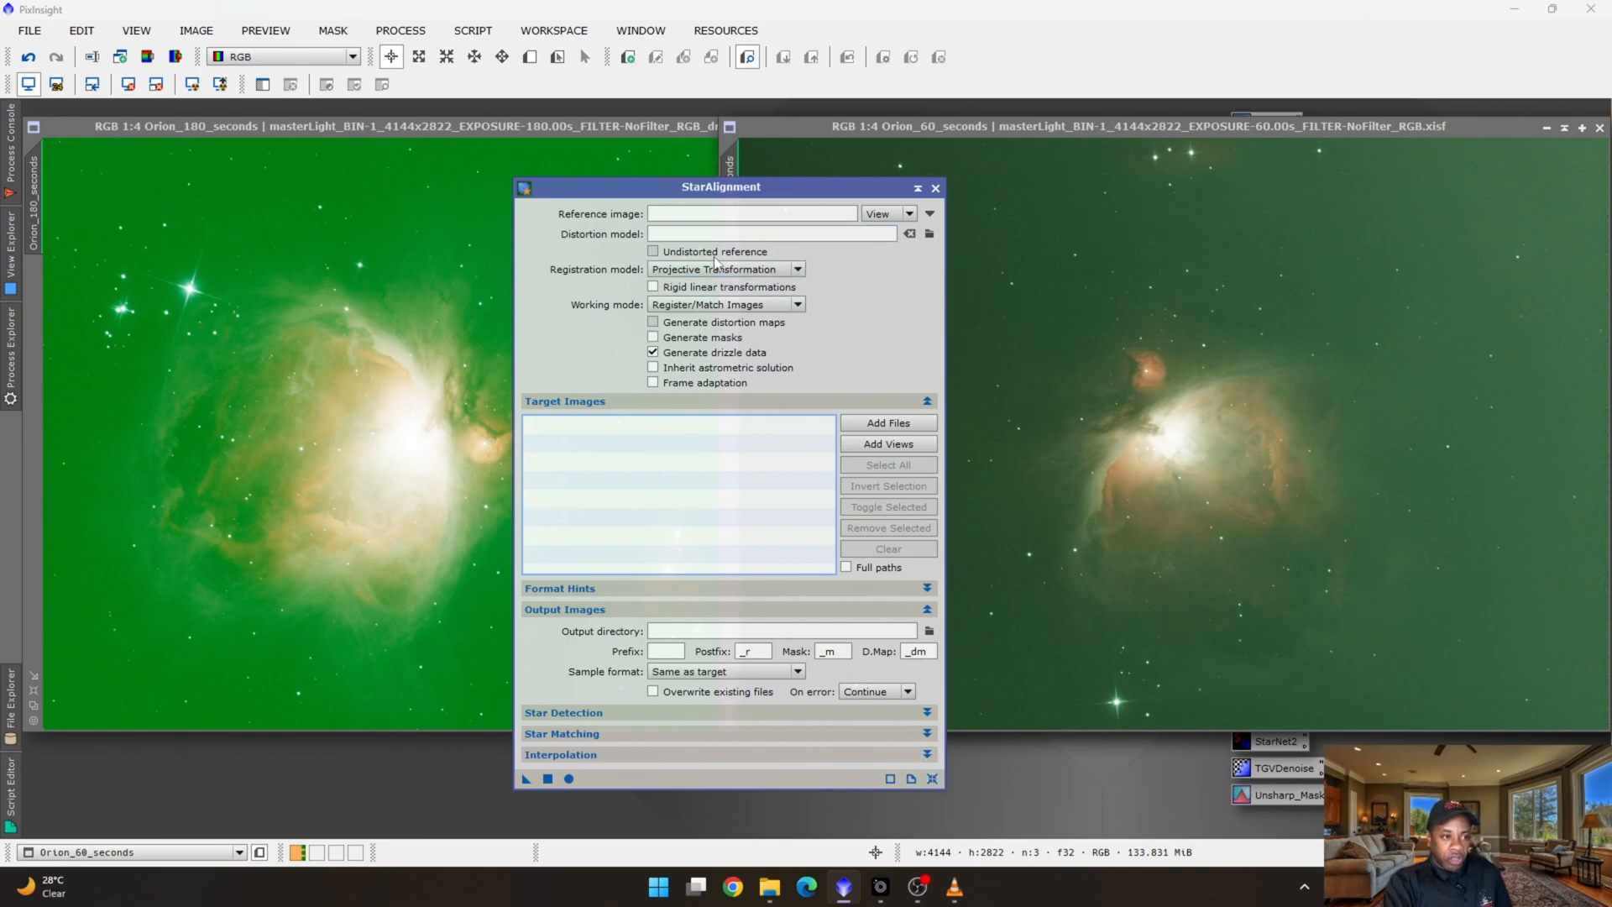
{"action": "mouse_move", "coordinate": [665, 410]}
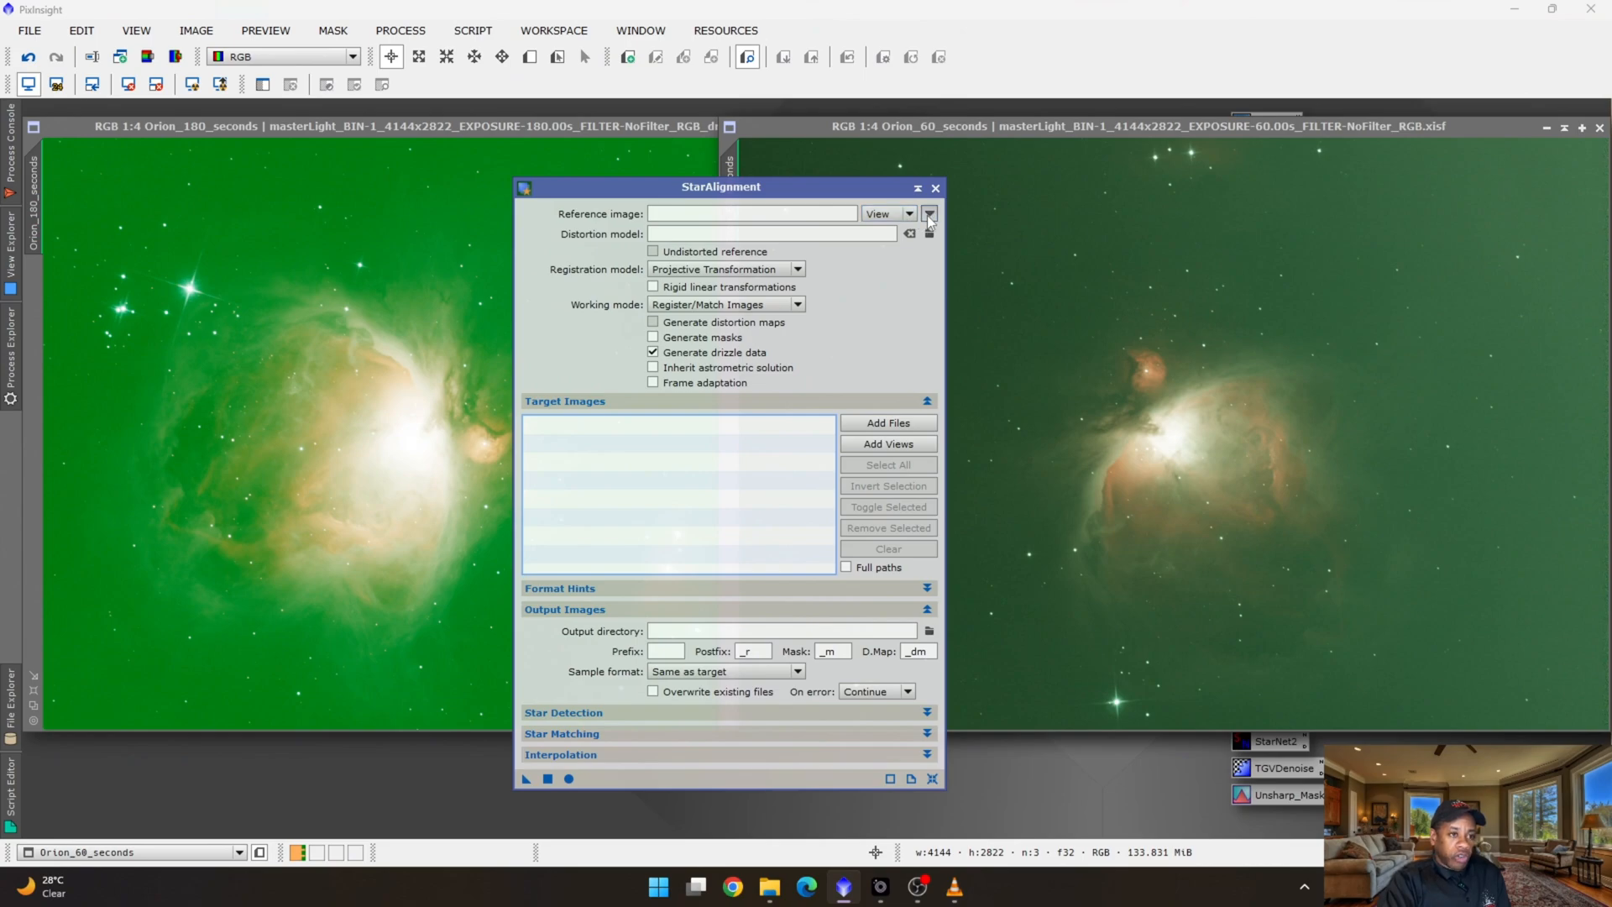
{"action": "left_click", "coordinate": [929, 213]}
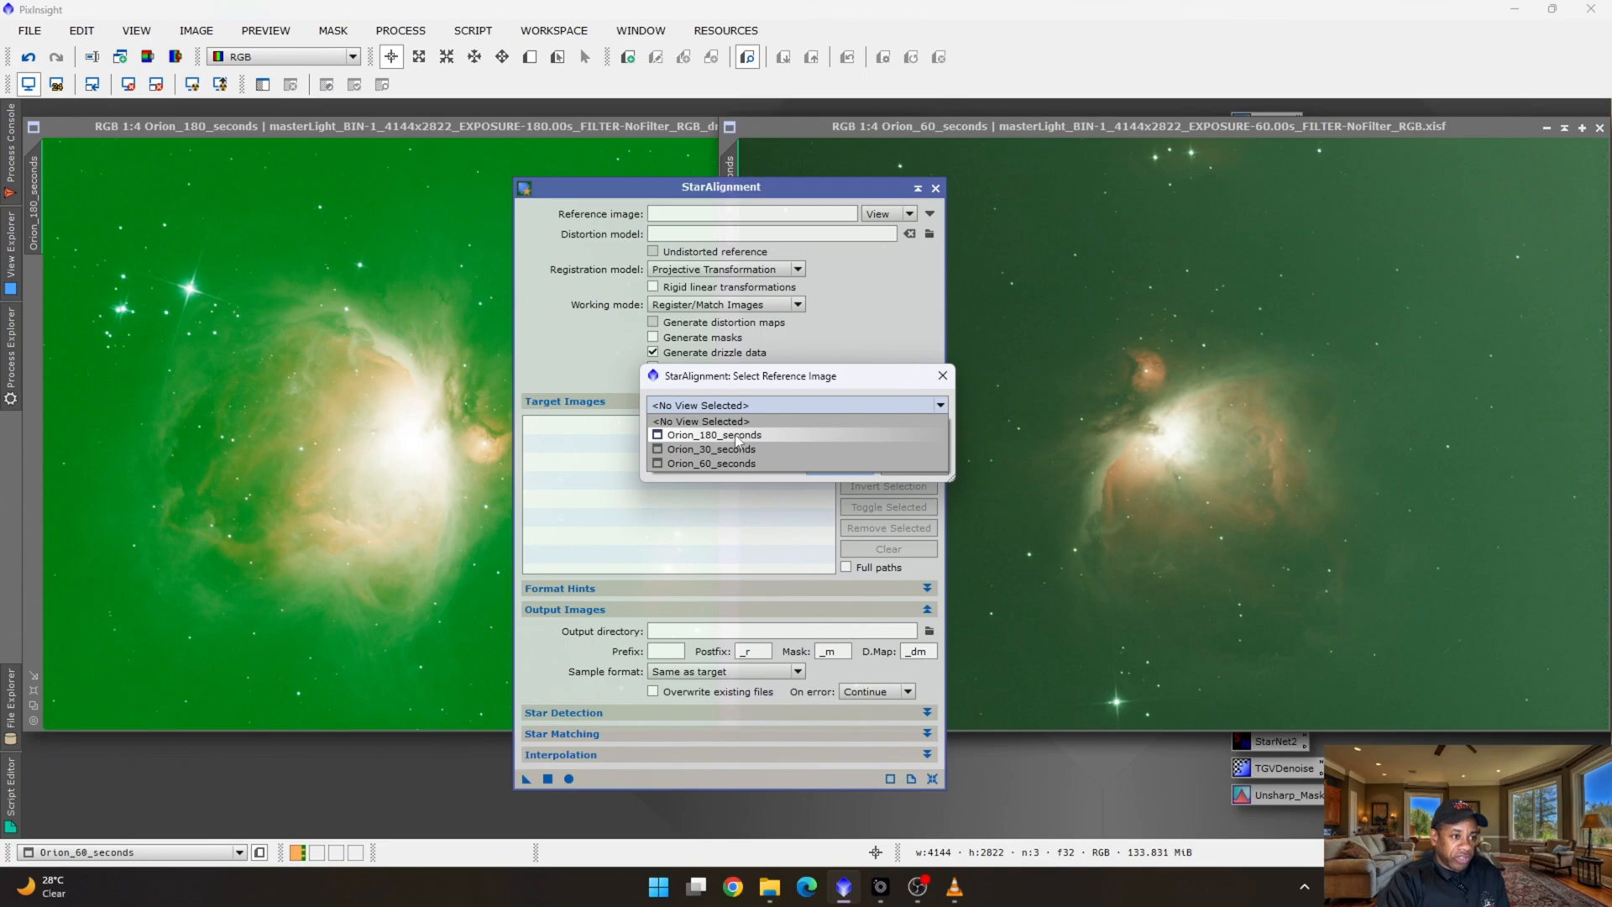
{"action": "left_click", "coordinate": [711, 433]}
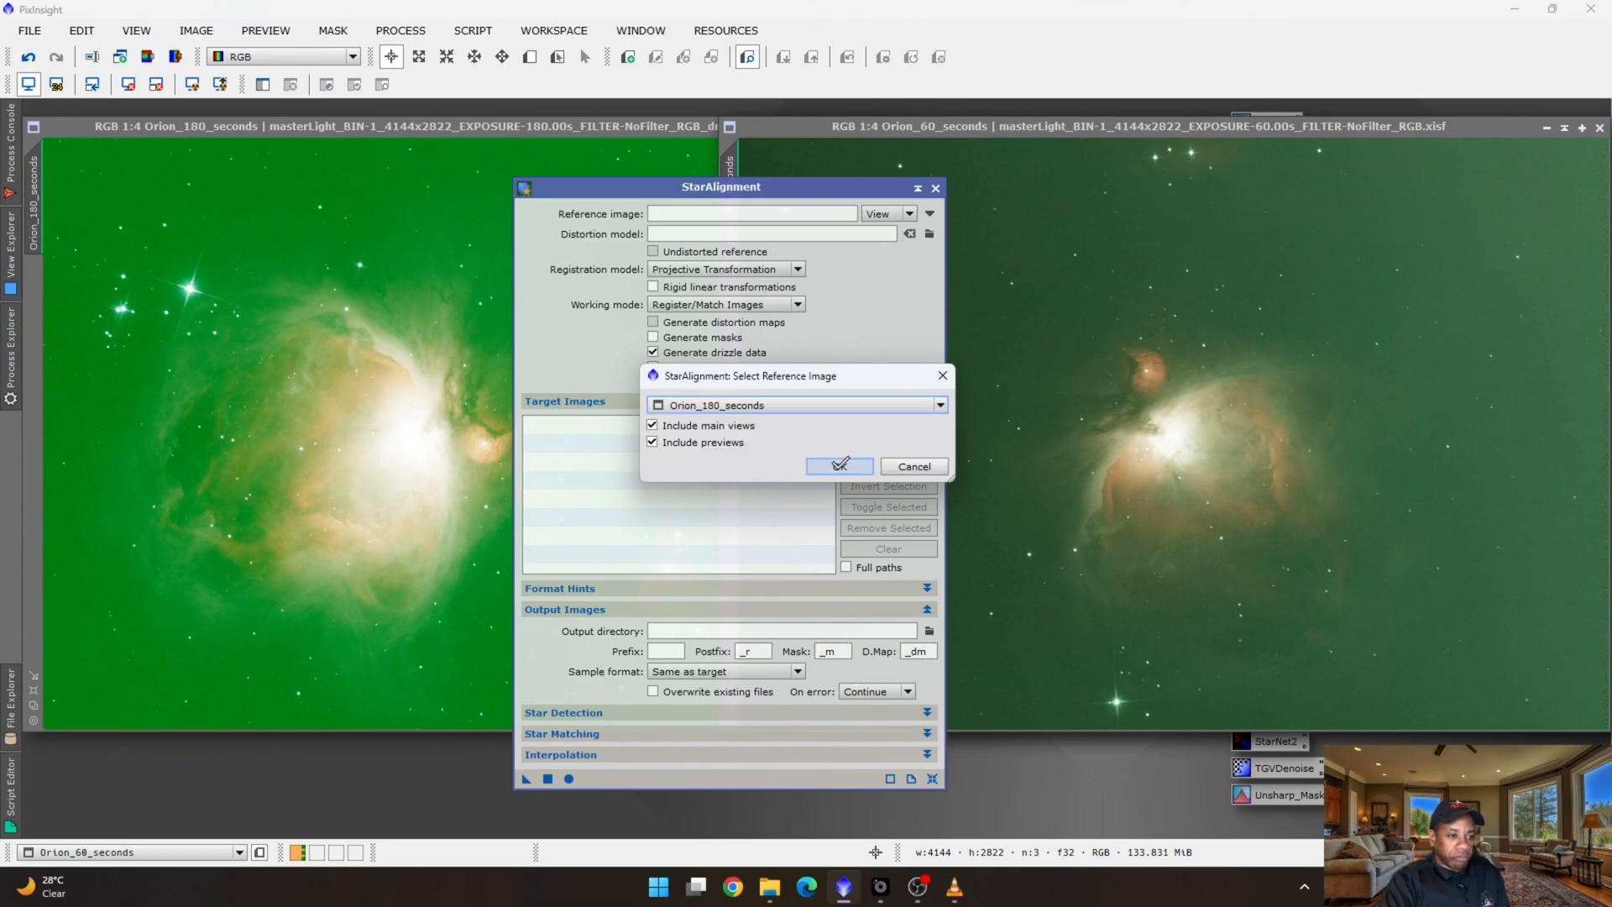
{"action": "left_click", "coordinate": [838, 465]}
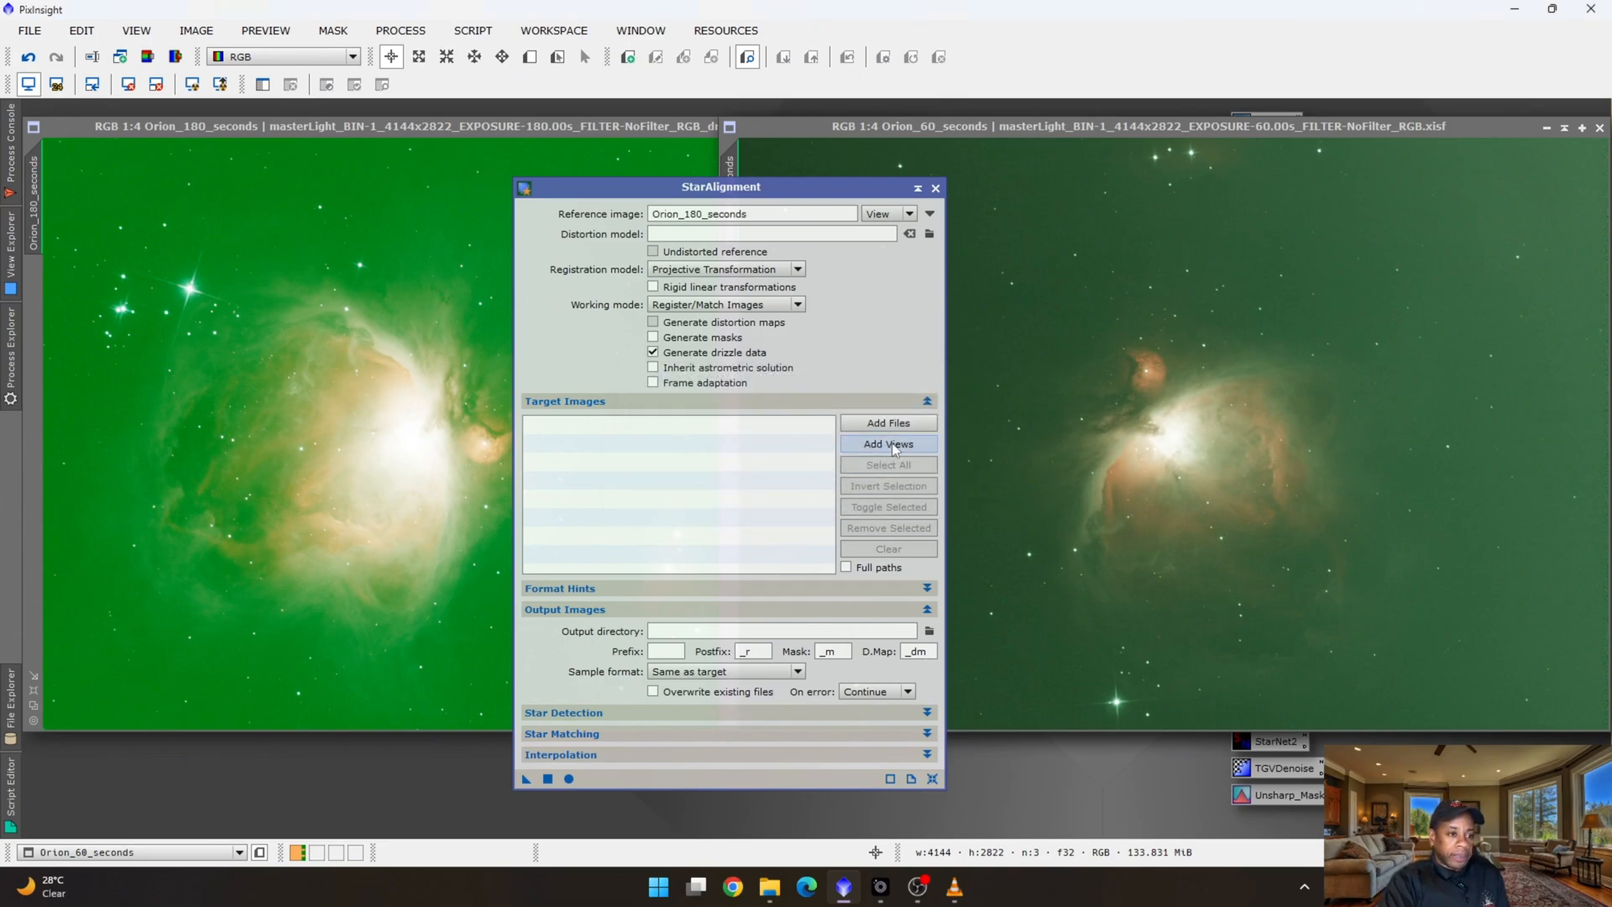
Add Orion_30_seconds and Orion_60_seconds as the alignment target views.
{"action": "left_click", "coordinate": [887, 443]}
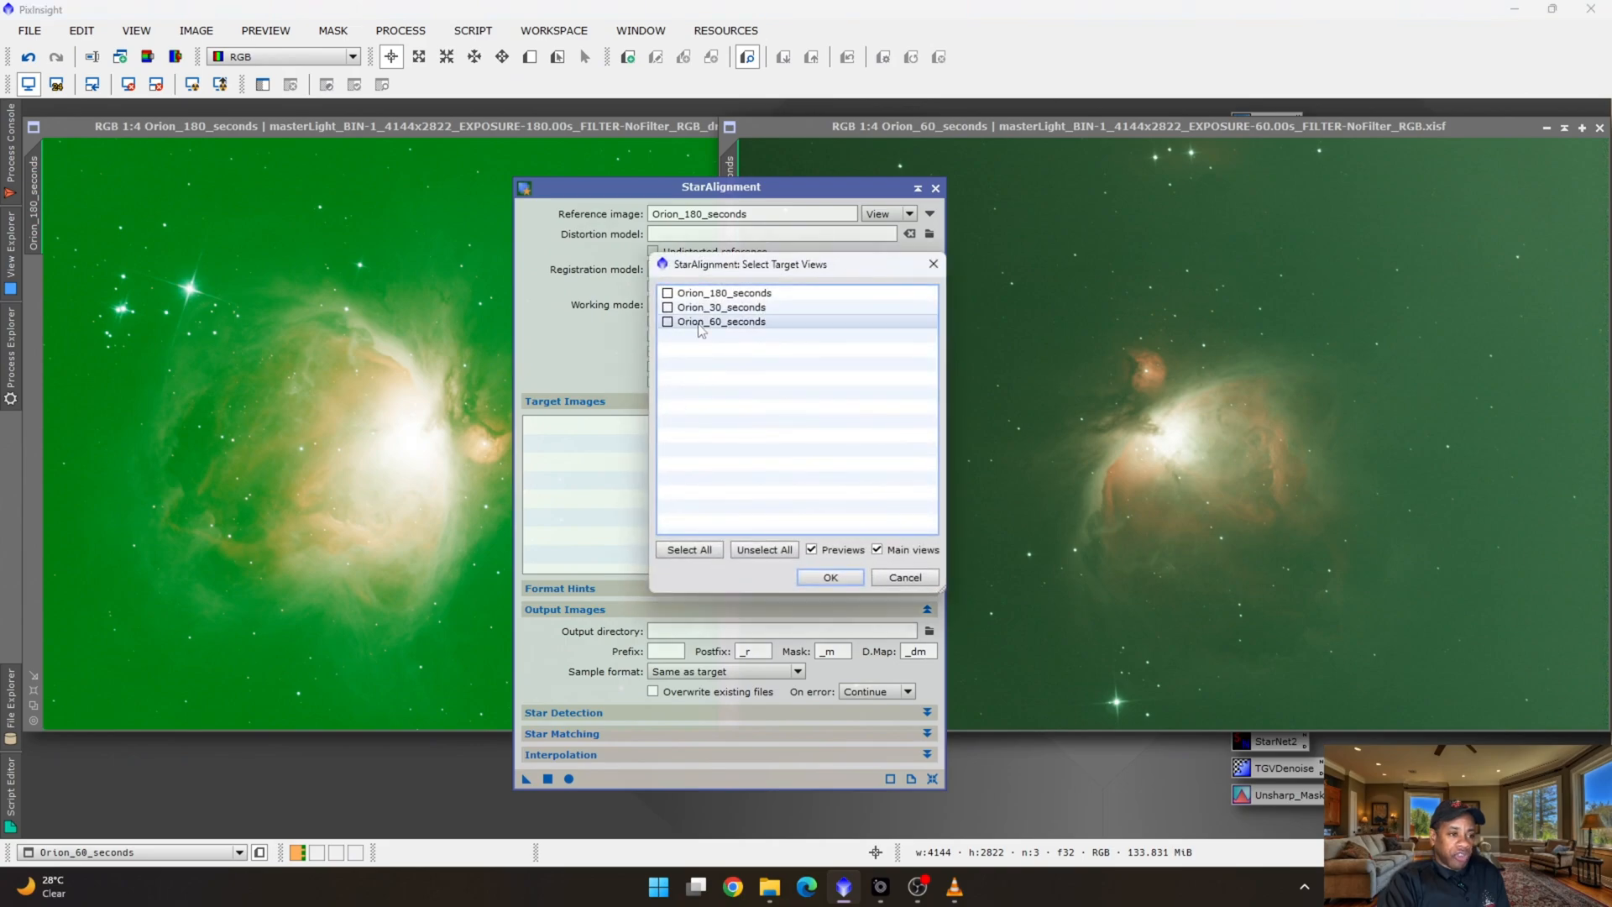
{"action": "left_click", "coordinate": [667, 321]}
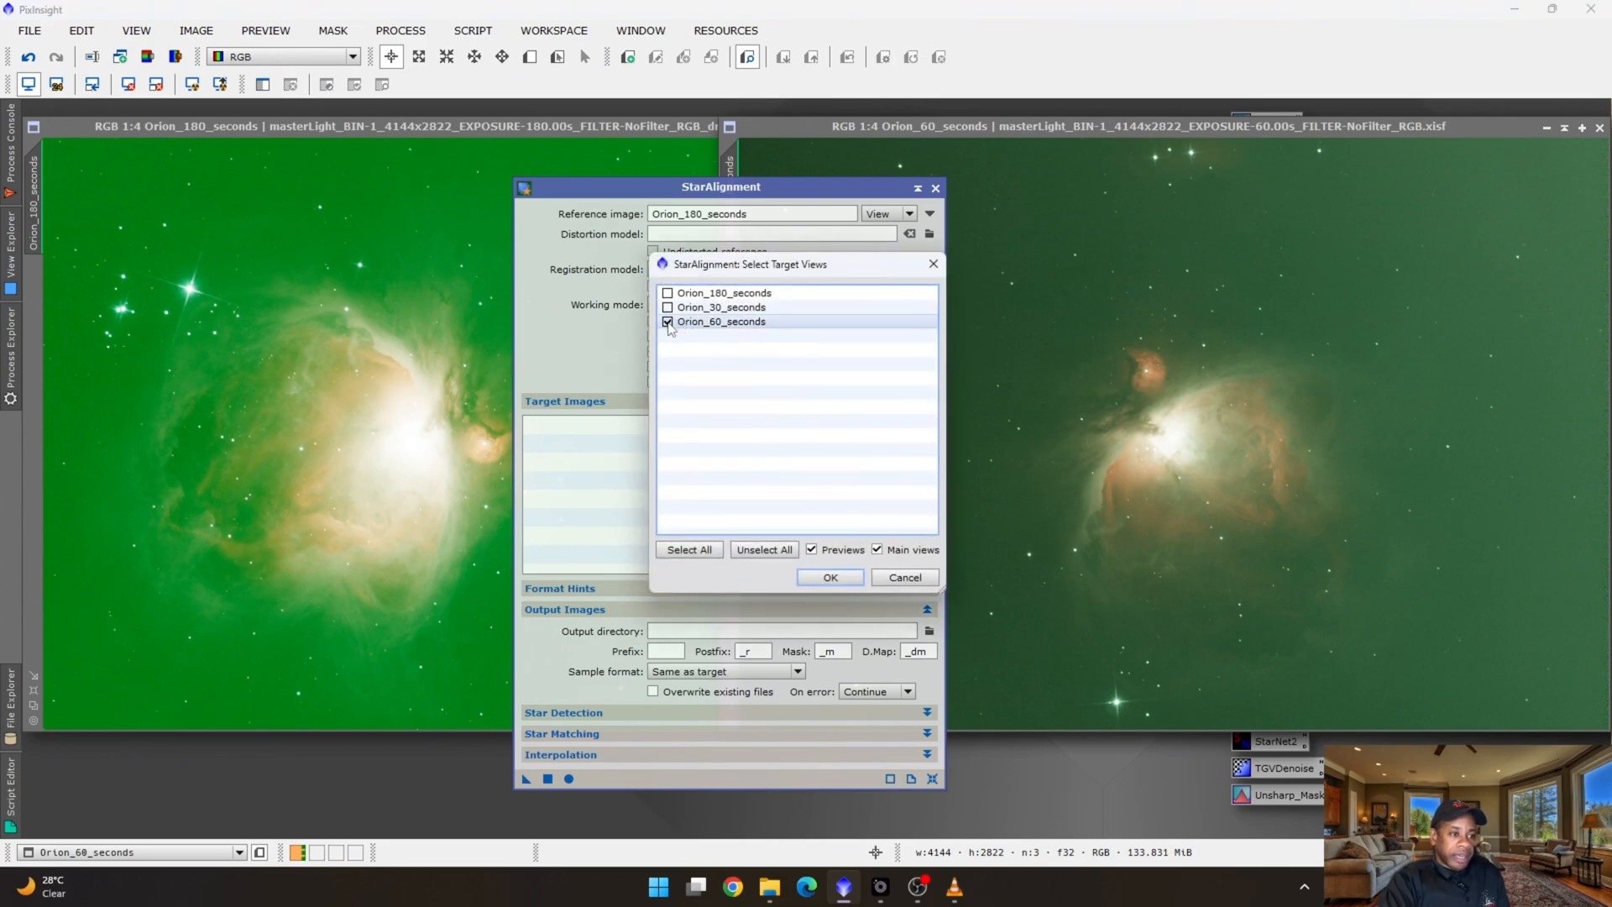
{"action": "left_click", "coordinate": [667, 307]}
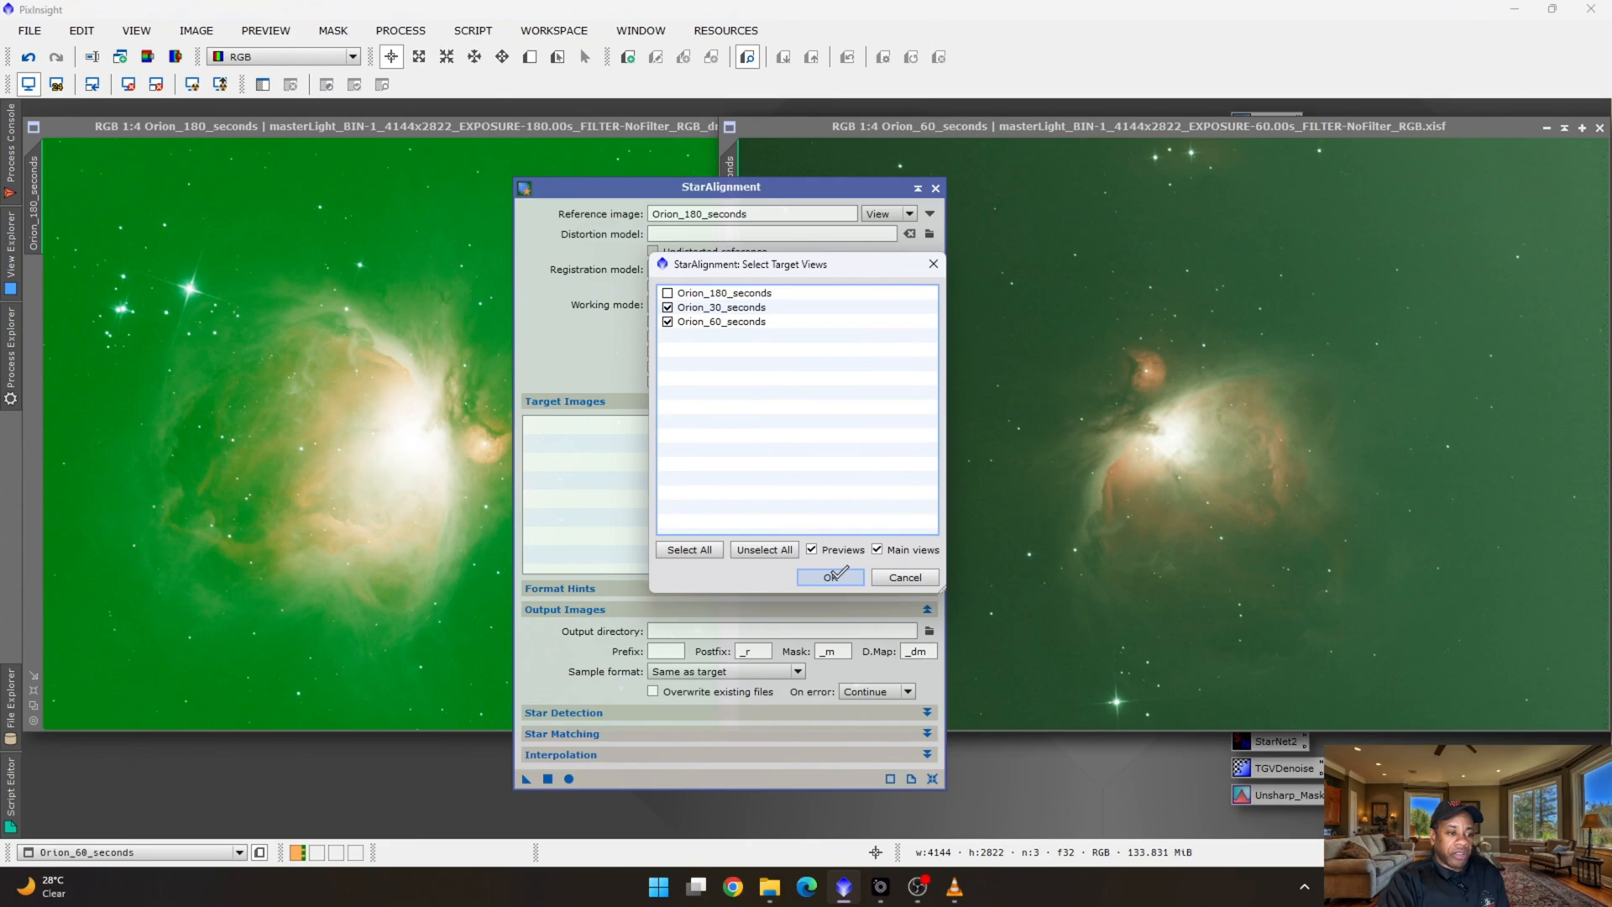
{"action": "left_click", "coordinate": [832, 577]}
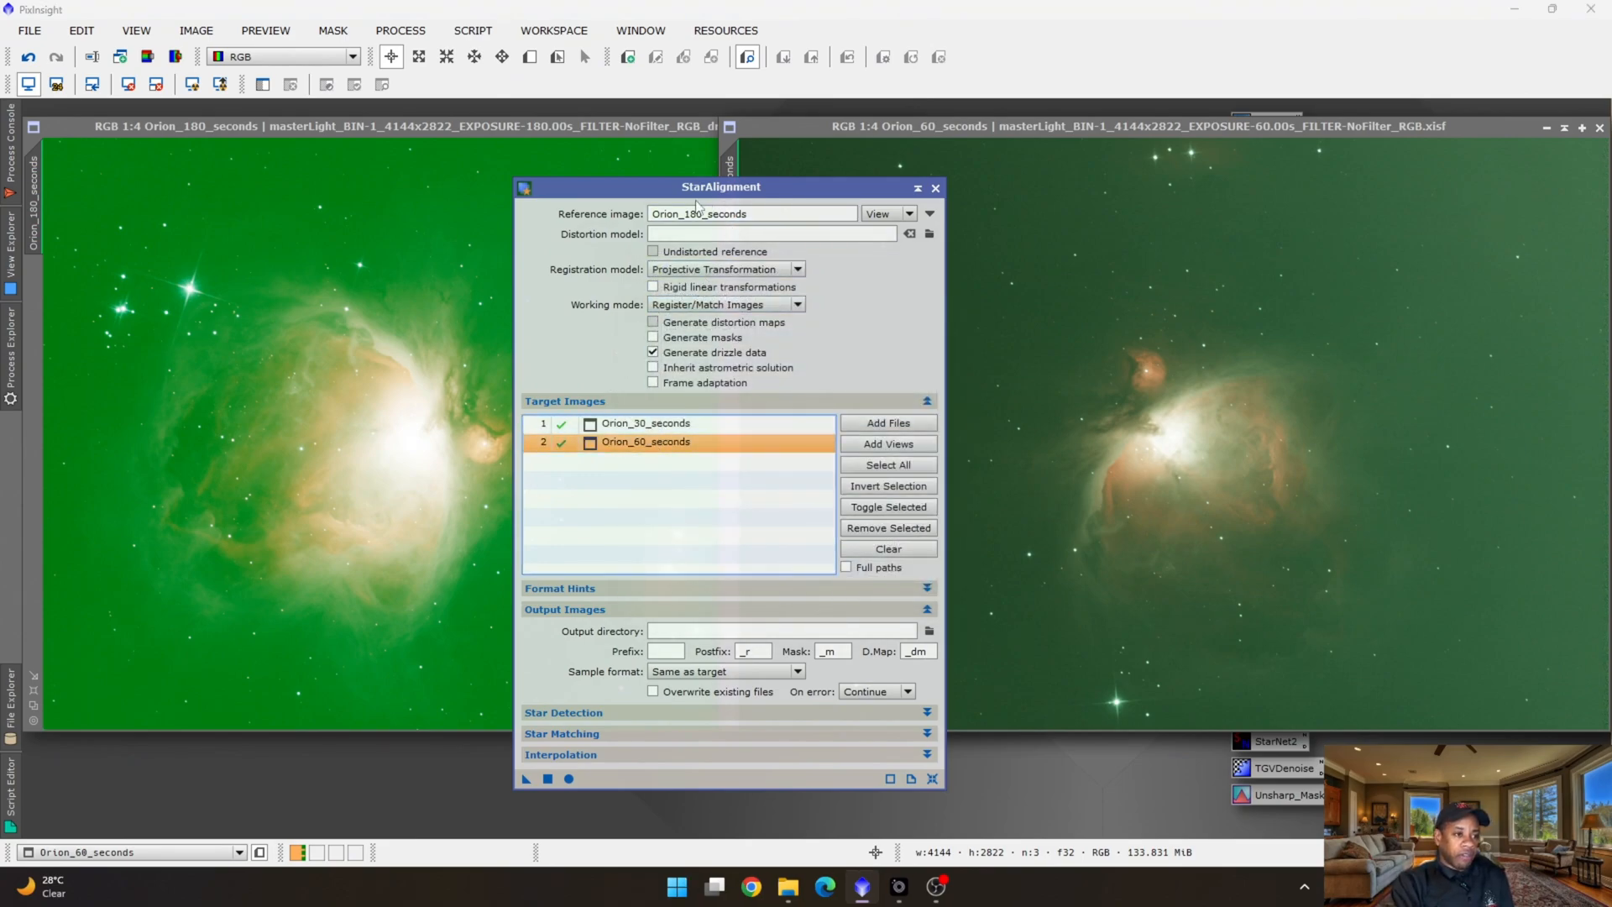
{"action": "mouse_move", "coordinate": [751, 214]}
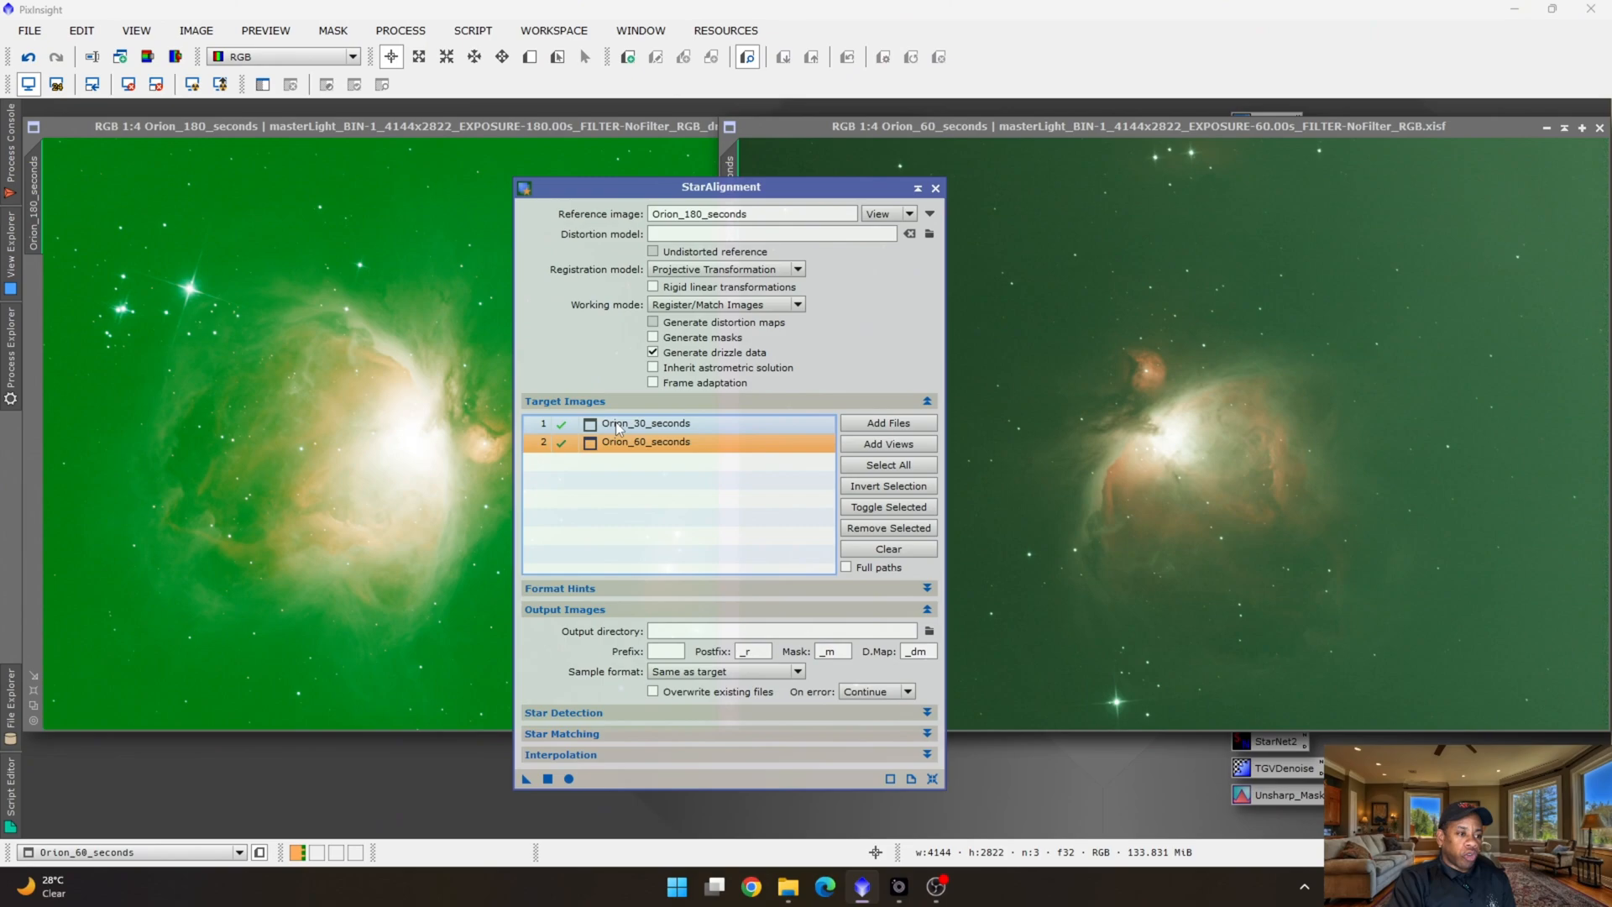
{"action": "left_click", "coordinate": [645, 423]}
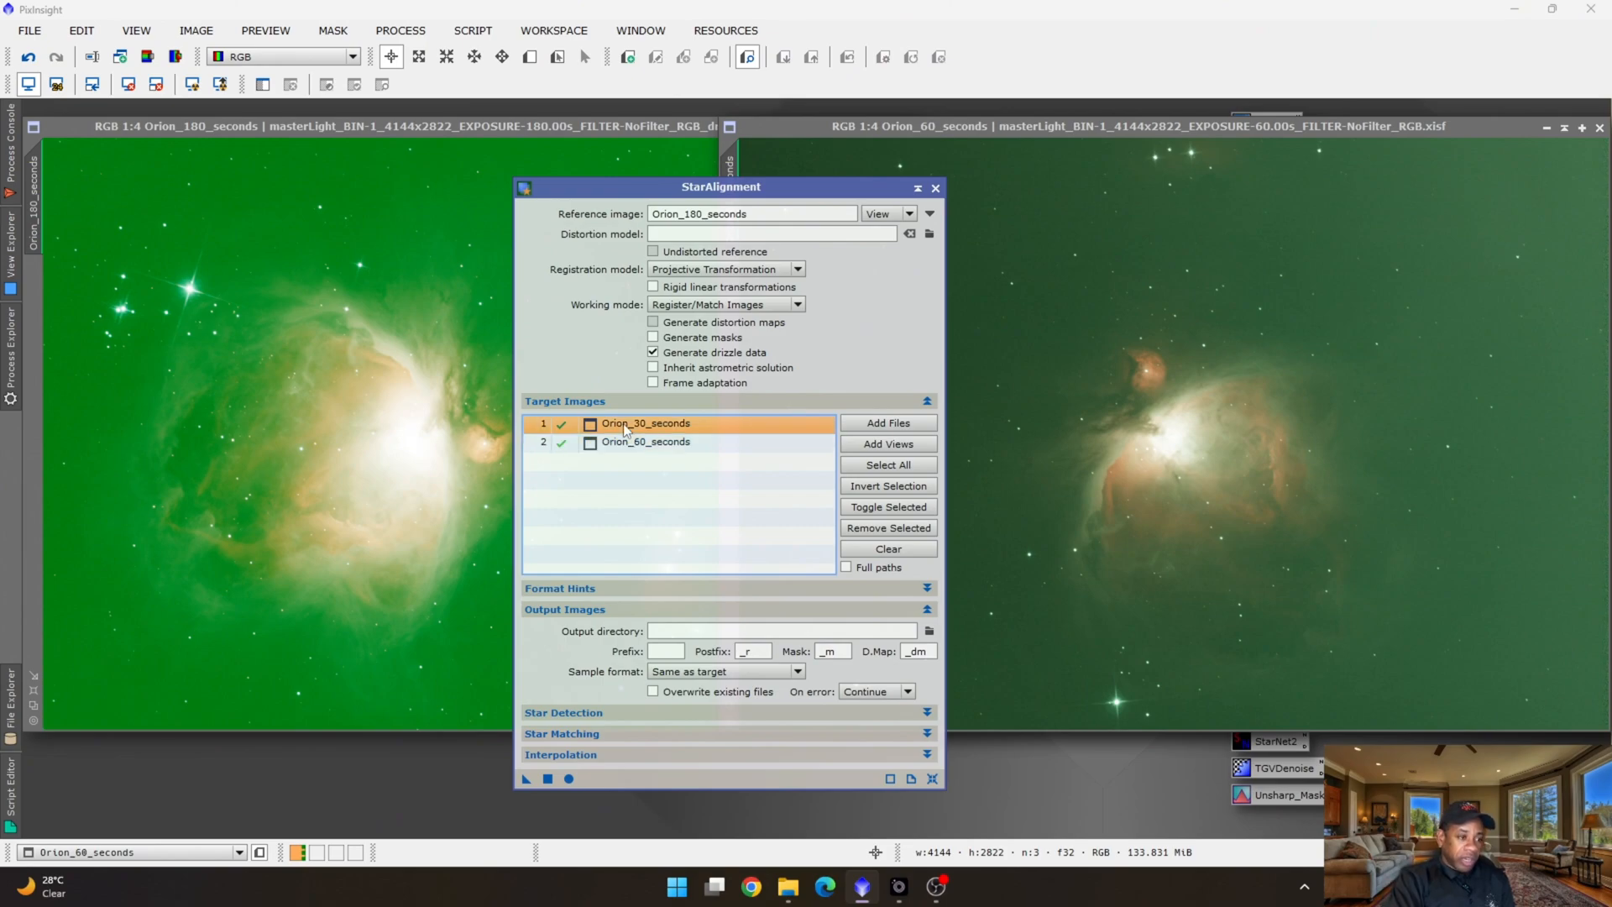
{"action": "left_click", "coordinate": [645, 442]}
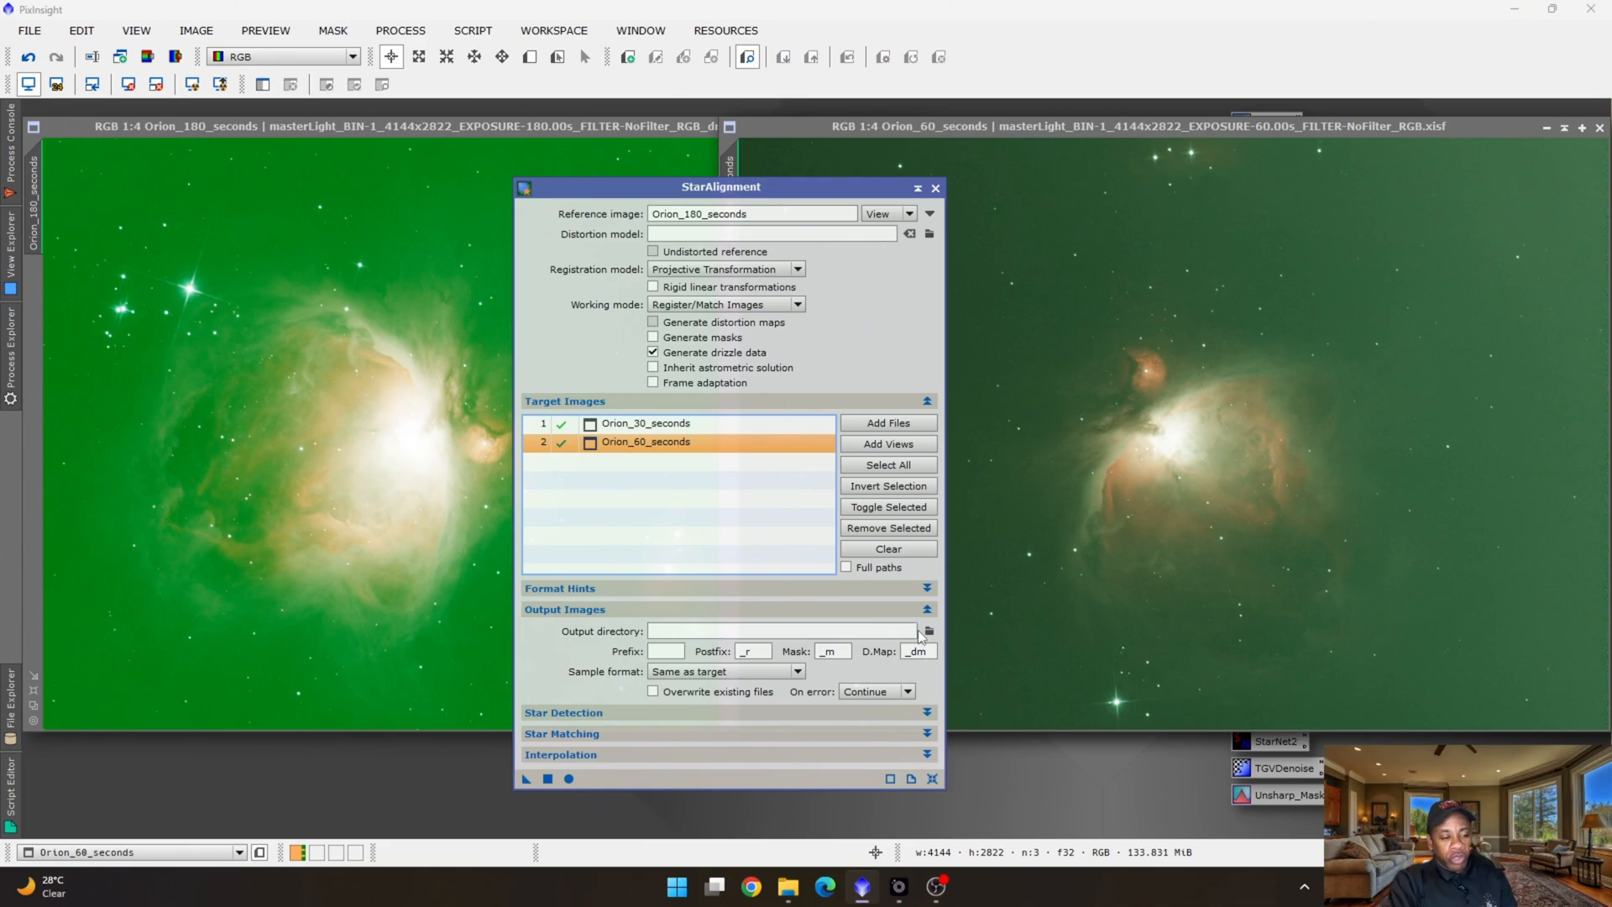
{"action": "mouse_move", "coordinate": [929, 630]}
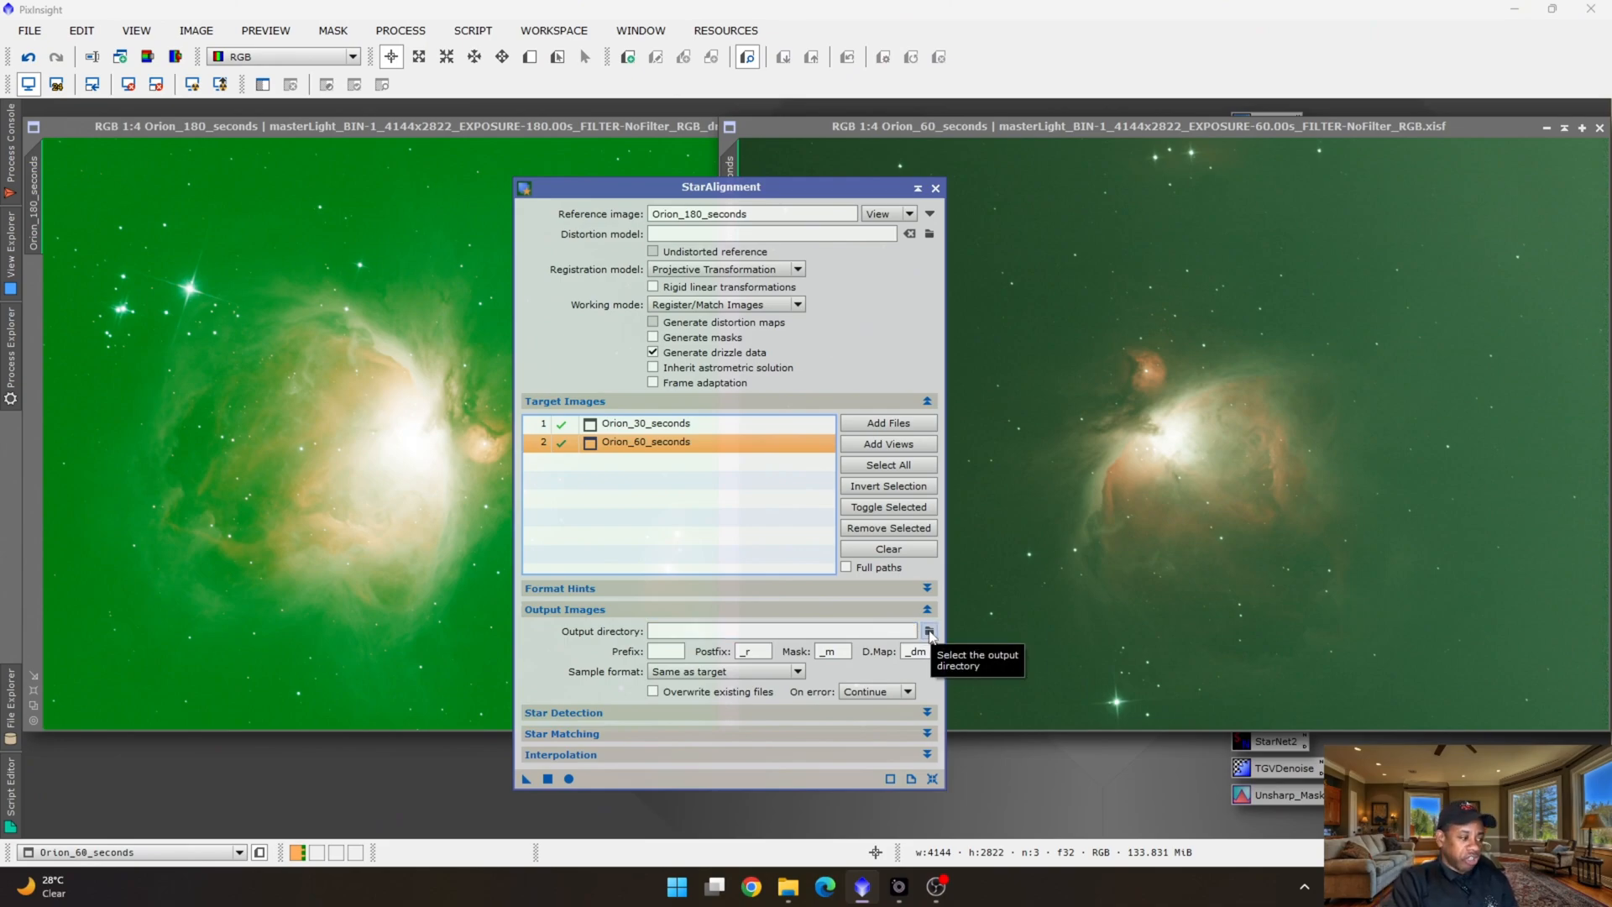
{"action": "mouse_move", "coordinate": [602, 718]}
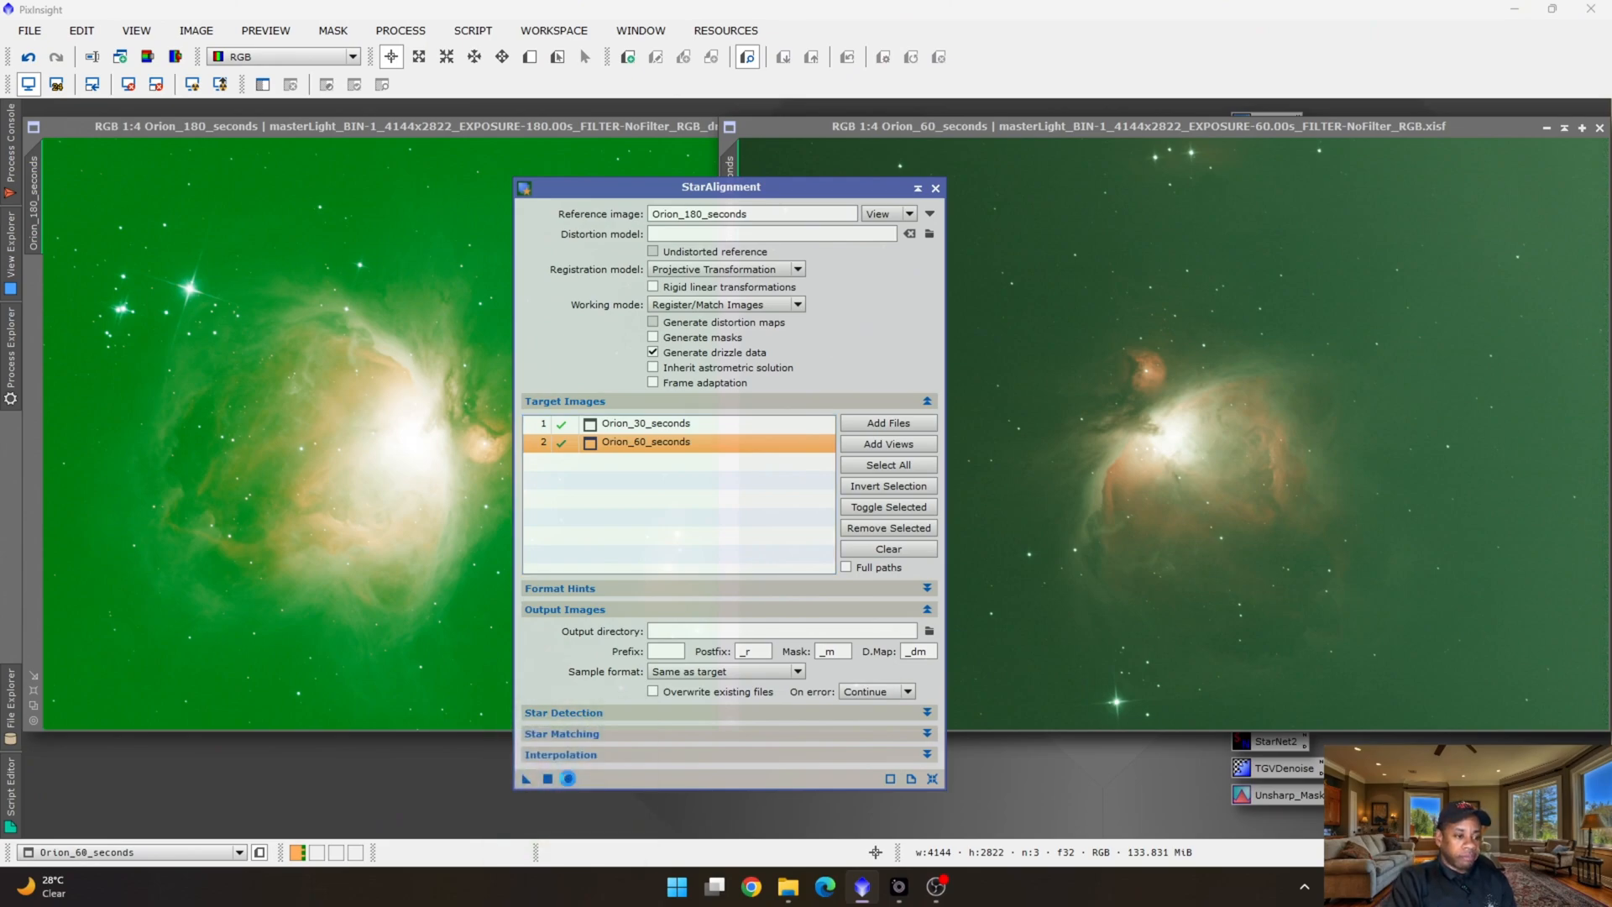
Run StarAlignment globally to create the registered copies and auto-stretch Orion_30_seconds_registered.
{"action": "left_click", "coordinate": [566, 778]}
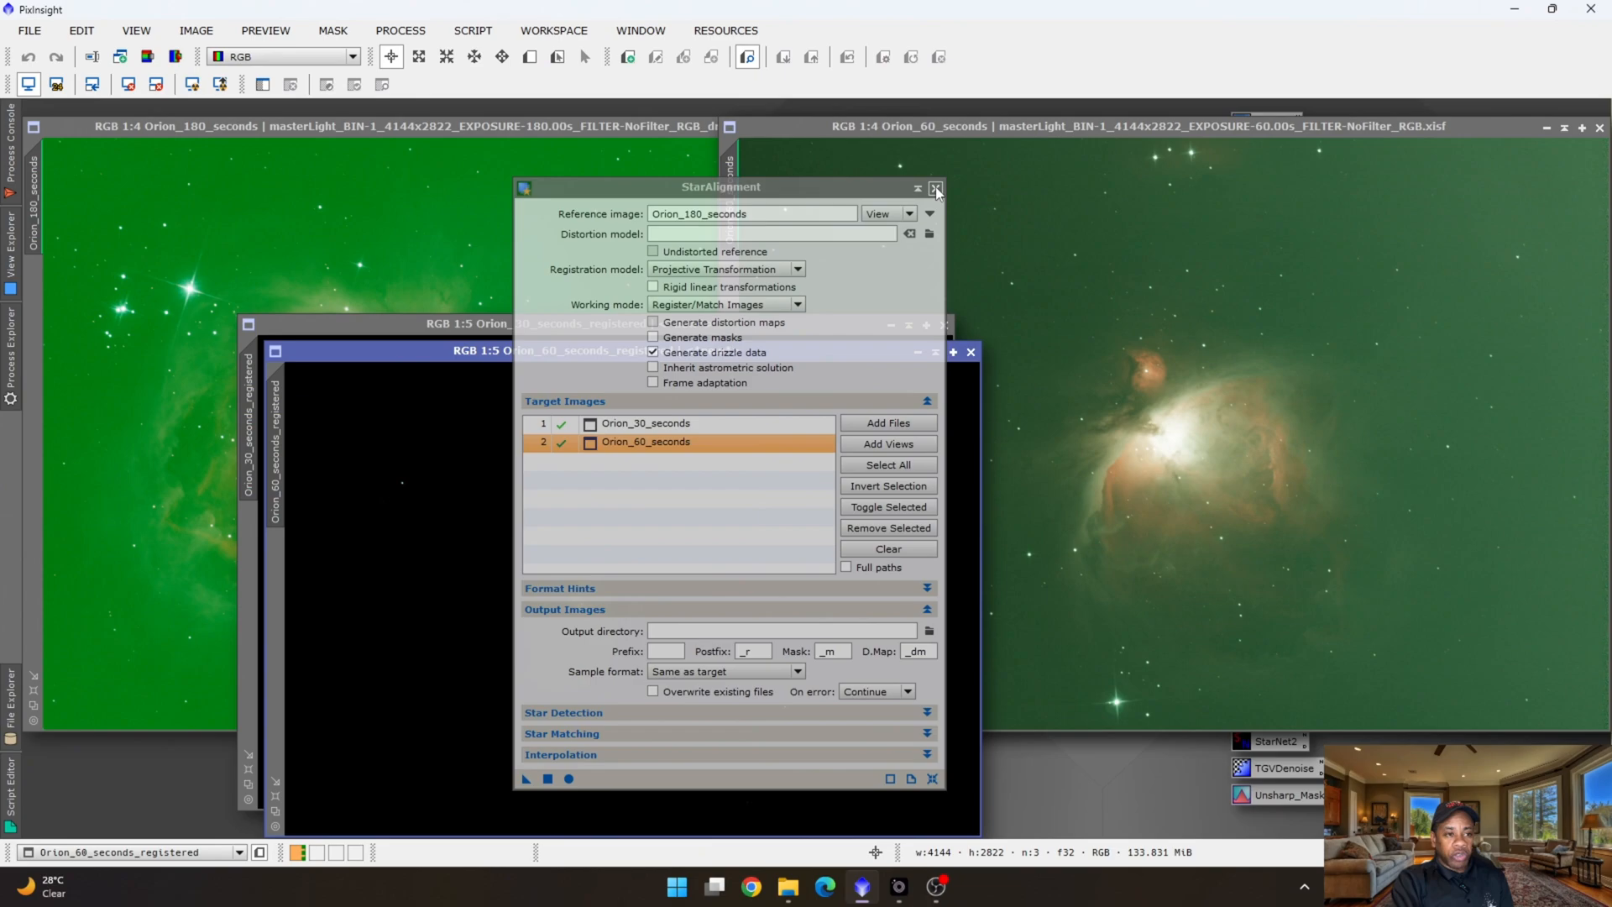
{"action": "left_click", "coordinate": [936, 186]}
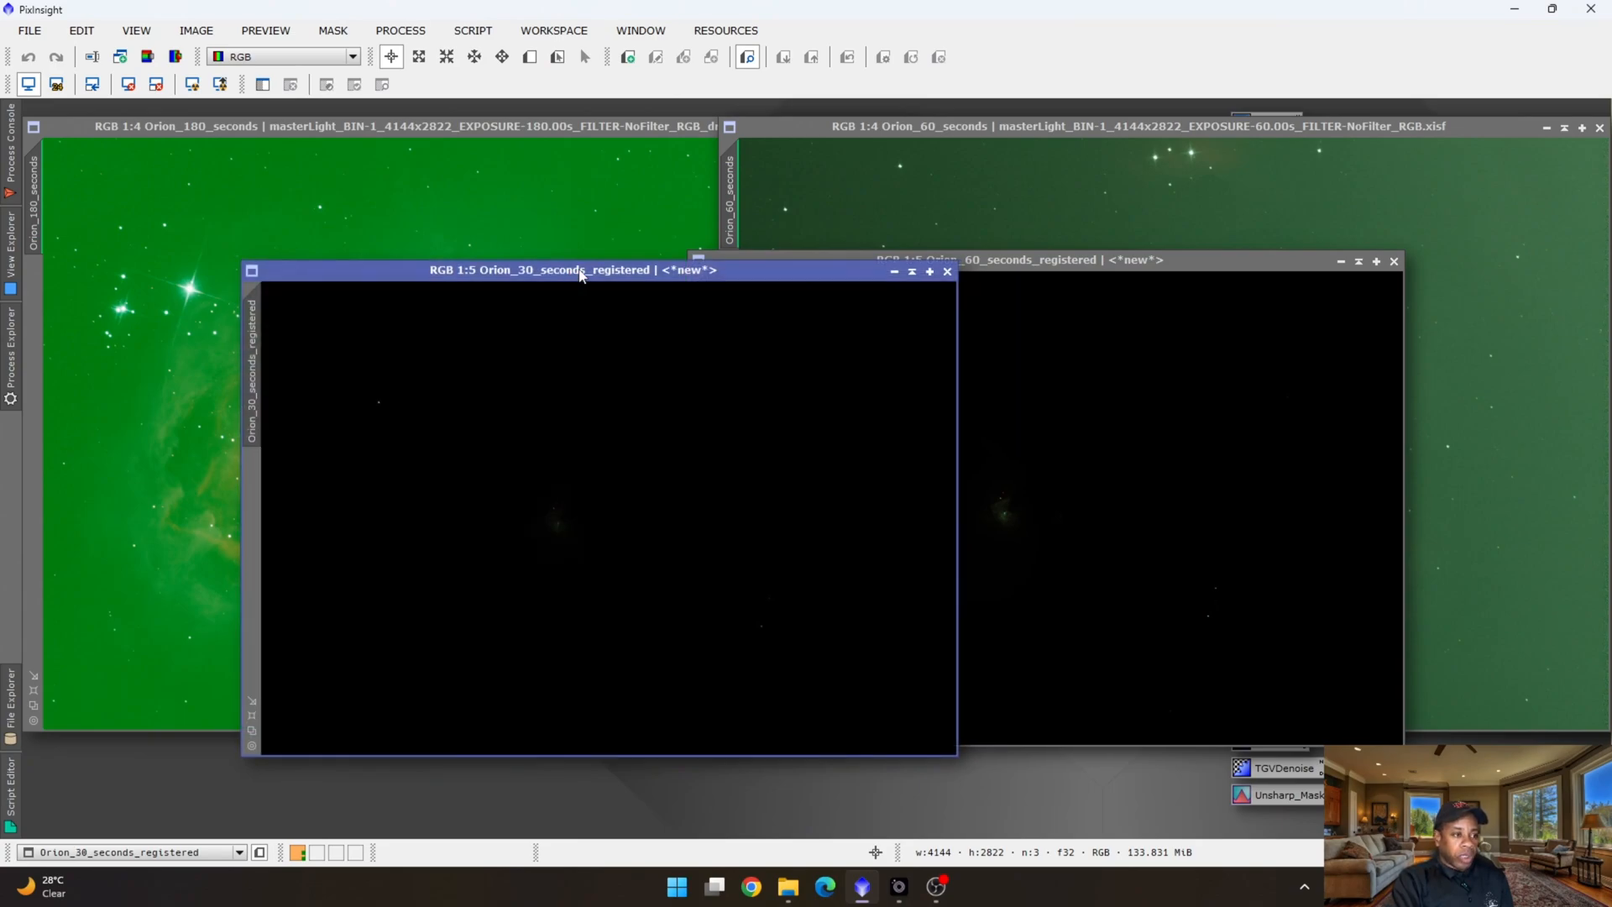
{"action": "mouse_move", "coordinate": [253, 110]}
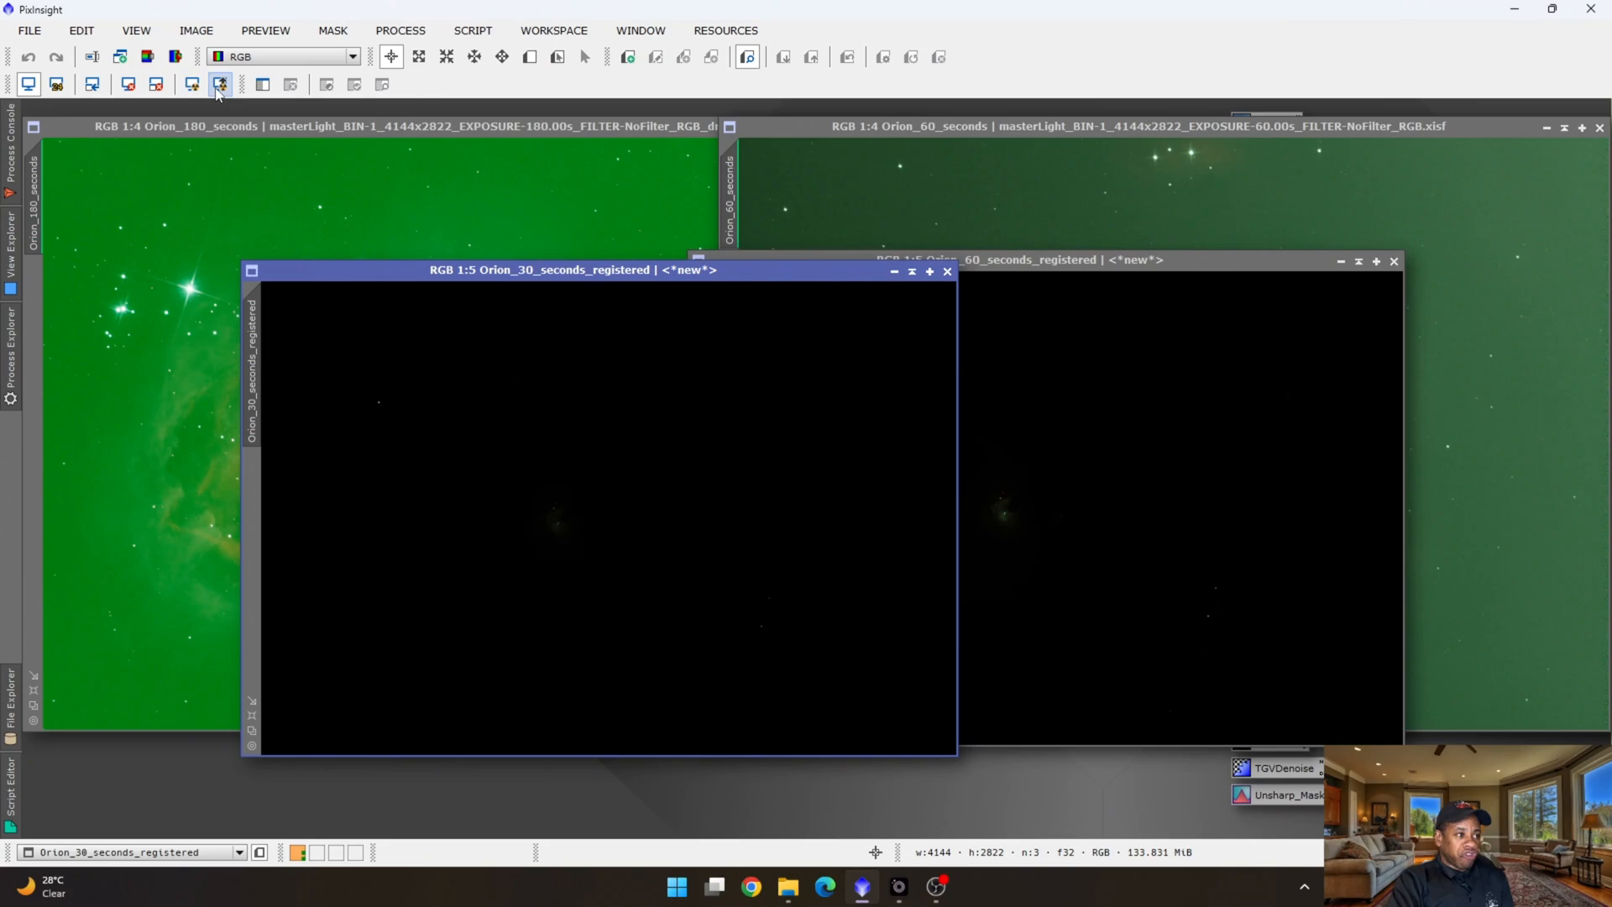
{"action": "left_click", "coordinate": [218, 84]}
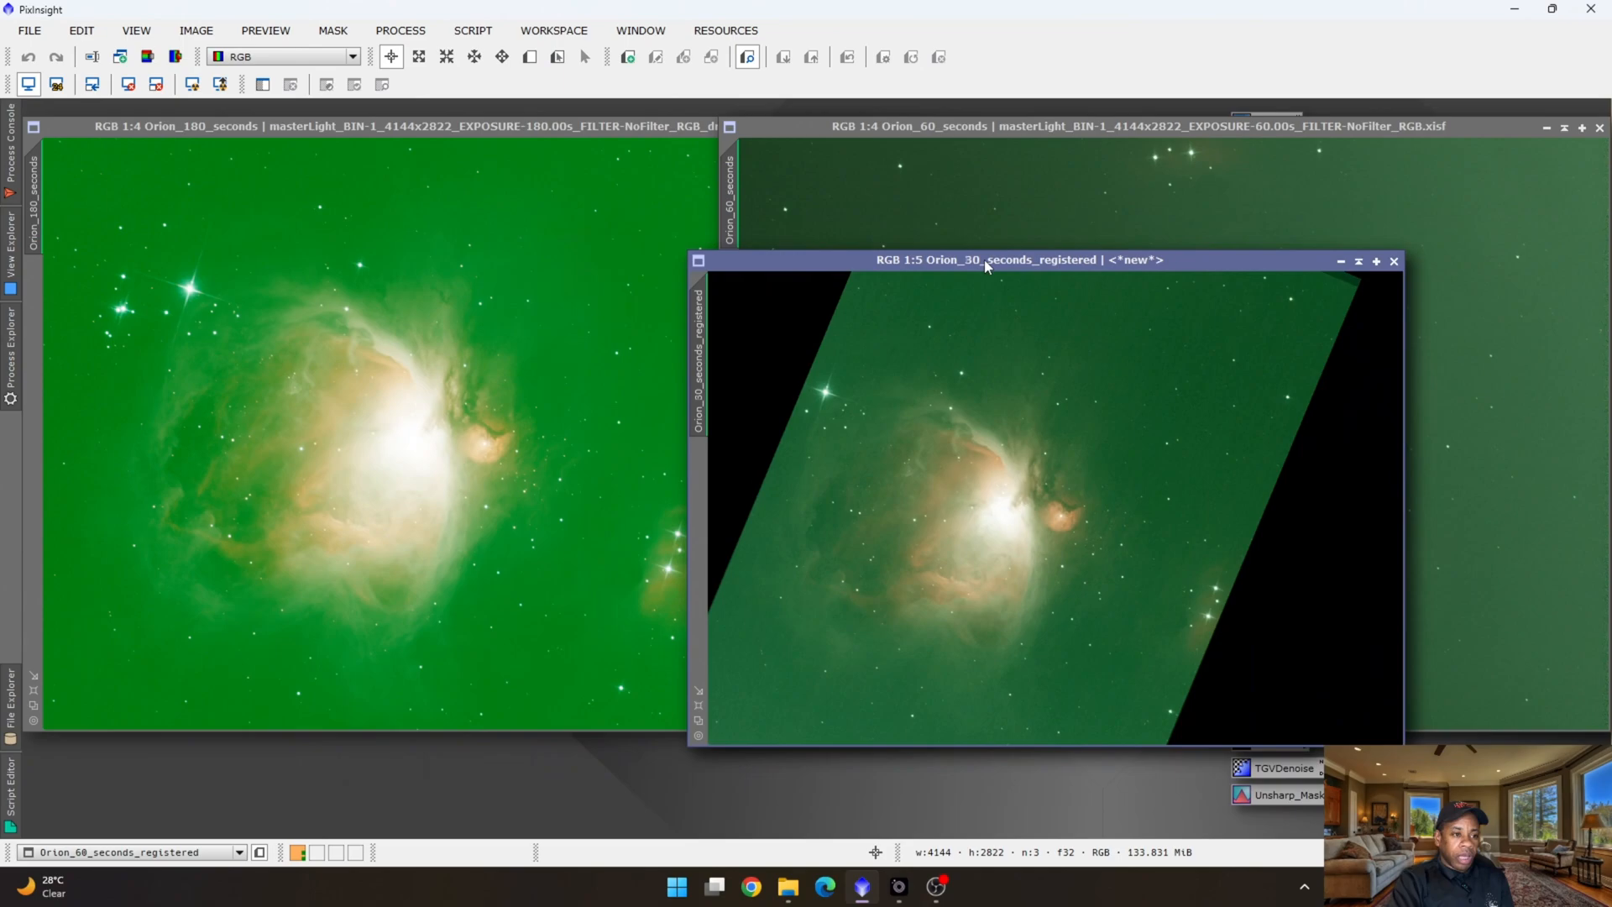
{"action": "mouse_move", "coordinate": [937, 484]}
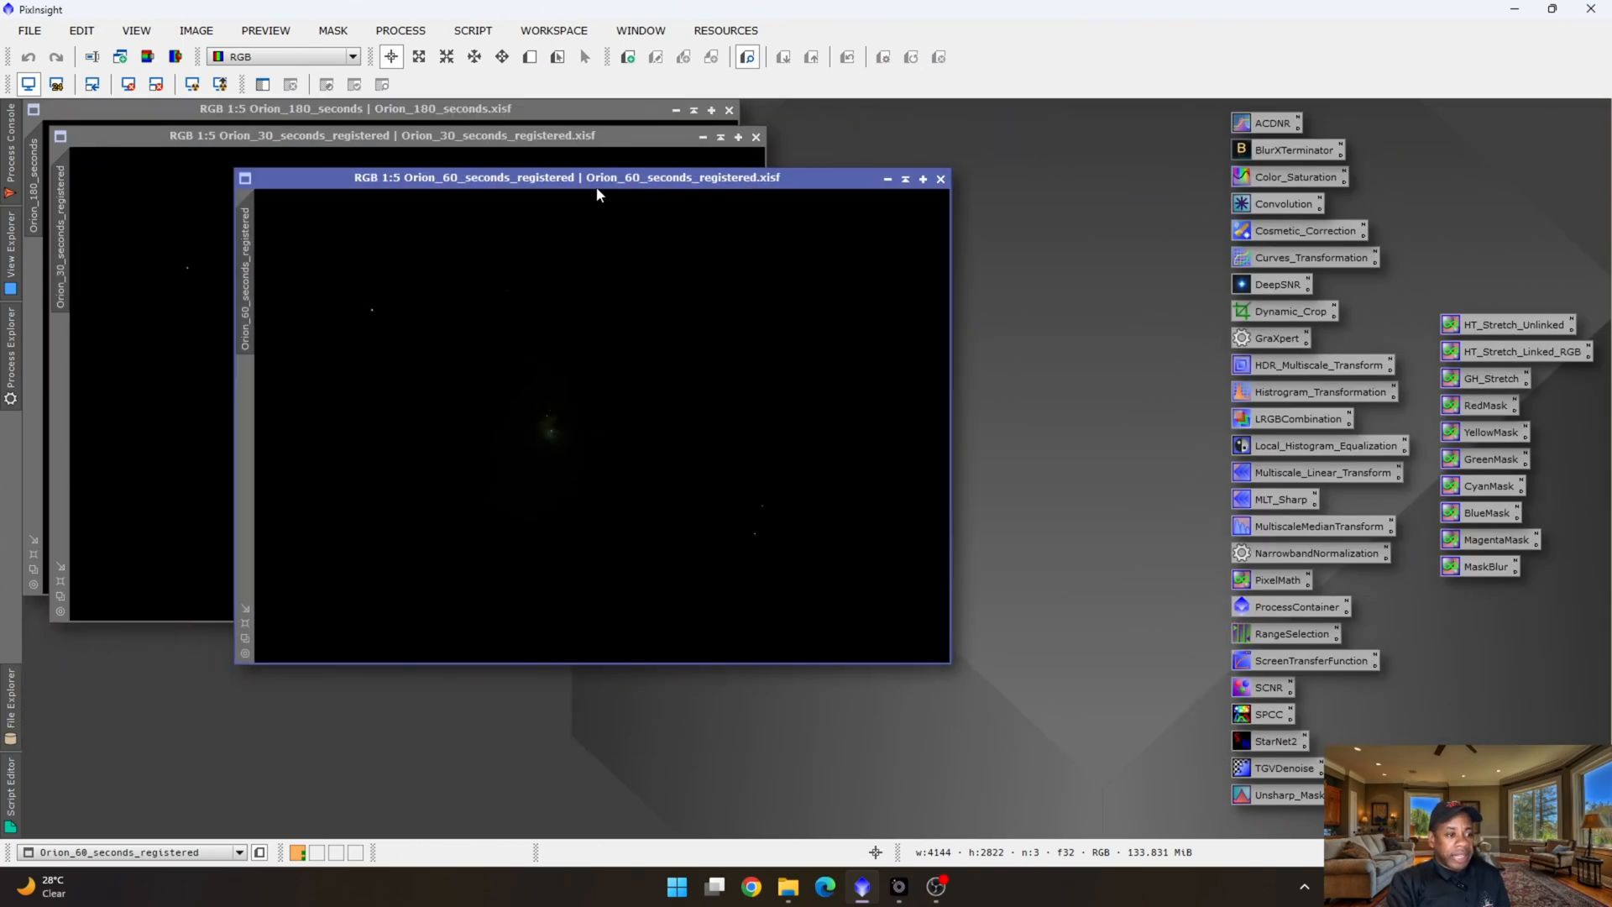
Close the Orion_180_seconds and registered 30- and 60-second image windows, leaving the workspace empty.
{"action": "left_click_drag", "start_coordinate": [596, 176], "coordinate": [612, 185]}
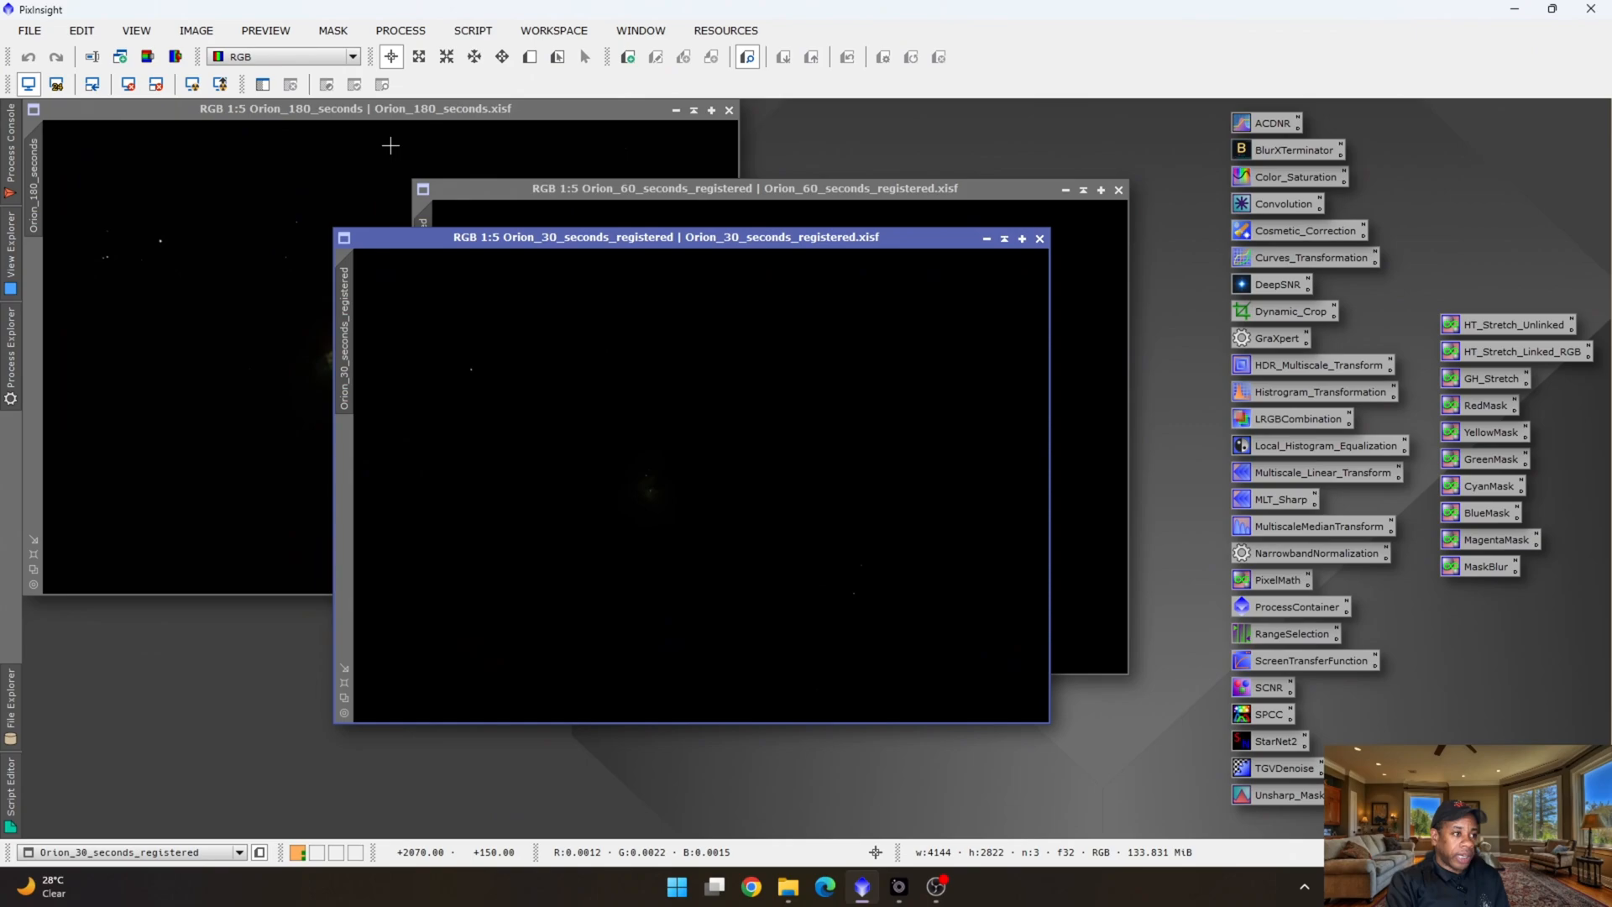
{"action": "left_click", "coordinate": [391, 145]}
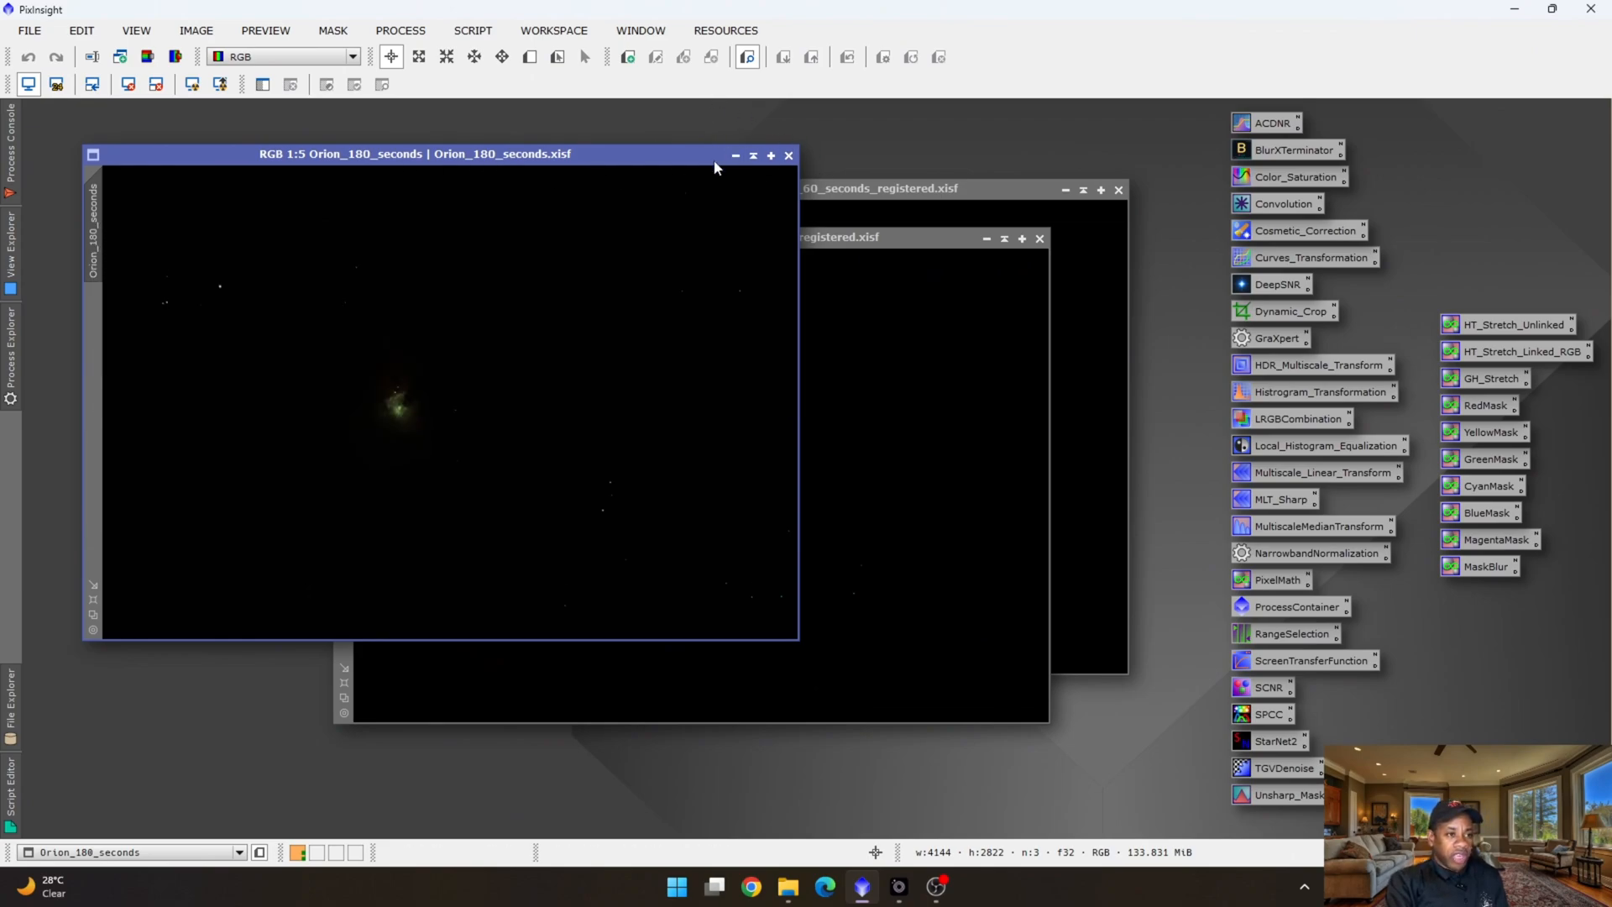
{"action": "mouse_move", "coordinate": [789, 155]}
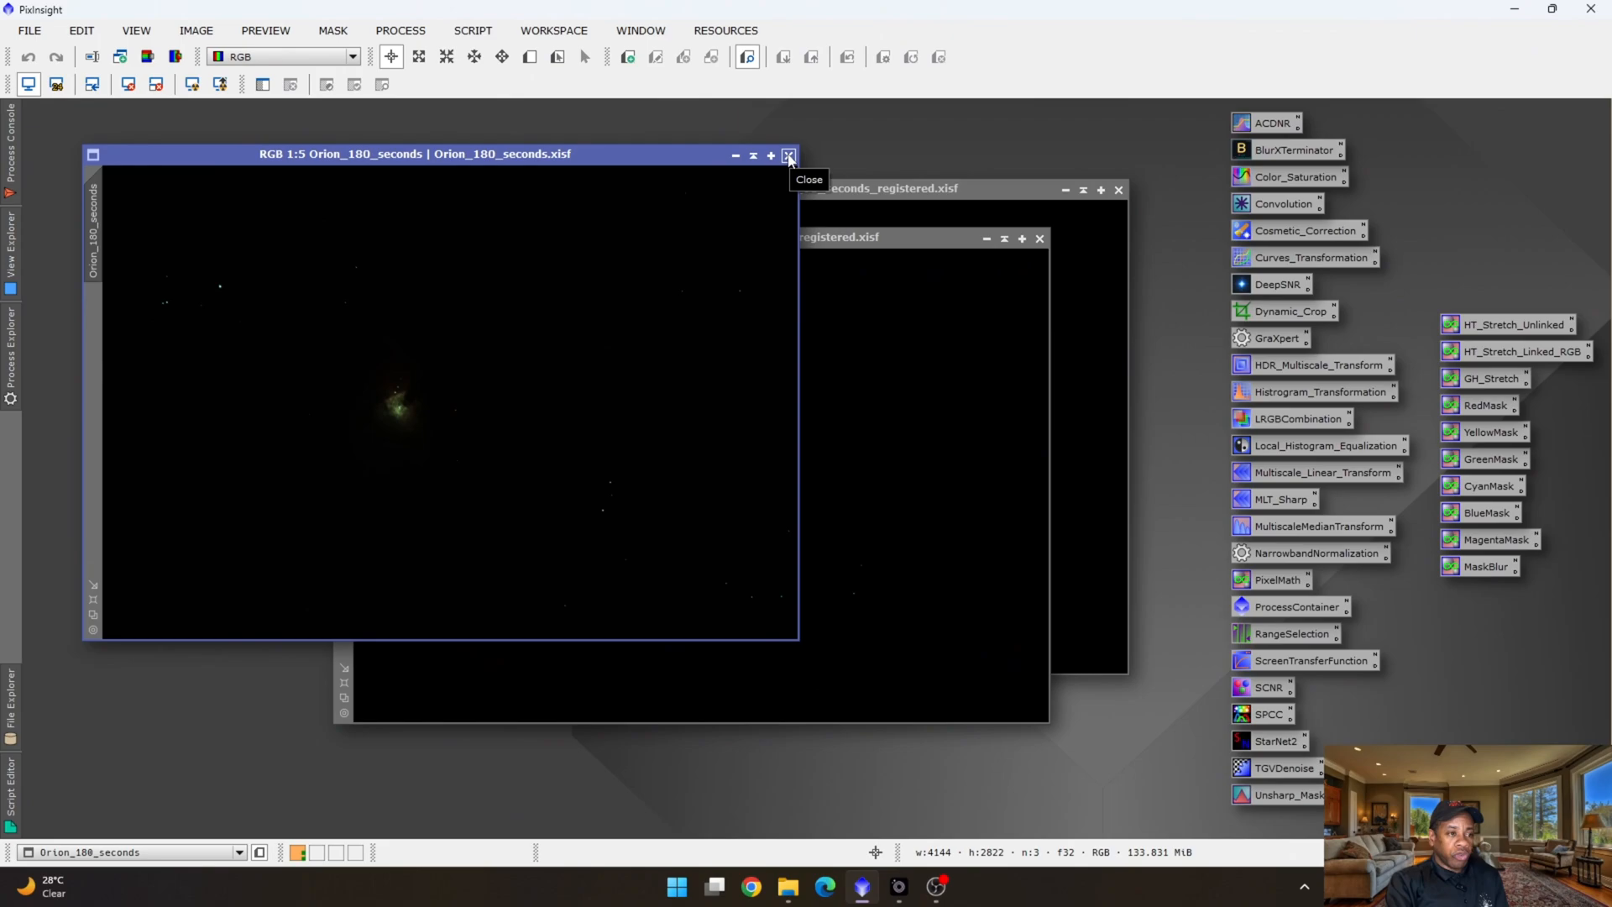
{"action": "left_click", "coordinate": [790, 155]}
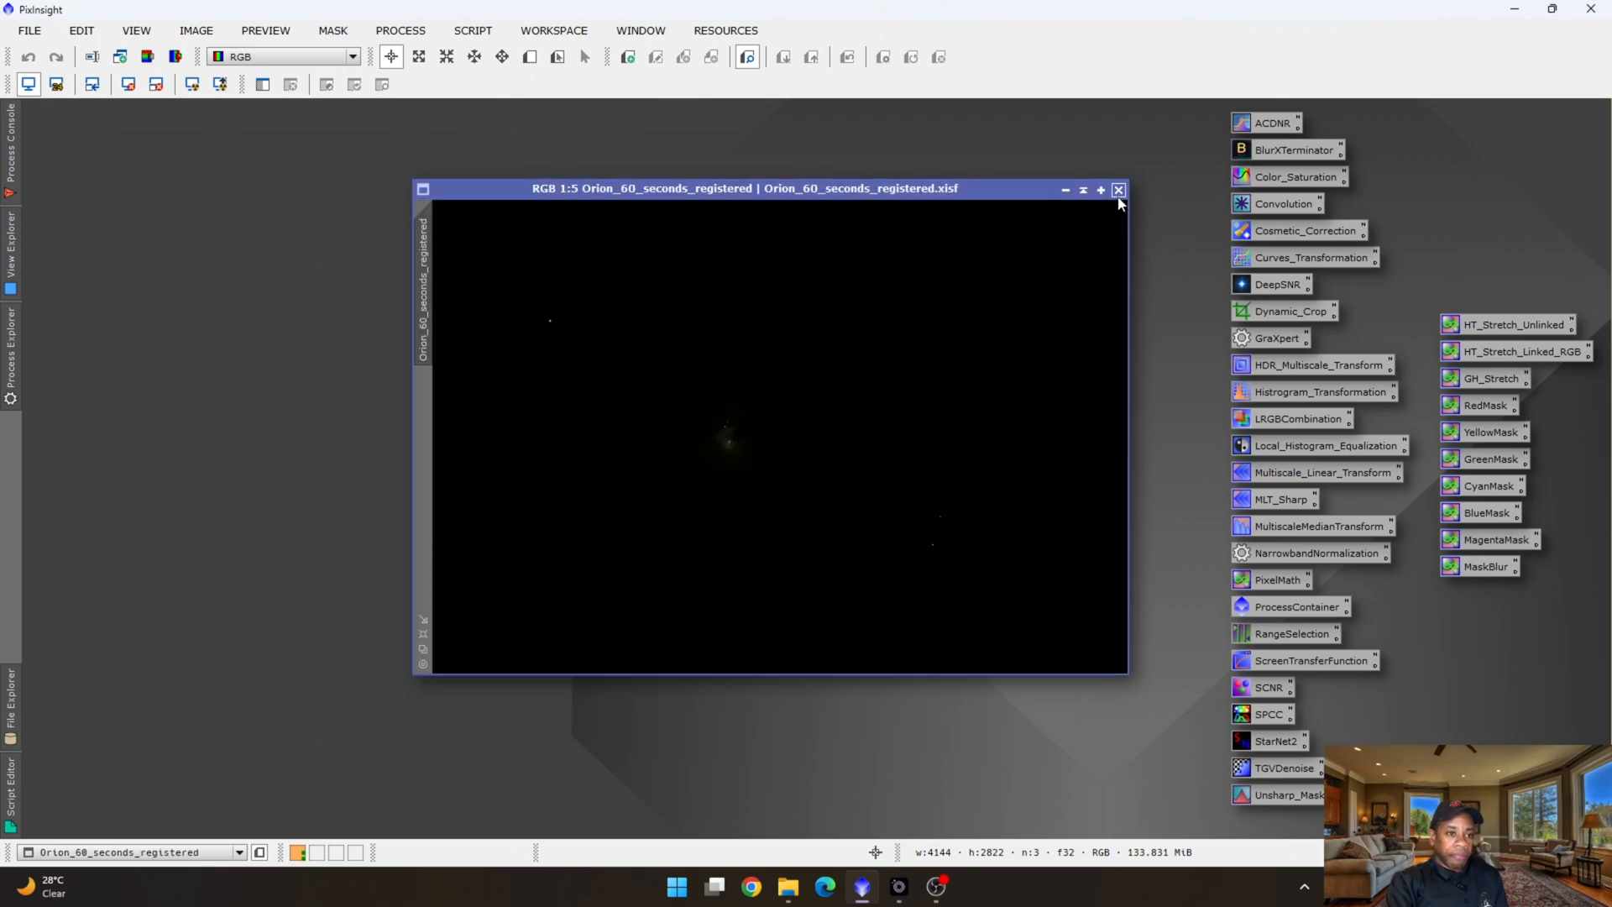
{"action": "left_click", "coordinate": [1119, 190]}
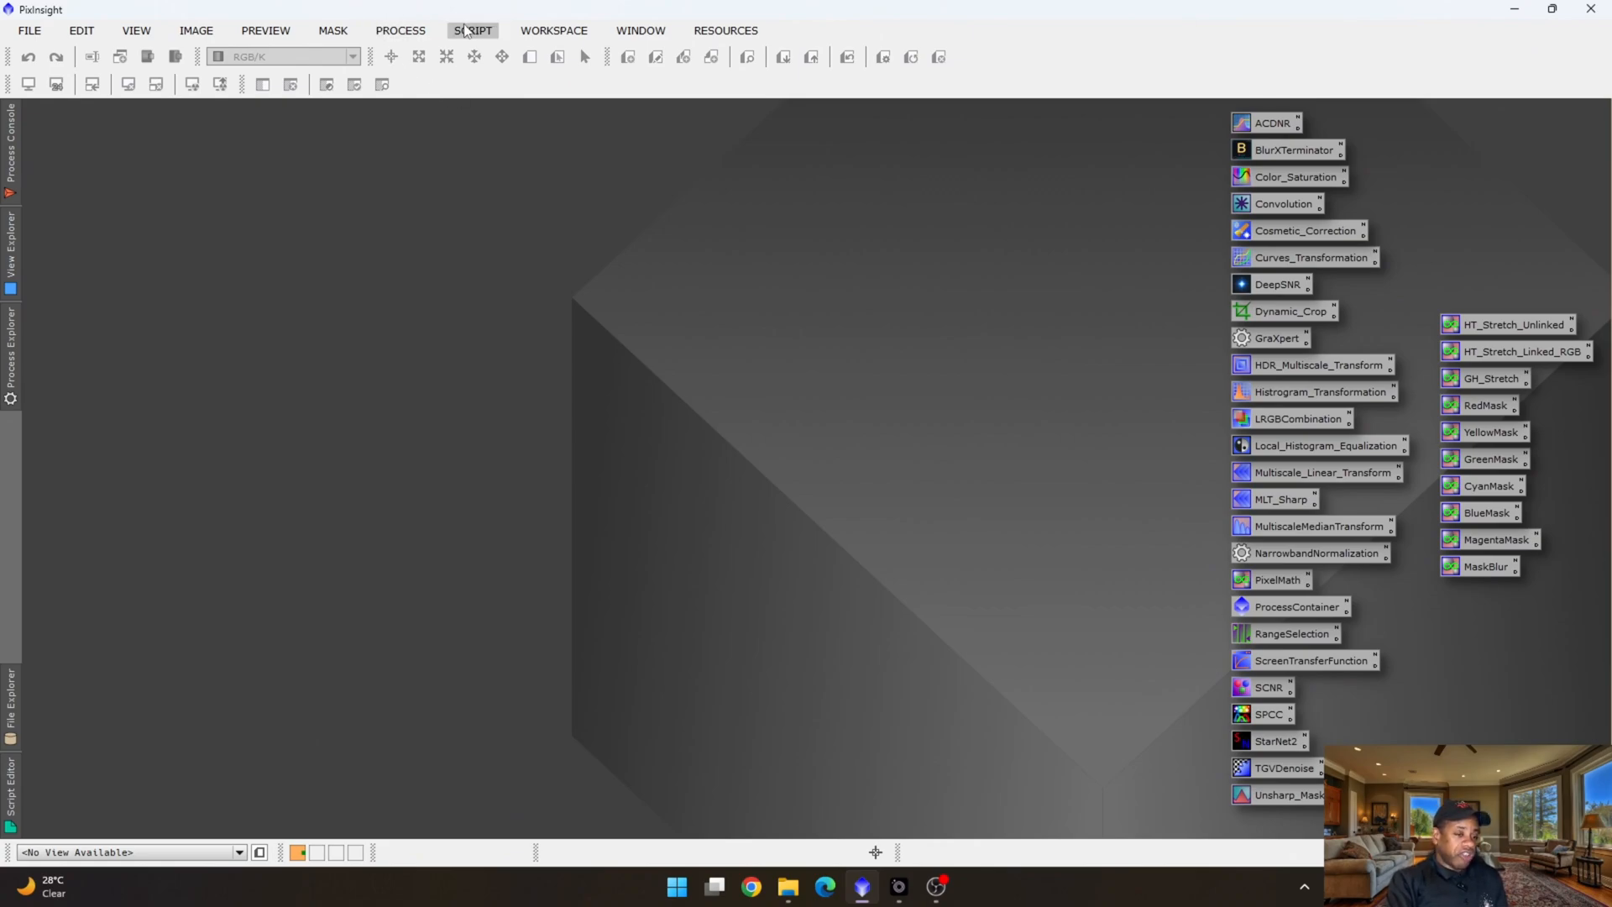
{"action": "mouse_move", "coordinate": [428, 25]}
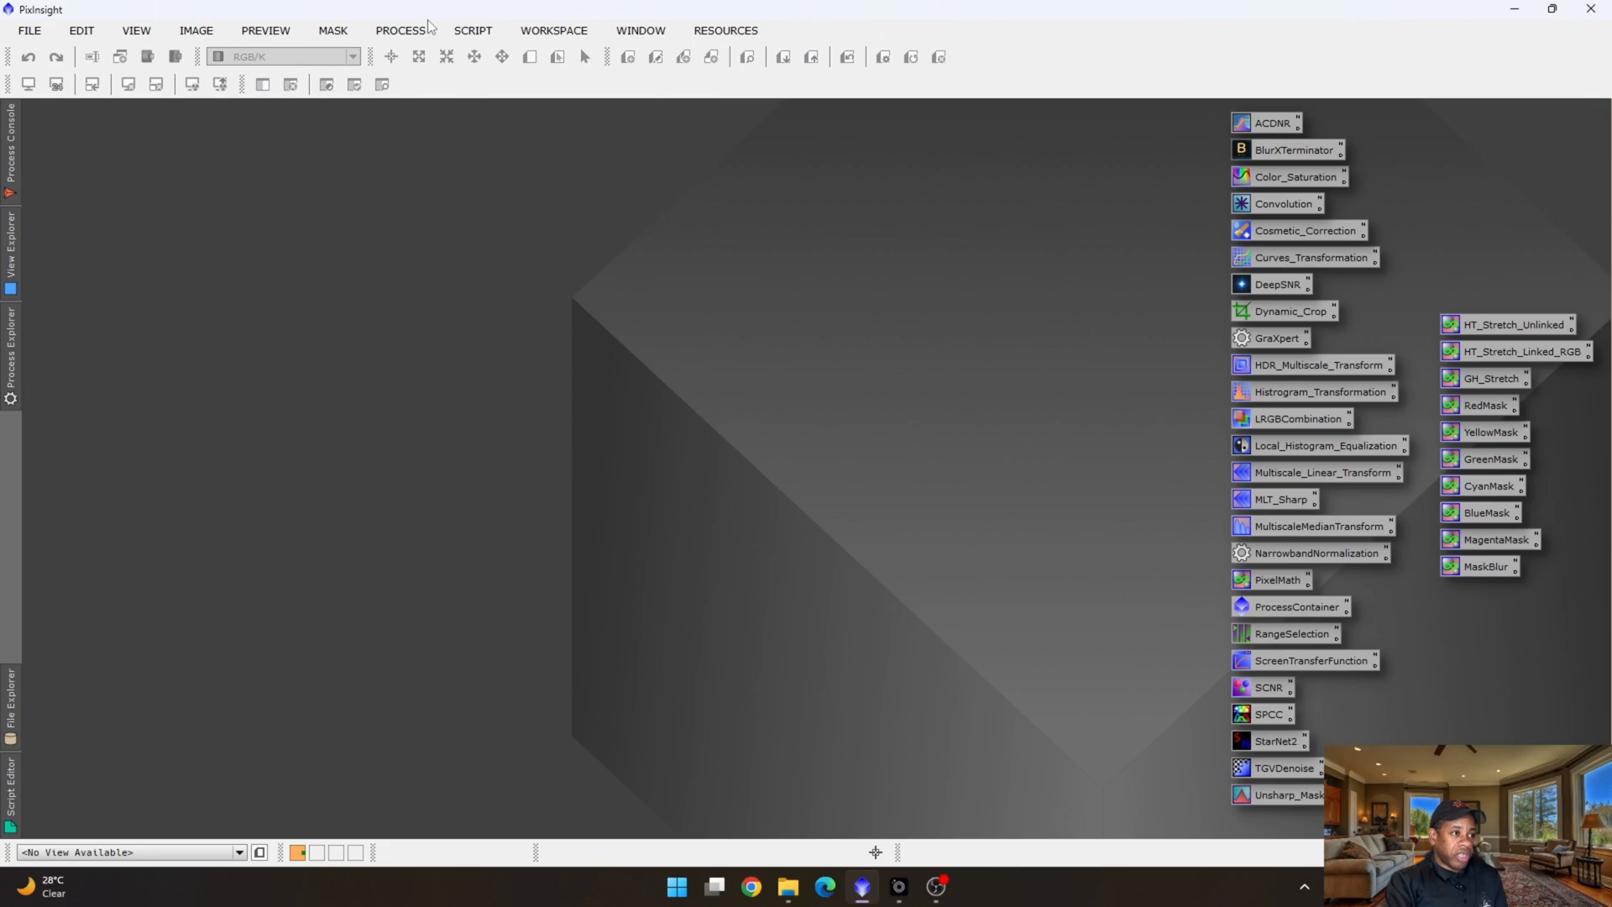
Load all three .xisf exposures from the star aligned folder into HDRComposition.
{"action": "left_click", "coordinate": [399, 30]}
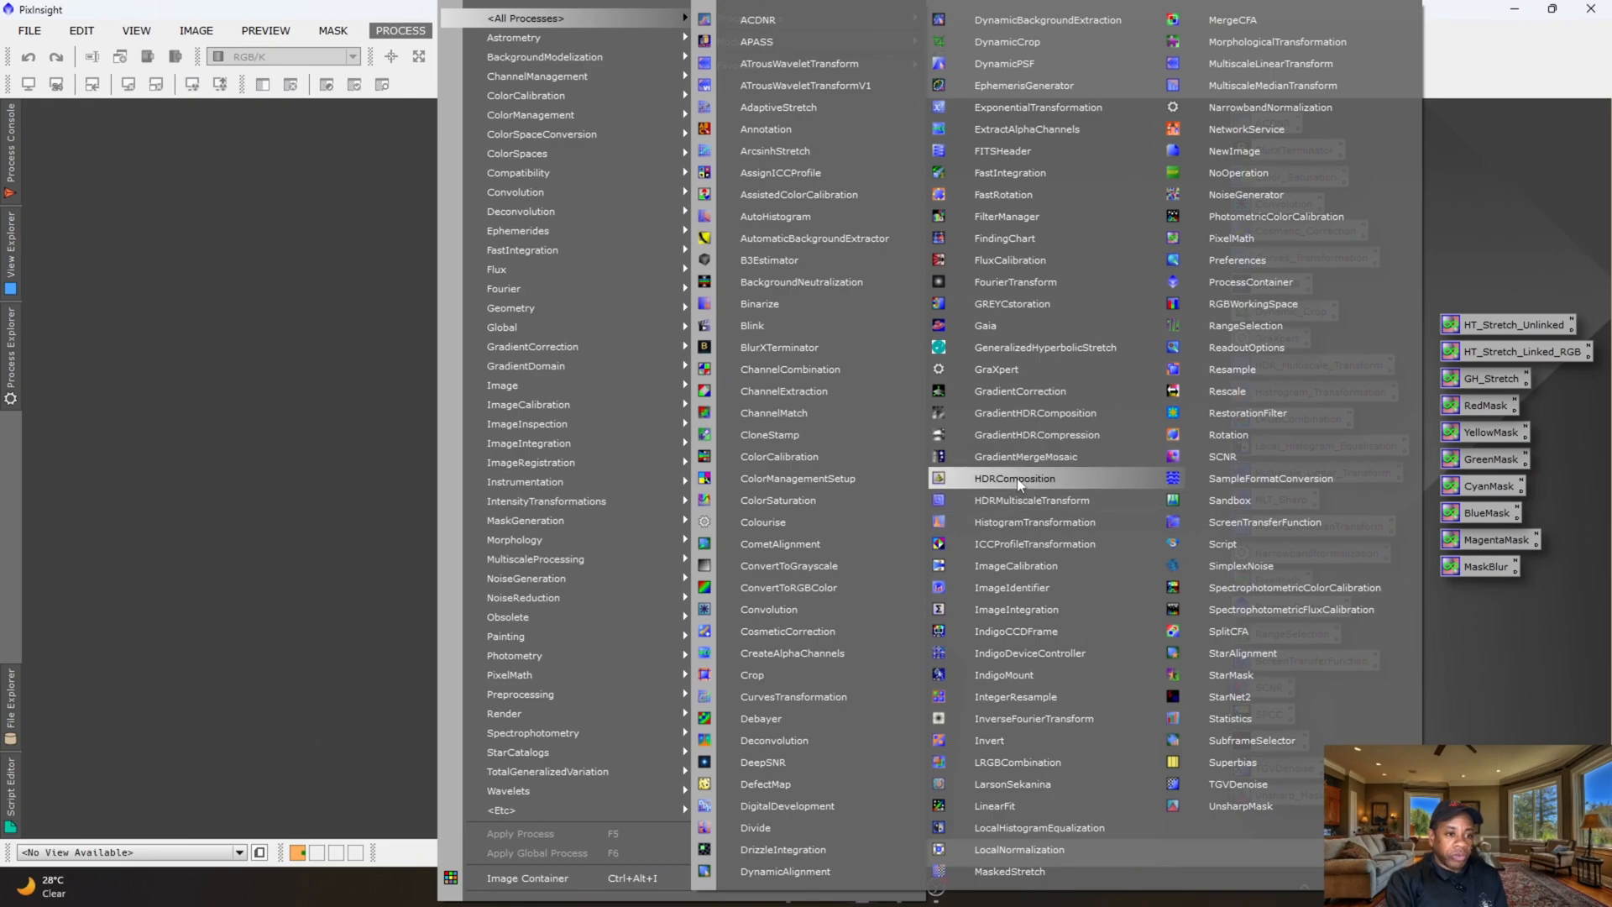
{"action": "left_click", "coordinate": [1013, 478]}
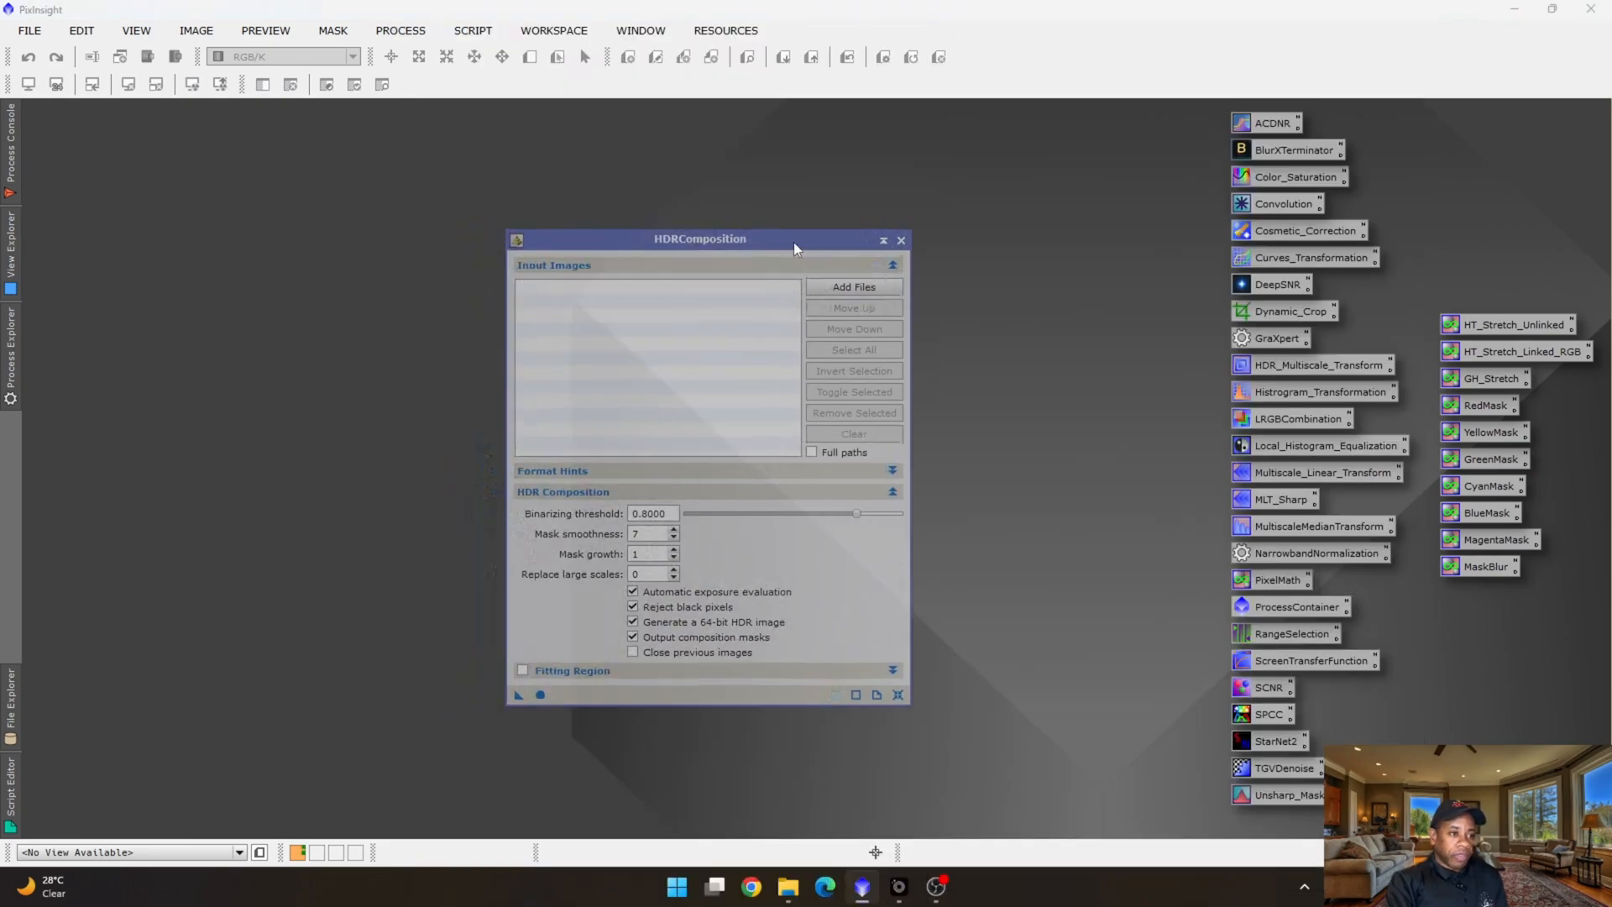
{"action": "left_click", "coordinate": [853, 286]}
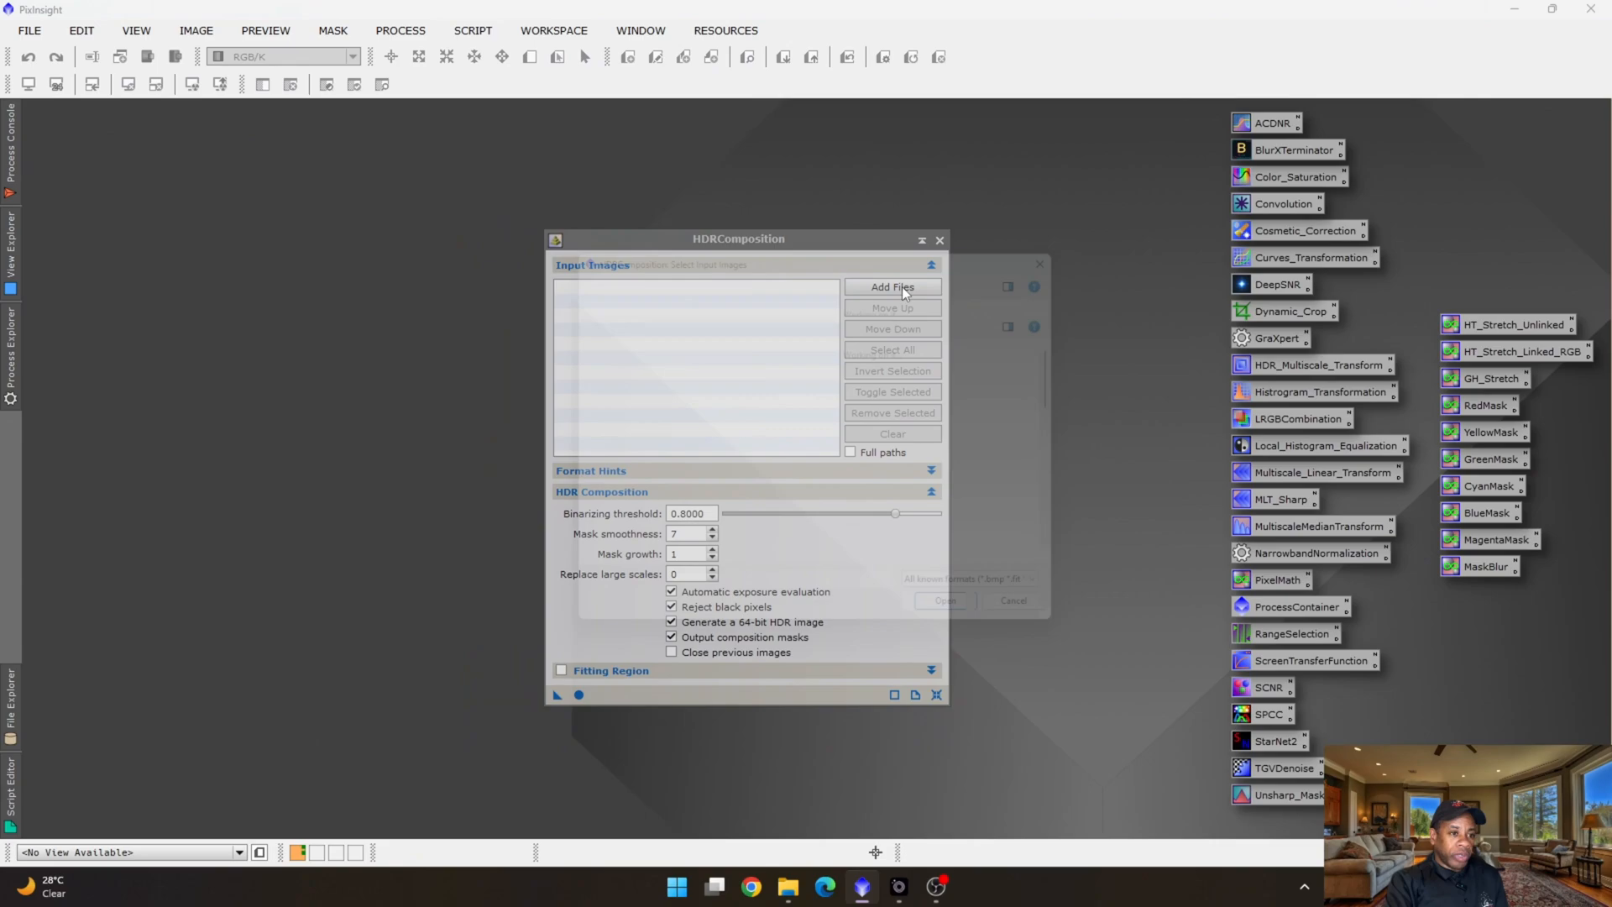
{"action": "left_click", "coordinate": [891, 287]}
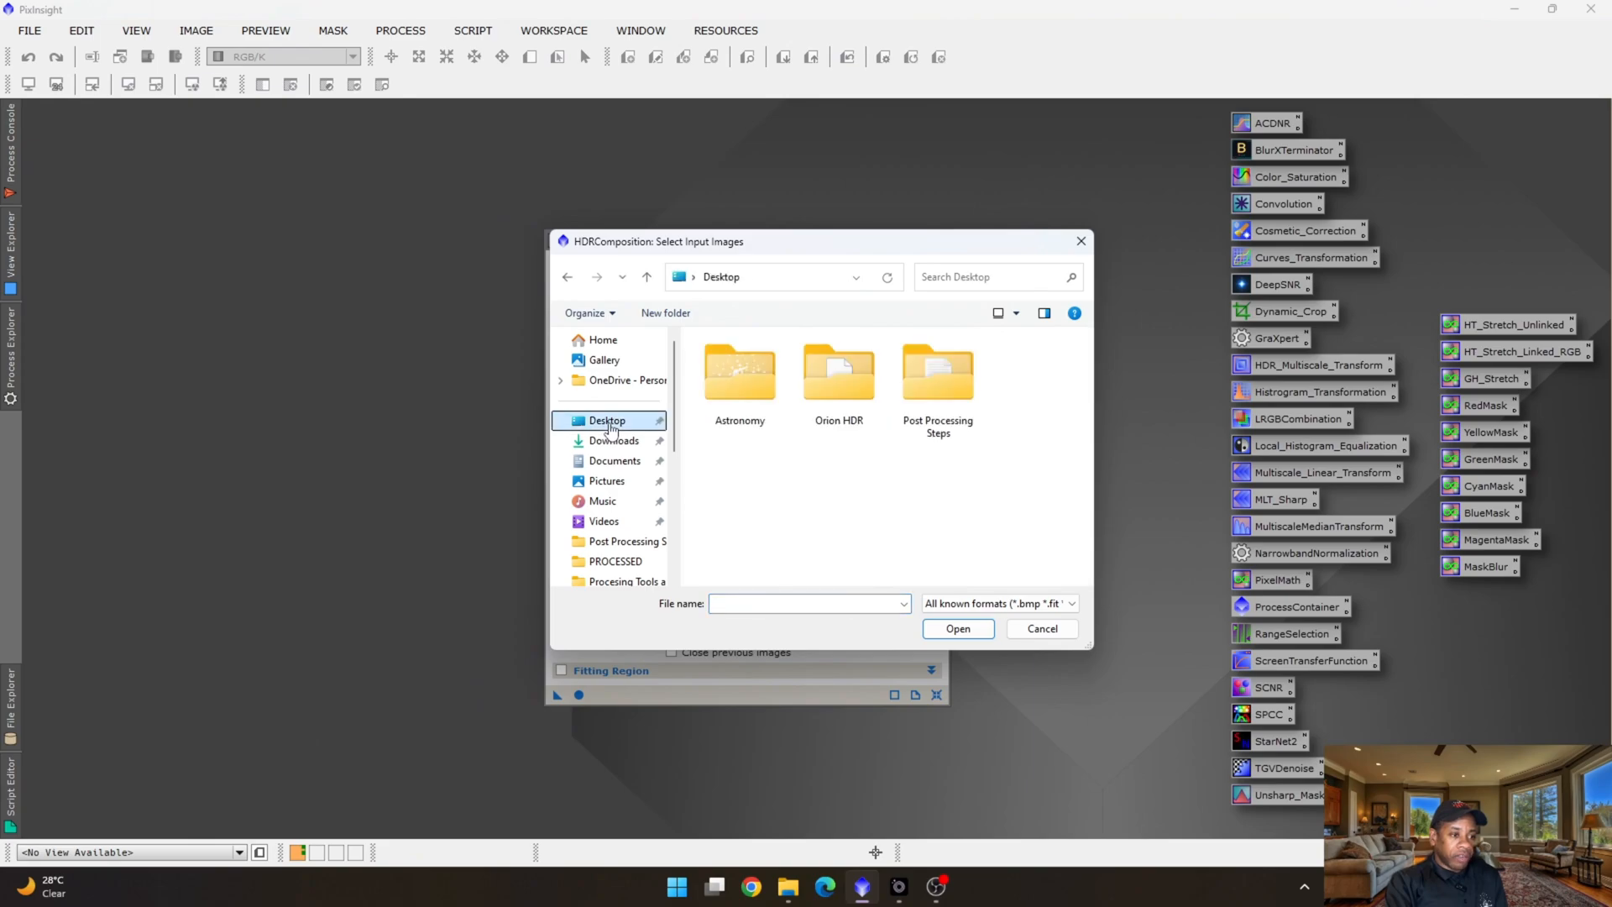
{"action": "double_click", "coordinate": [838, 369]}
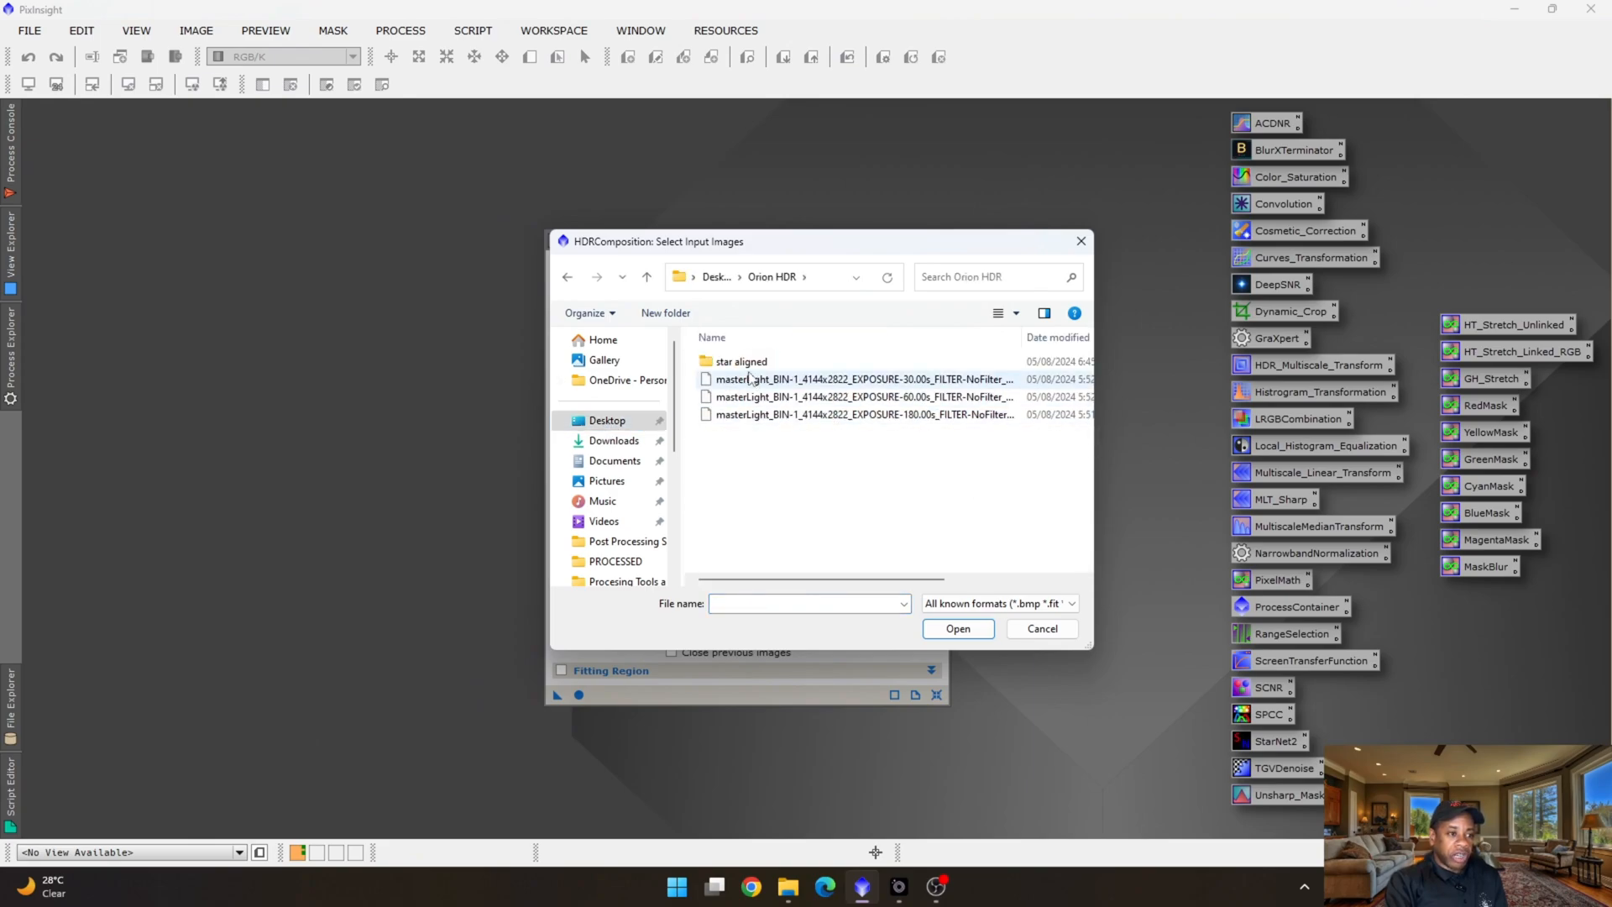
{"action": "double_click", "coordinate": [741, 361]}
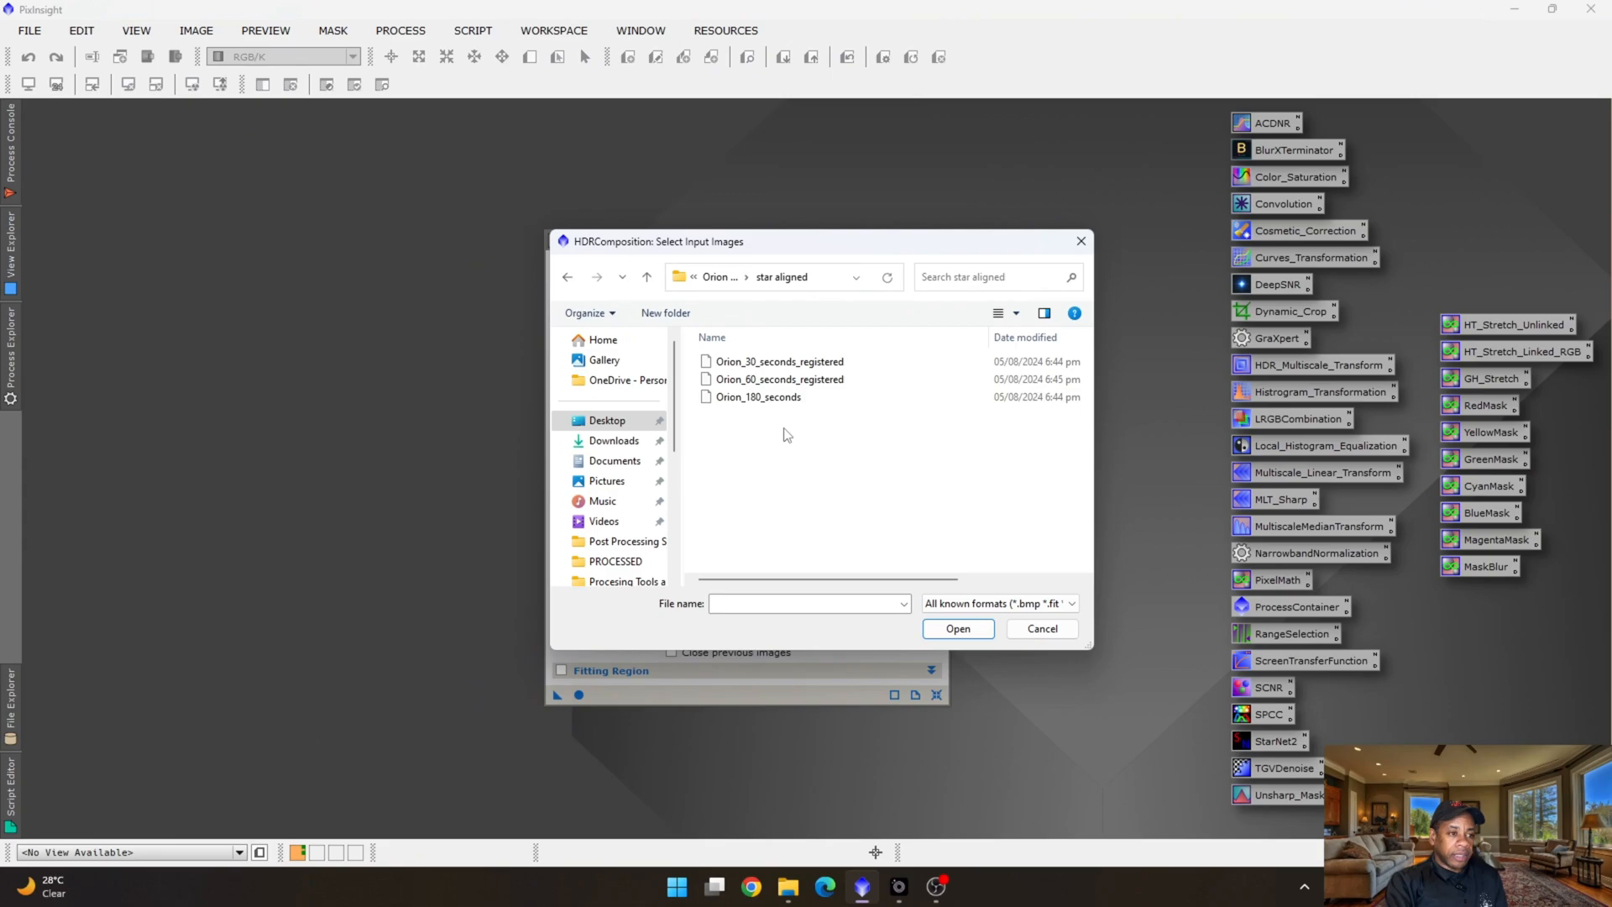
{"action": "key", "text": "ctrl+a"}
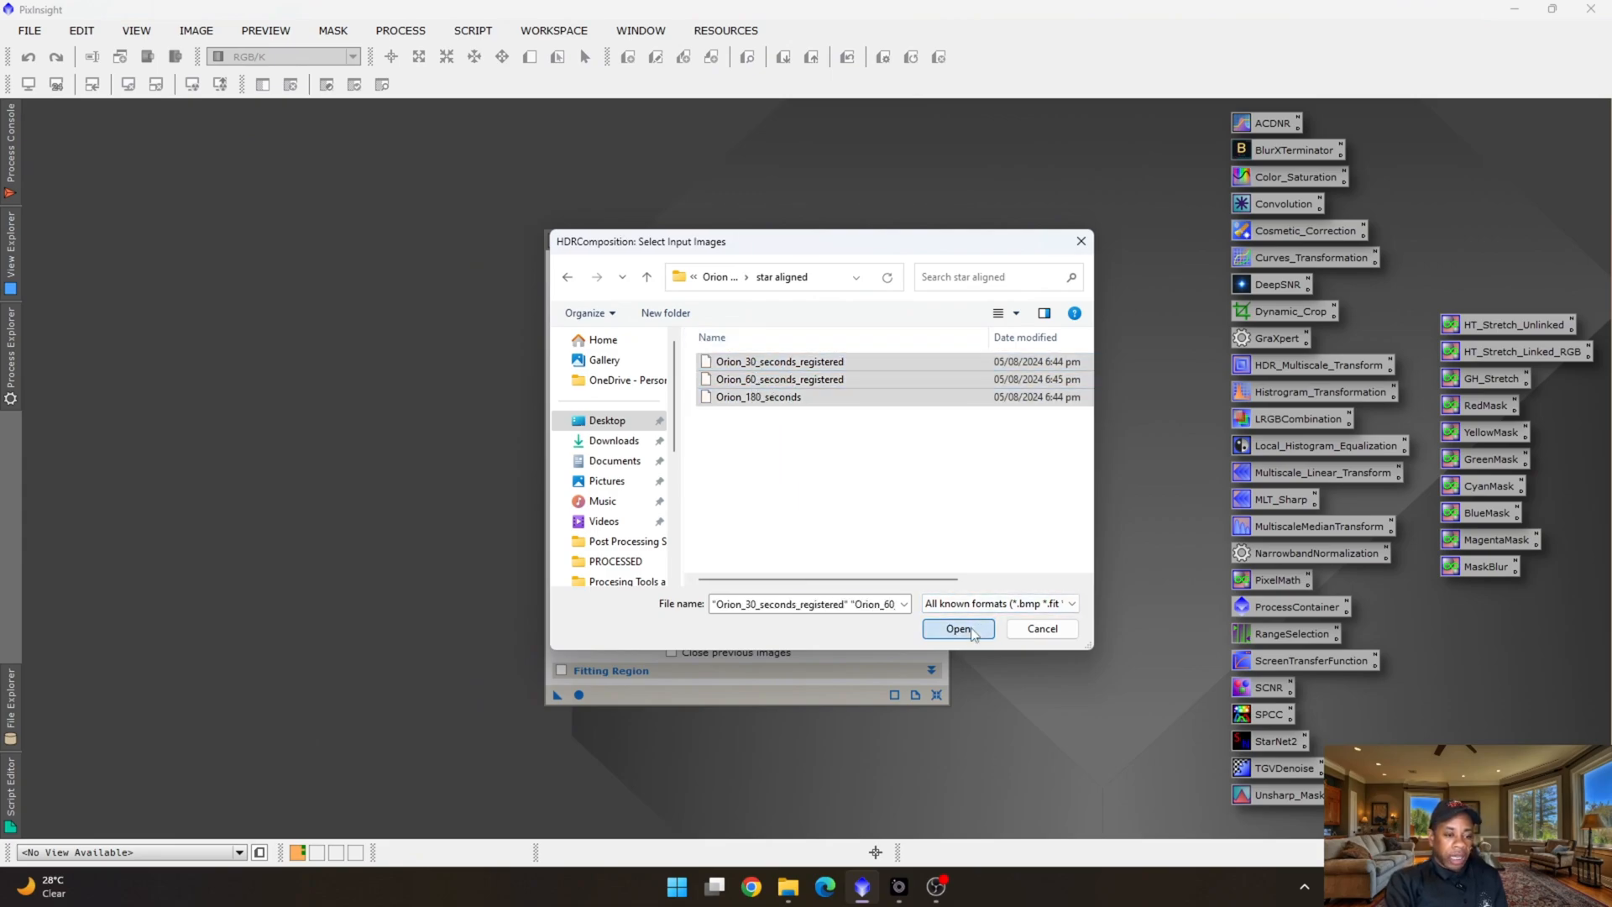
{"action": "left_click", "coordinate": [958, 628]}
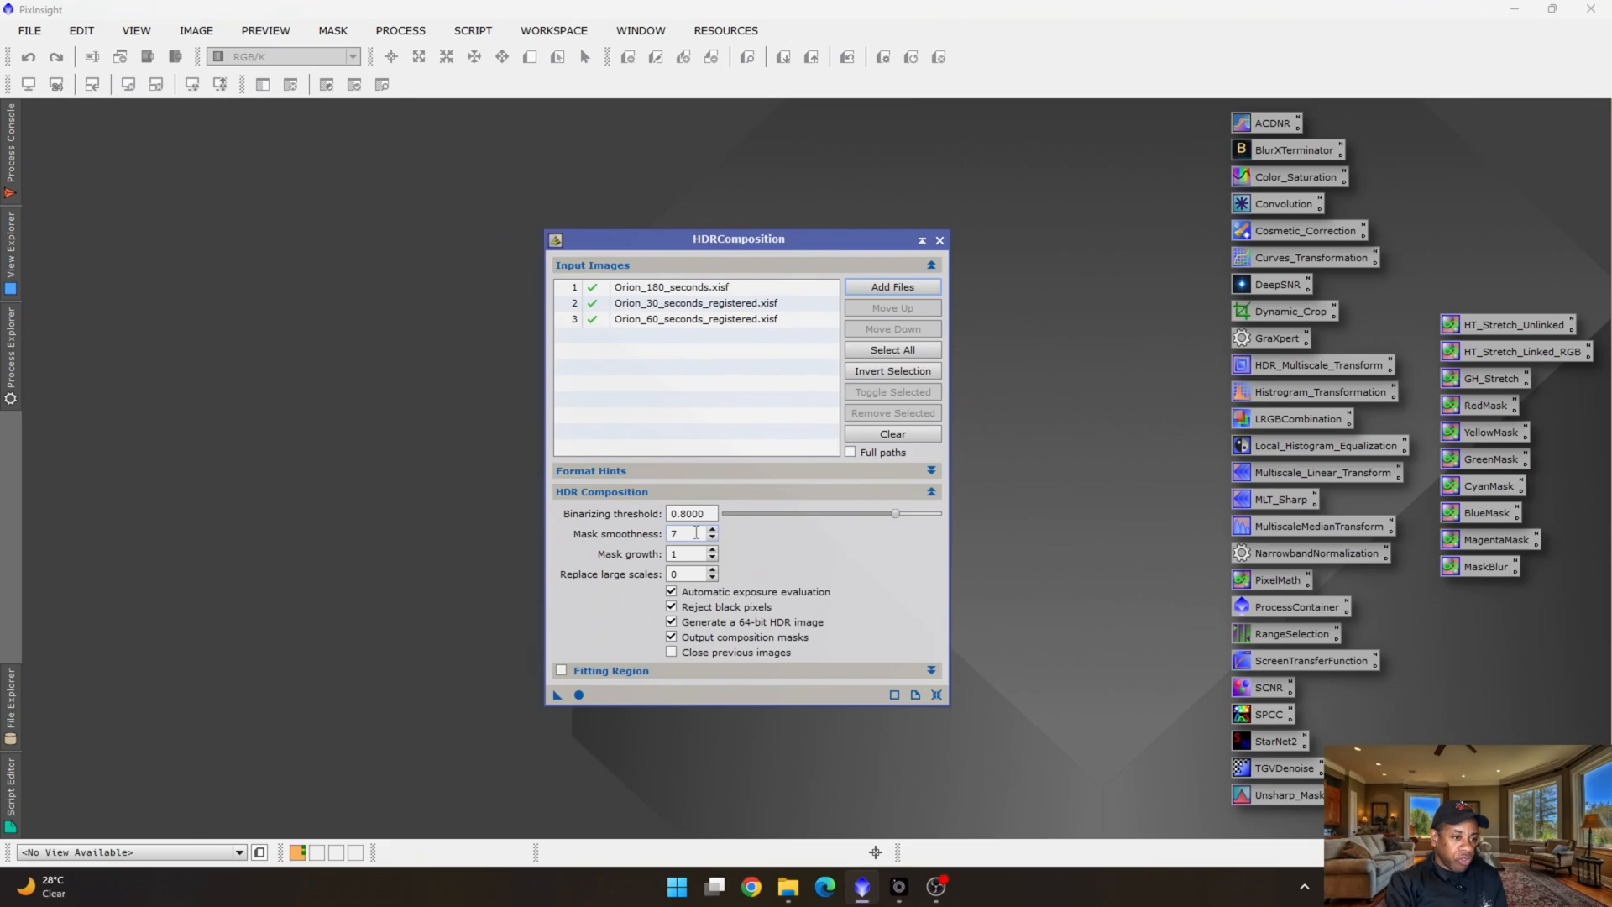
Set mask smoothness 20 and mask growth 2, then run HDRComposition globally.
{"action": "triple_click", "coordinate": [686, 532]}
{"action": "type", "text": "20"}
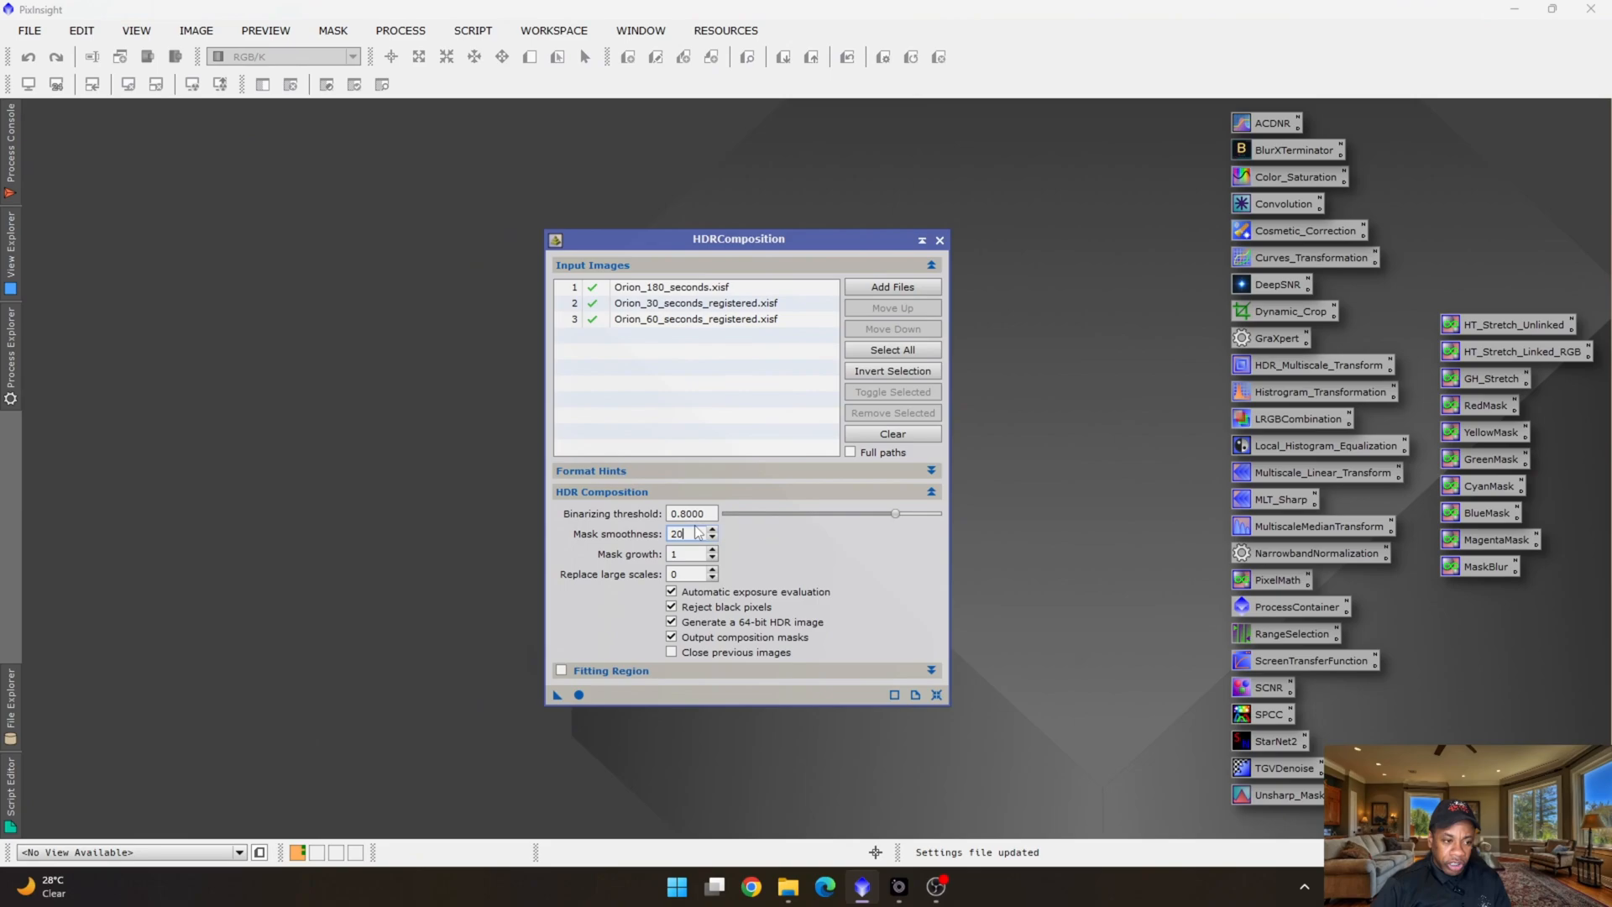
{"action": "mouse_move", "coordinate": [695, 532]}
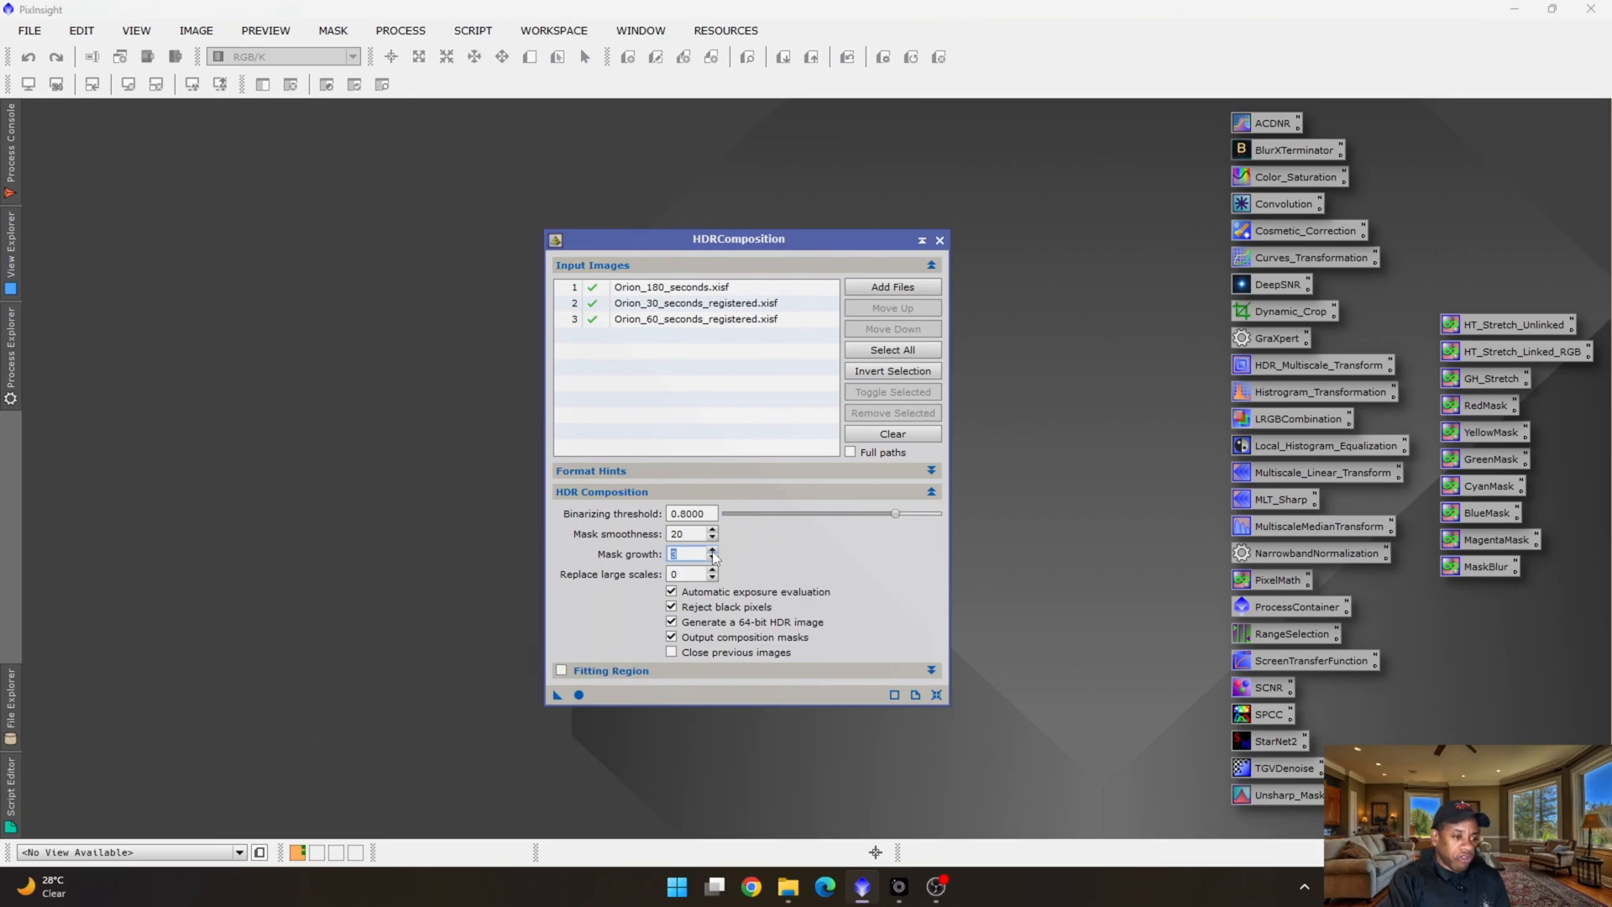
{"action": "mouse_move", "coordinate": [659, 603]}
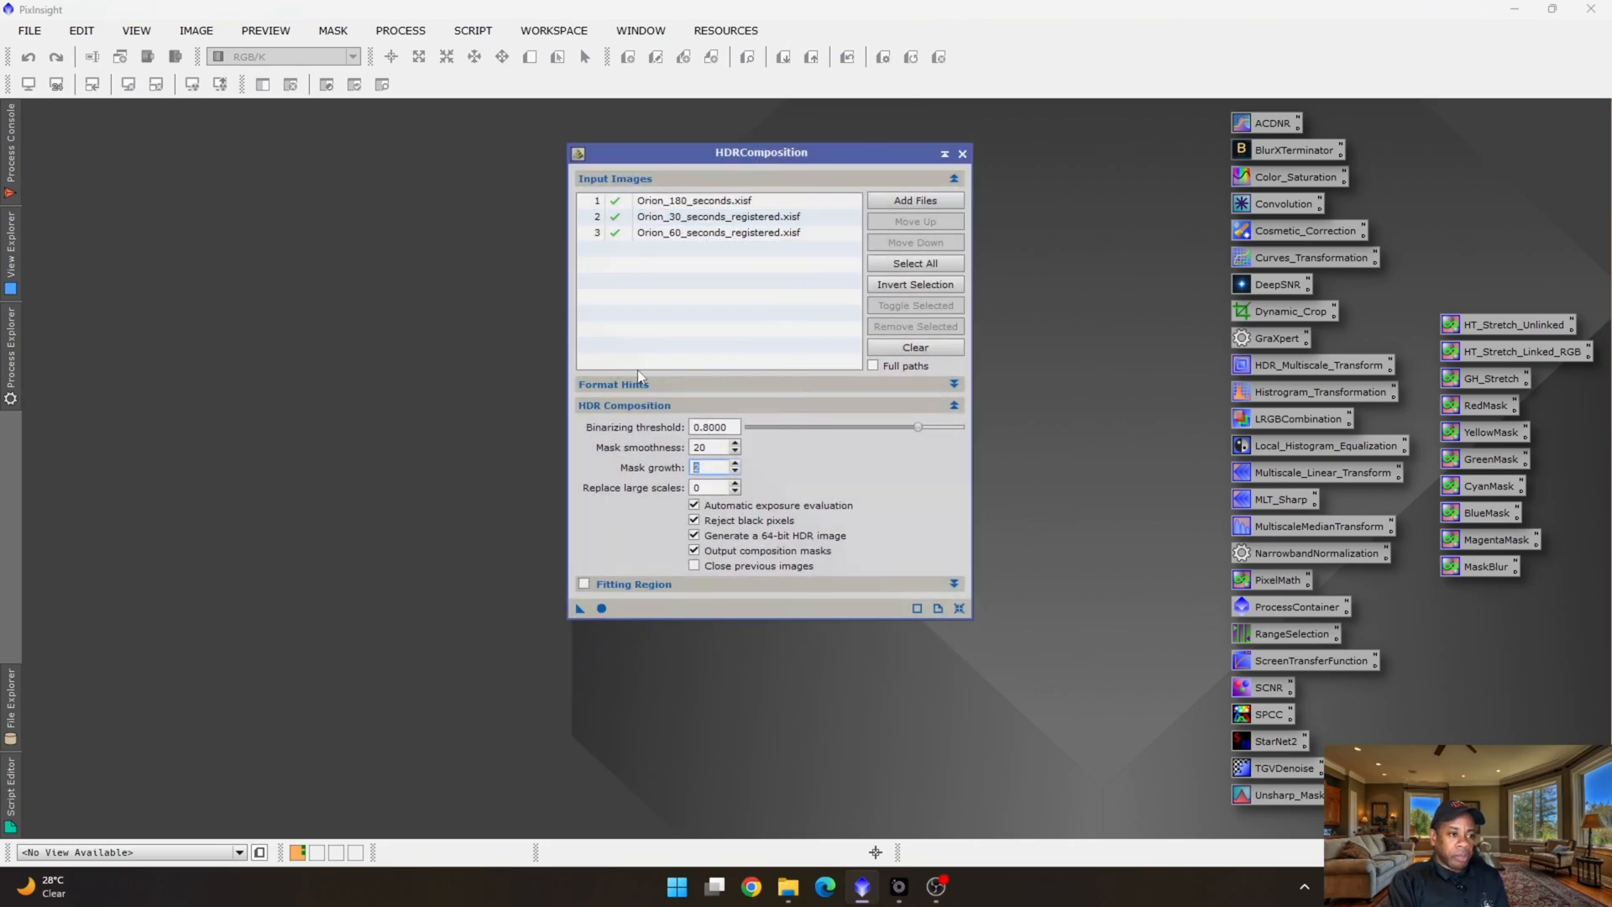
{"action": "mouse_move", "coordinate": [673, 568]}
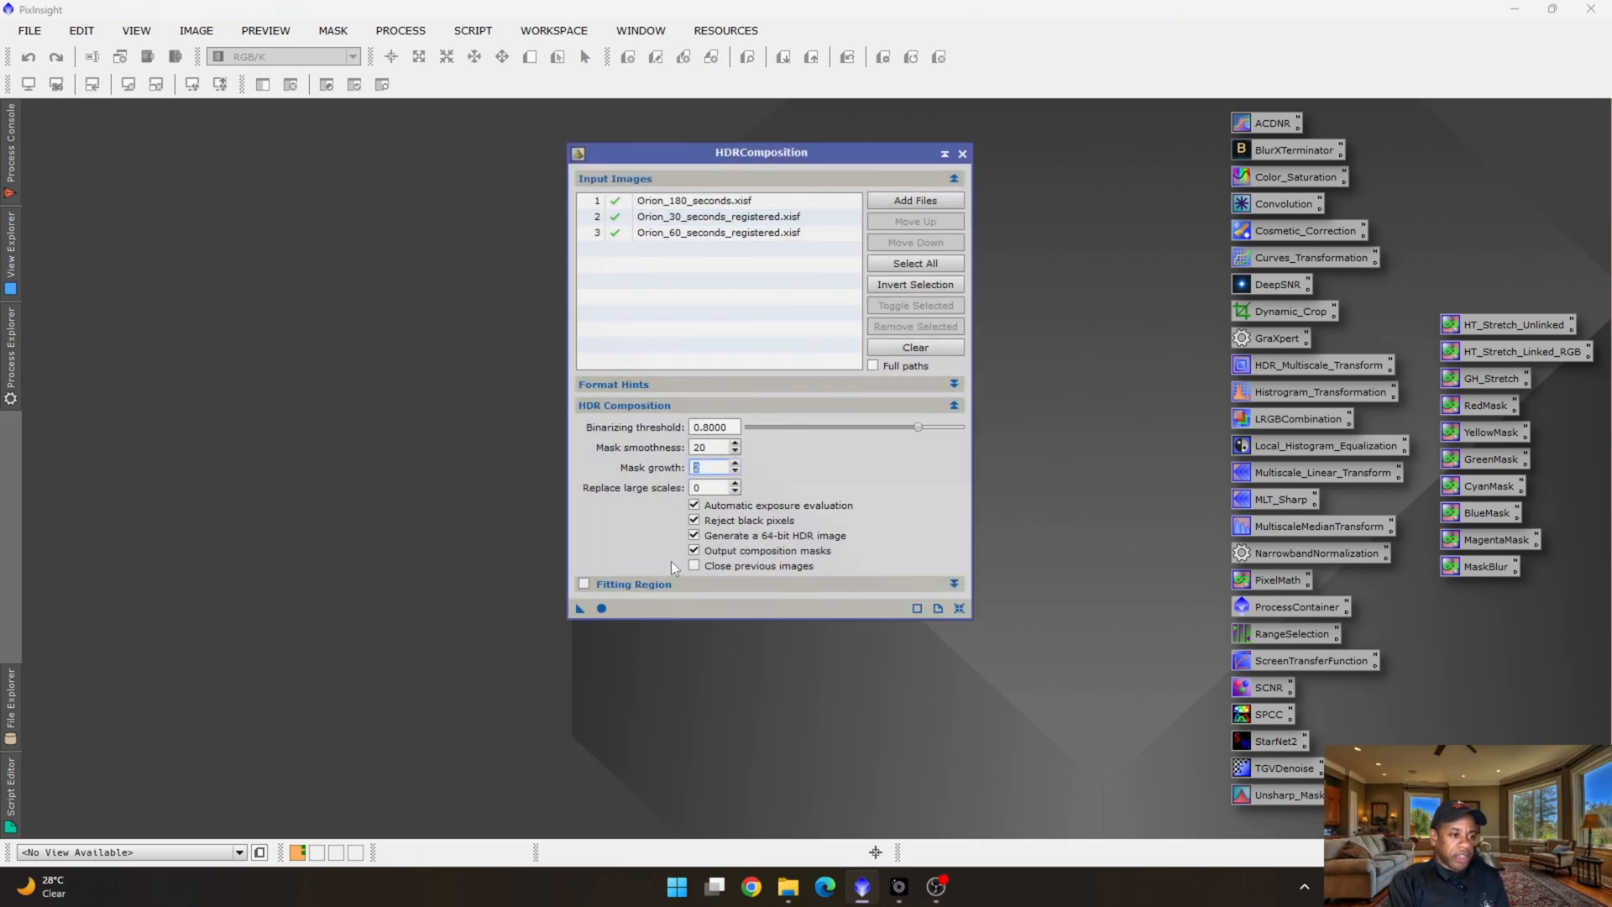
{"action": "mouse_move", "coordinate": [722, 353]}
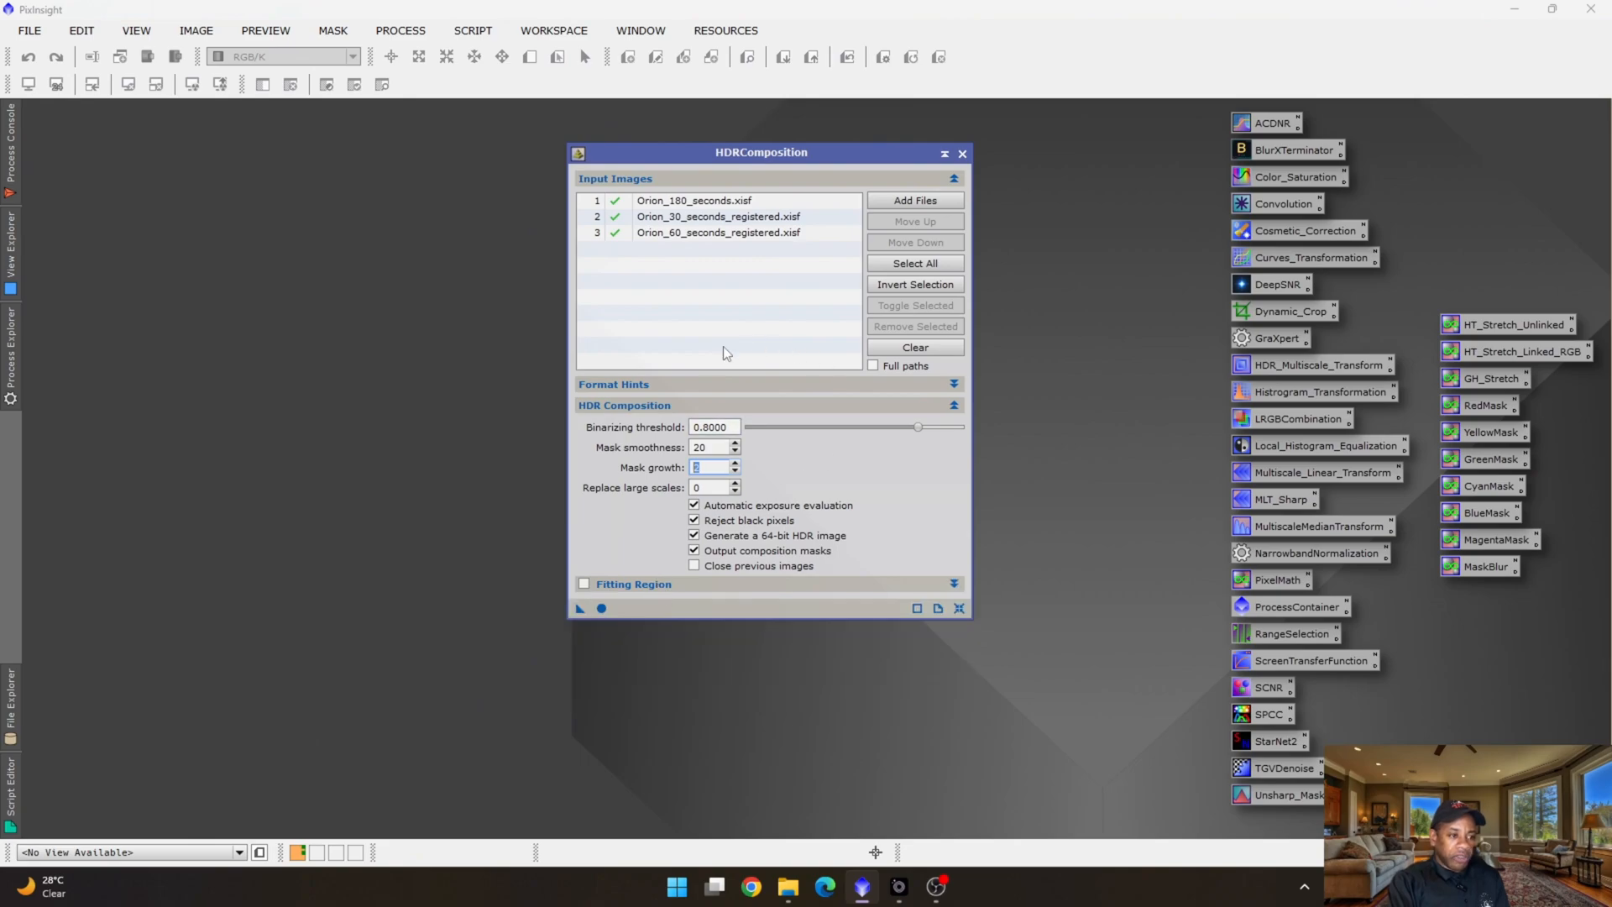
{"action": "mouse_move", "coordinate": [749, 443]}
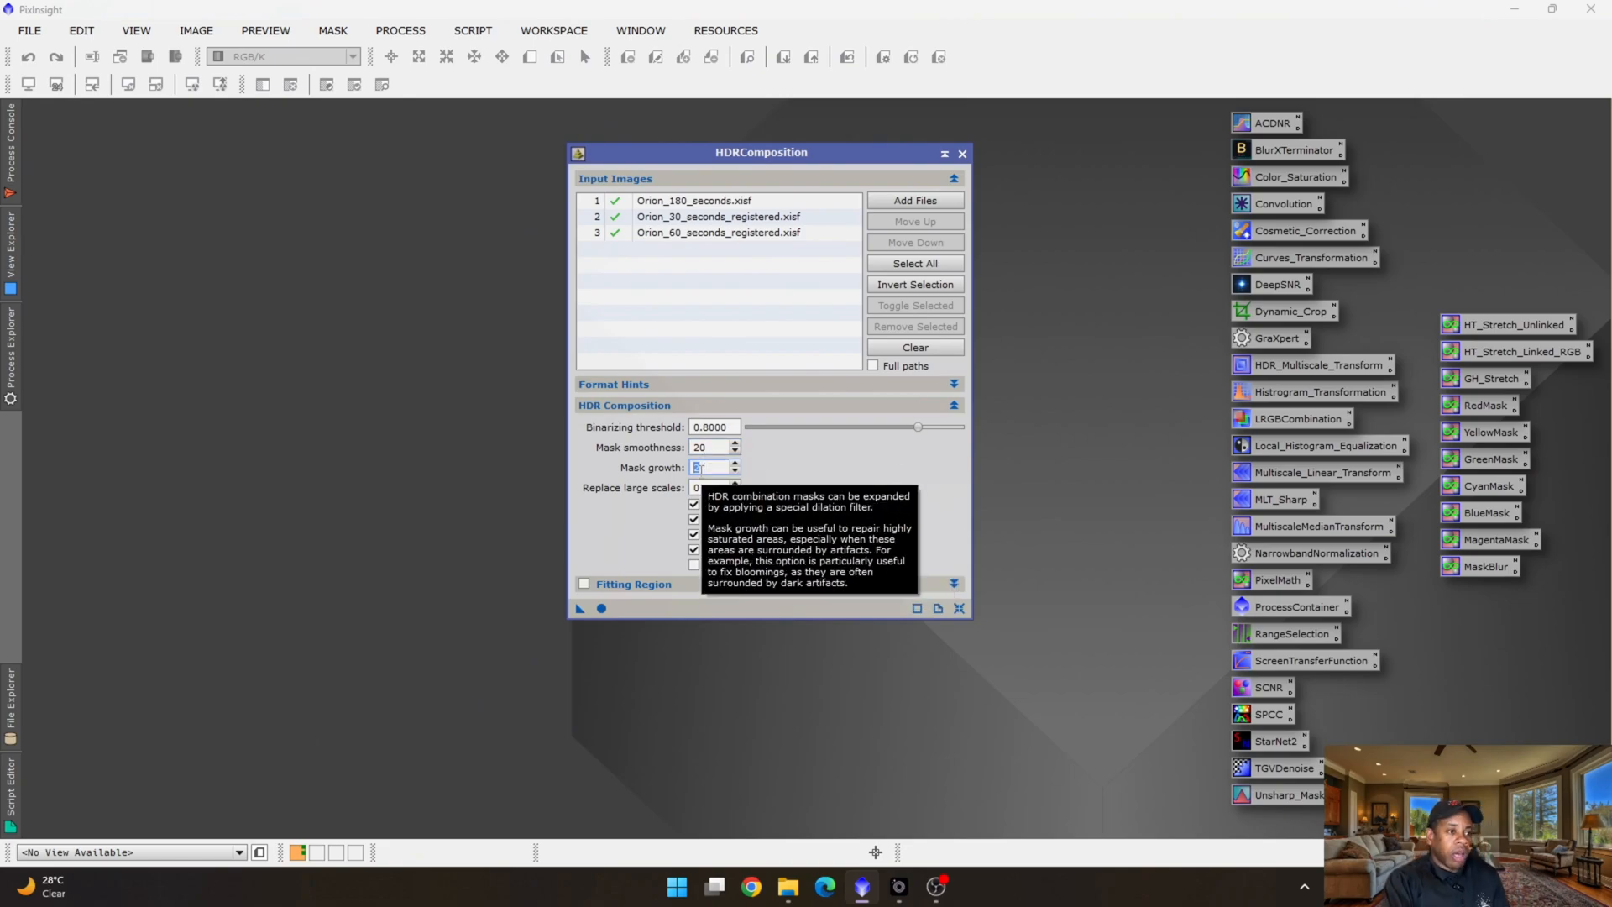
{"action": "mouse_move", "coordinate": [600, 606]}
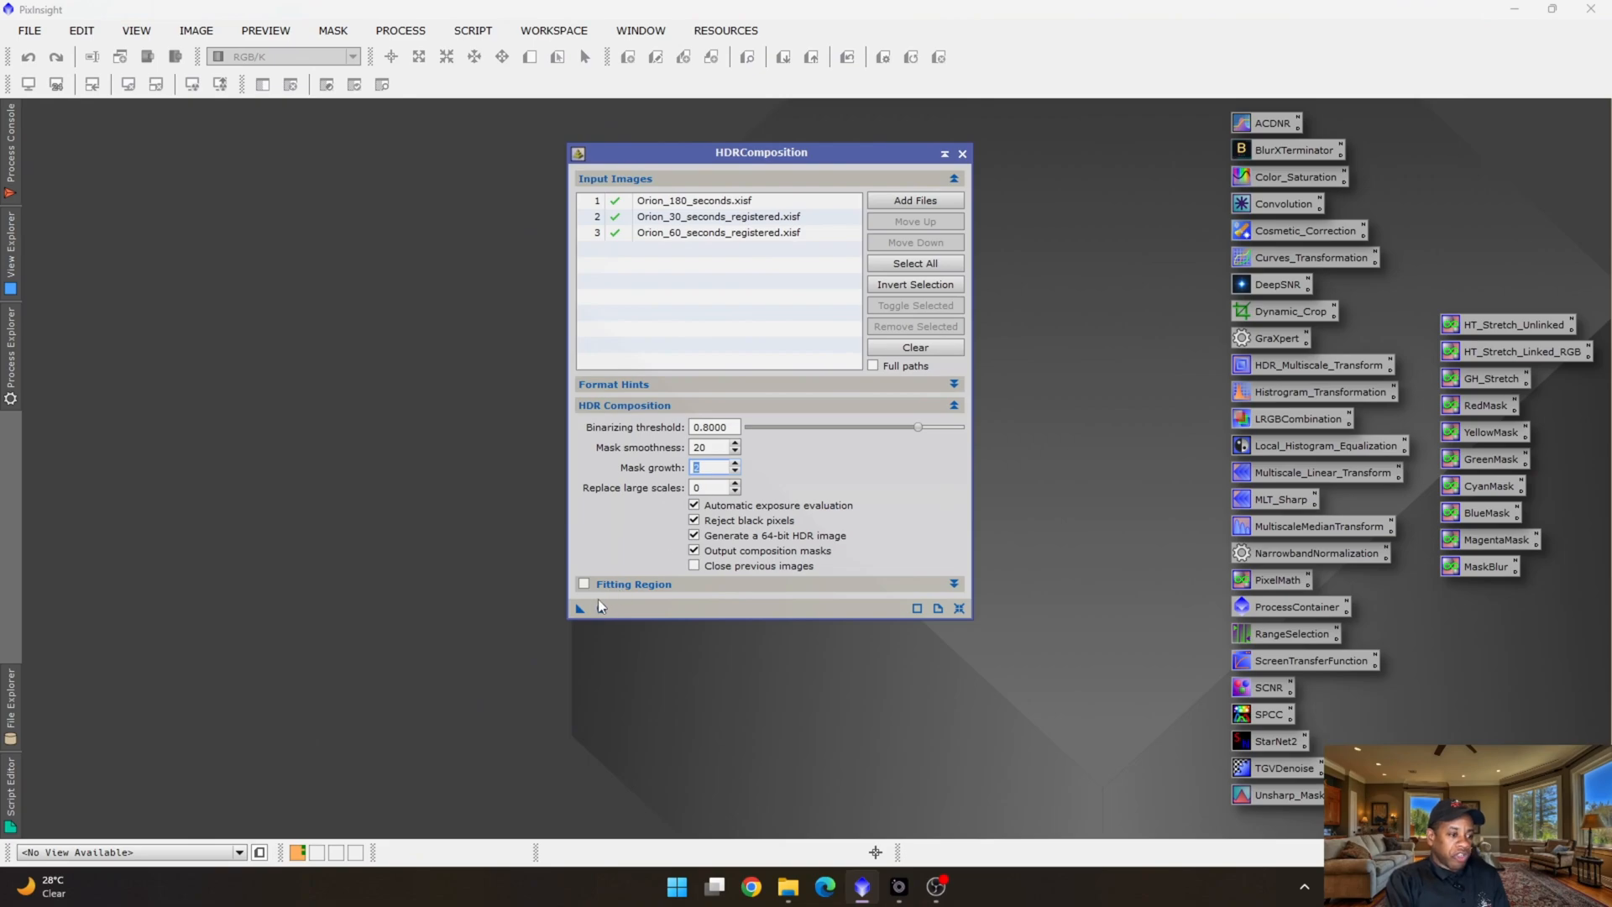
{"action": "mouse_move", "coordinate": [600, 608]}
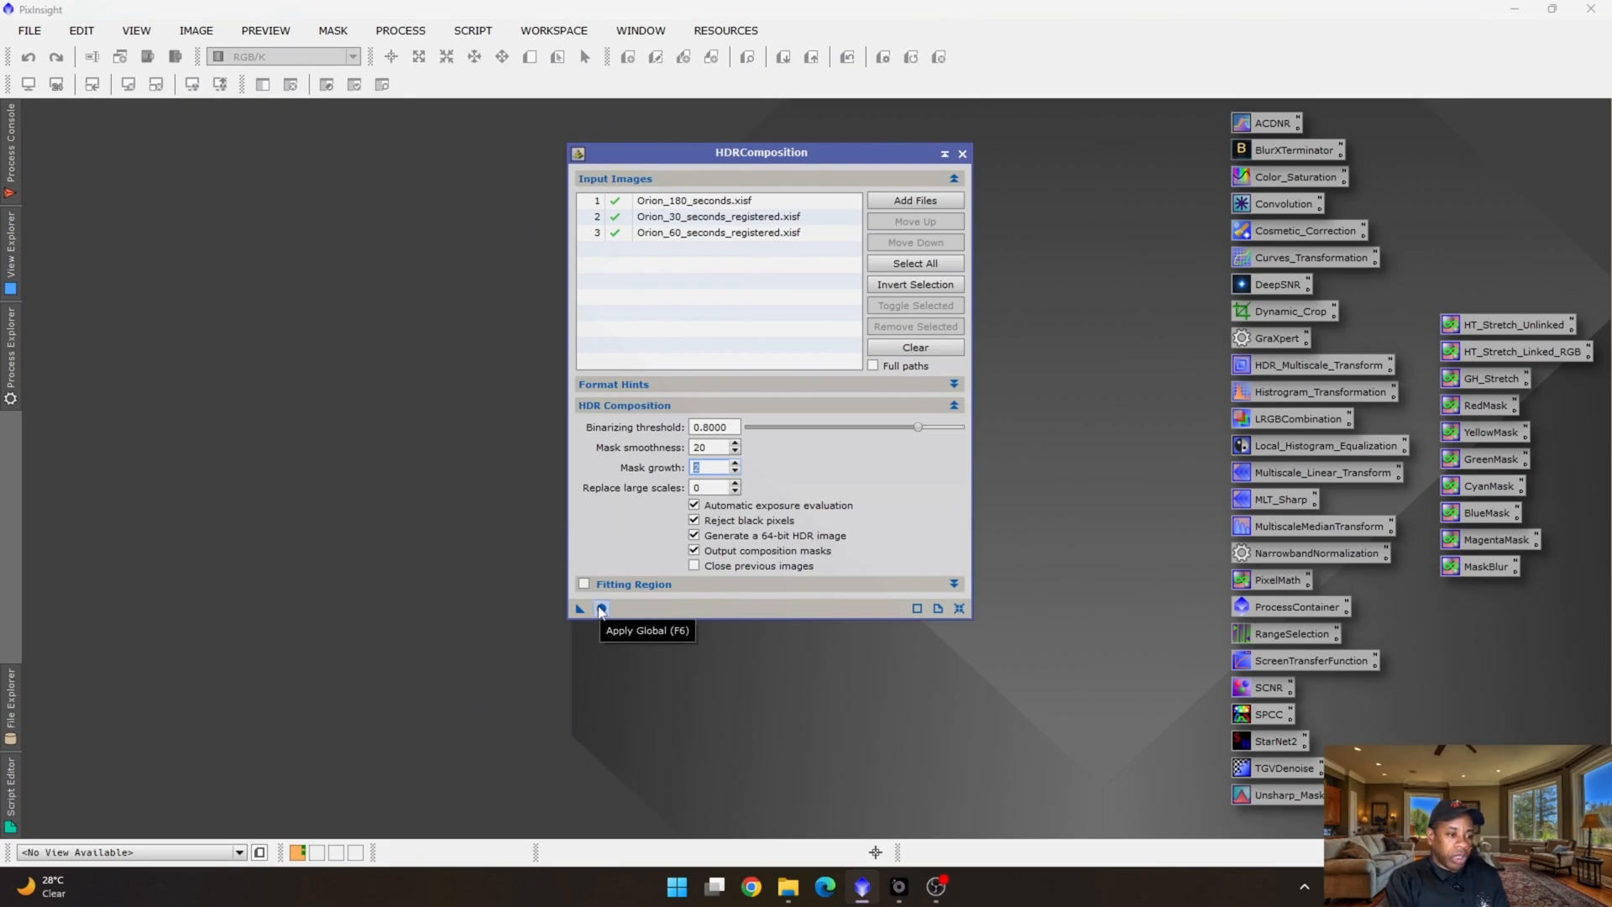
{"action": "left_click", "coordinate": [600, 608]}
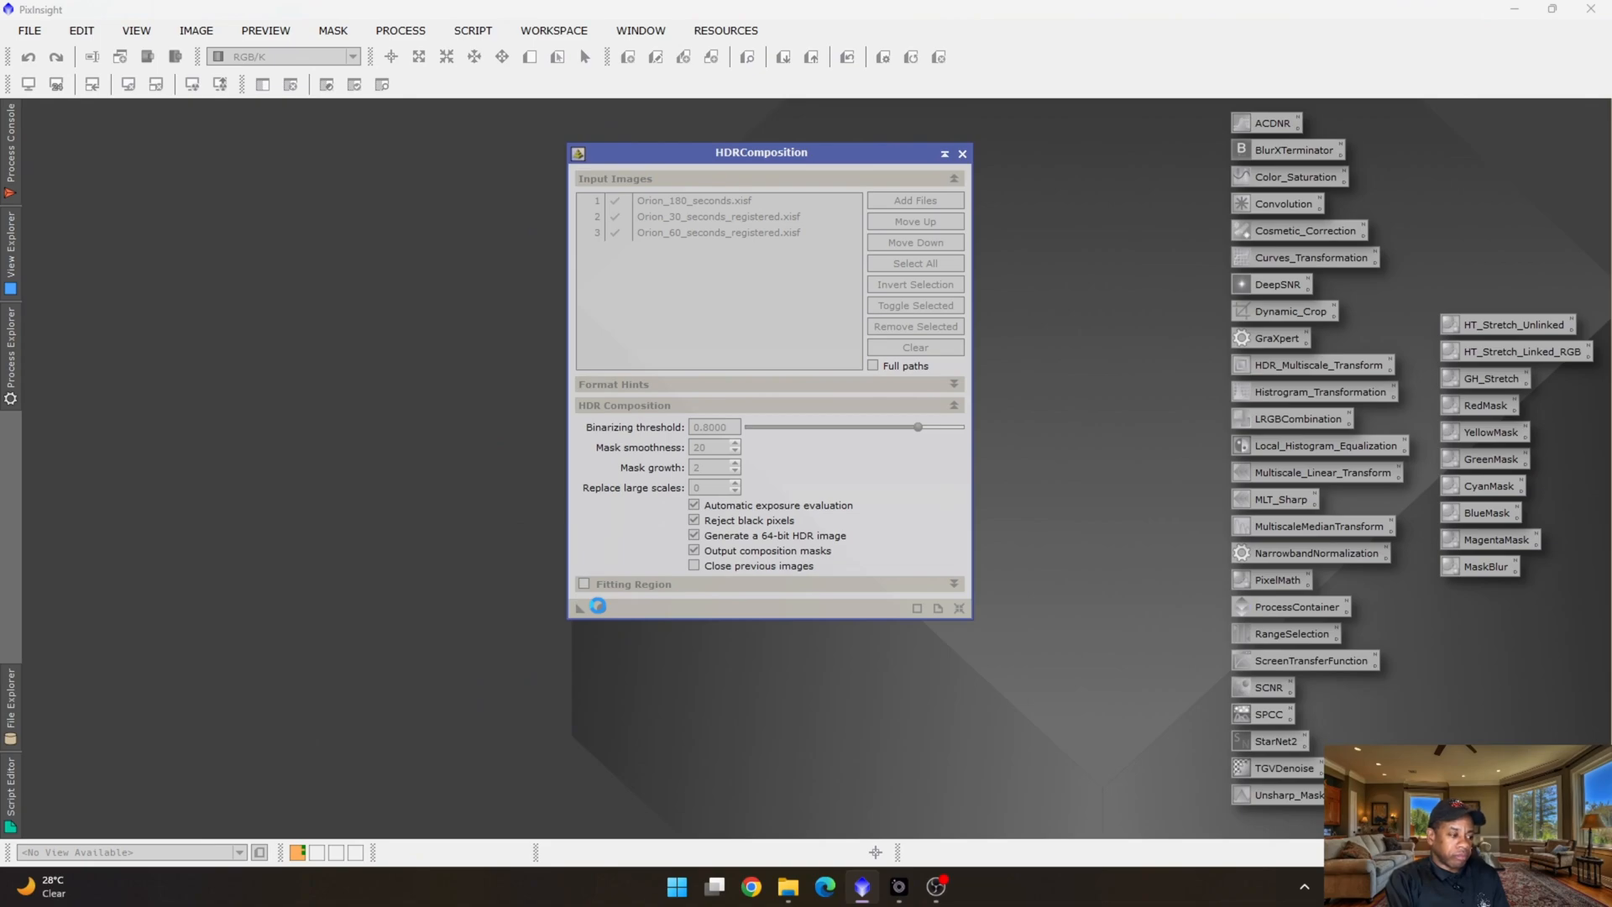
{"action": "left_click", "coordinate": [595, 608]}
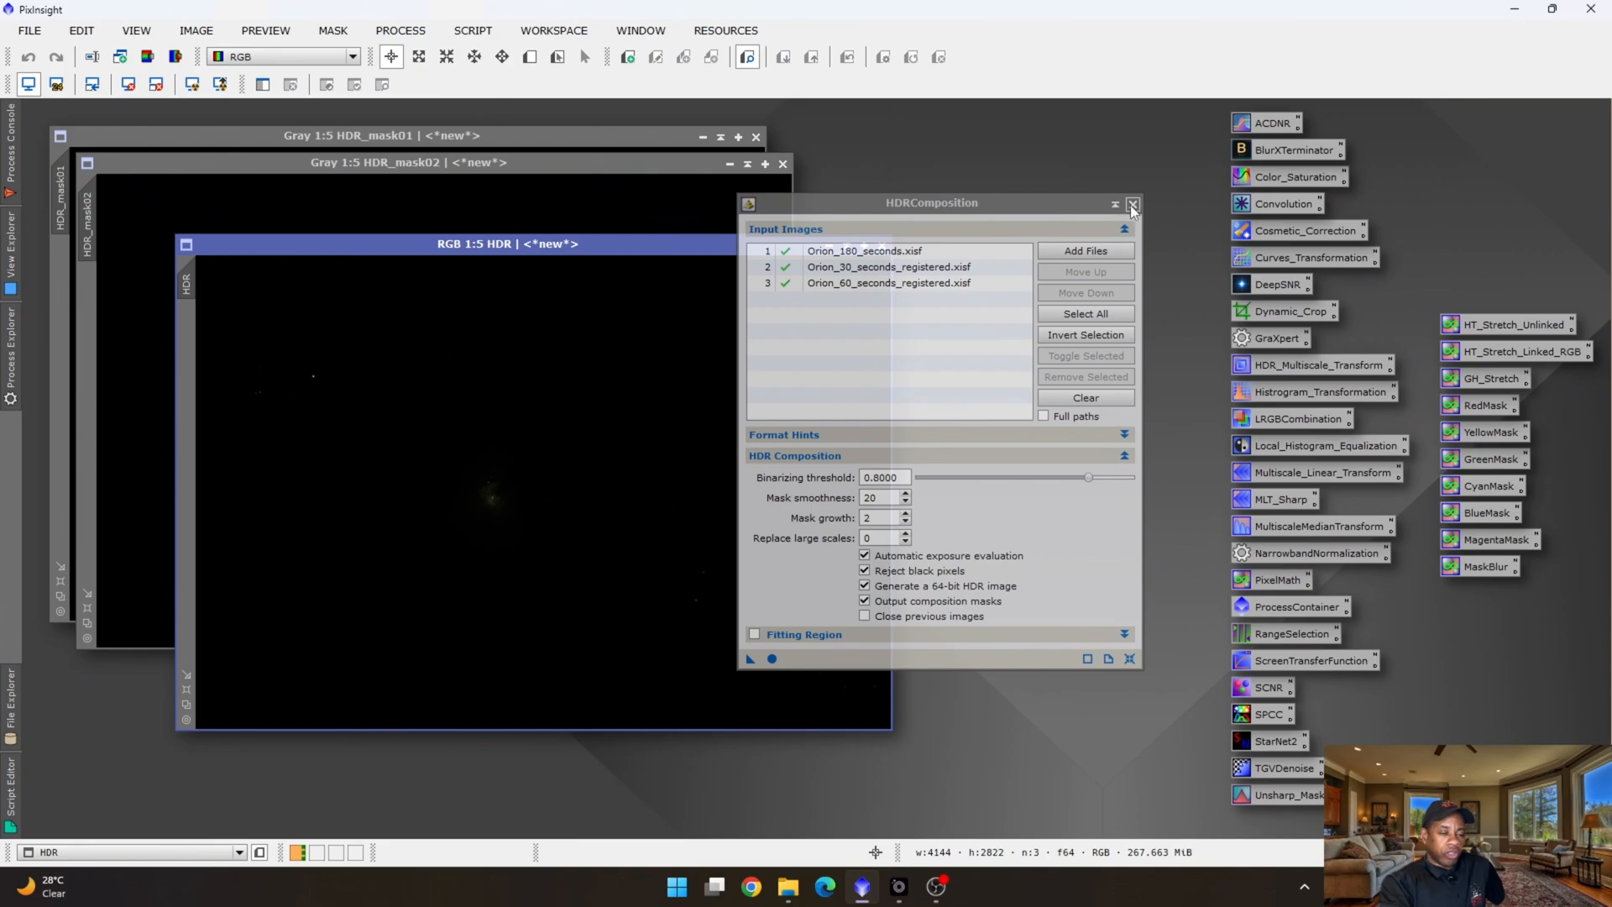
{"action": "left_click", "coordinate": [1132, 203]}
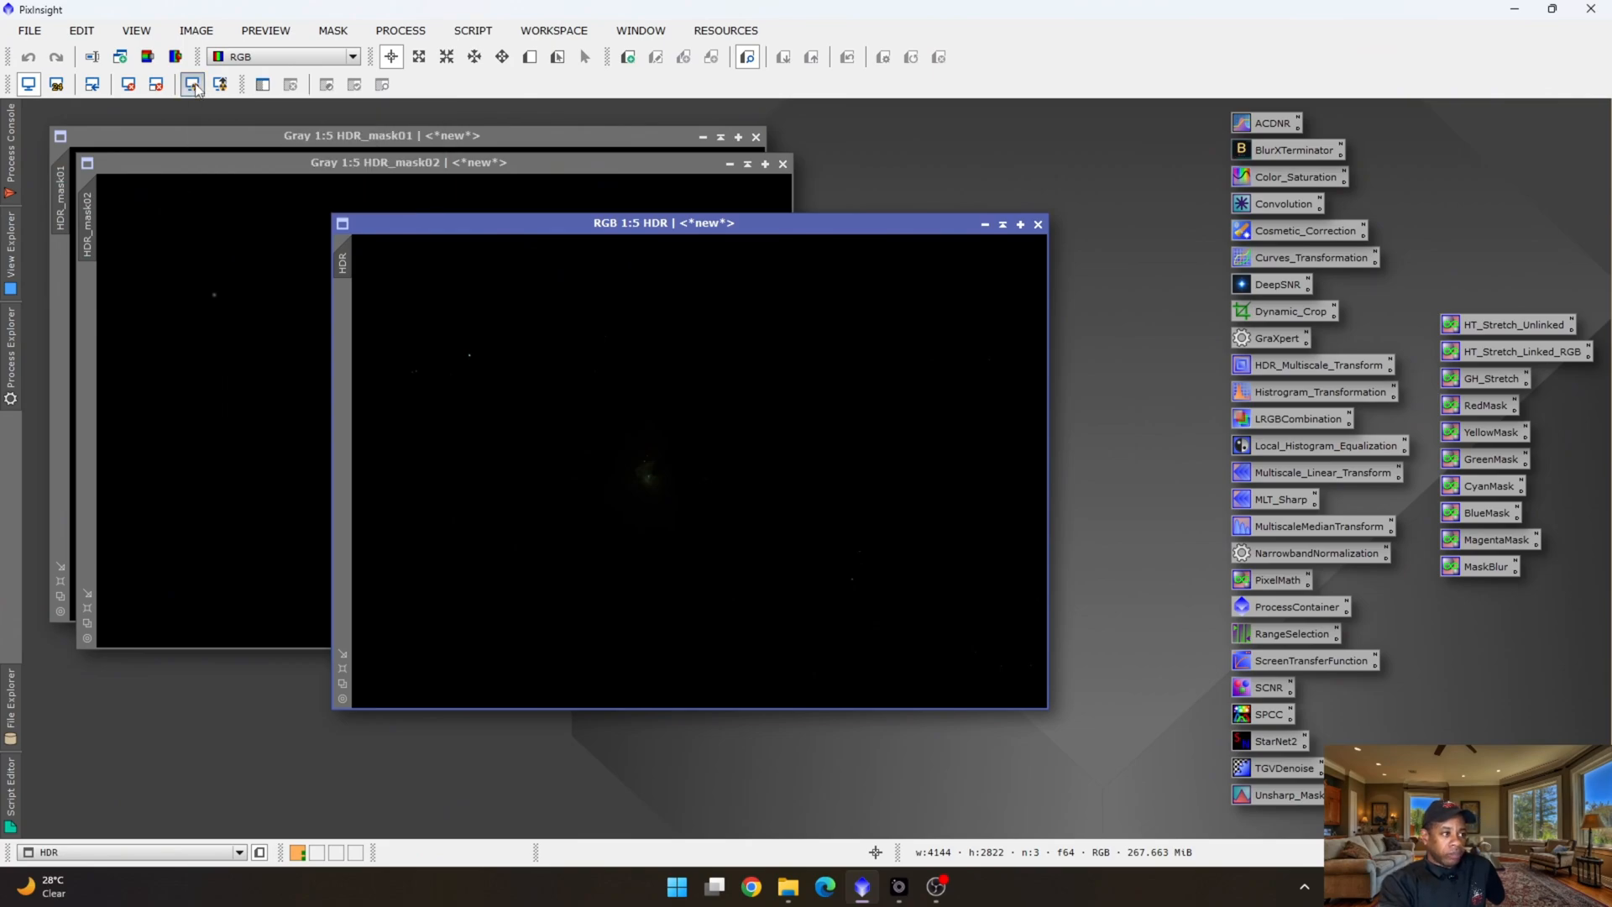
{"action": "left_click", "coordinate": [191, 84]}
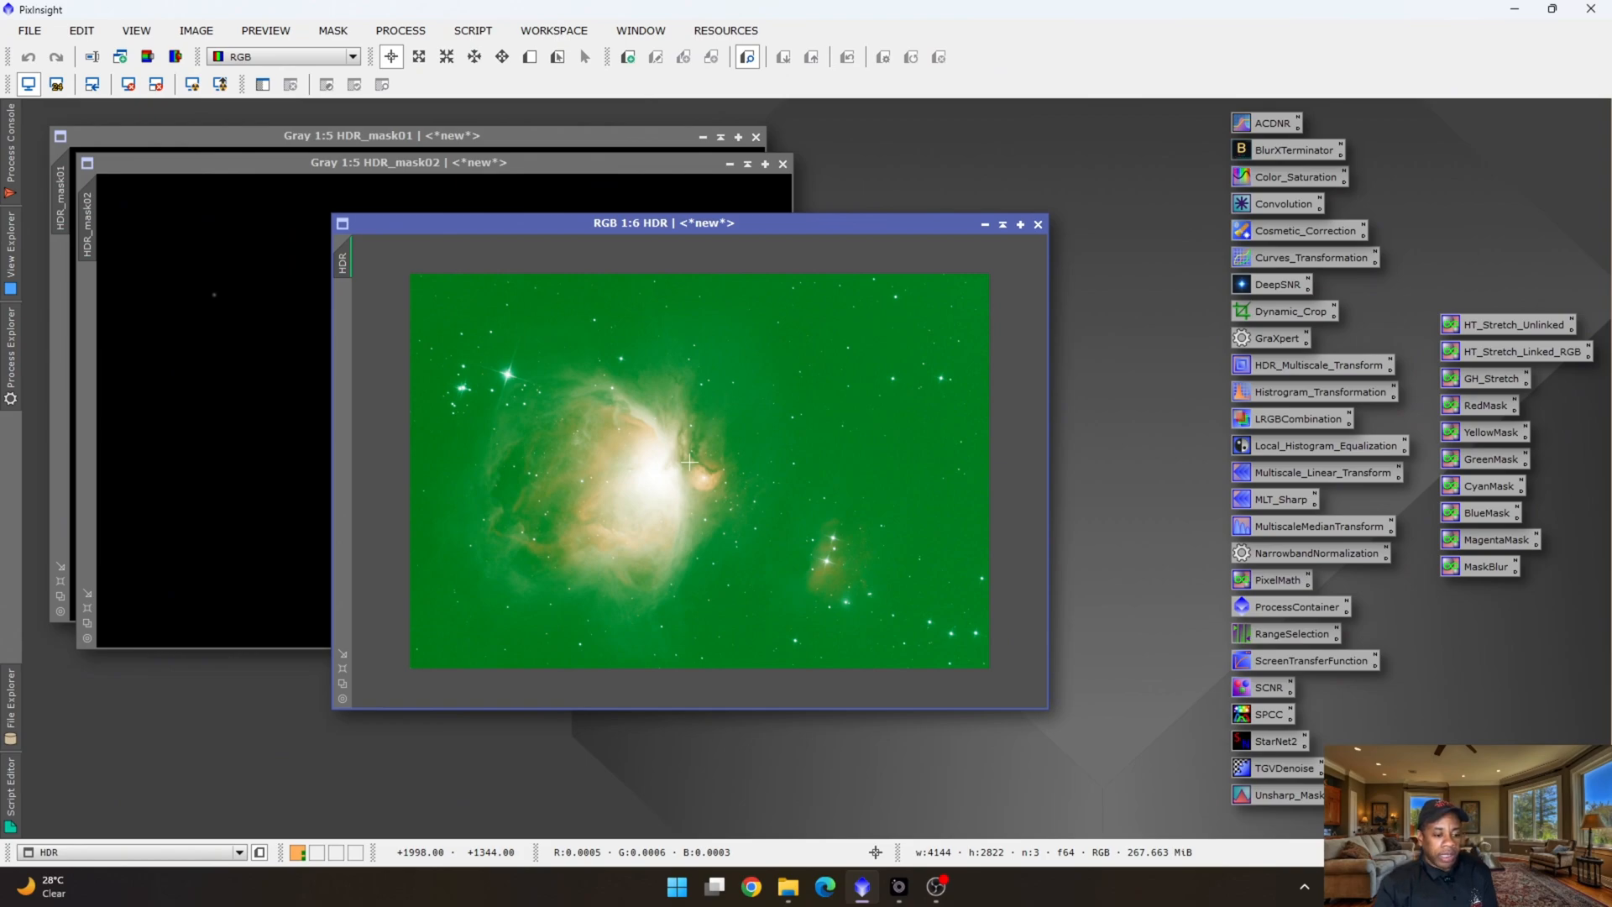
{"action": "mouse_move", "coordinate": [704, 438]}
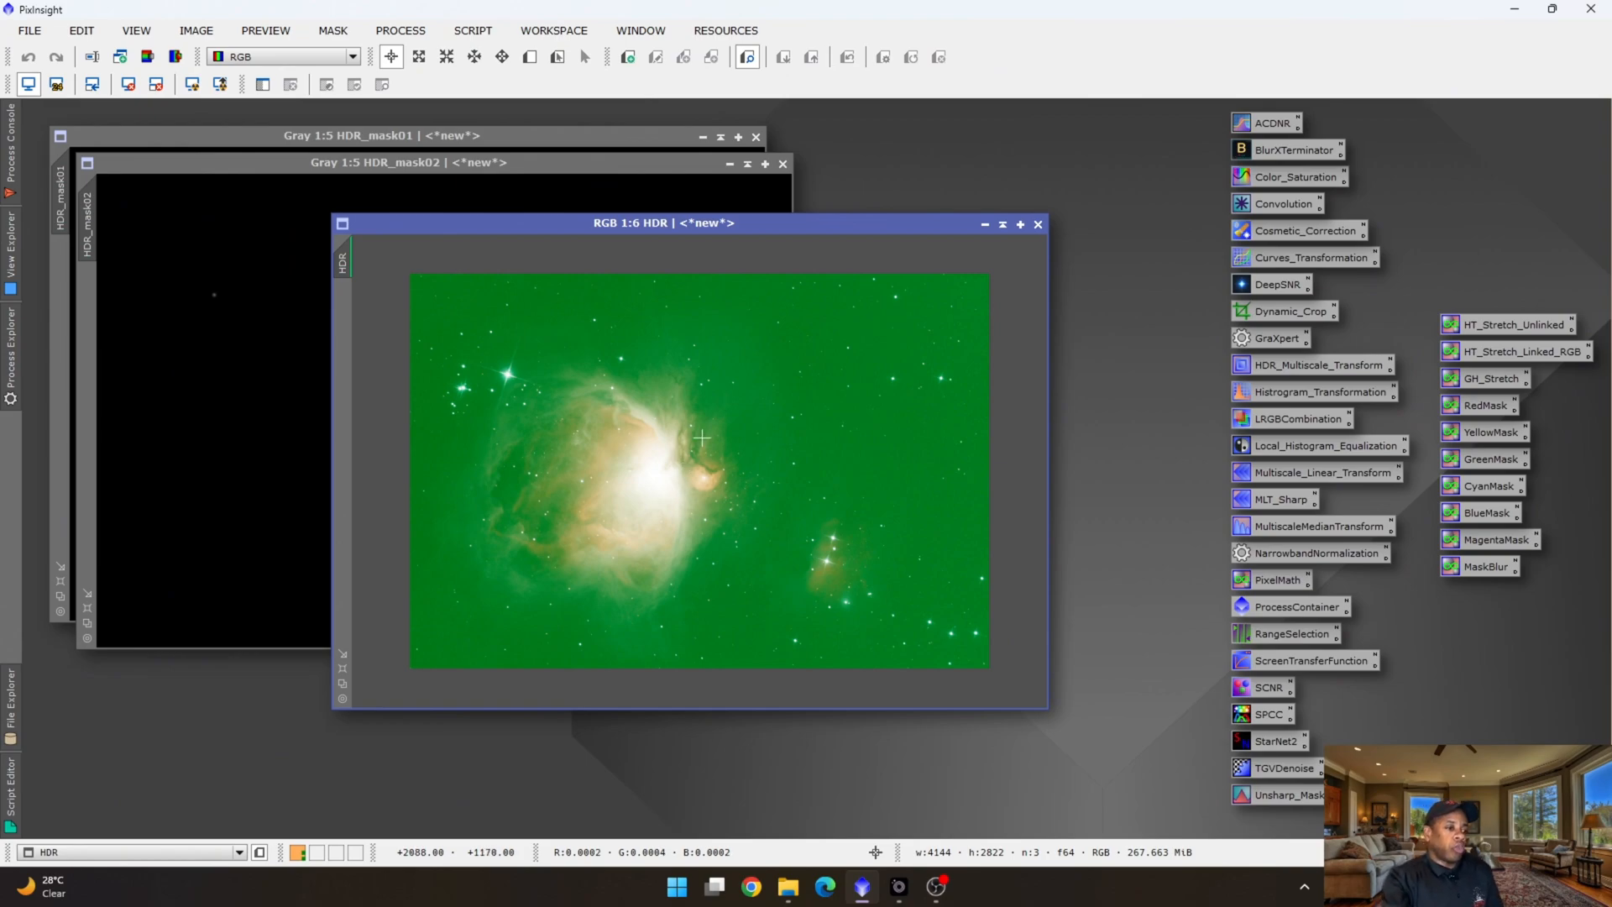
{"action": "mouse_move", "coordinate": [675, 481]}
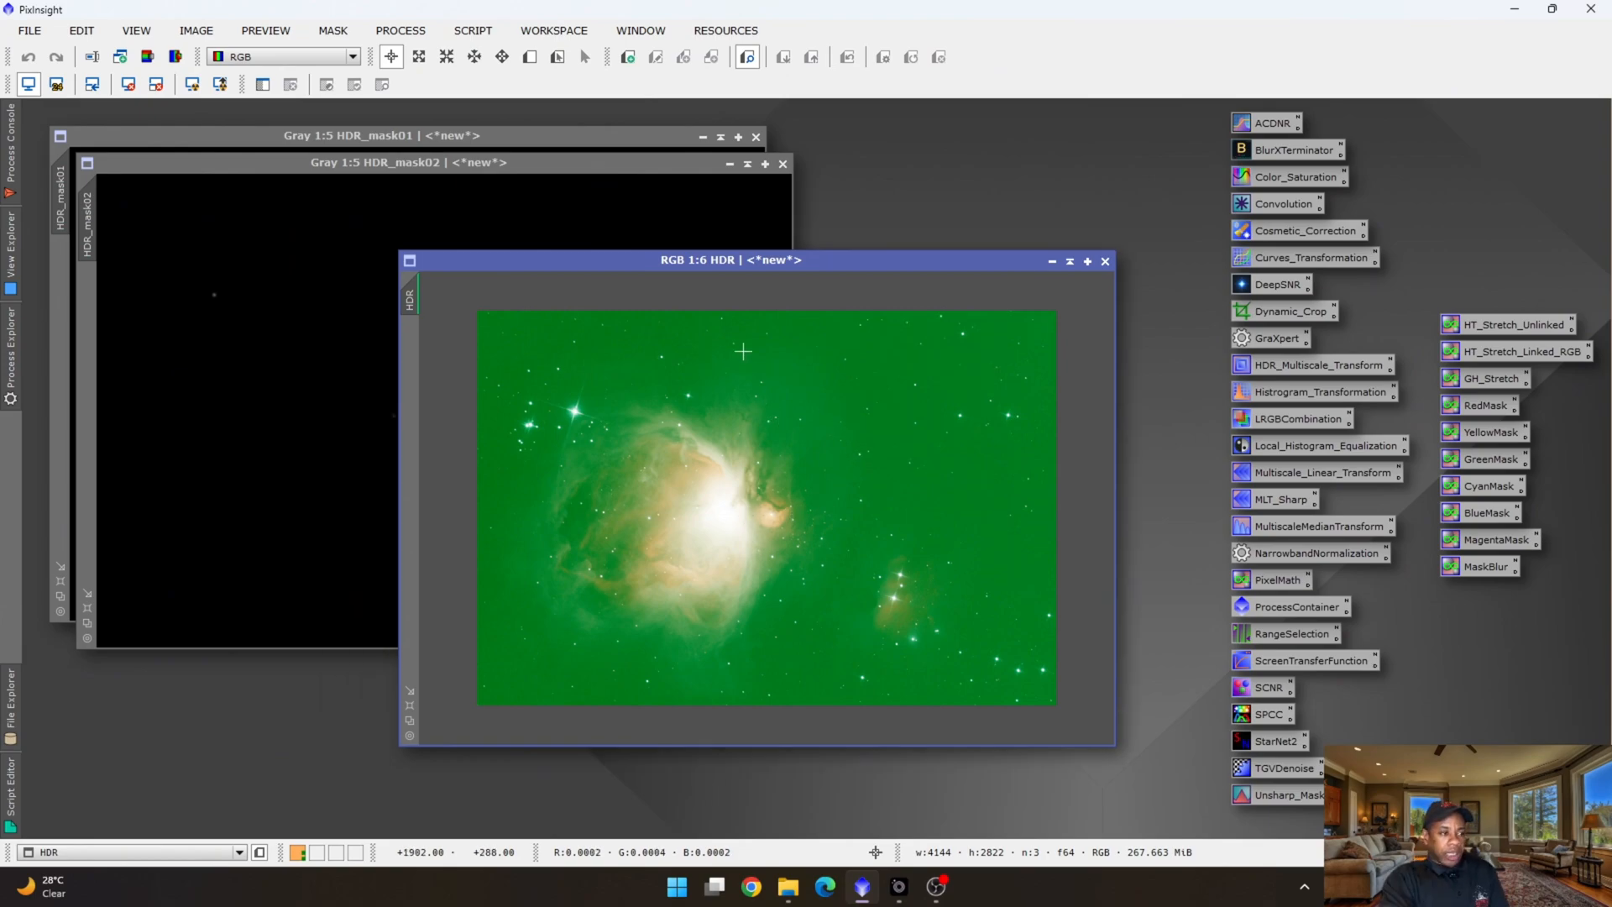
{"action": "mouse_move", "coordinate": [690, 384]}
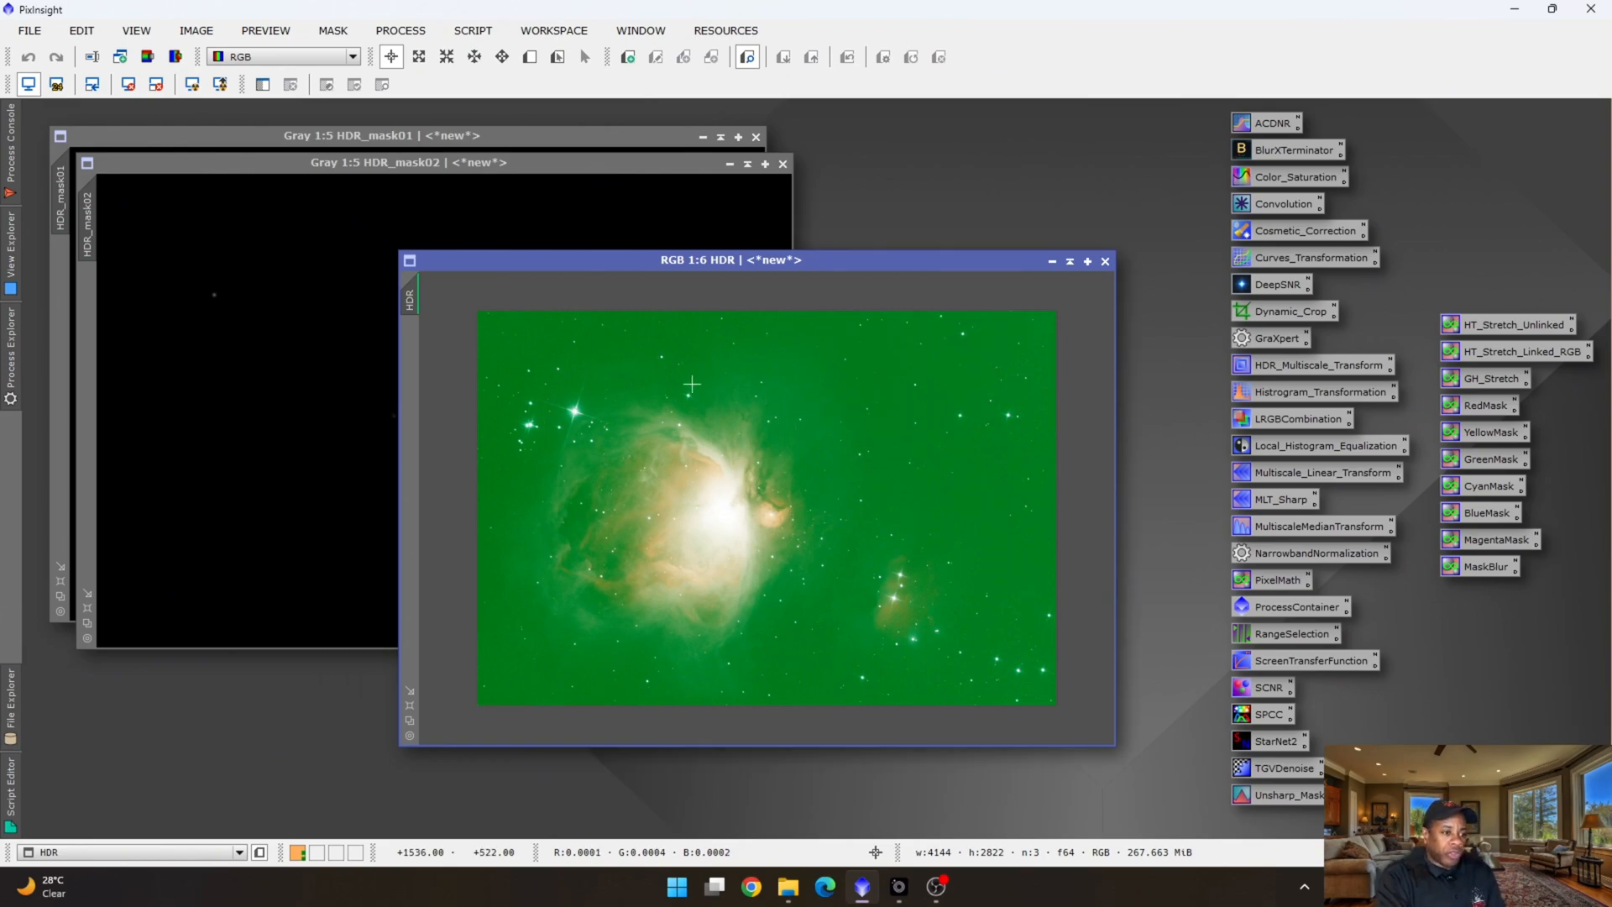
{"action": "mouse_move", "coordinate": [689, 370]}
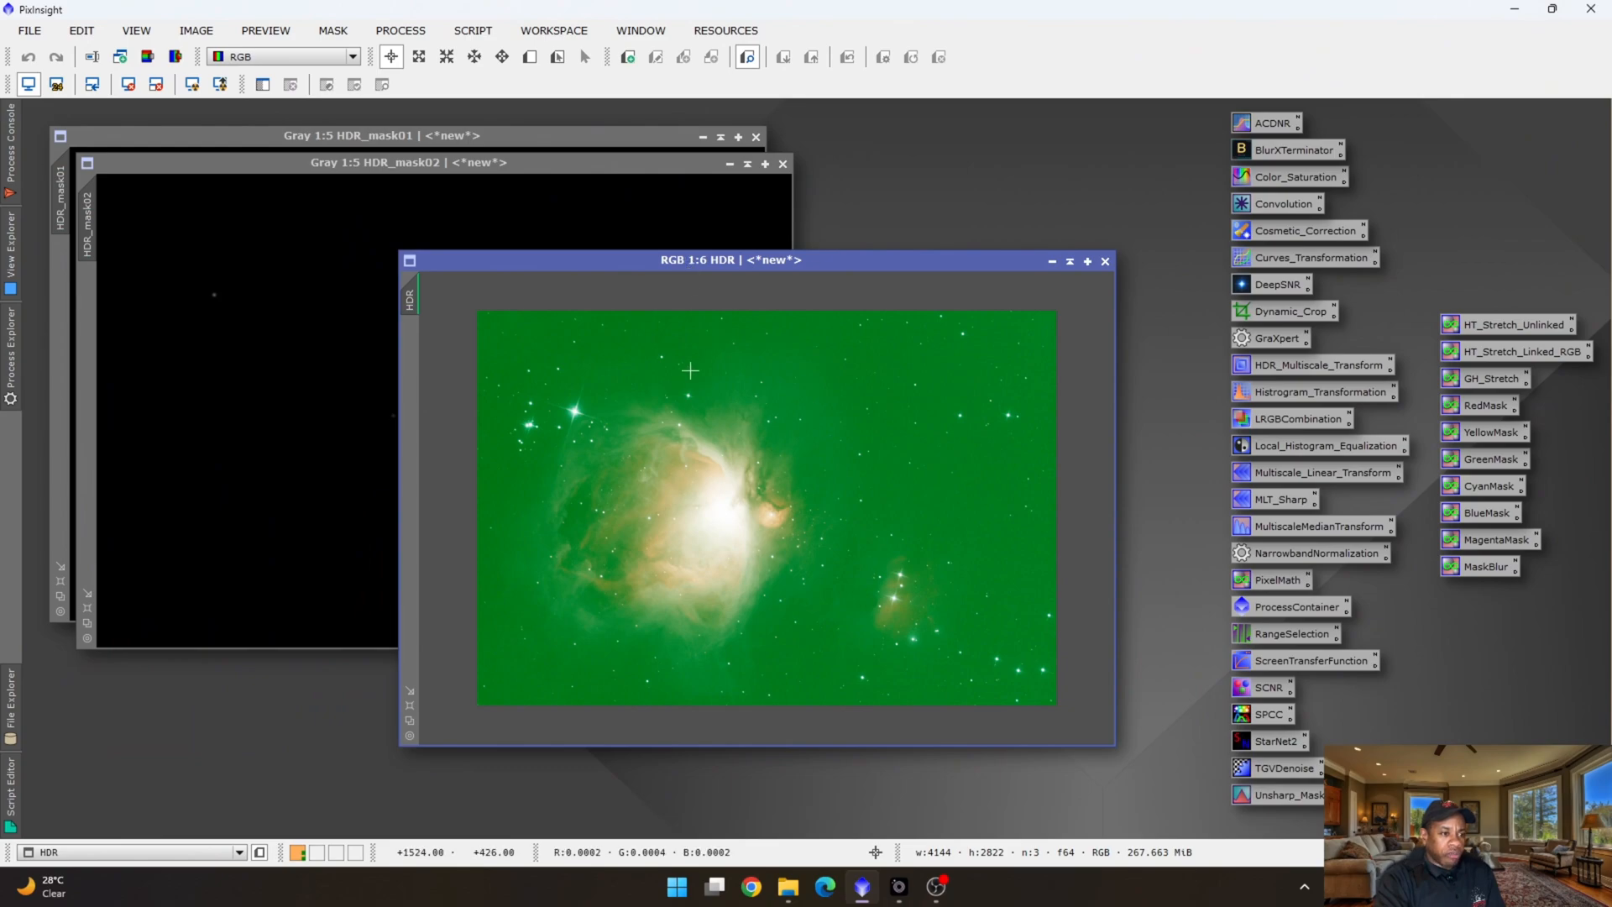
{"action": "mouse_move", "coordinate": [813, 408]}
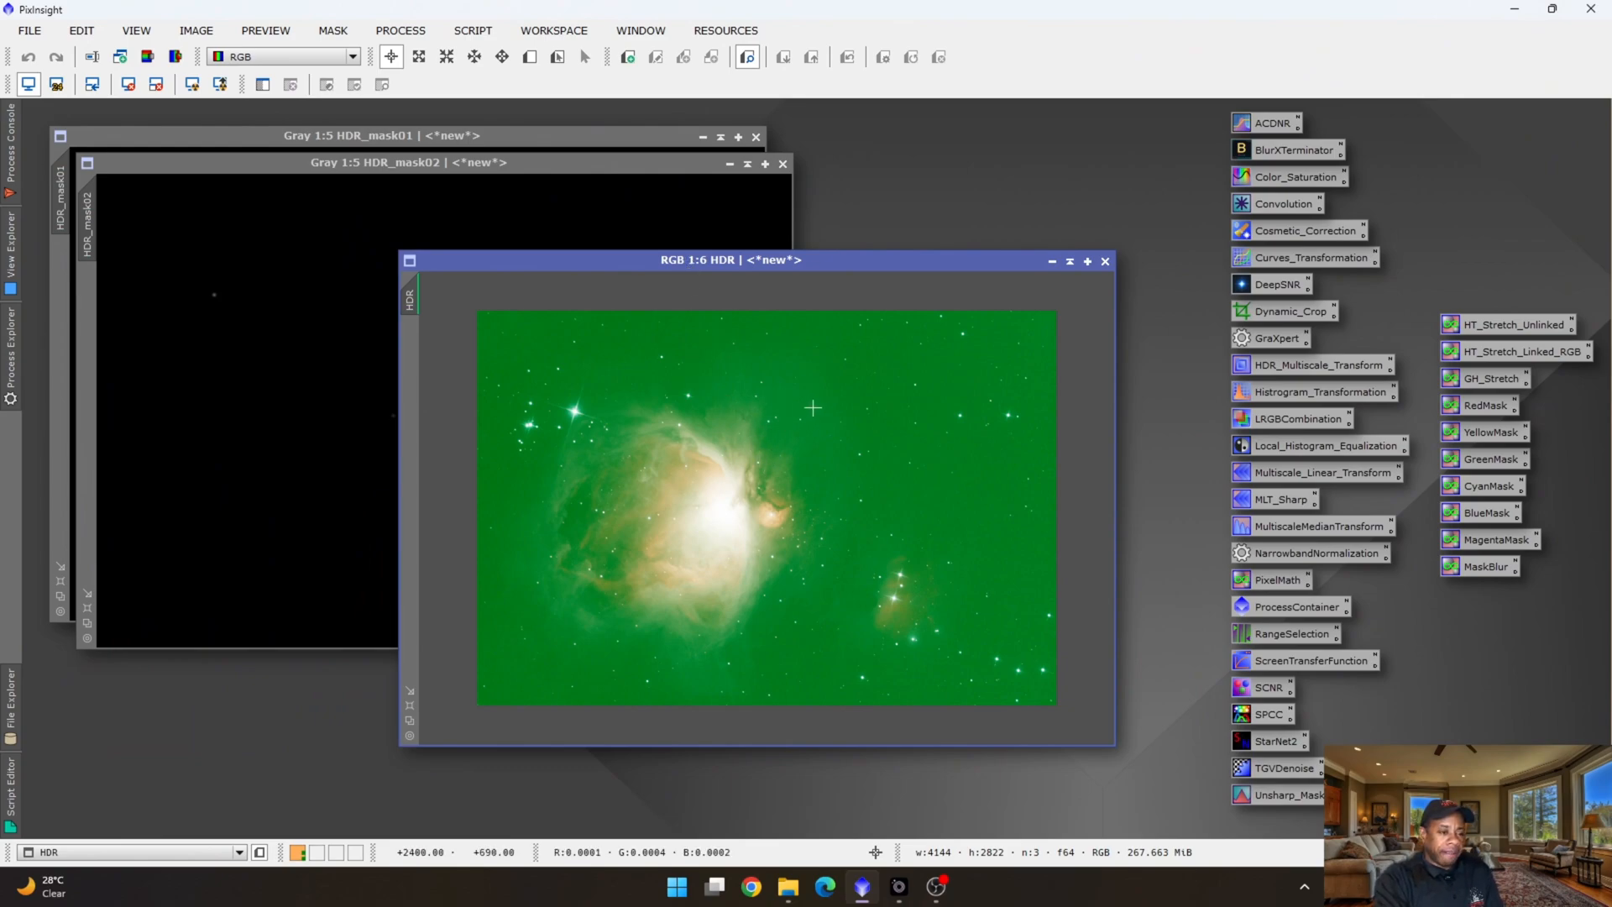
{"action": "mouse_move", "coordinate": [808, 410]}
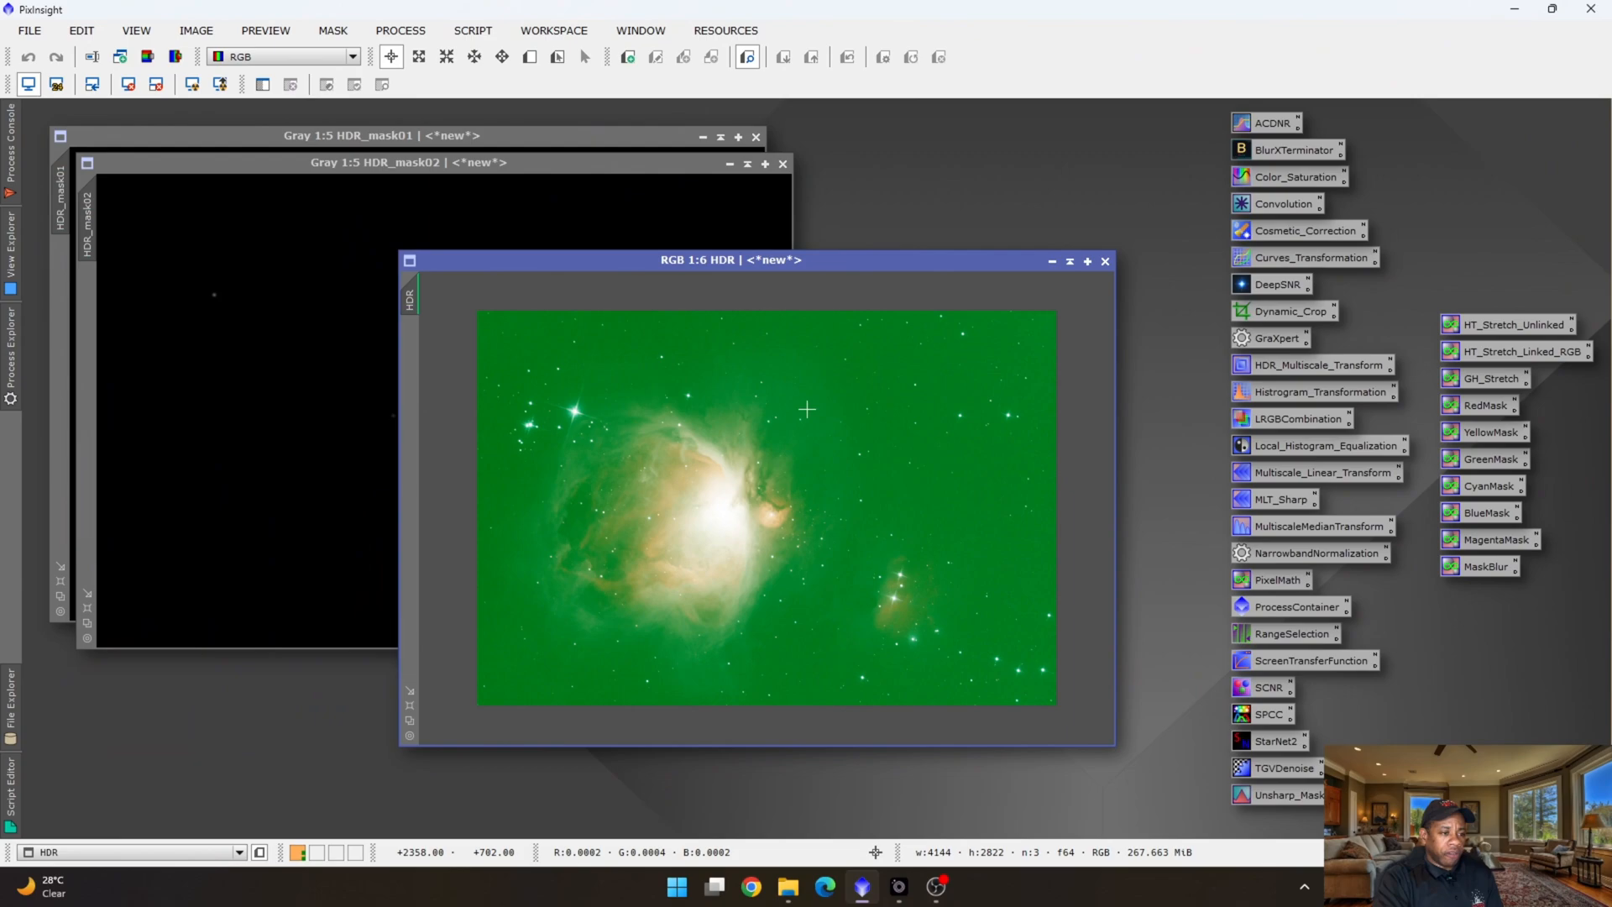
{"action": "mouse_move", "coordinate": [781, 378]}
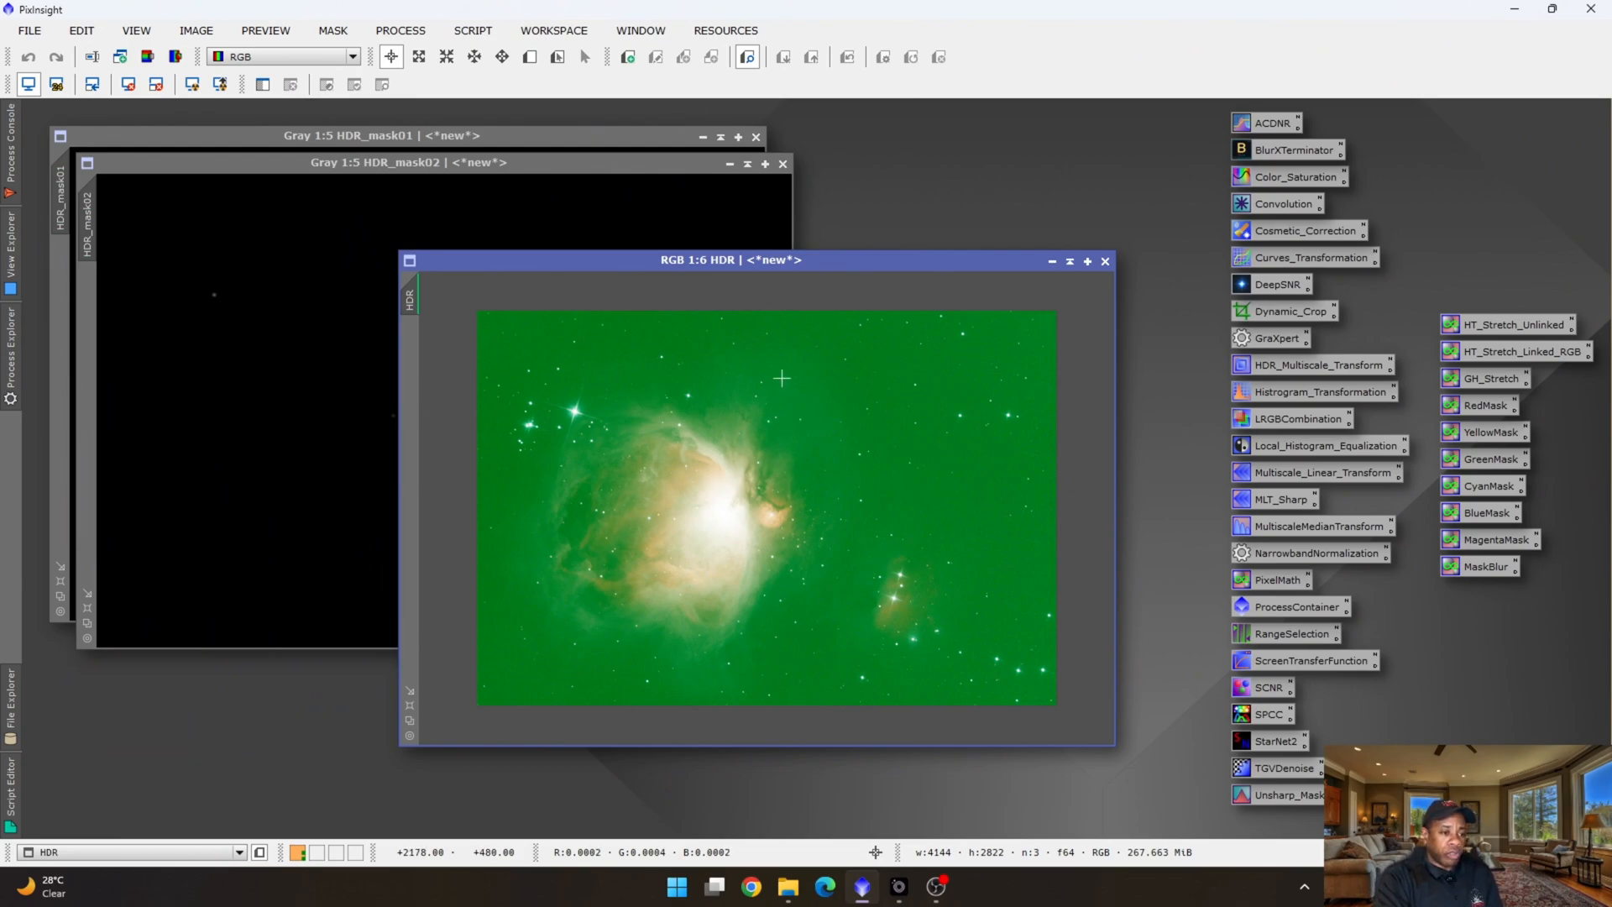
{"action": "mouse_move", "coordinate": [577, 356]}
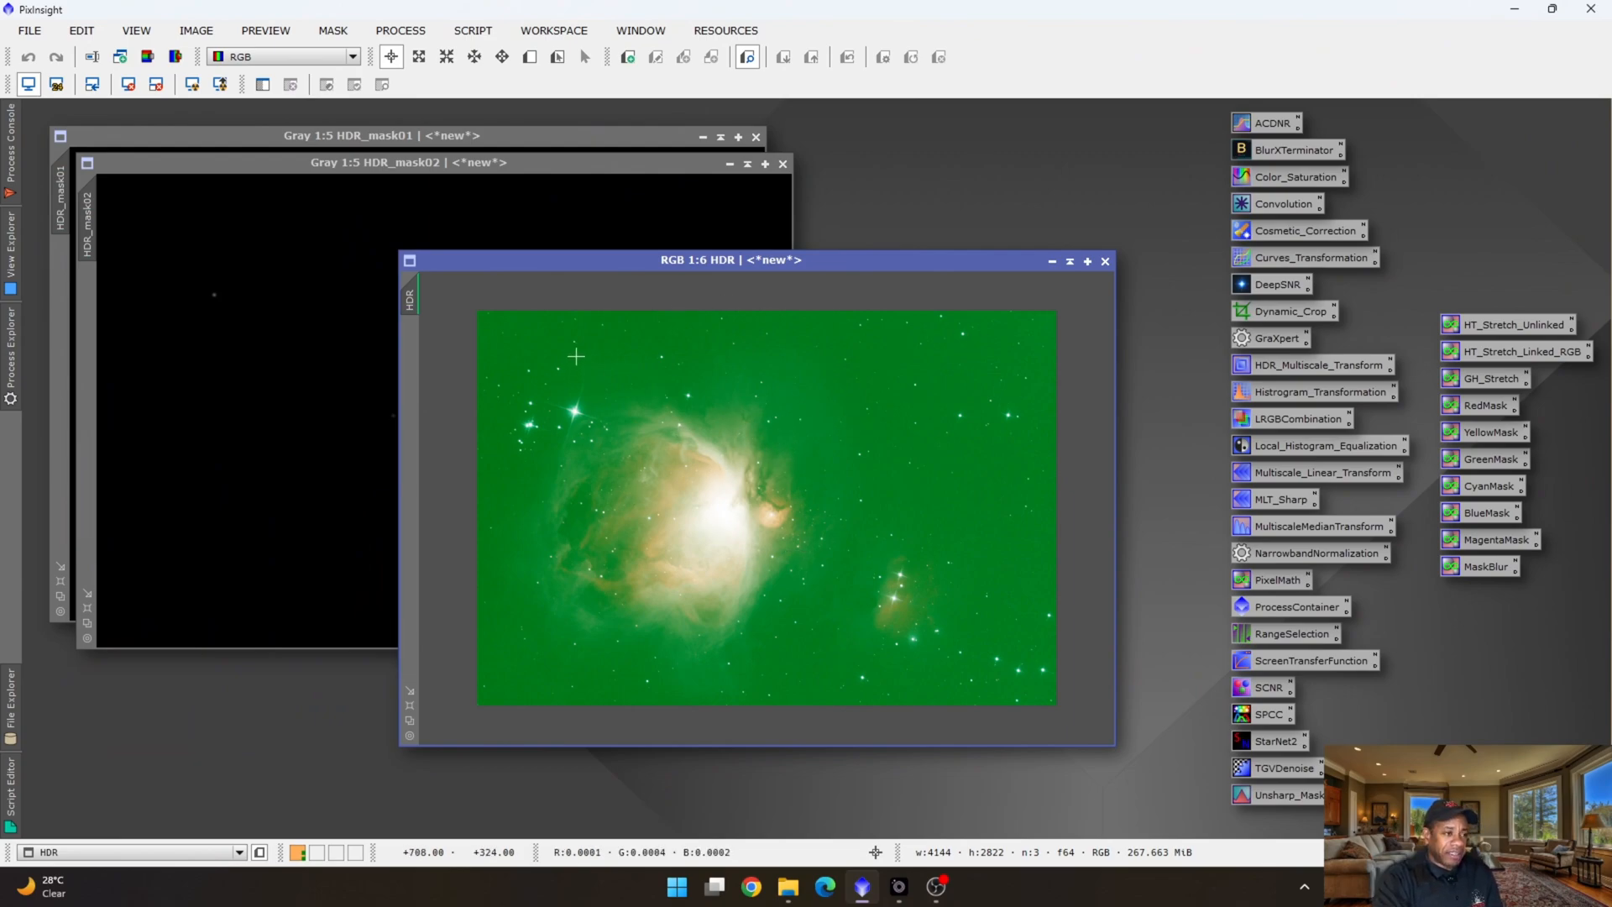
{"action": "mouse_move", "coordinate": [633, 10]}
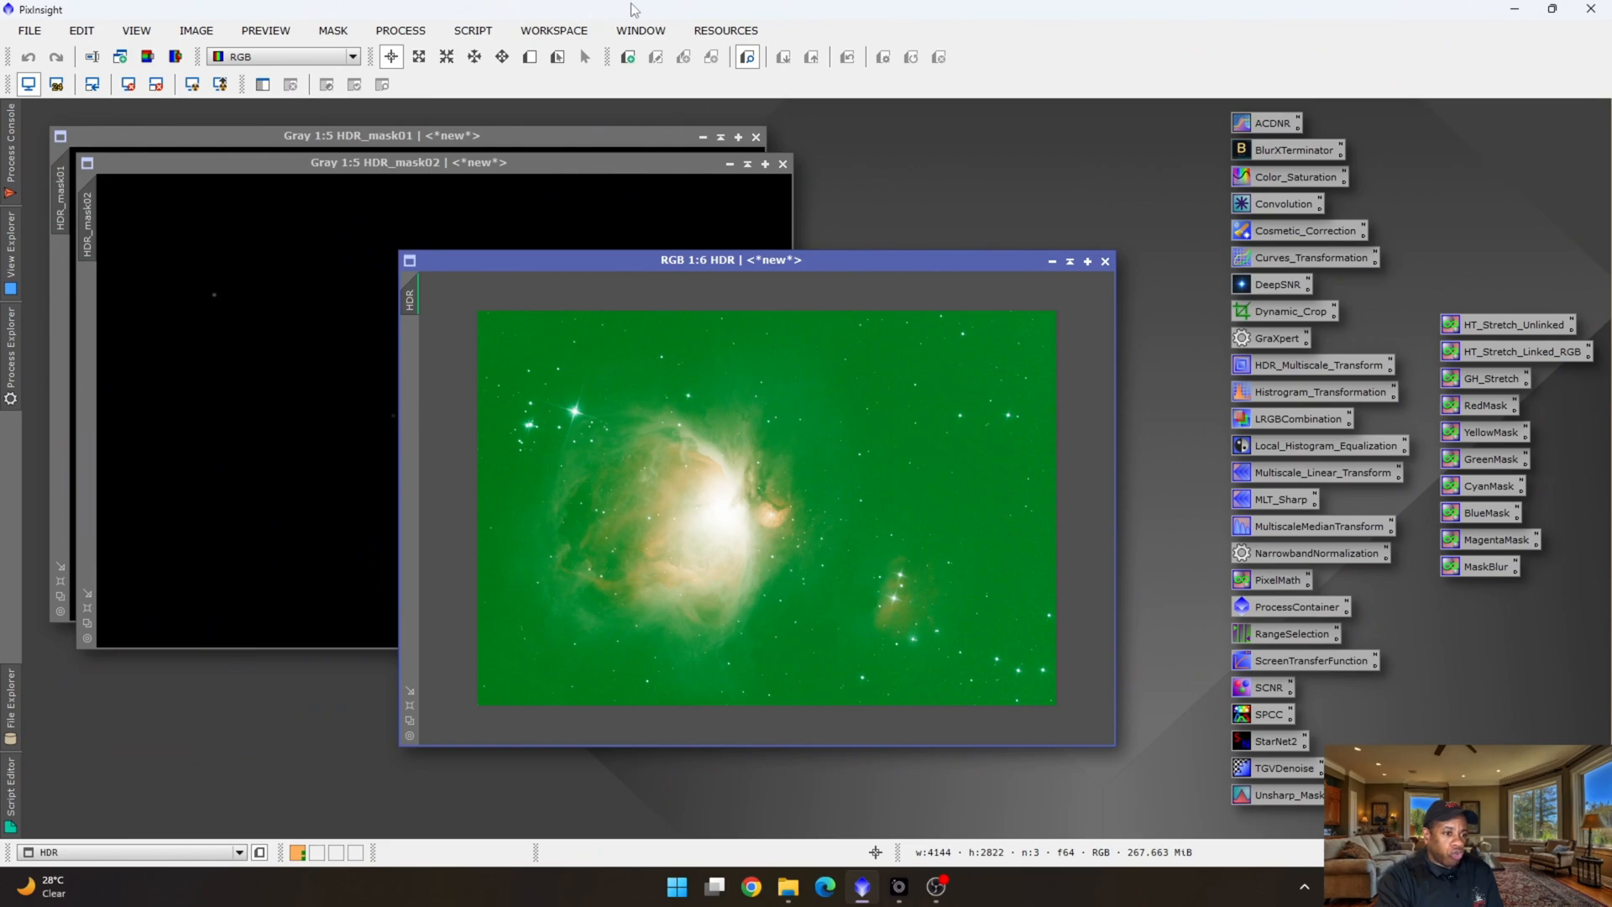
{"action": "mouse_move", "coordinate": [400, 30]}
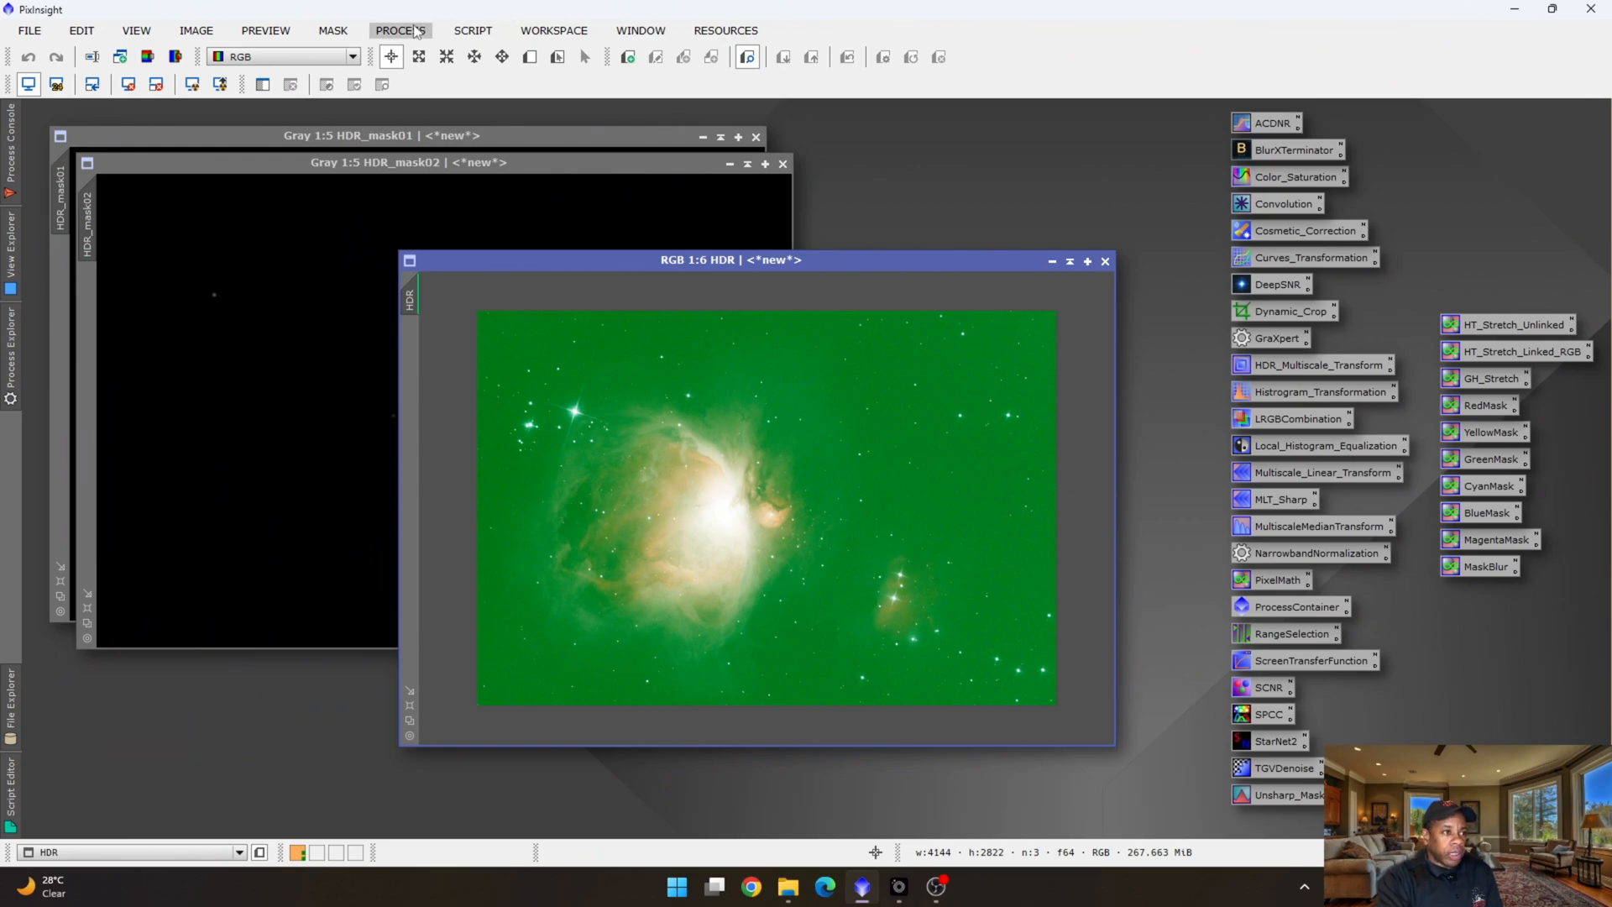
Run the AutoLinearFit script on the HDR view with the Lowest mean reference.
{"action": "left_click", "coordinate": [472, 30]}
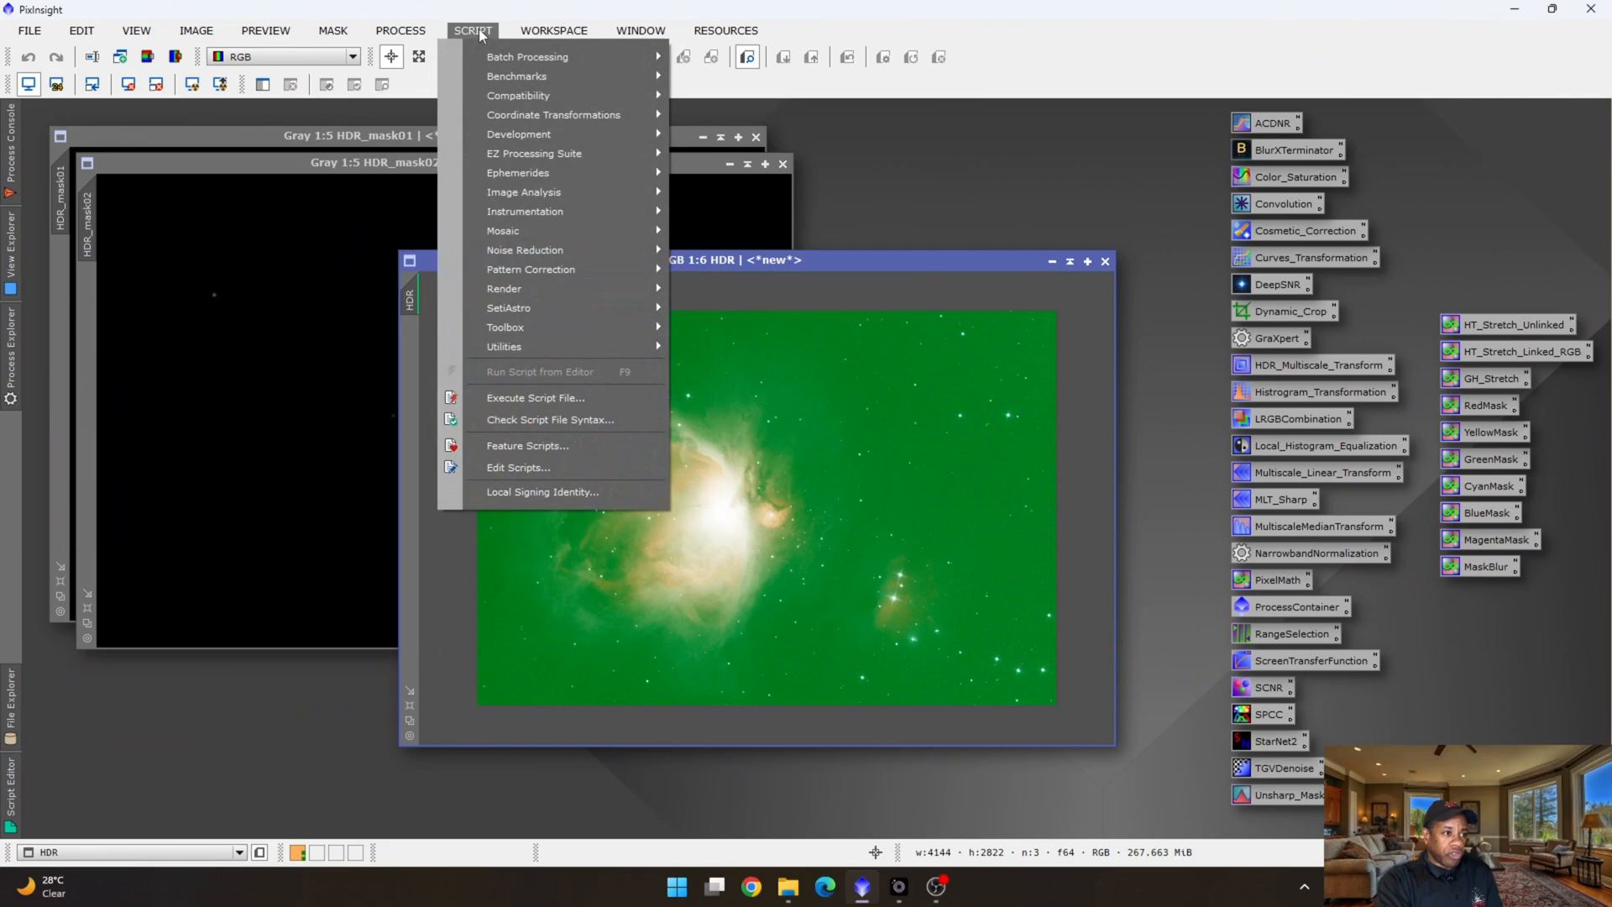
{"action": "mouse_move", "coordinate": [506, 346]}
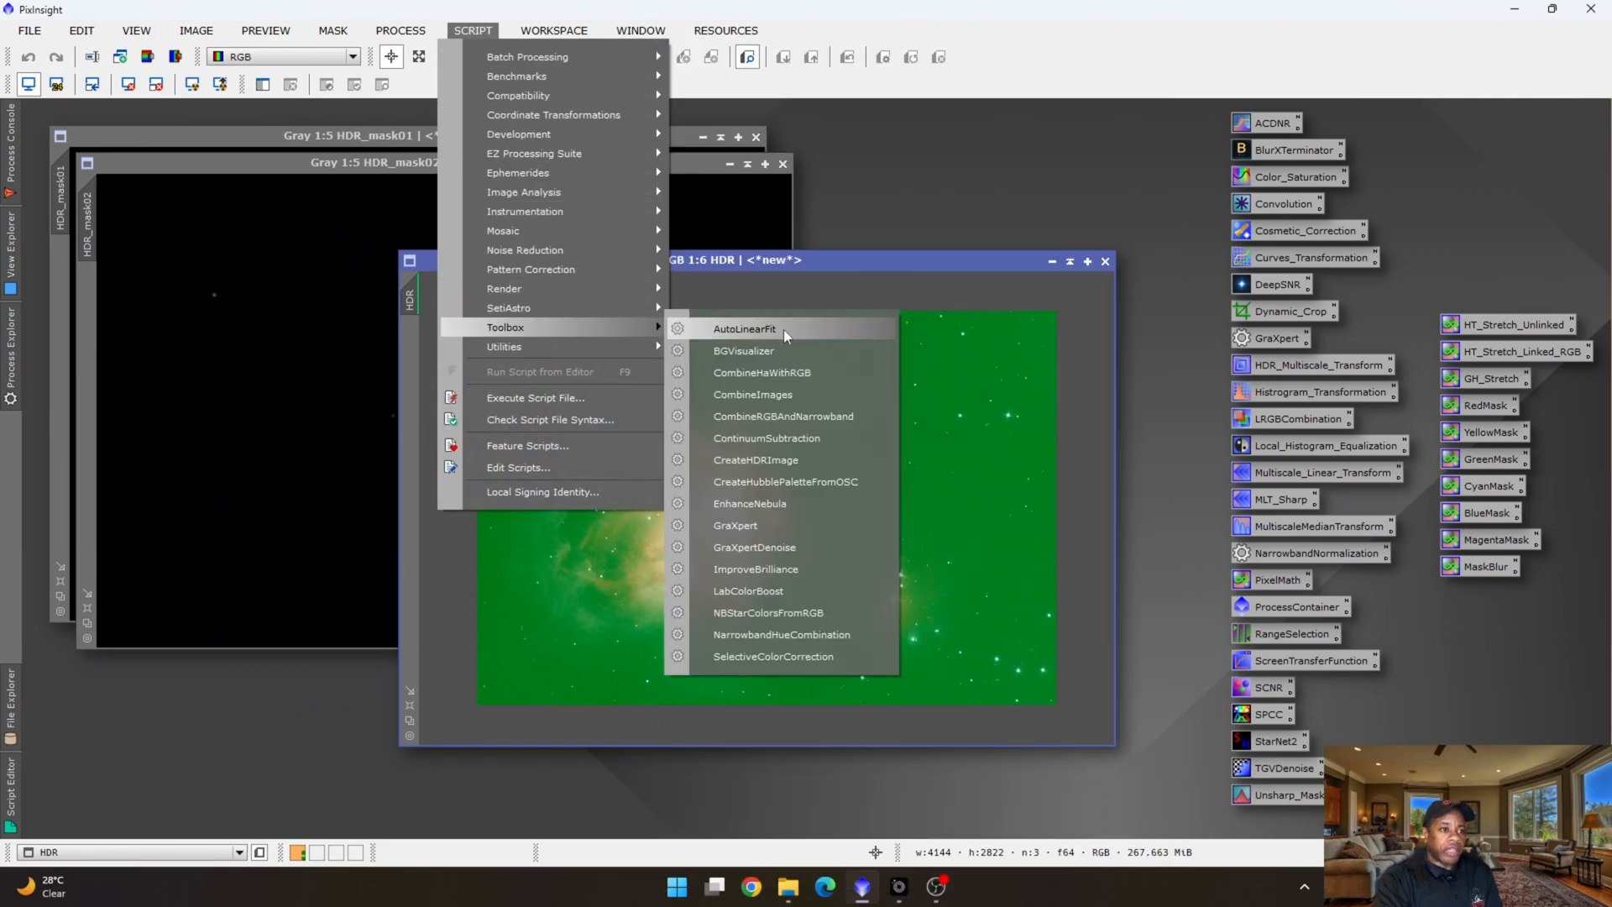
{"action": "mouse_move", "coordinate": [542, 328]}
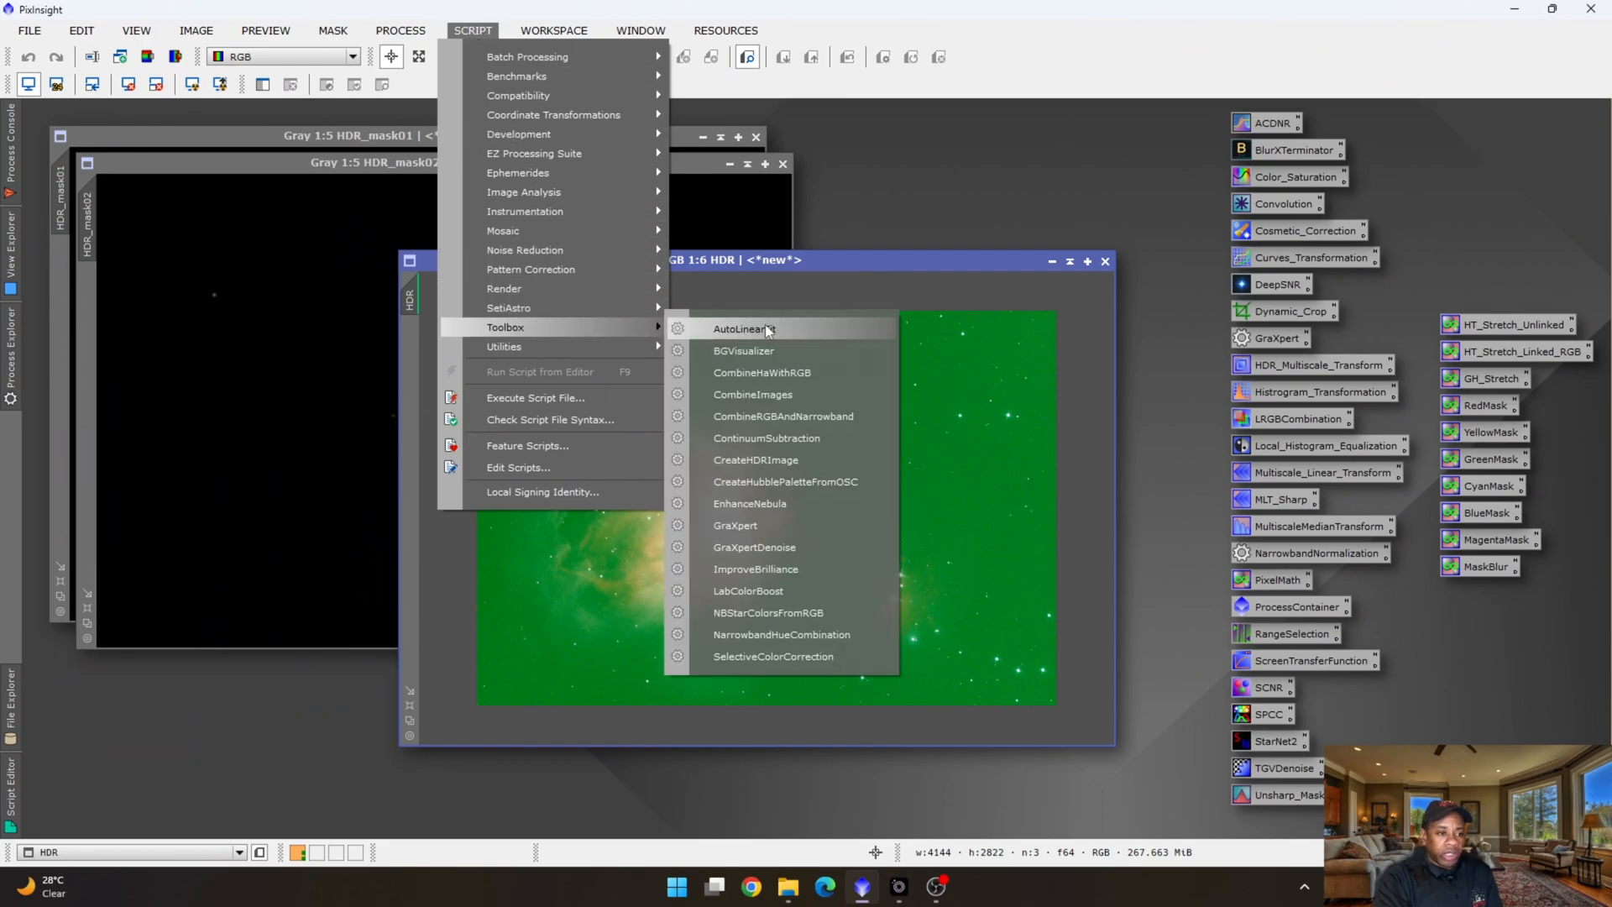
{"action": "left_click", "coordinate": [744, 327]}
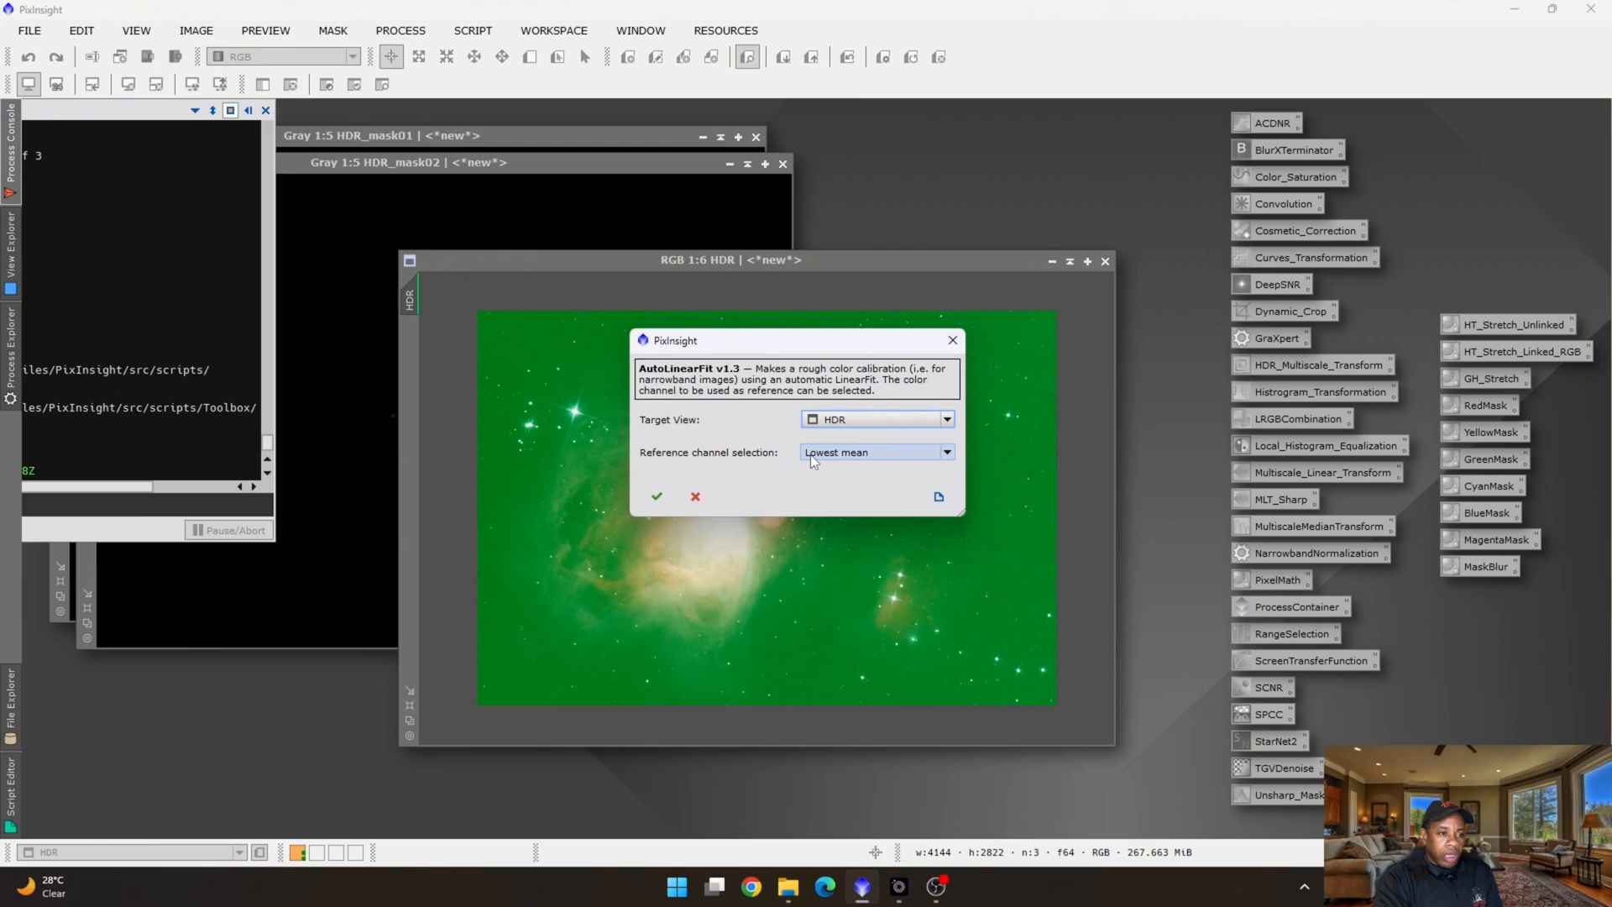
{"action": "left_click", "coordinate": [656, 497]}
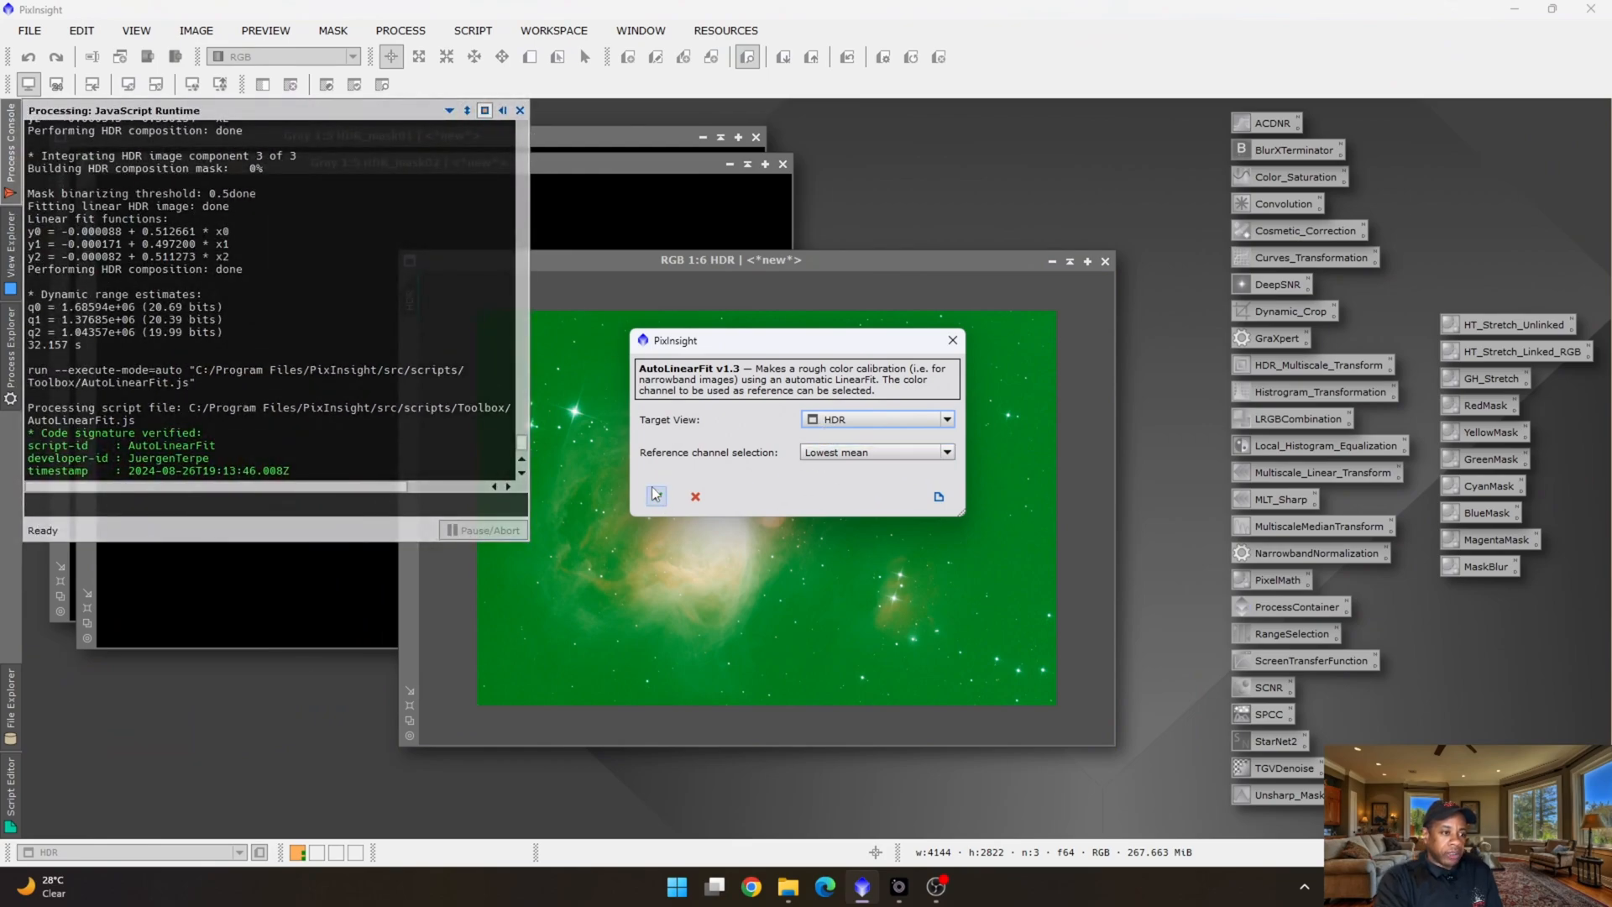
{"action": "left_click", "coordinate": [655, 496]}
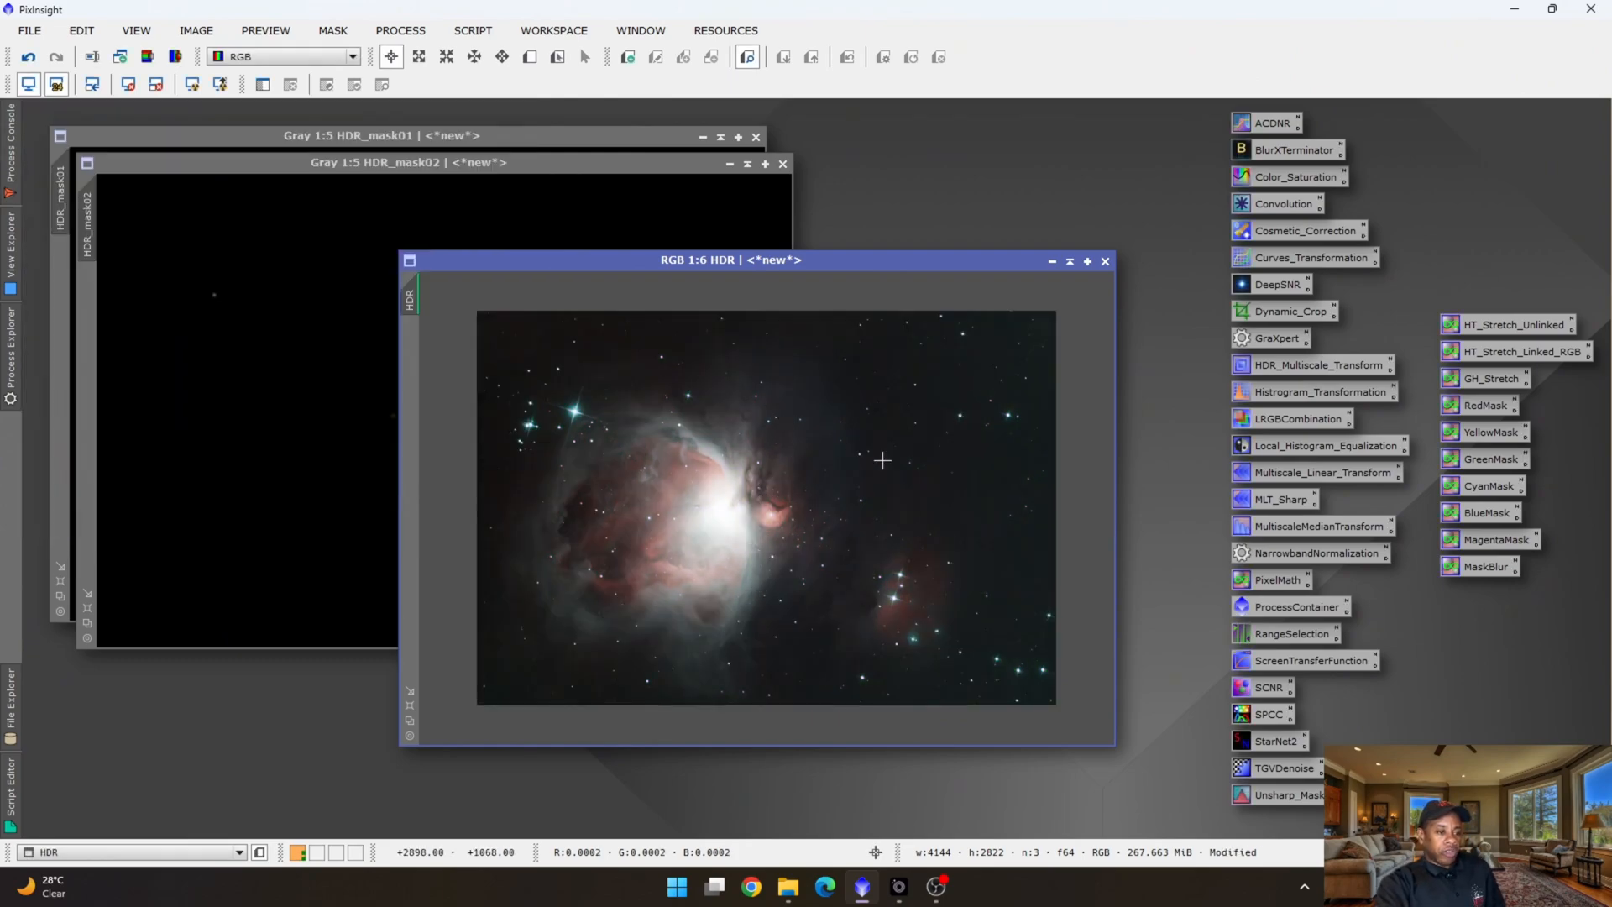
{"action": "mouse_move", "coordinate": [762, 334]}
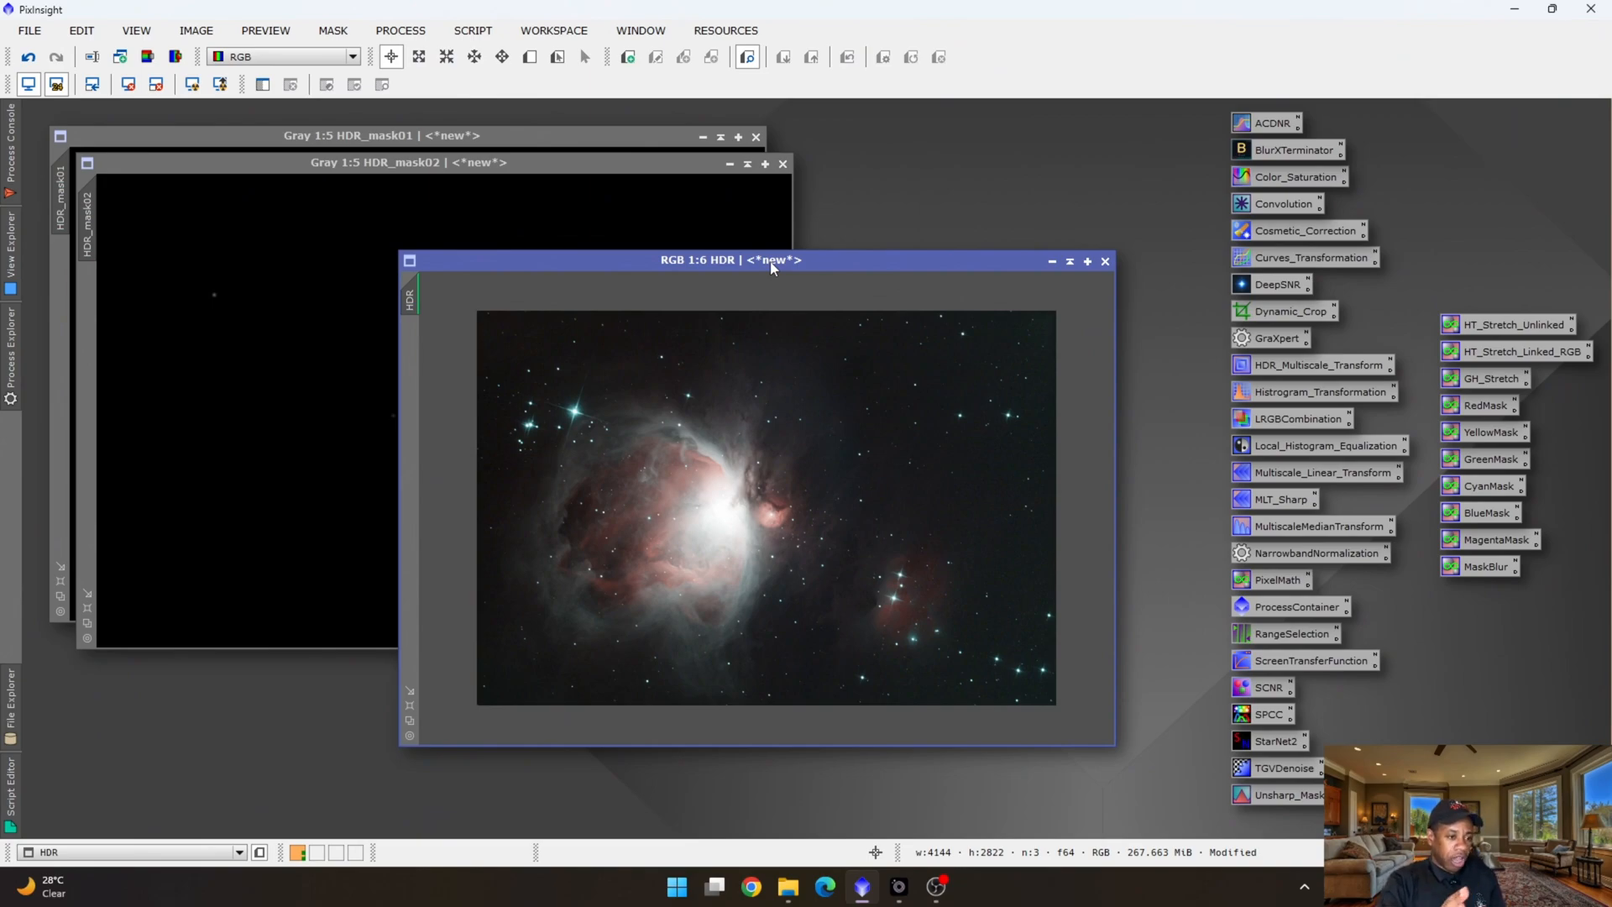
{"action": "mouse_move", "coordinate": [627, 356]}
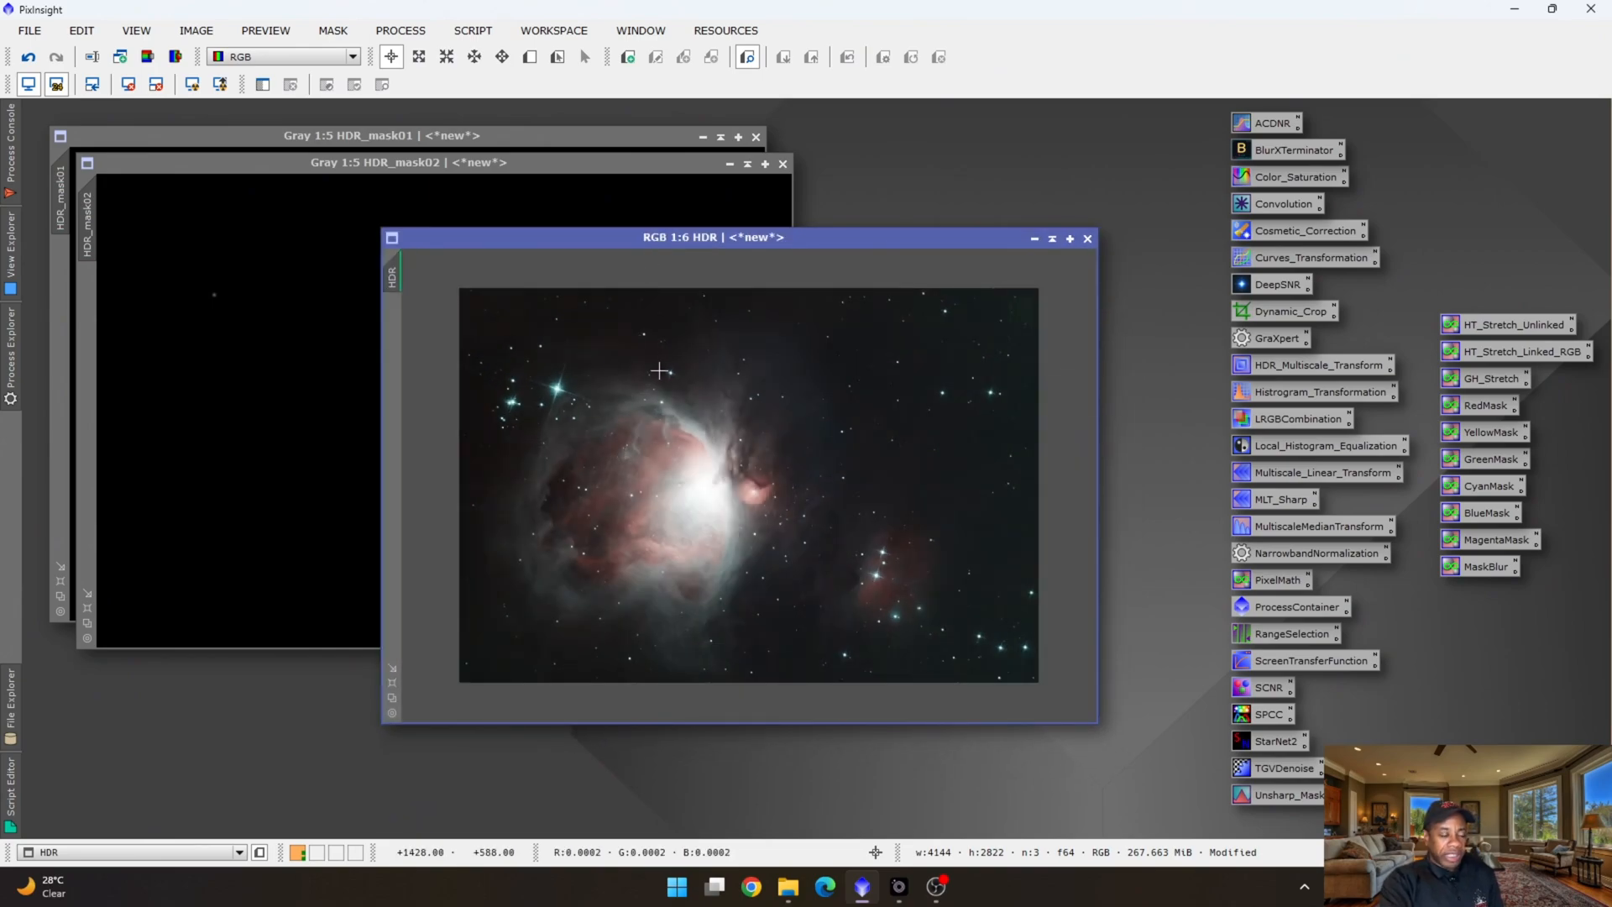
{"action": "mouse_move", "coordinate": [659, 393]}
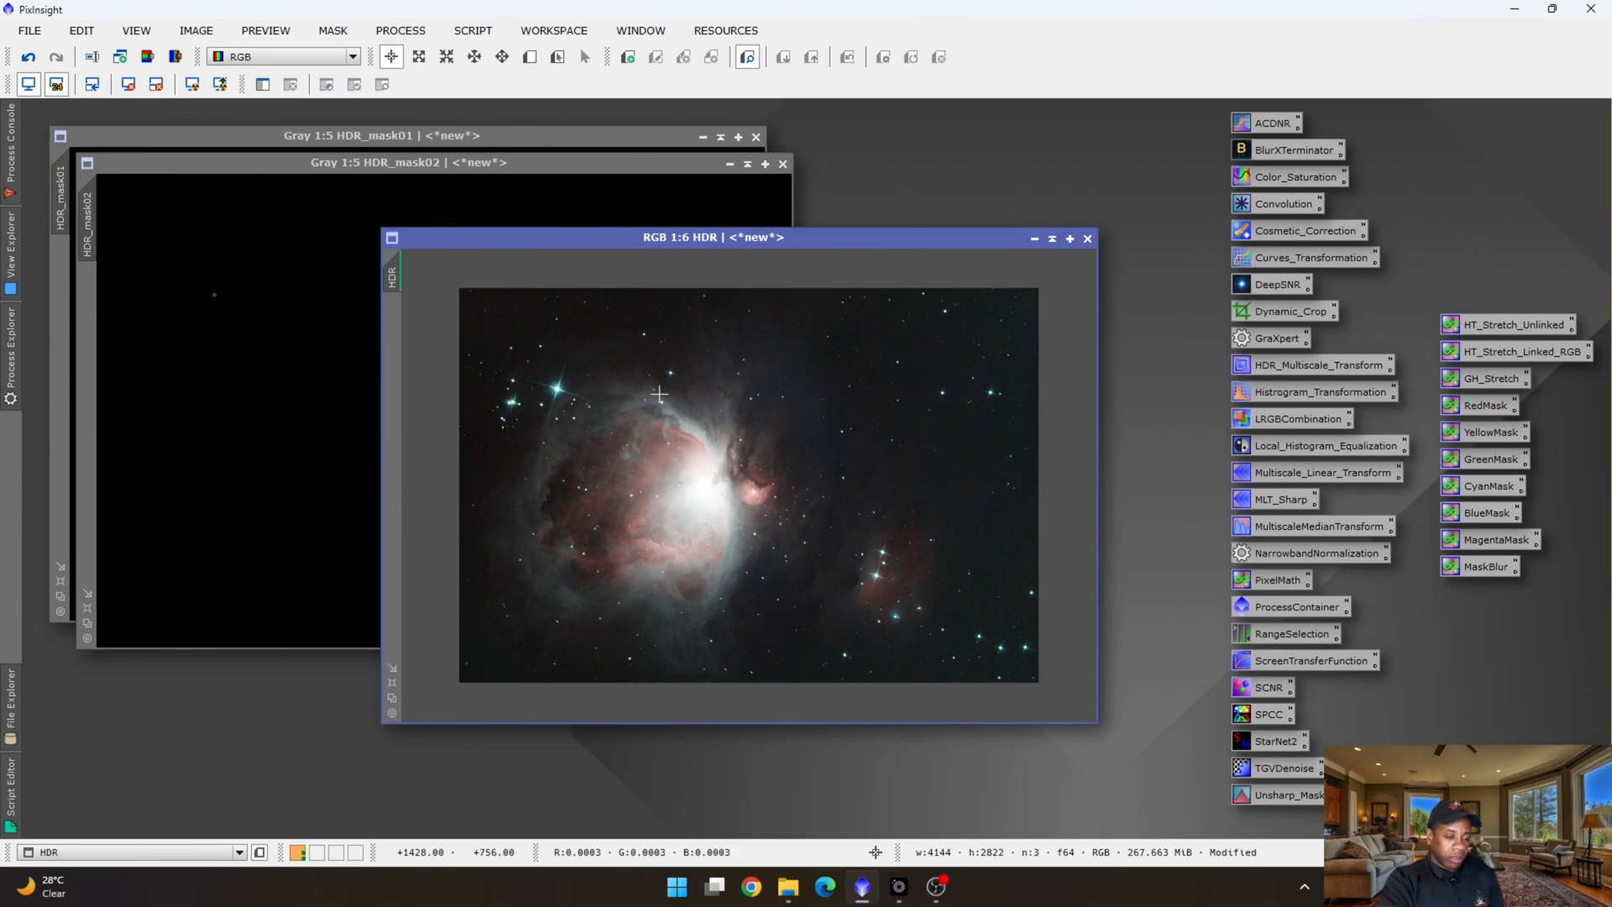
{"action": "mouse_move", "coordinate": [843, 536]}
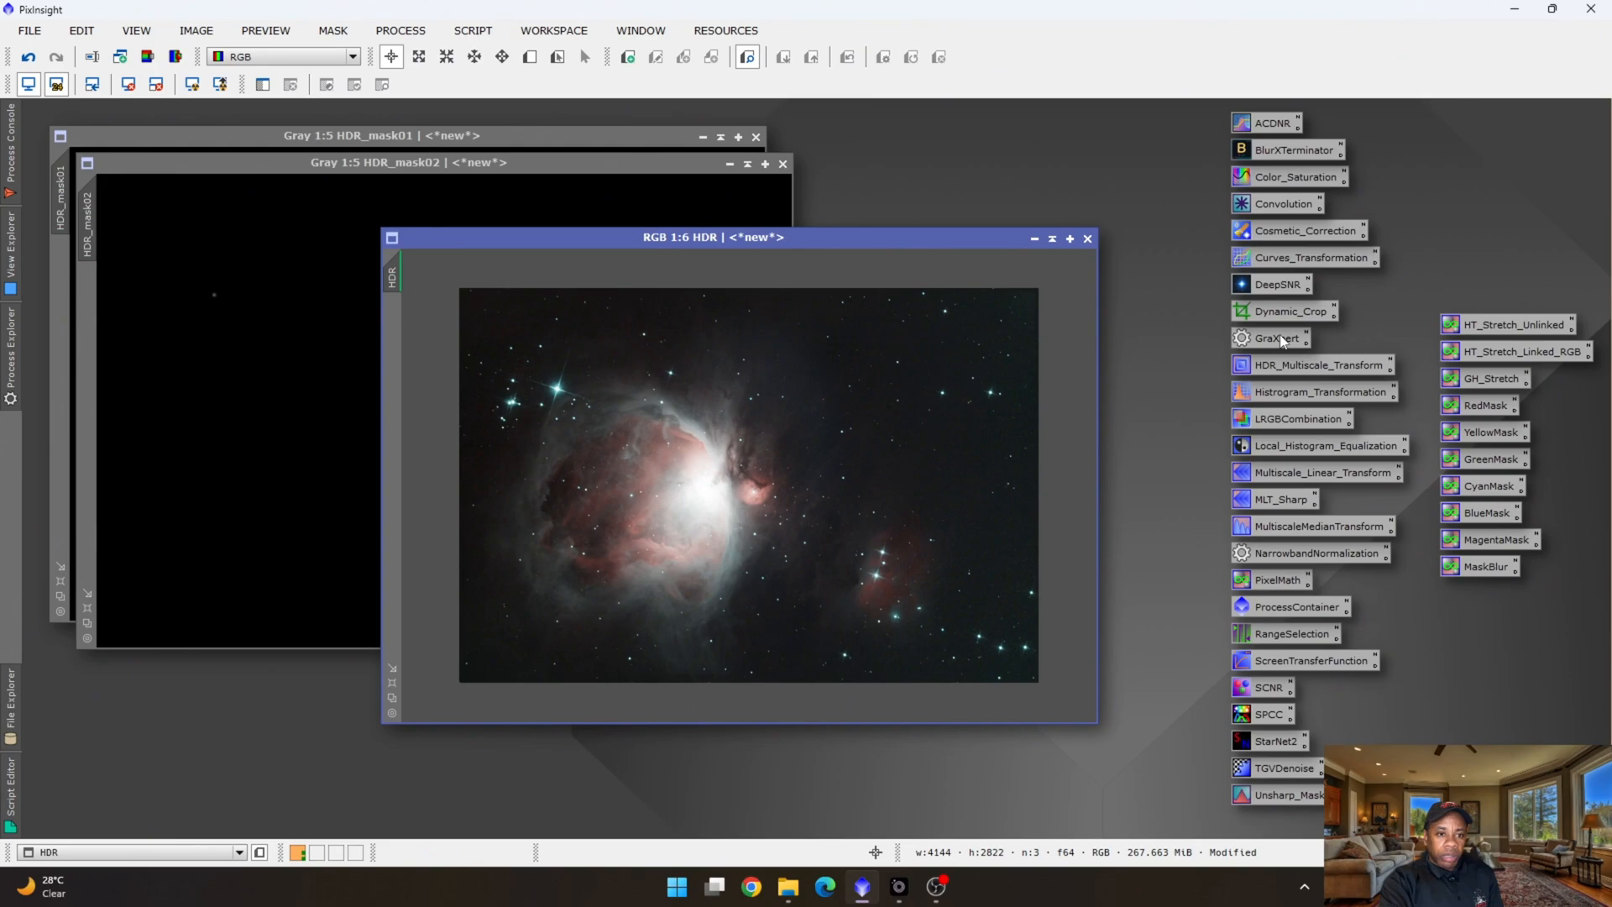
Rotate the HDR image by 180 degrees with DynamicCrop and execute it.
{"action": "left_click", "coordinate": [1288, 311]}
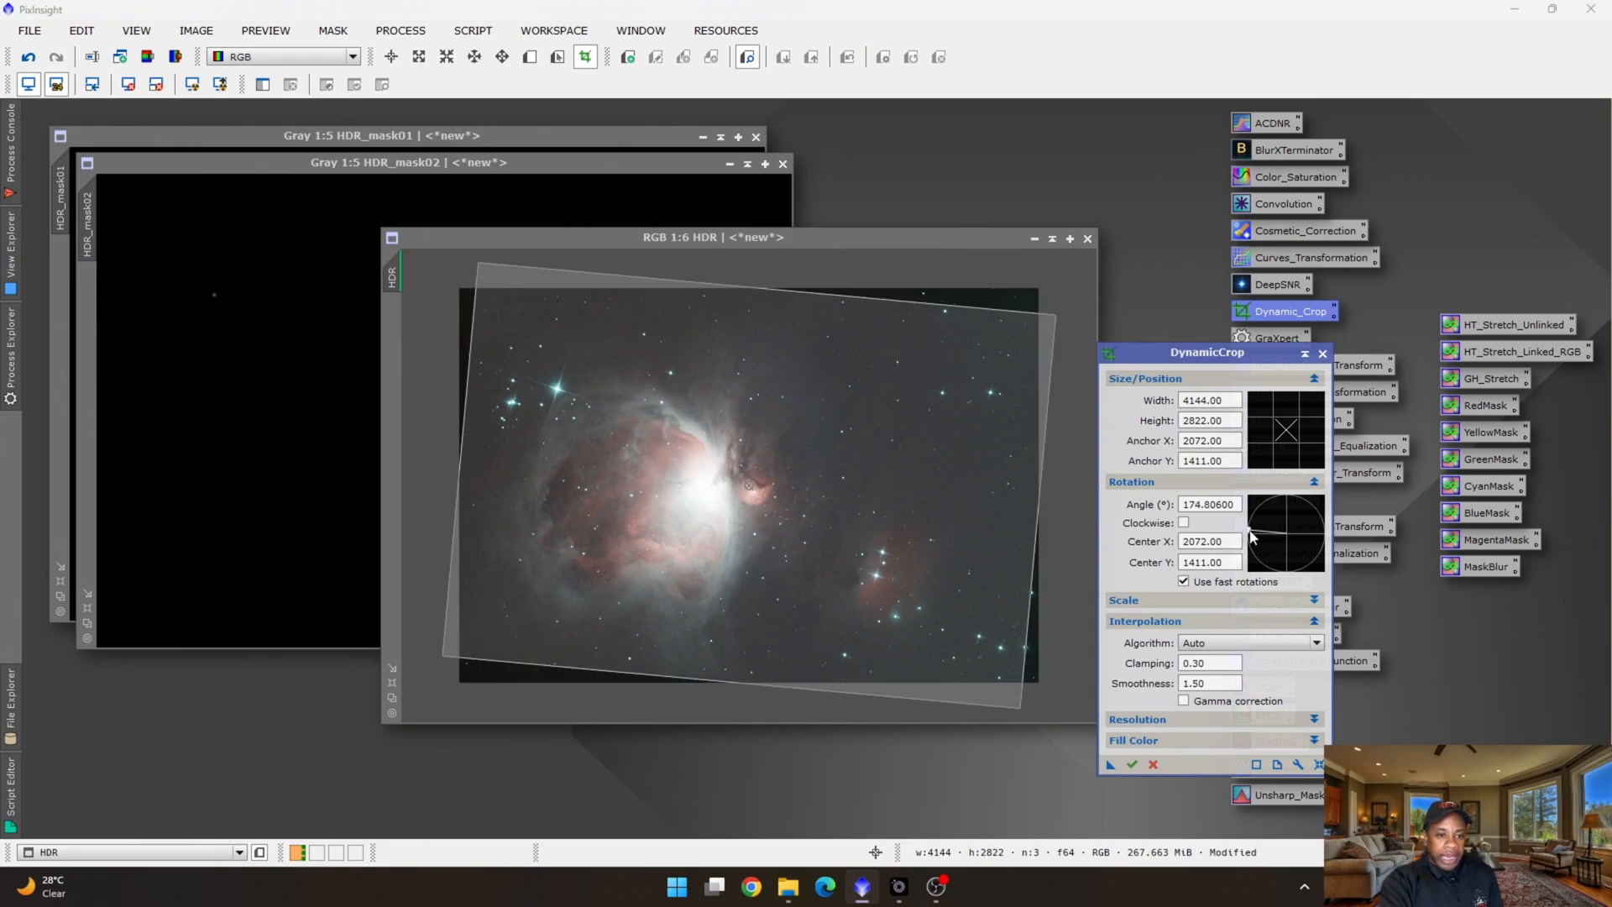
{"action": "left_click", "coordinate": [1184, 522]}
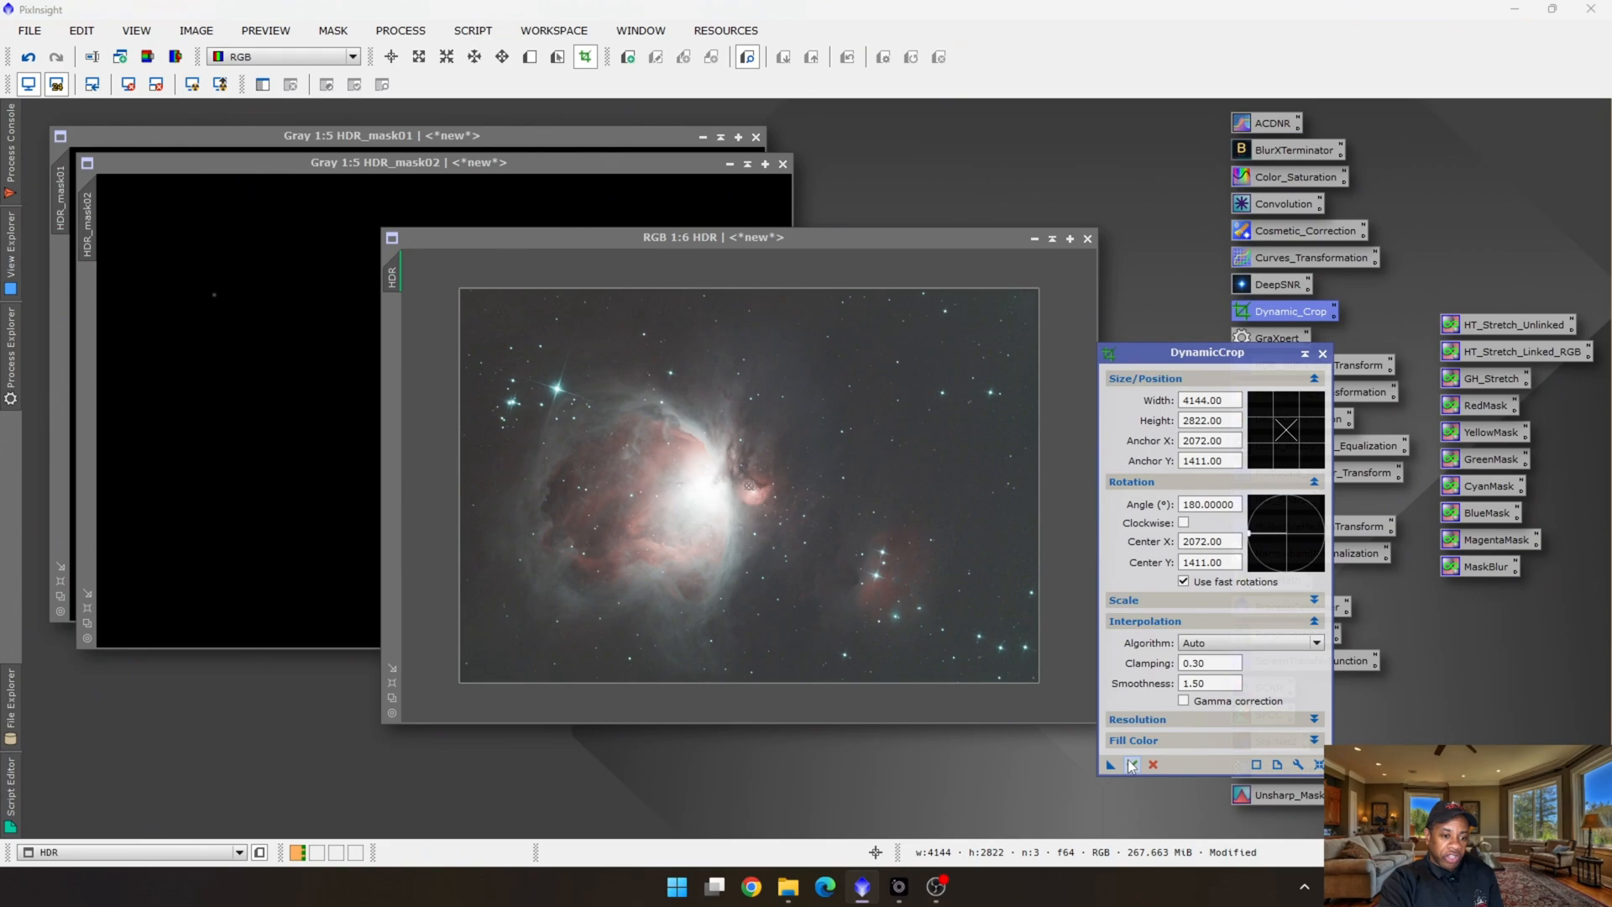
{"action": "mouse_move", "coordinate": [1130, 765]}
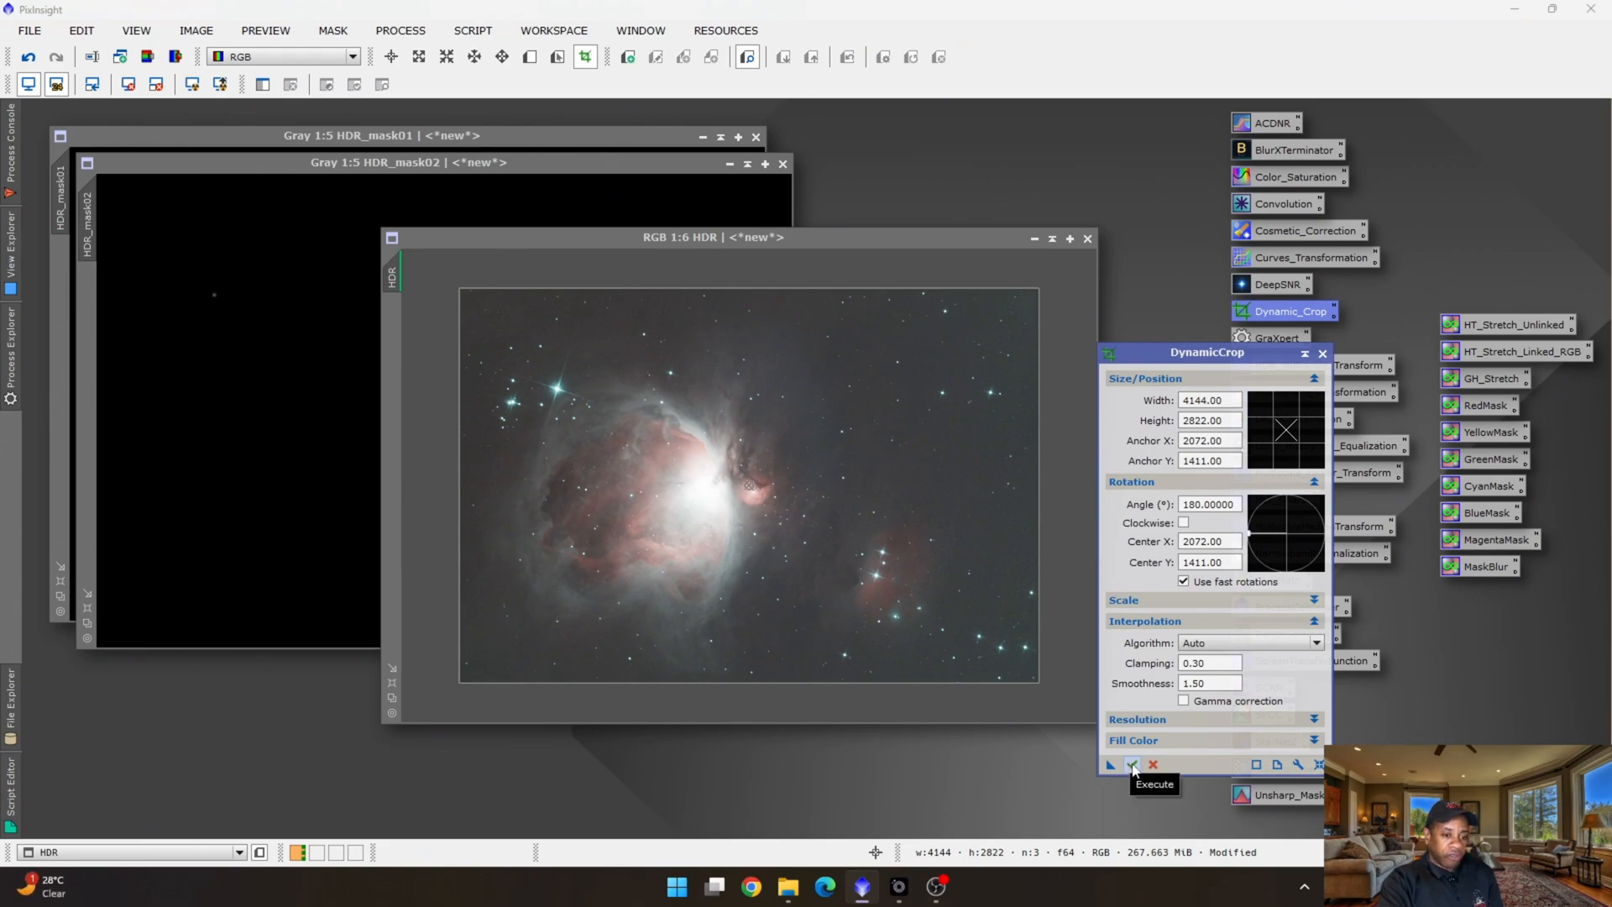
{"action": "left_click", "coordinate": [1130, 764]}
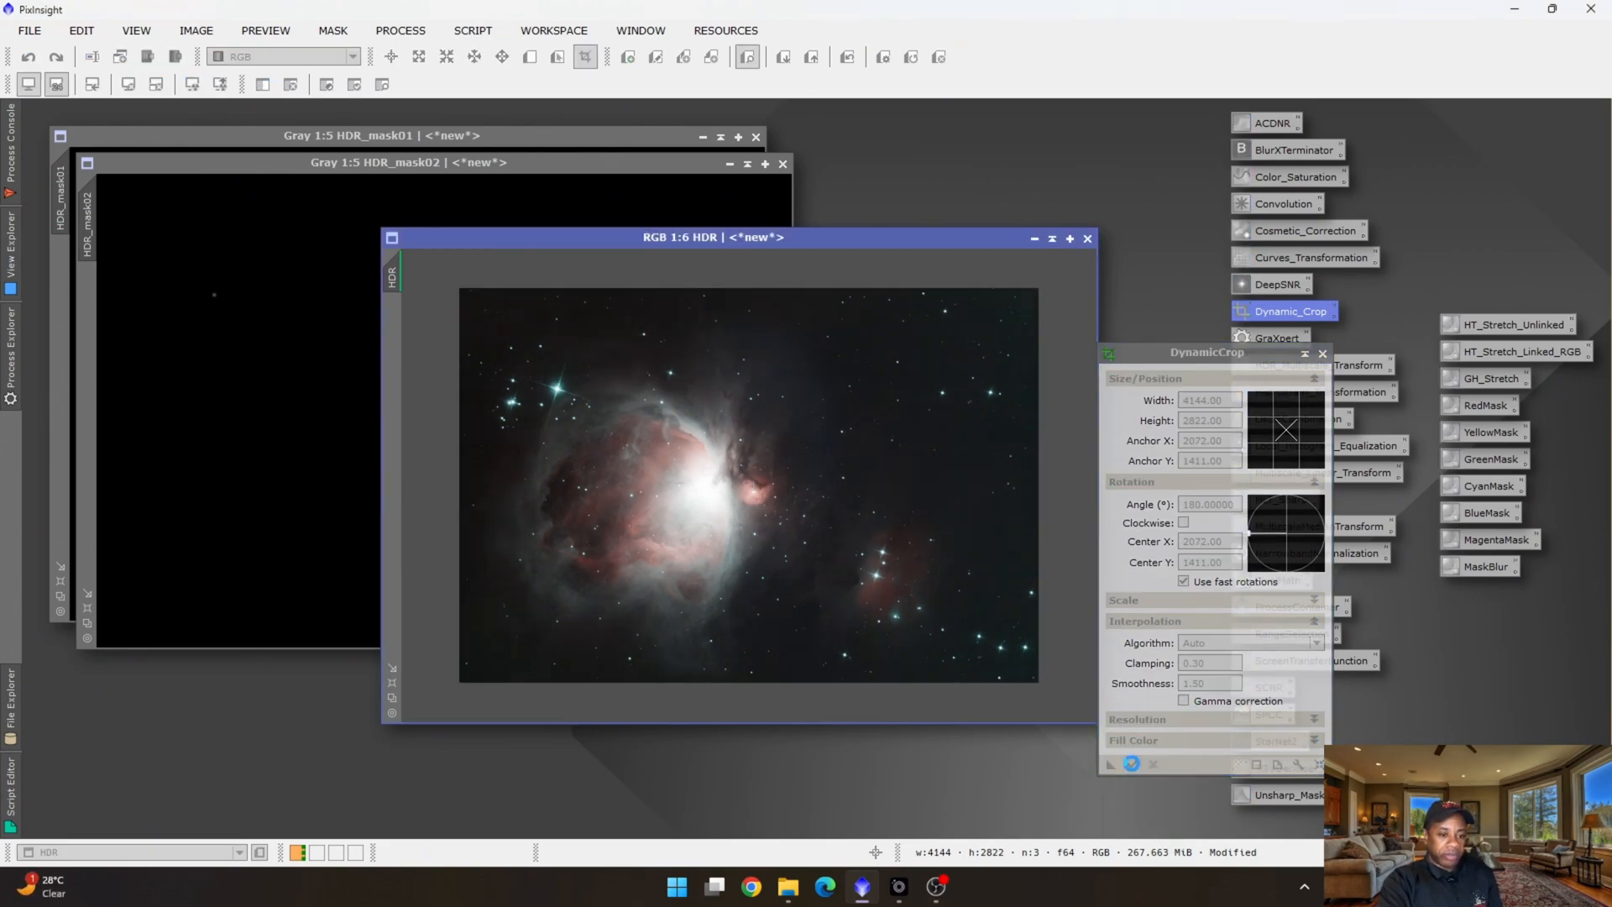
{"action": "left_click", "coordinate": [1130, 764]}
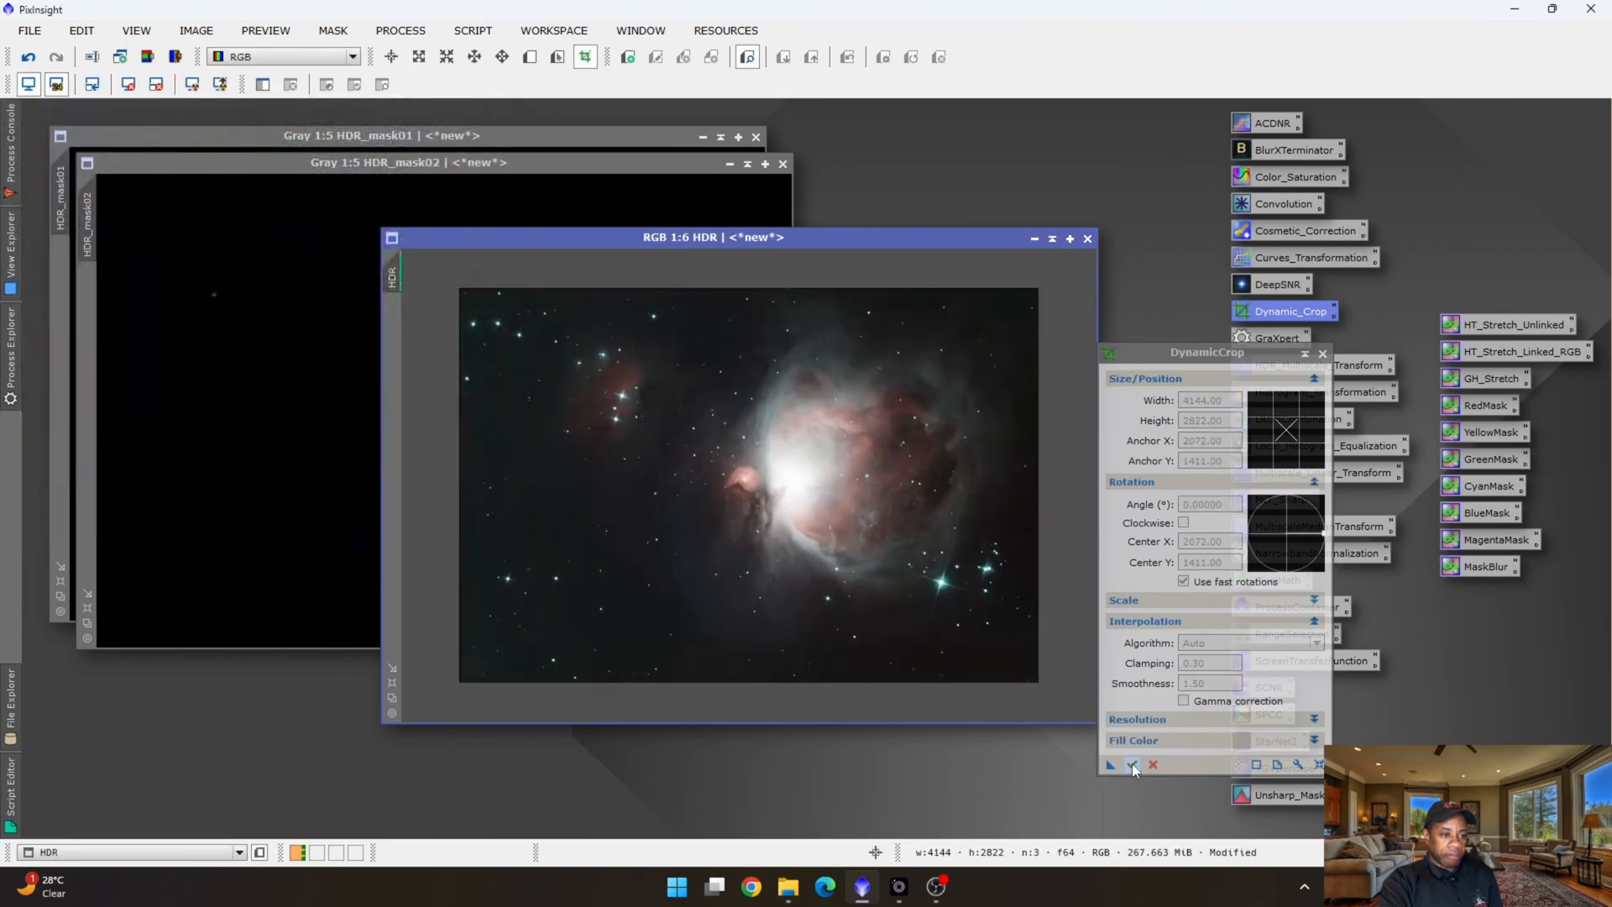
{"action": "mouse_move", "coordinate": [877, 412]}
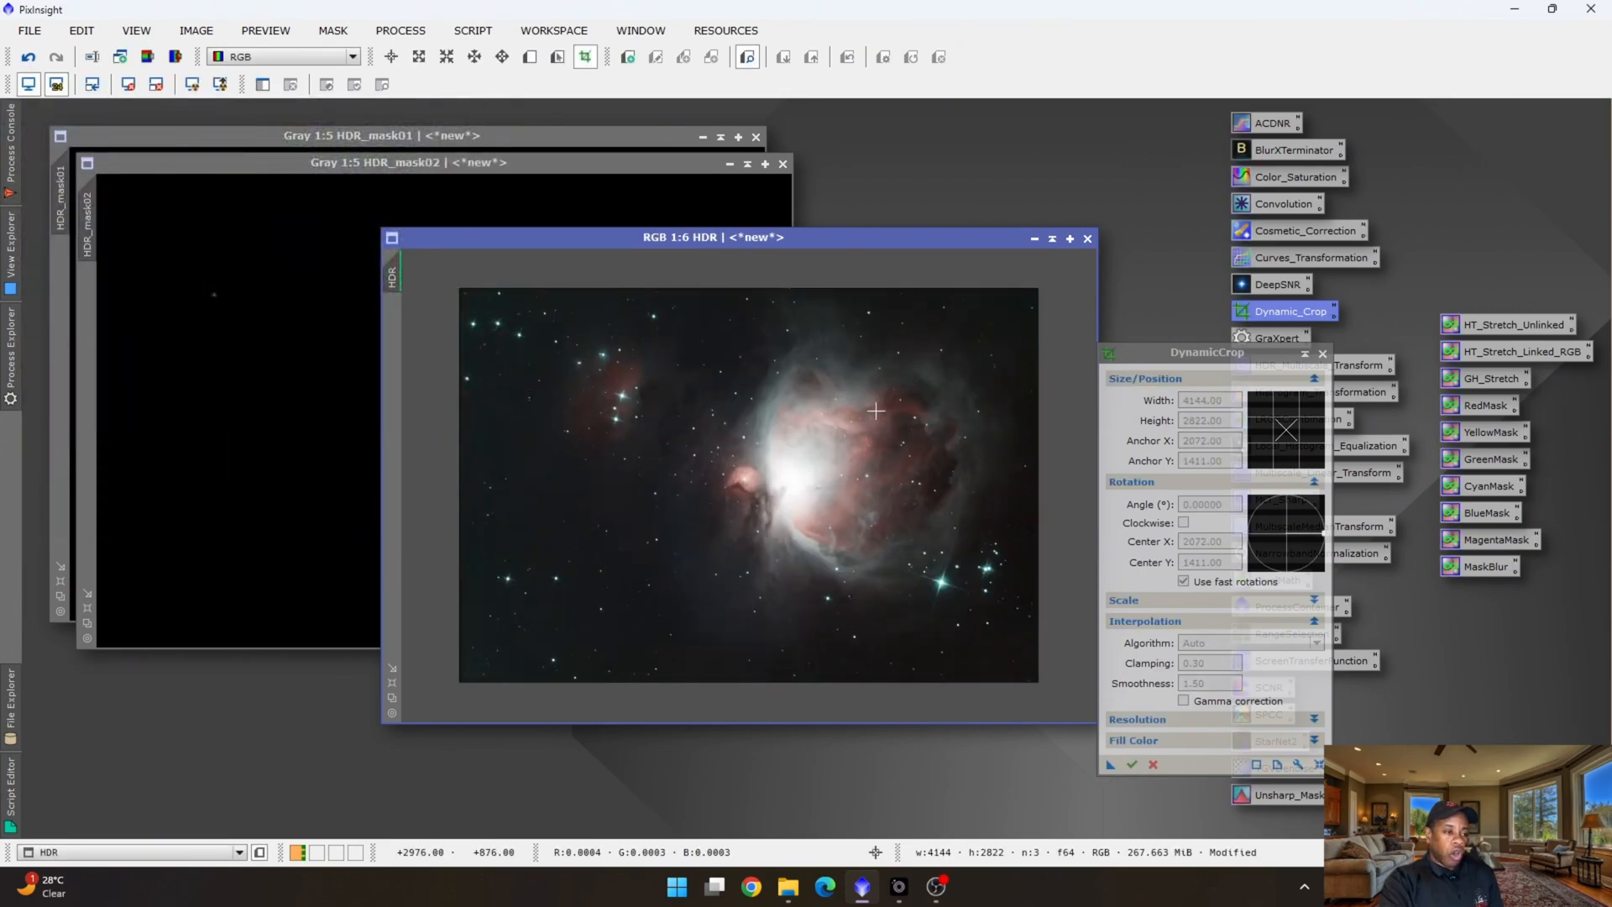
{"action": "mouse_move", "coordinate": [686, 435]}
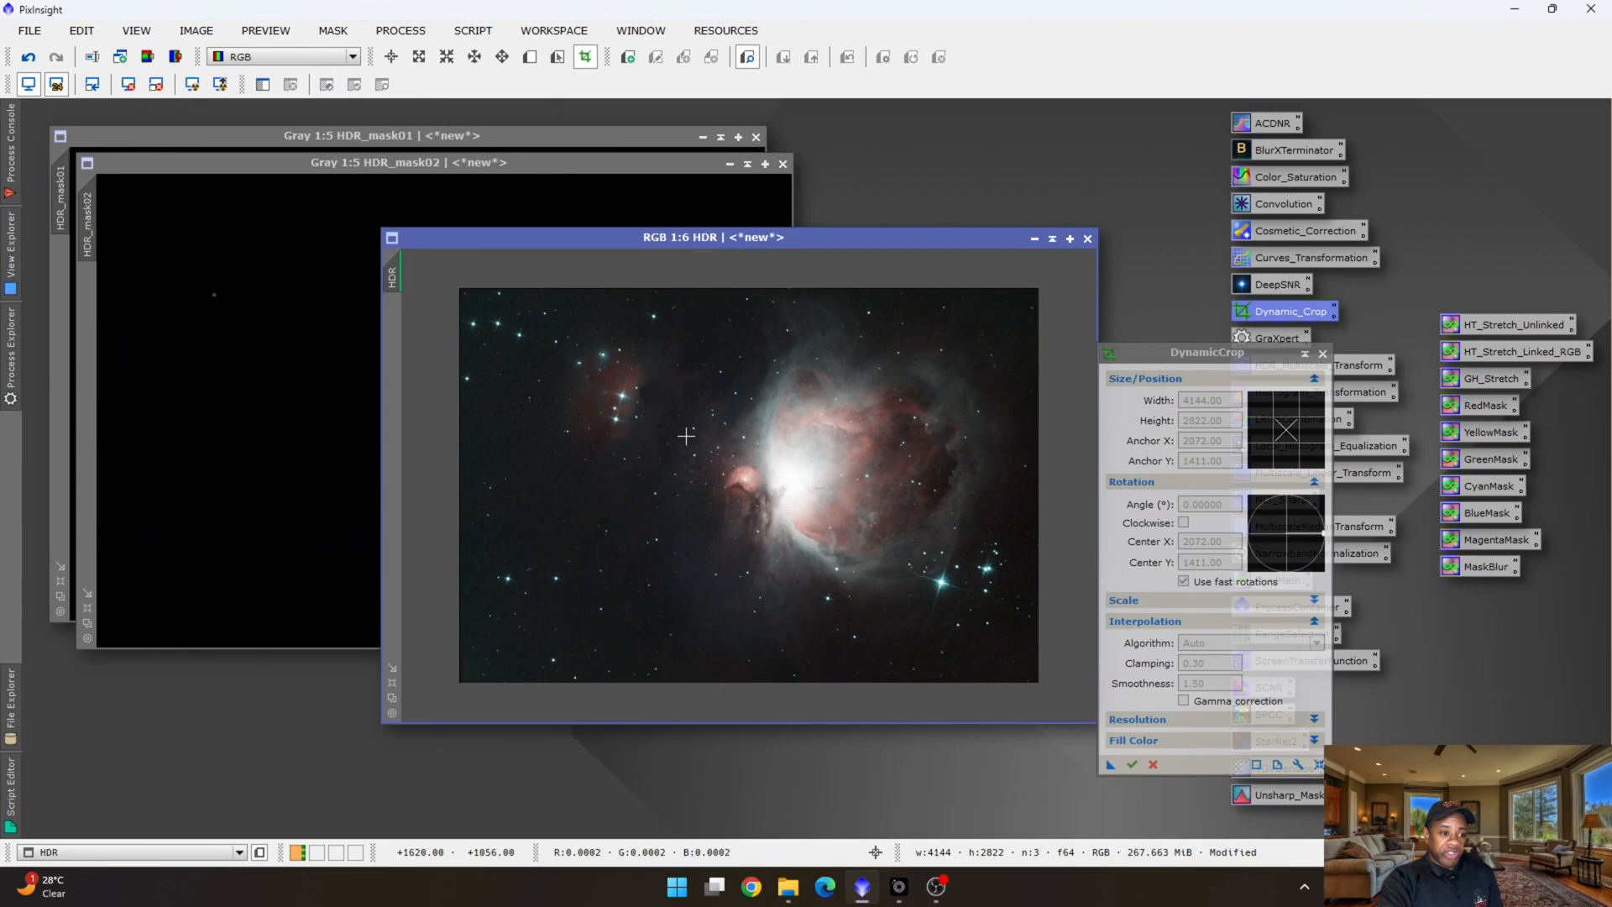
{"action": "mouse_move", "coordinate": [816, 393]}
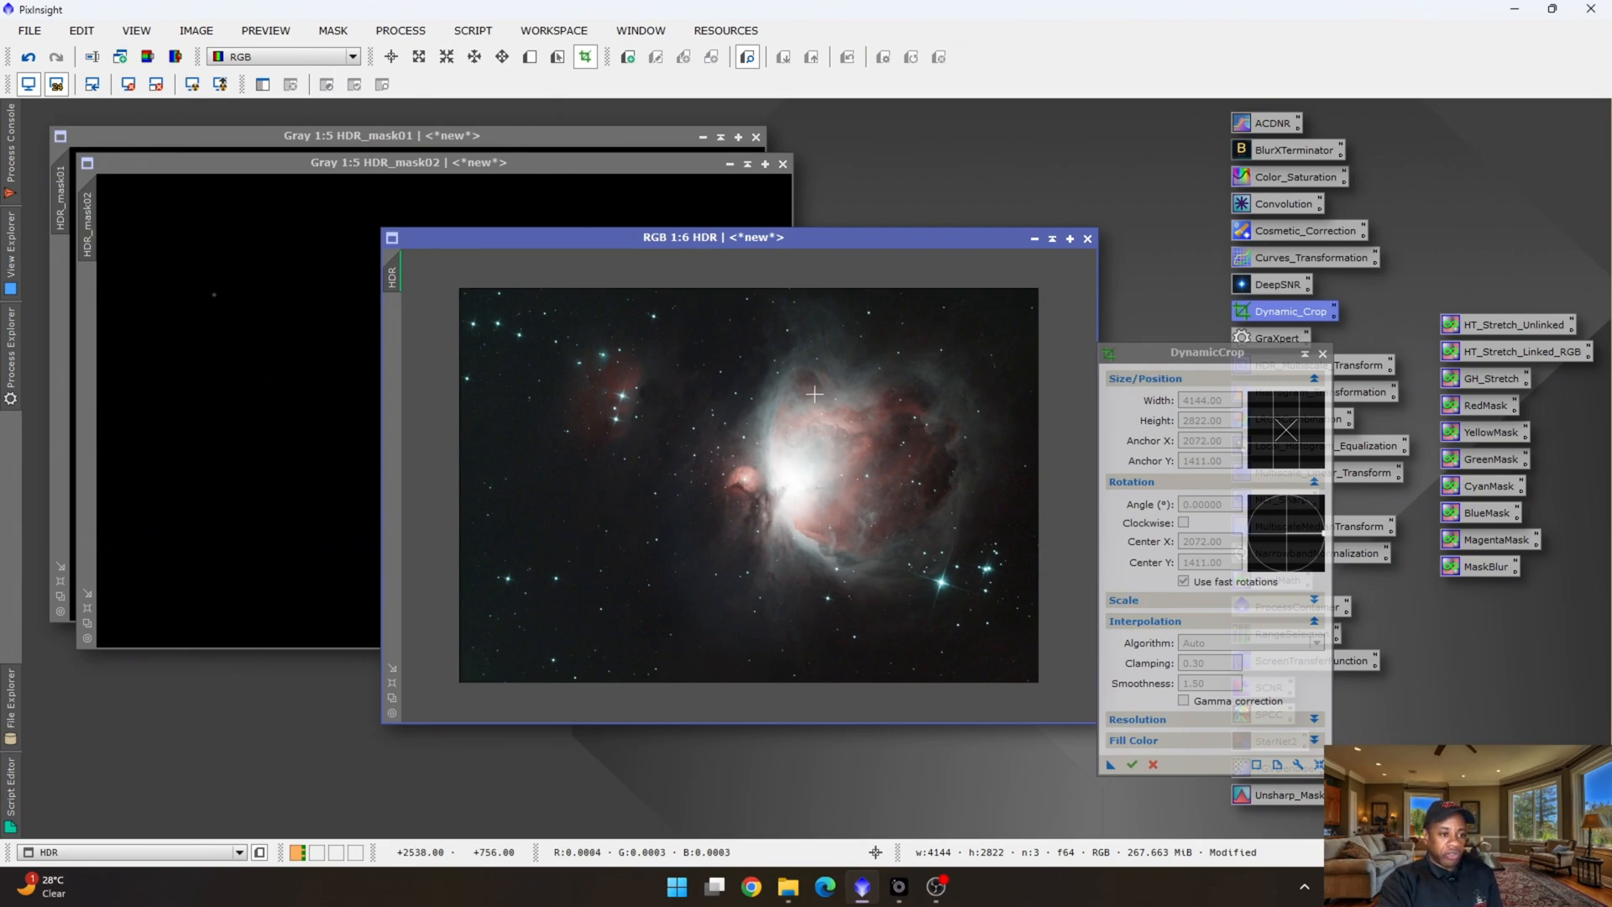
{"action": "mouse_move", "coordinate": [773, 529]}
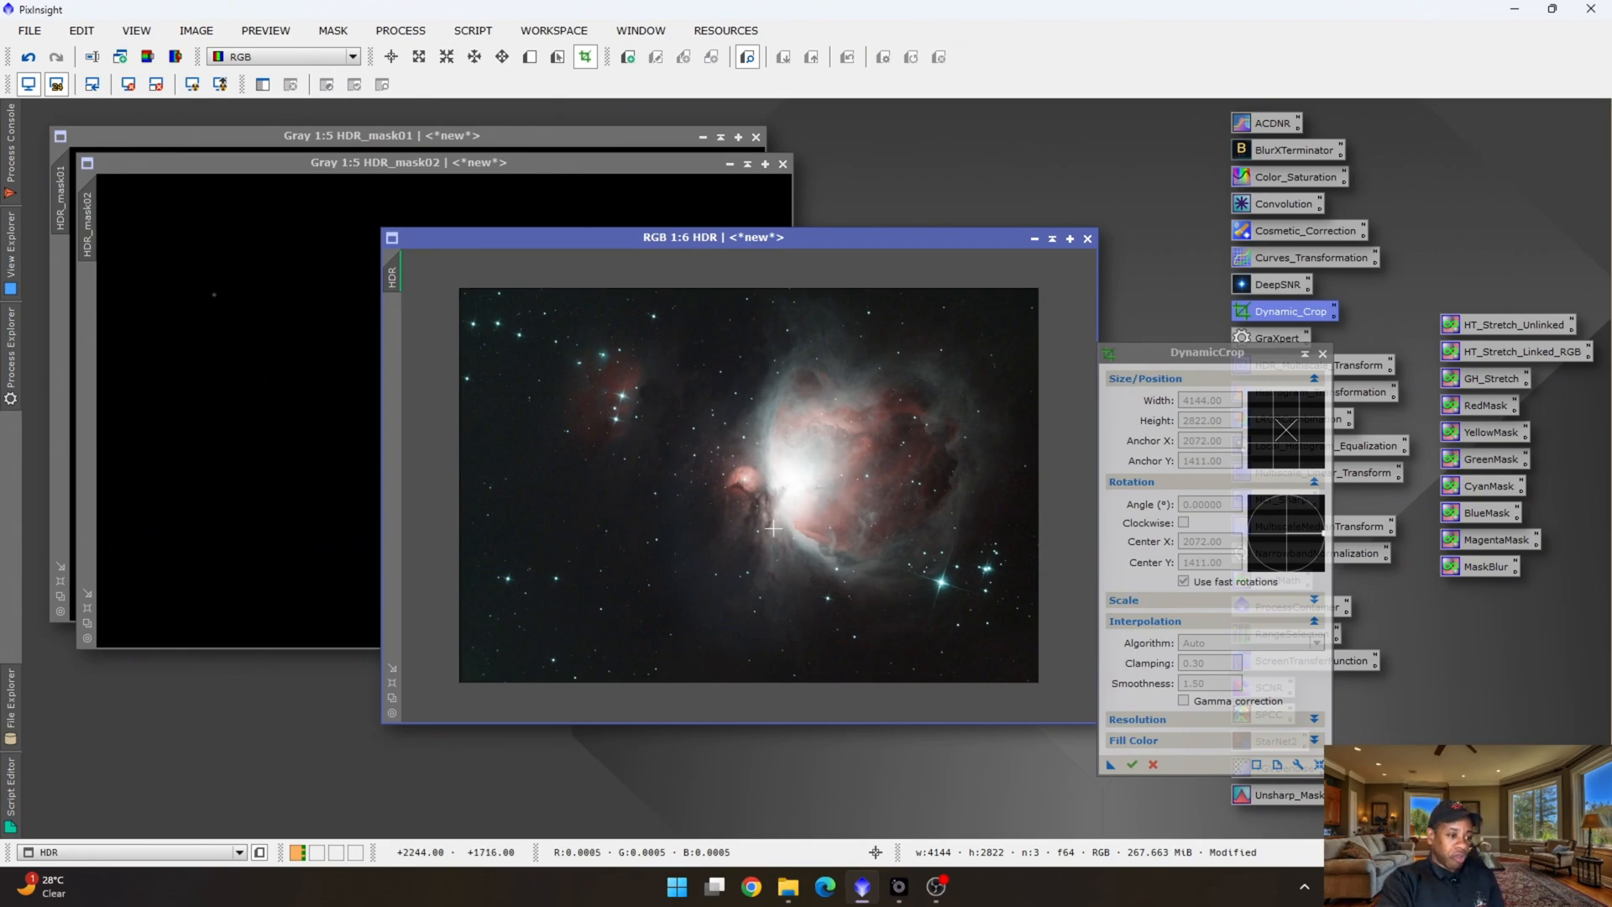
{"action": "mouse_move", "coordinate": [890, 655]}
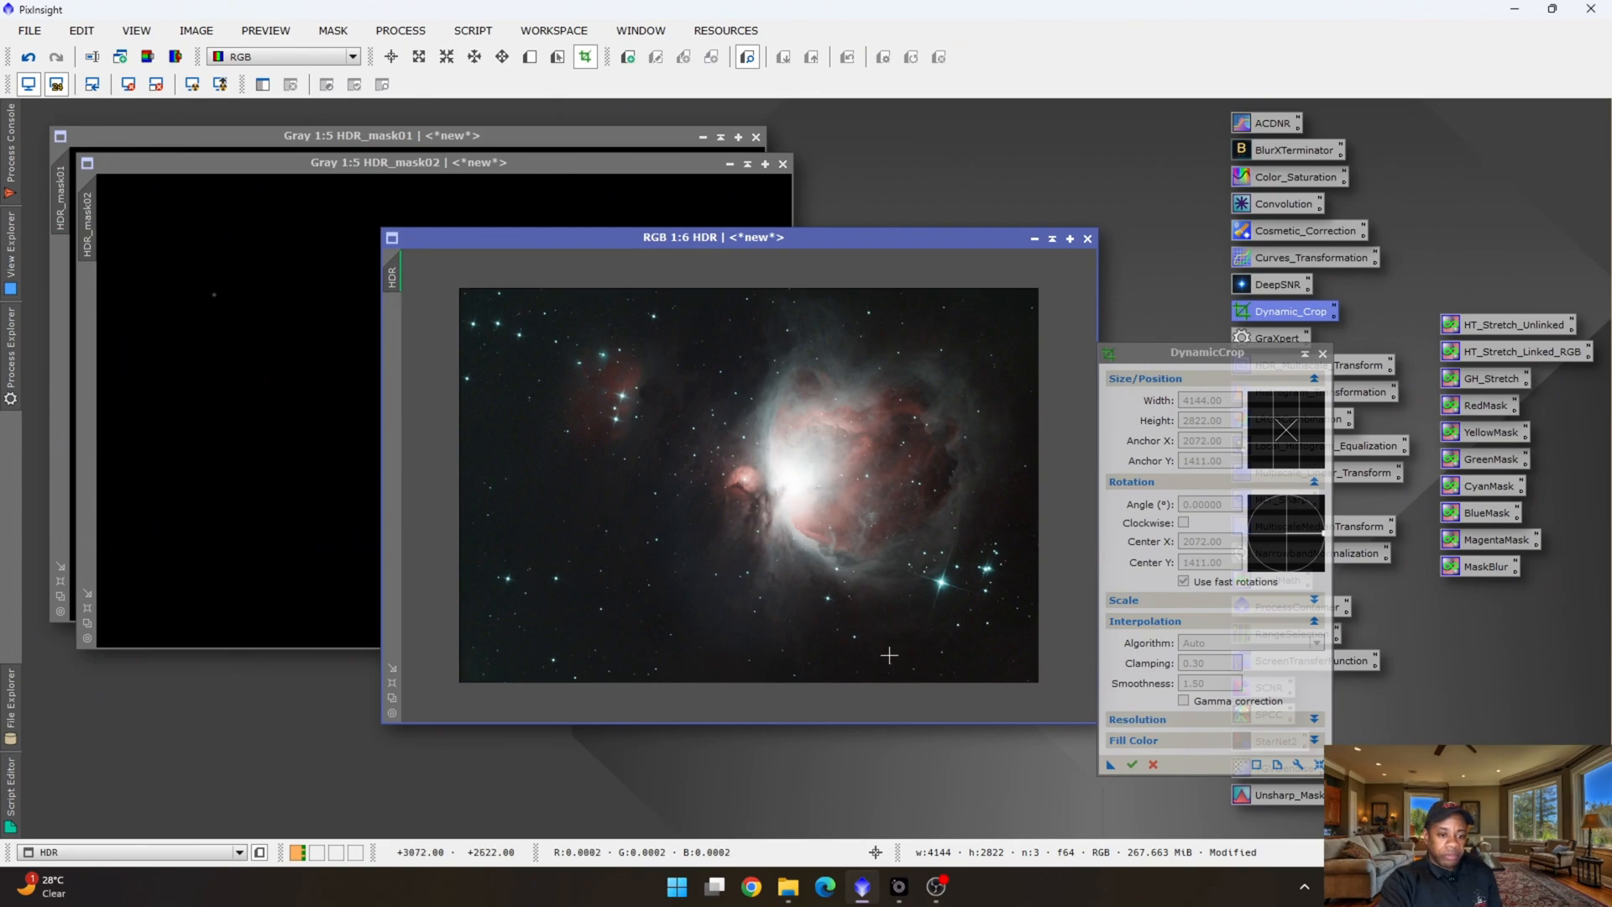